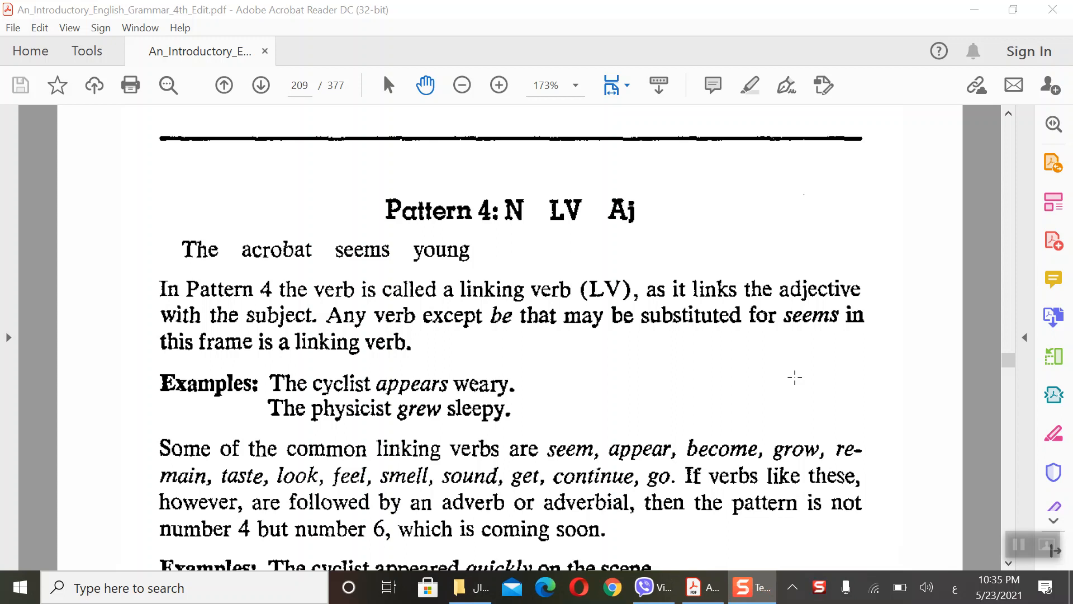
{"action": "mouse_move", "coordinate": [901, 444]}
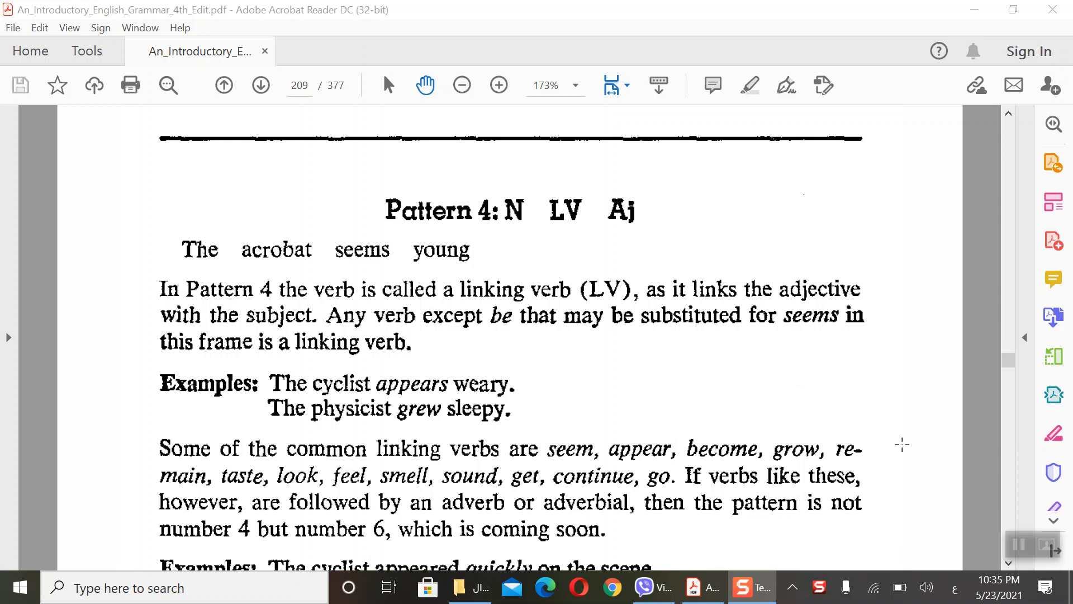
Step: Switch on the yellow highlighter to mark 'linking verb' and 'The acrobat seems young'
{"action": "scroll", "scroll_direction": "down", "scroll_amount": 3}
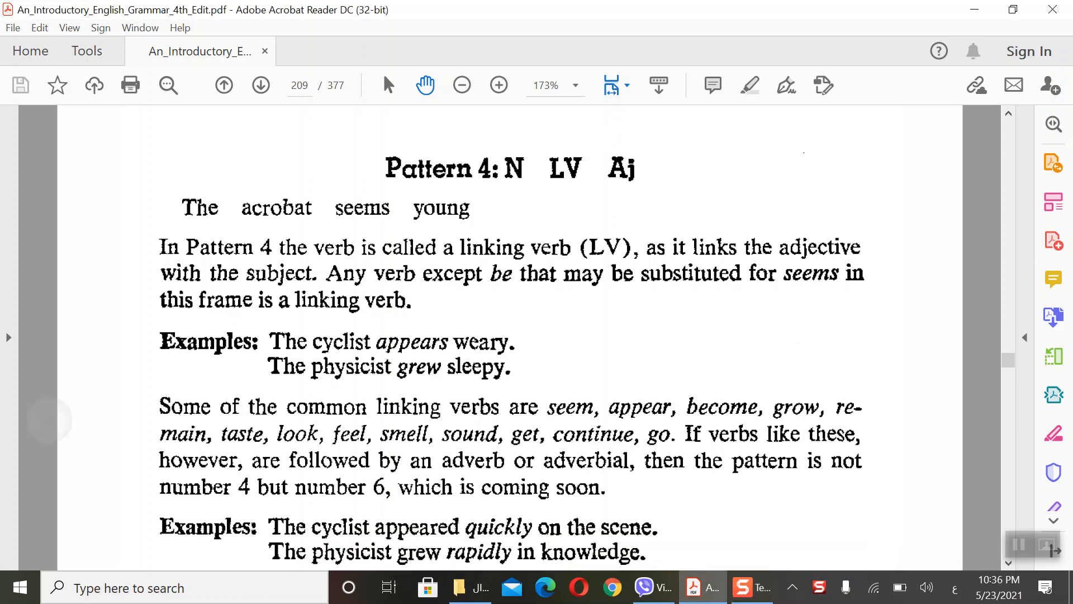
{"action": "mouse_move", "coordinate": [524, 189]}
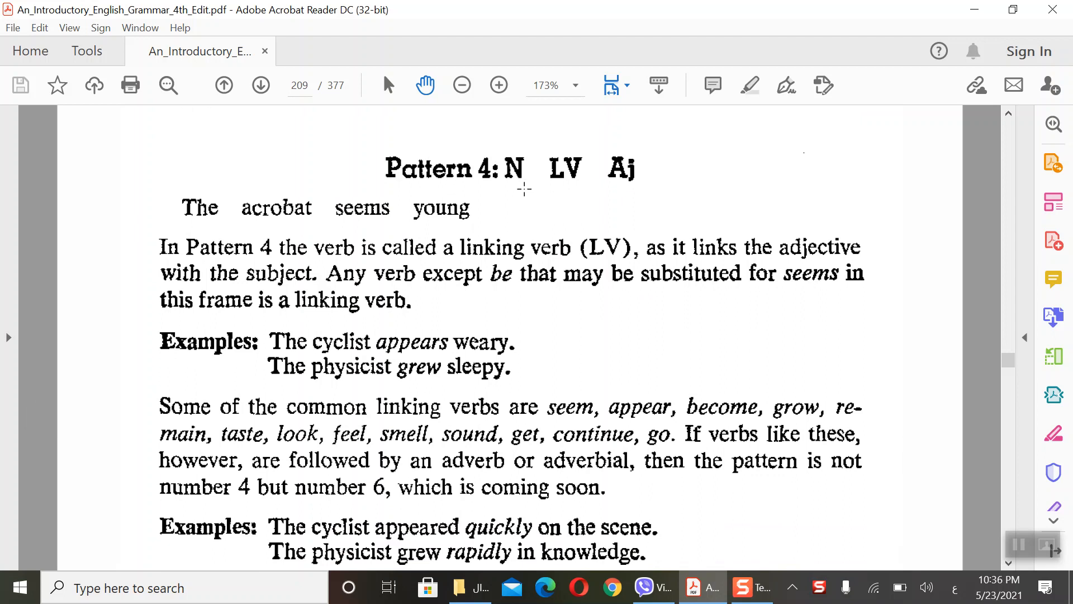
{"action": "mouse_move", "coordinate": [560, 183]}
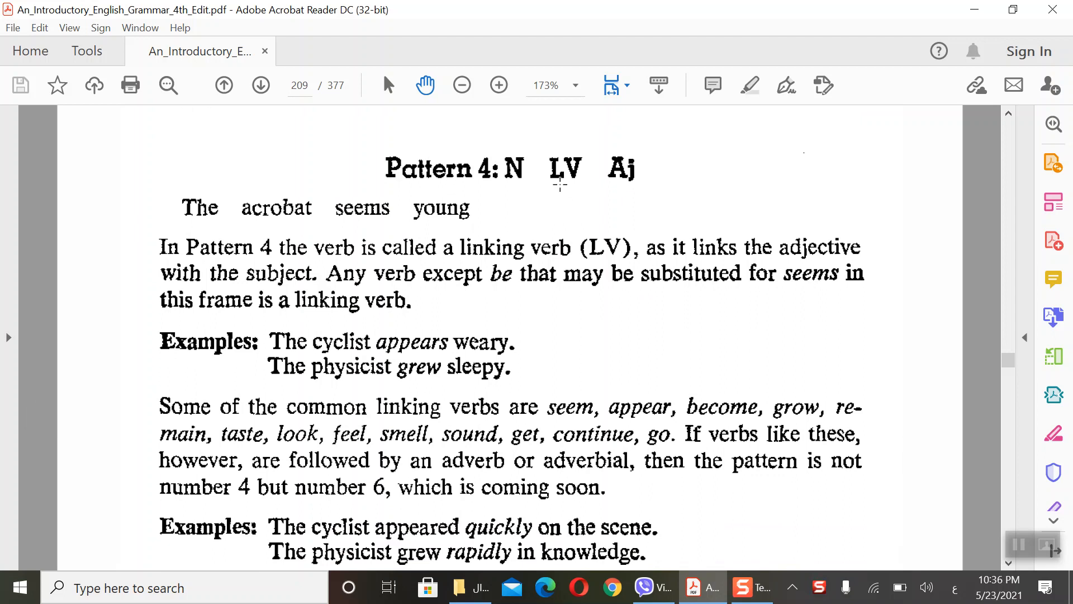
{"action": "mouse_move", "coordinate": [631, 194]}
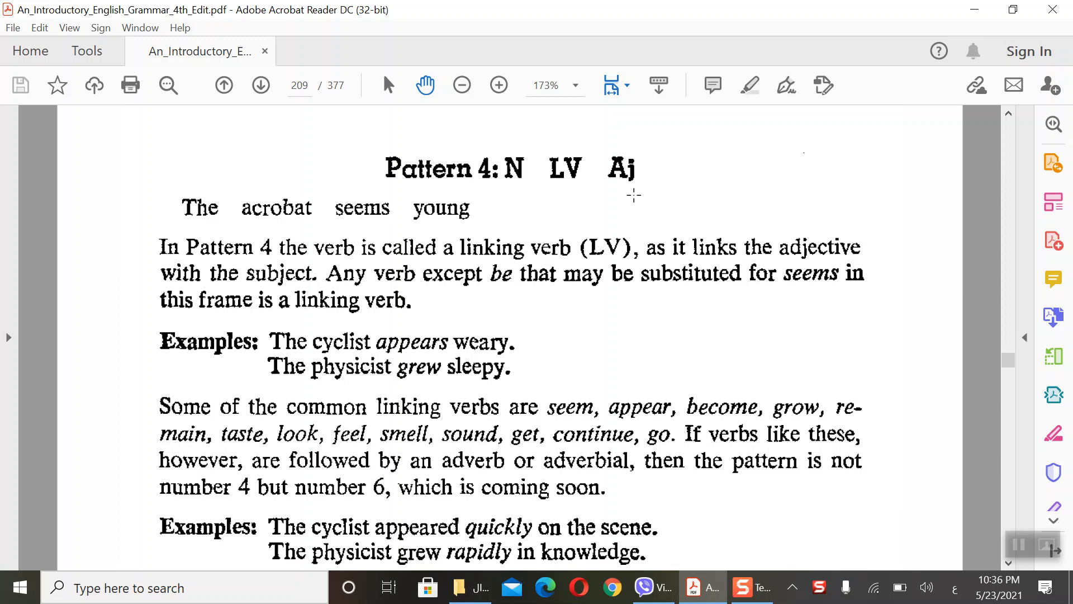
{"action": "mouse_move", "coordinate": [420, 229]}
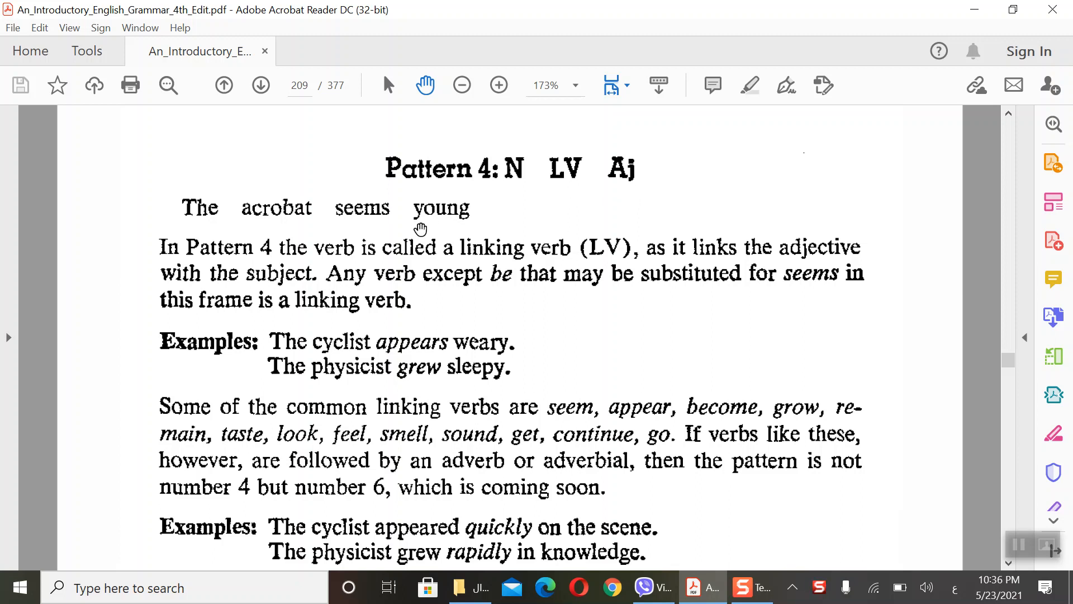
{"action": "mouse_move", "coordinate": [336, 237]}
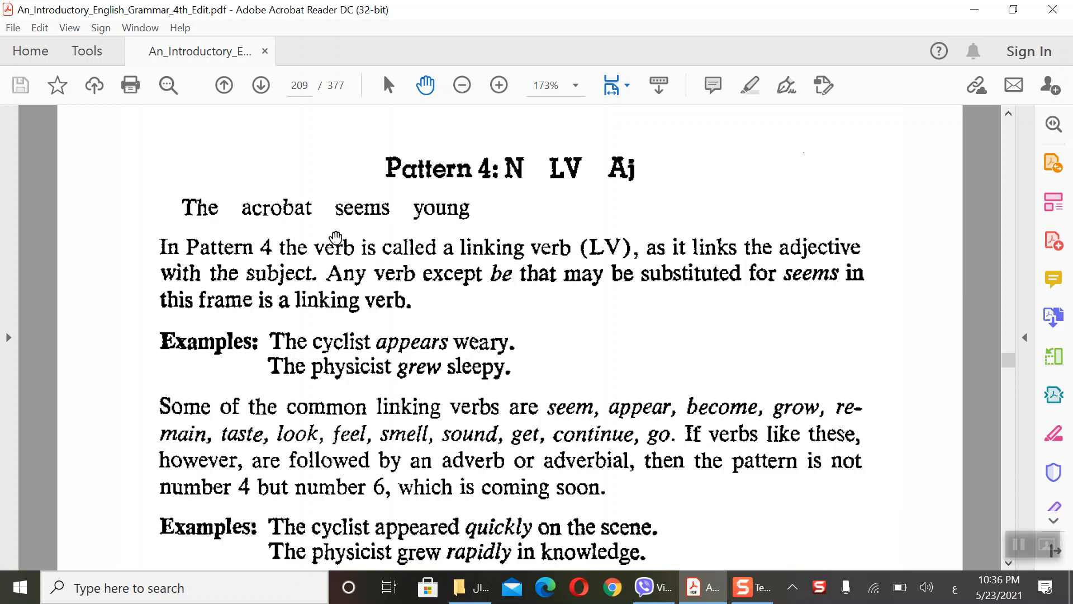
{"action": "mouse_move", "coordinate": [239, 230]}
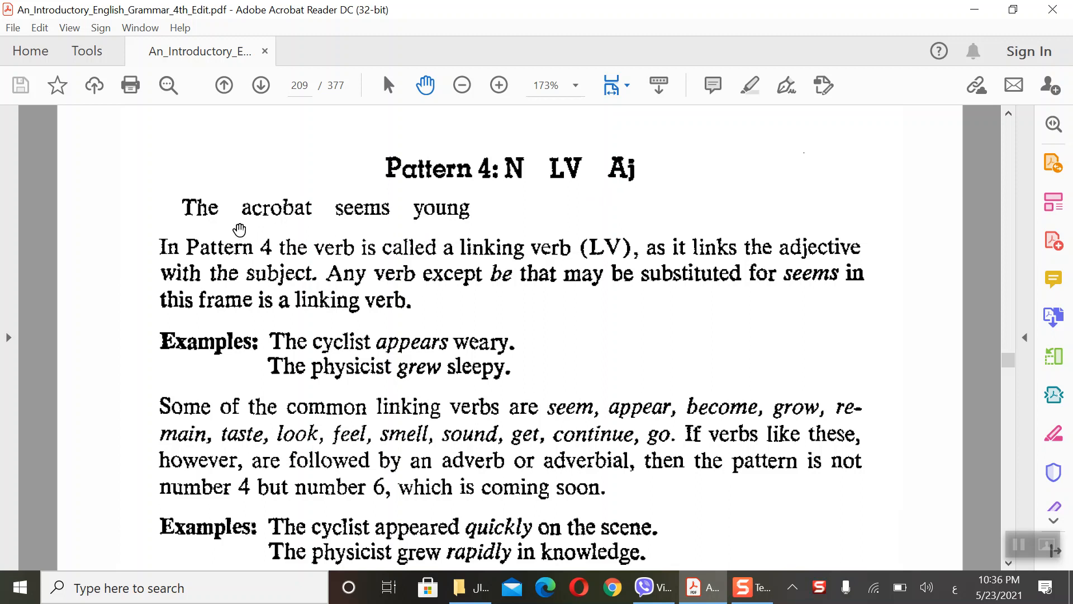
{"action": "mouse_move", "coordinate": [264, 223]}
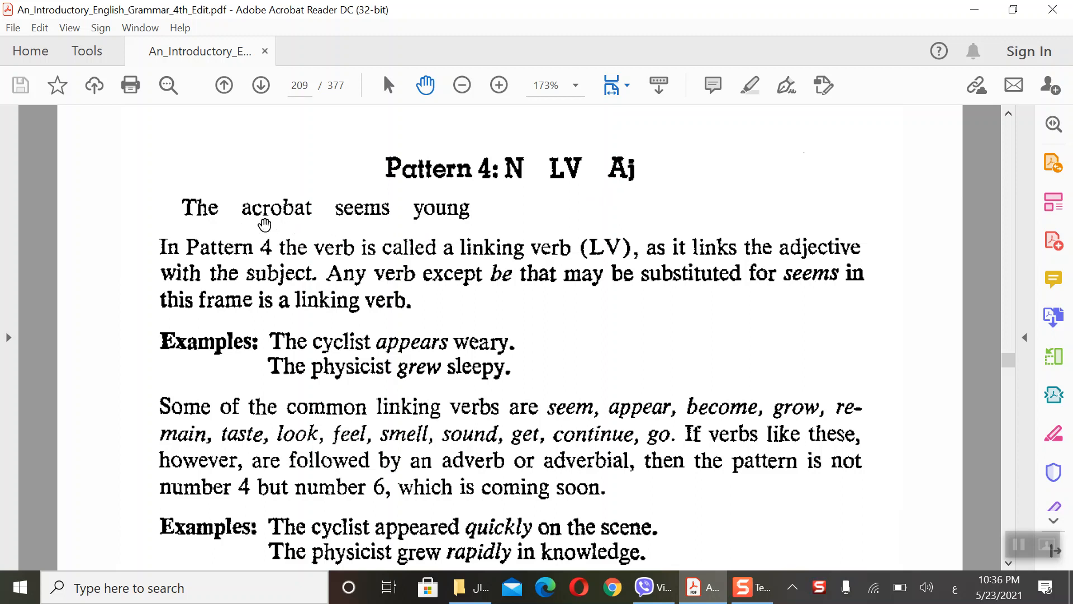
{"action": "mouse_move", "coordinate": [356, 228]}
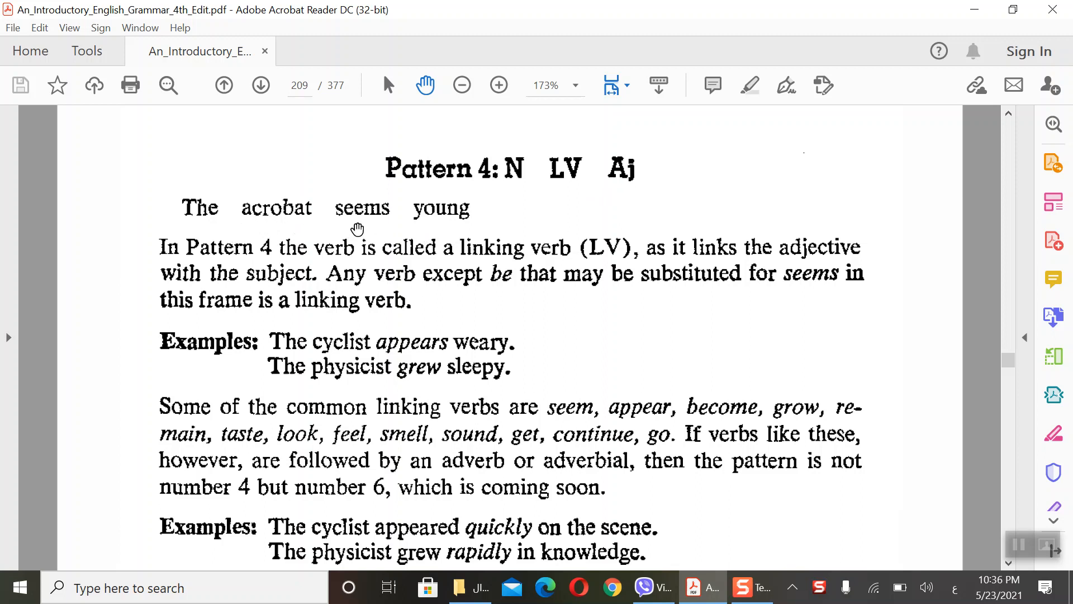
{"action": "mouse_move", "coordinate": [512, 270]}
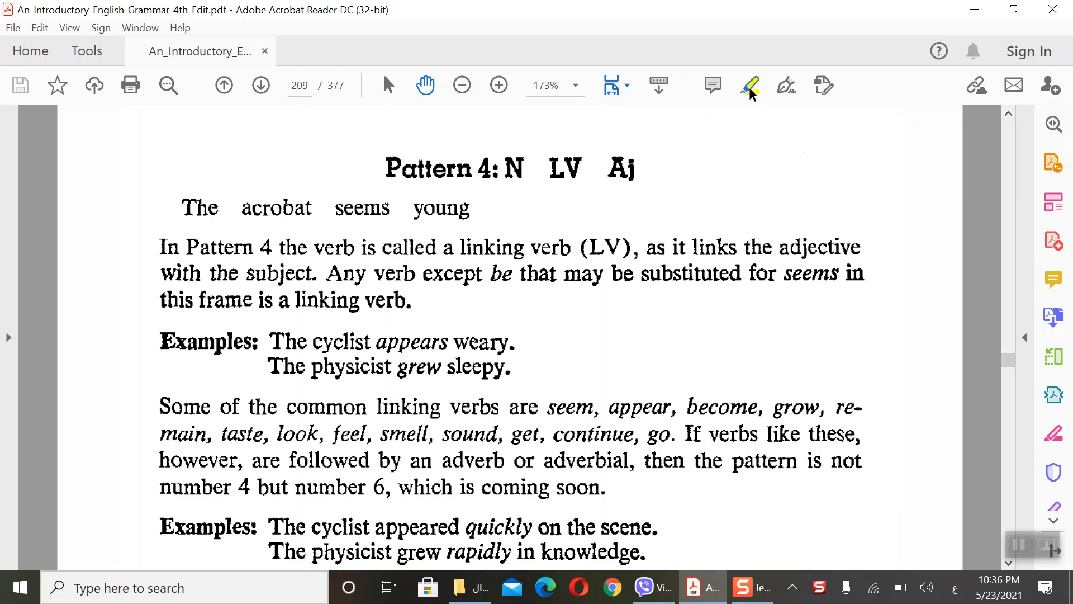
{"action": "left_click", "coordinate": [749, 85]}
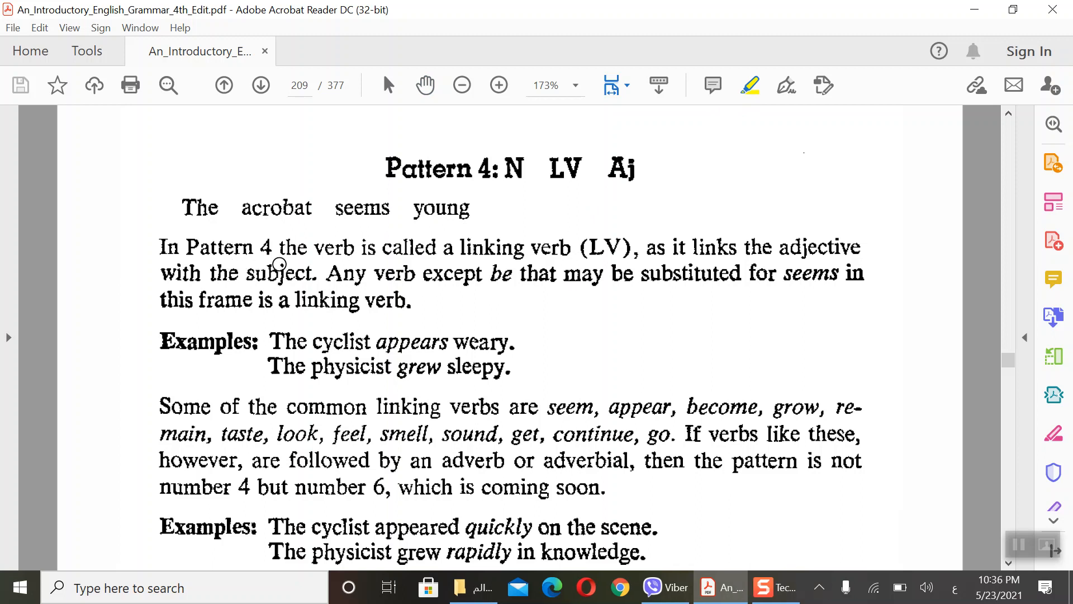
{"action": "mouse_move", "coordinate": [573, 253]}
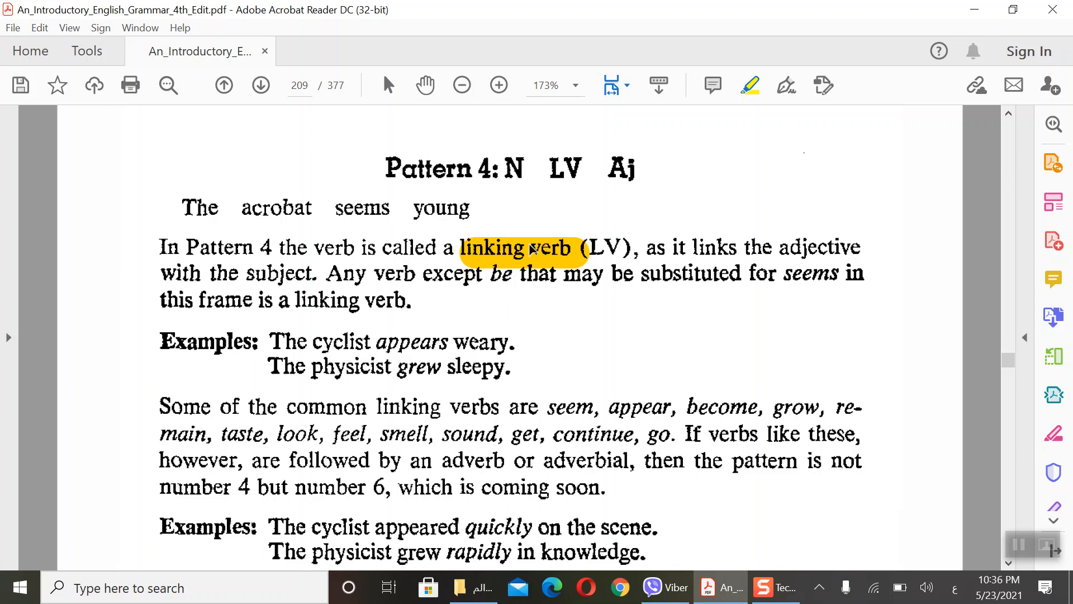
{"action": "mouse_move", "coordinate": [686, 289]}
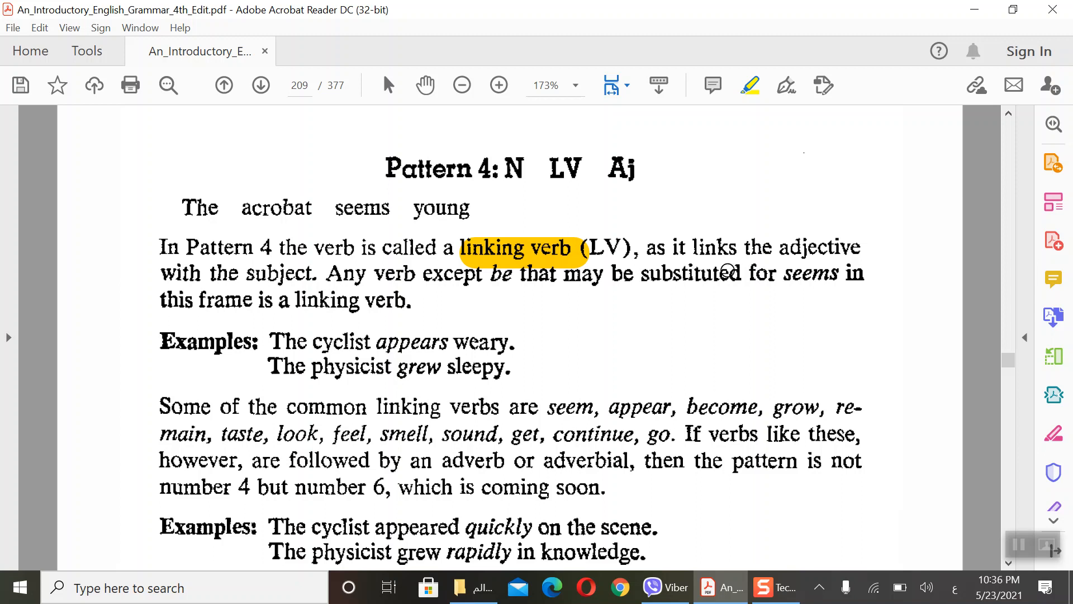
{"action": "mouse_move", "coordinate": [721, 266]}
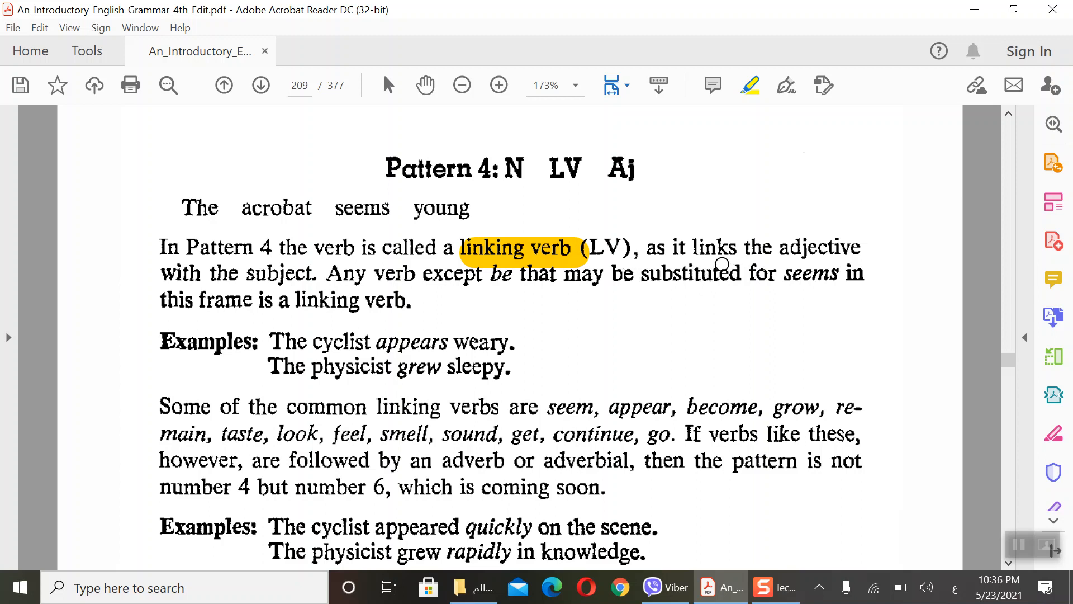
{"action": "mouse_move", "coordinate": [372, 273]}
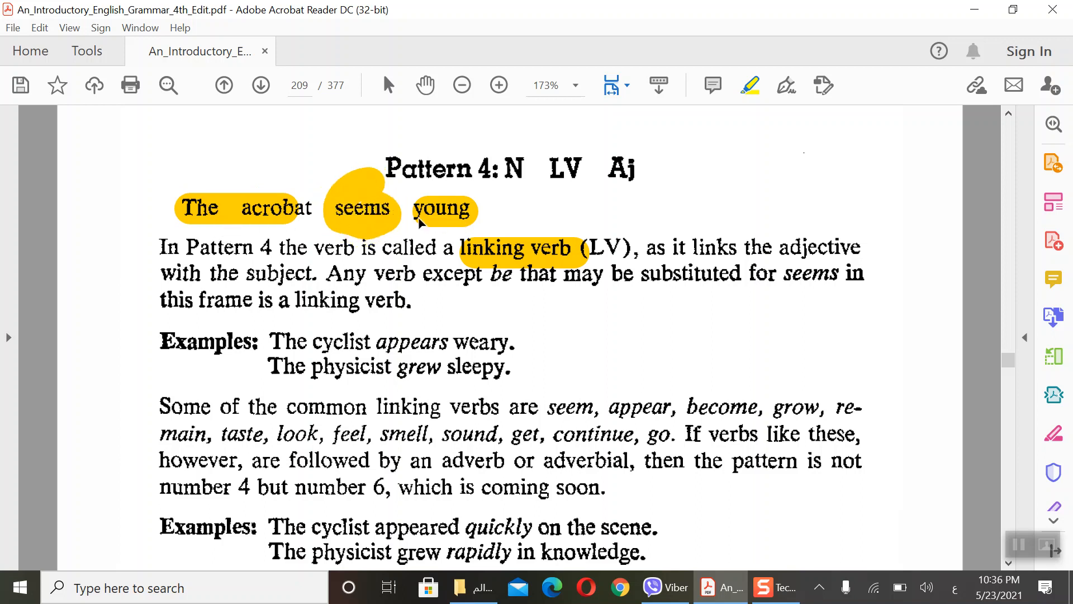
{"action": "mouse_move", "coordinate": [446, 304]}
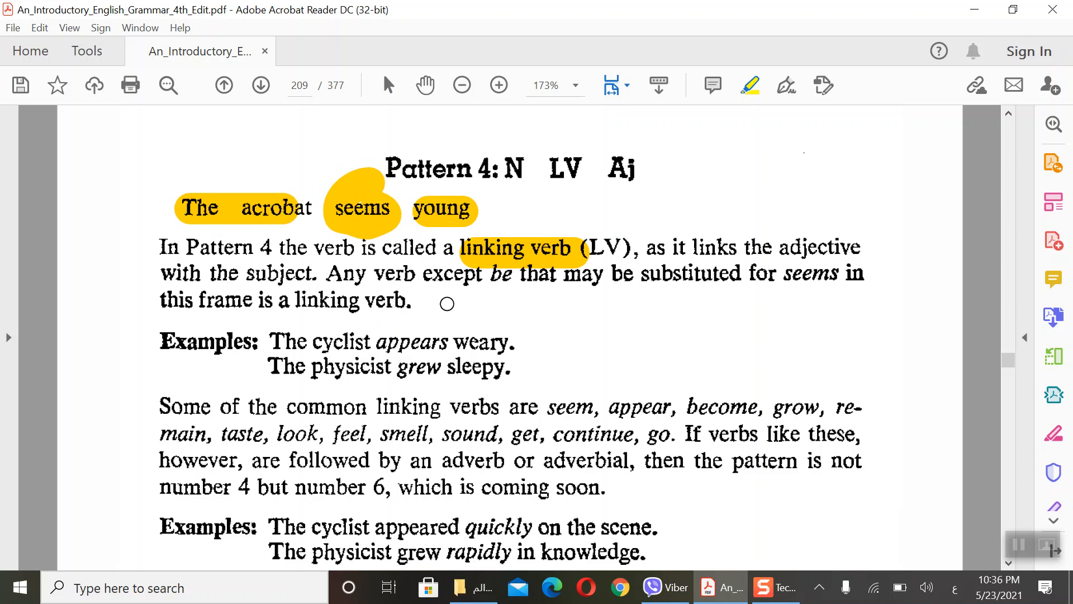
{"action": "mouse_move", "coordinate": [530, 295]}
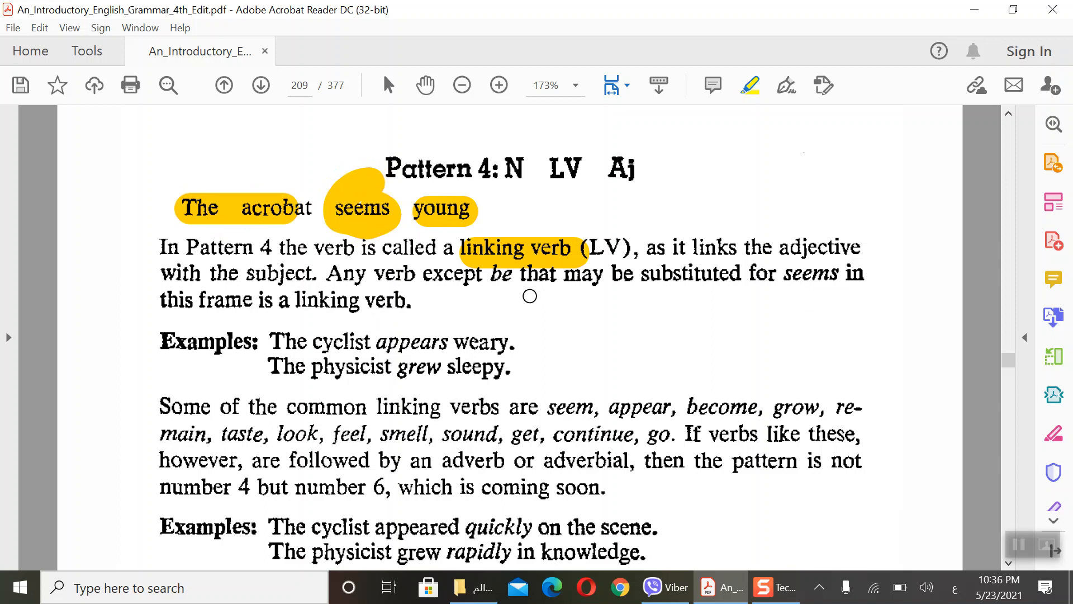
{"action": "mouse_move", "coordinate": [846, 289]}
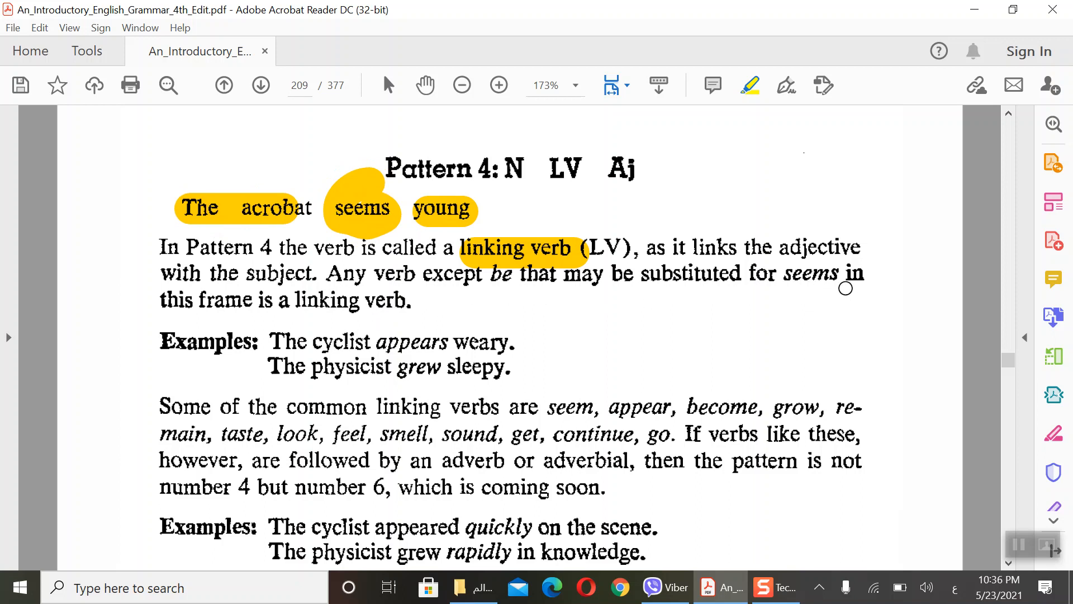
{"action": "mouse_move", "coordinate": [427, 325]}
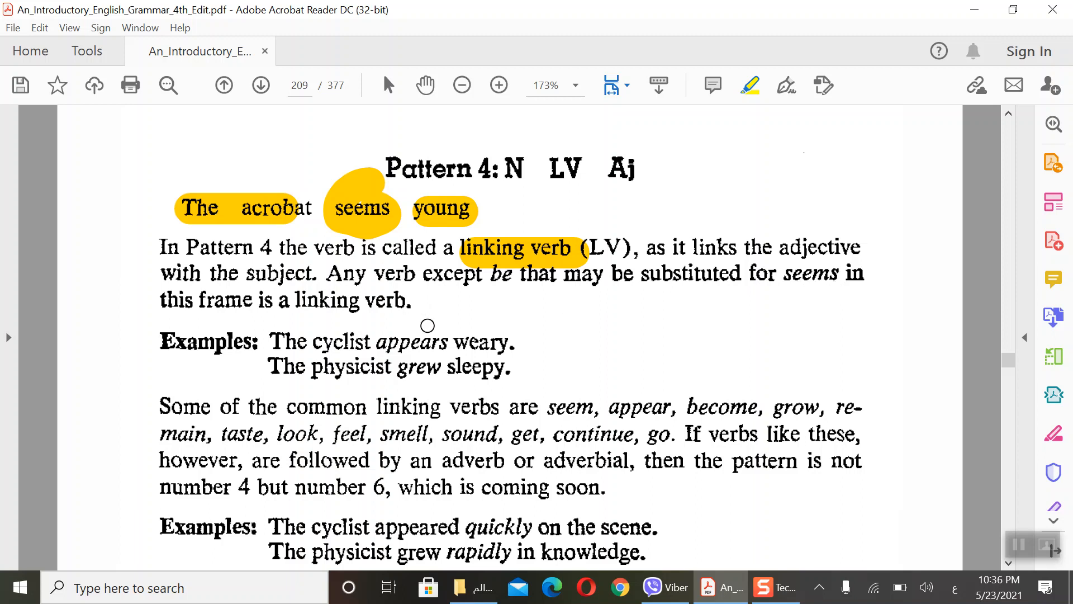
{"action": "mouse_move", "coordinate": [564, 320]}
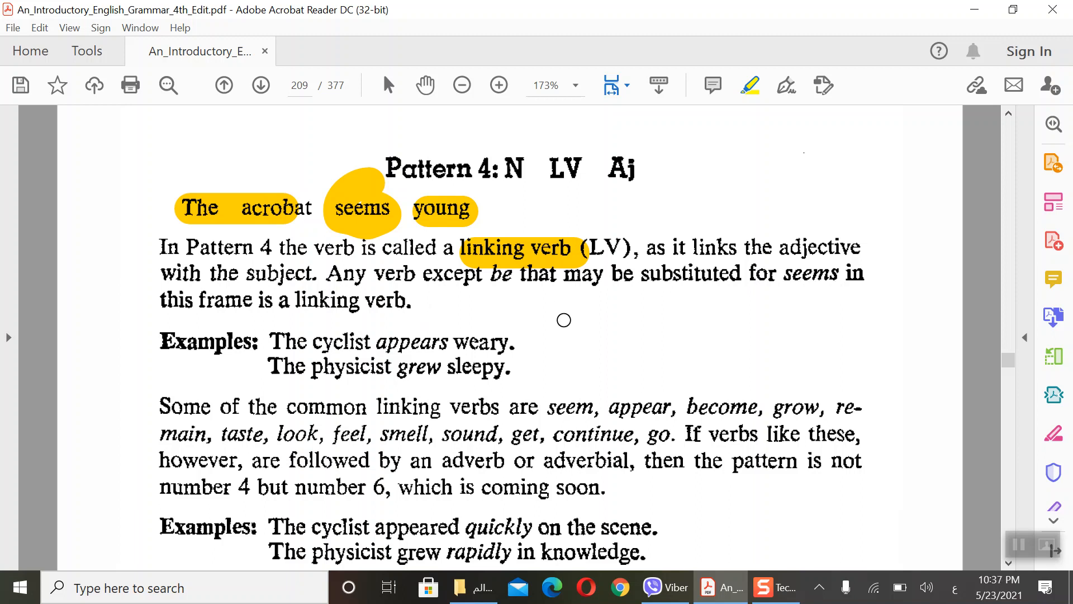
{"action": "mouse_move", "coordinate": [120, 398]}
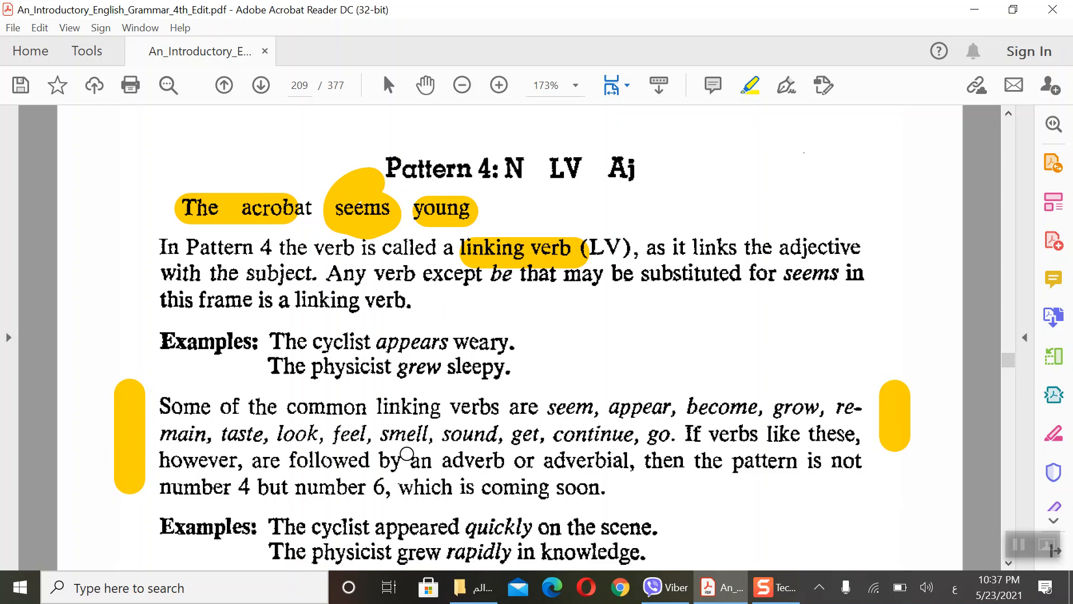
{"action": "mouse_move", "coordinate": [647, 455]}
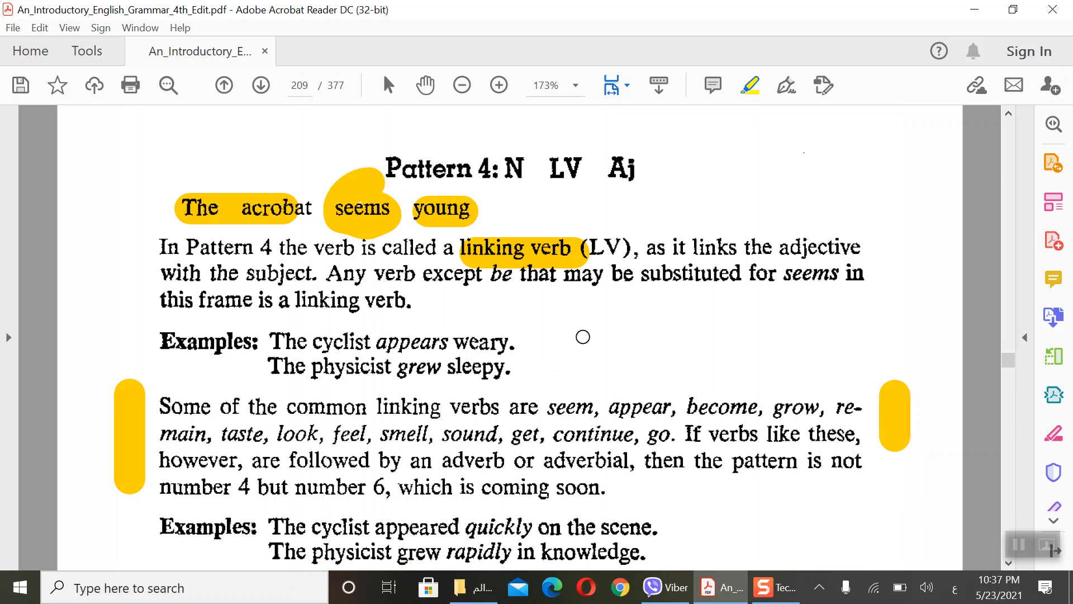
{"action": "mouse_move", "coordinate": [547, 394]}
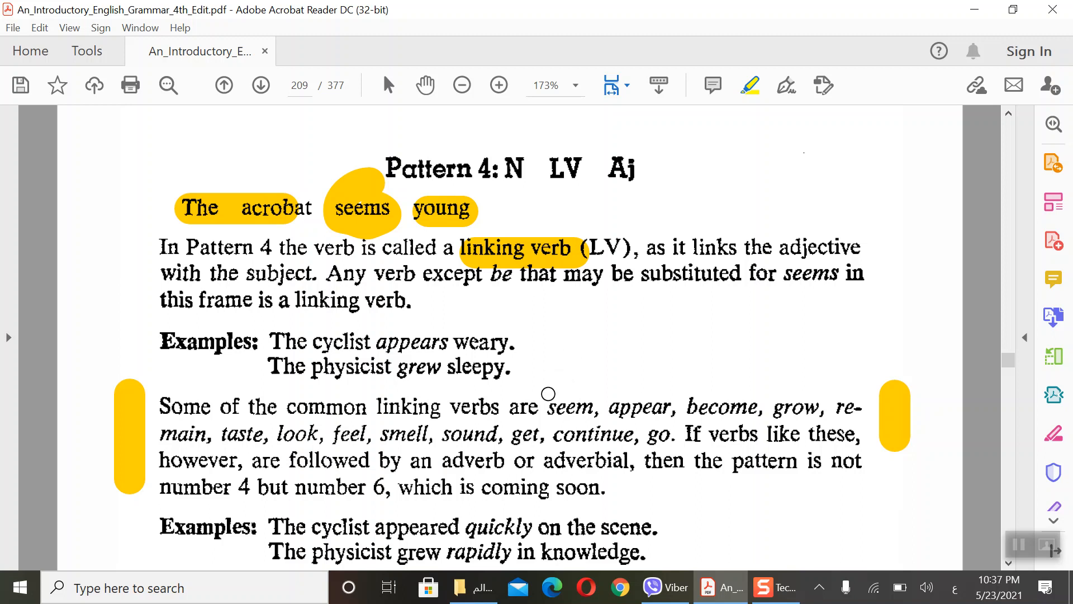
{"action": "mouse_move", "coordinate": [552, 295]}
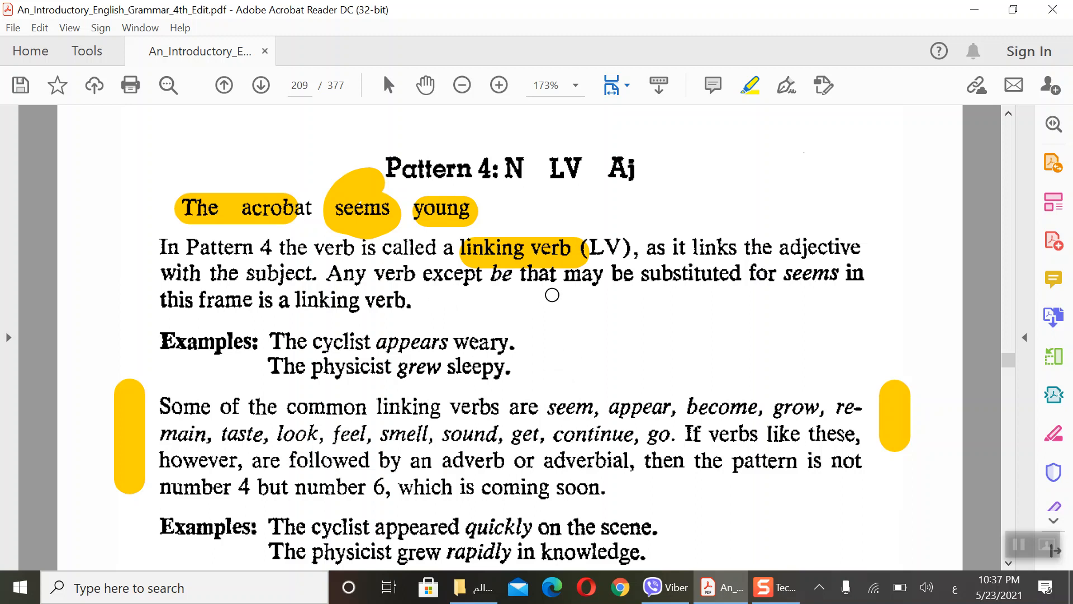
{"action": "mouse_move", "coordinate": [686, 296]}
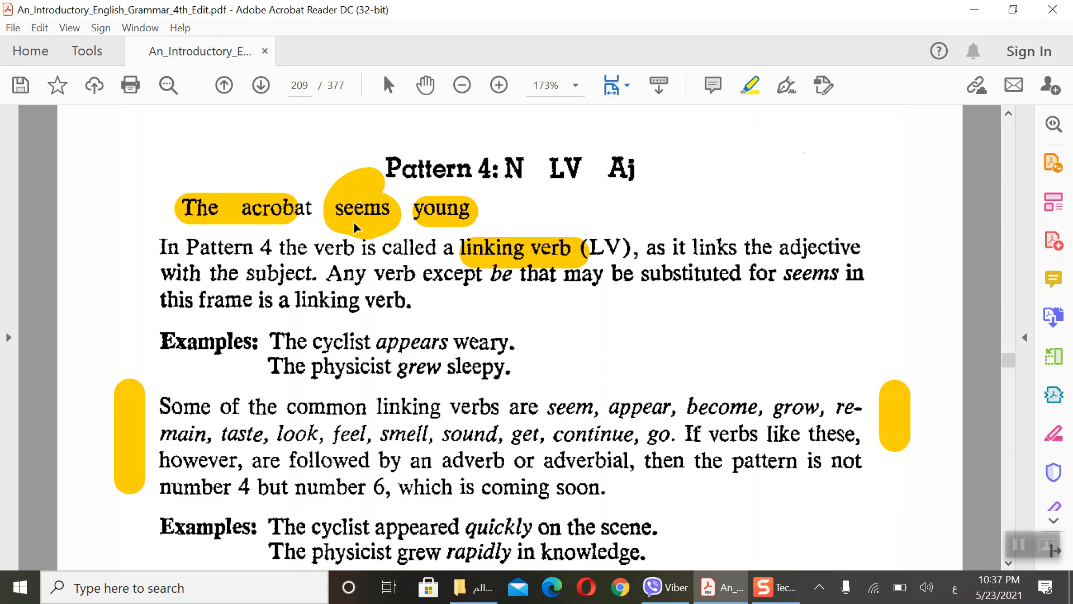
{"action": "mouse_move", "coordinate": [379, 233]}
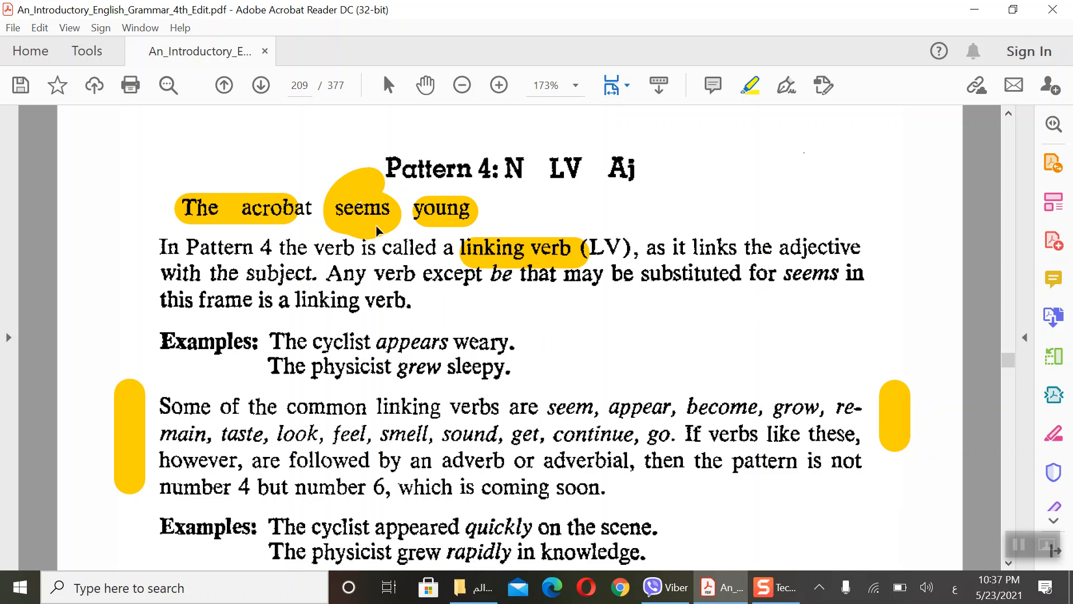
{"action": "mouse_move", "coordinate": [435, 448]}
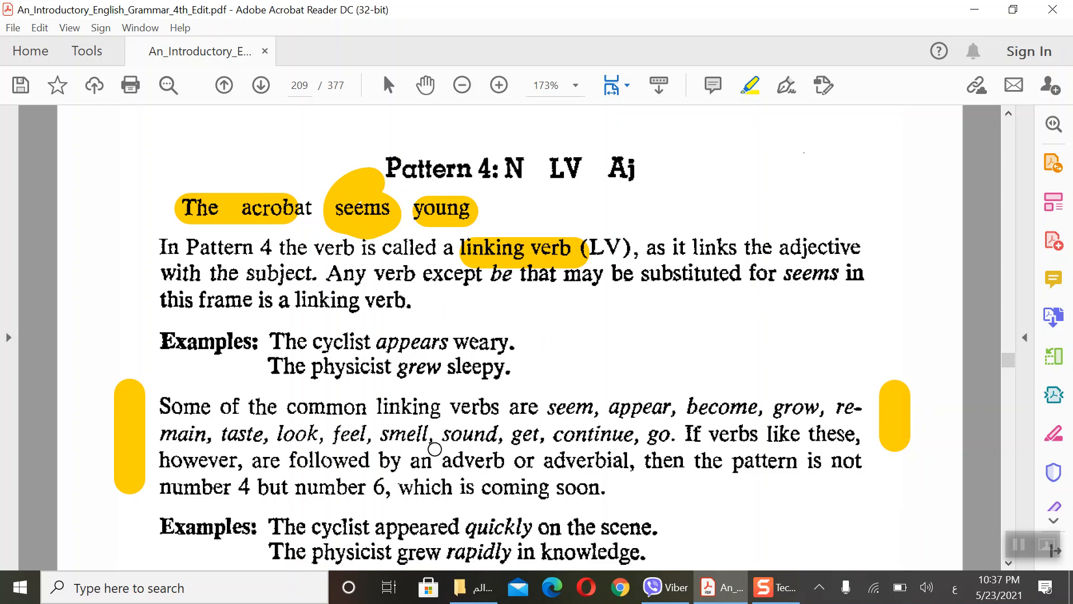
{"action": "mouse_move", "coordinate": [402, 352]}
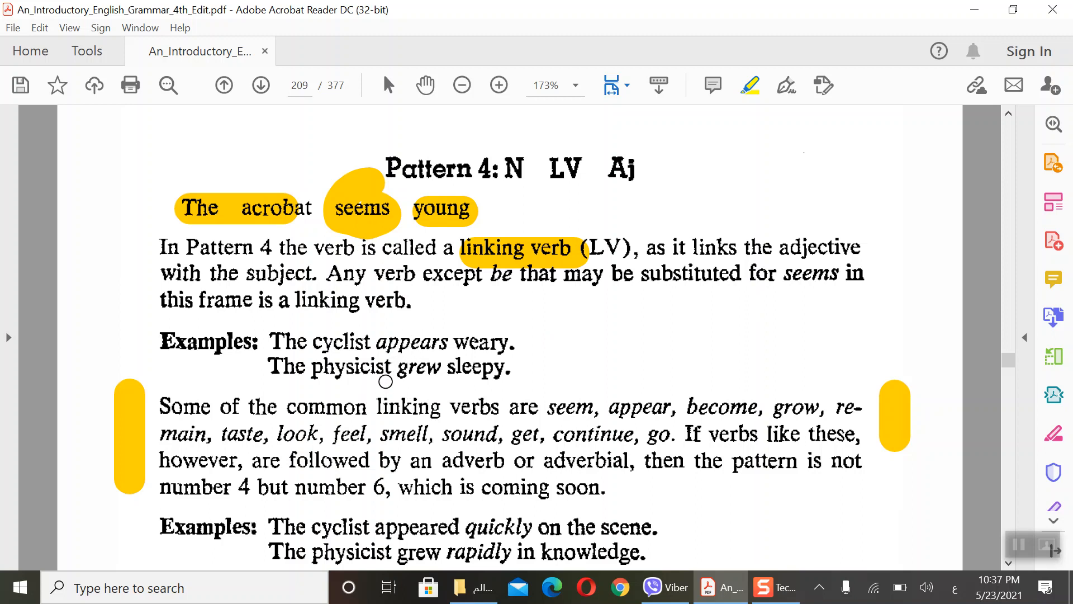
{"action": "mouse_move", "coordinate": [810, 457]}
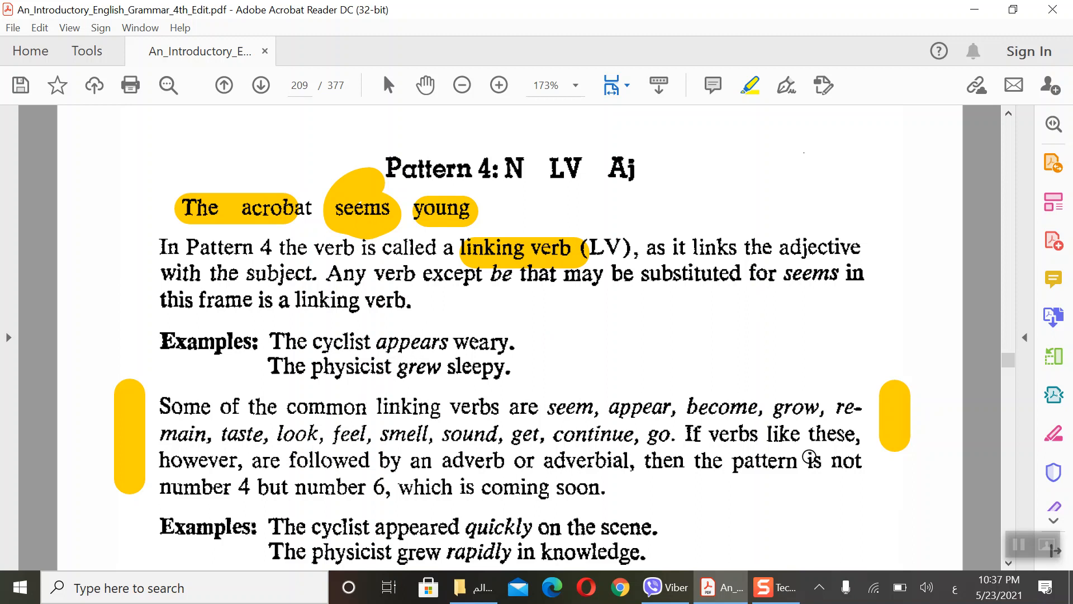
{"action": "mouse_move", "coordinate": [711, 322]}
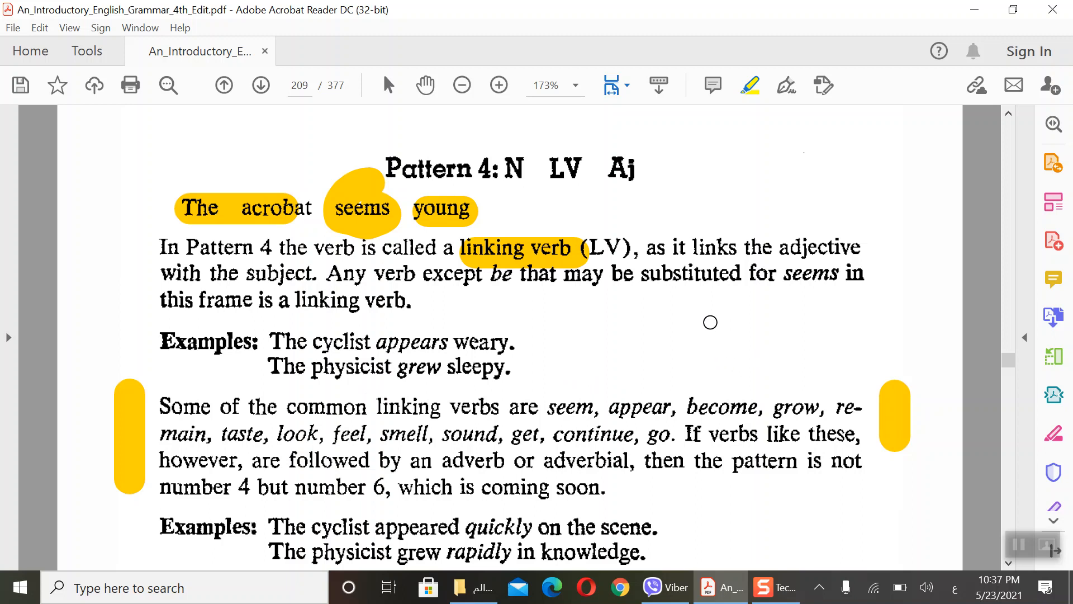
{"action": "mouse_move", "coordinate": [750, 84]}
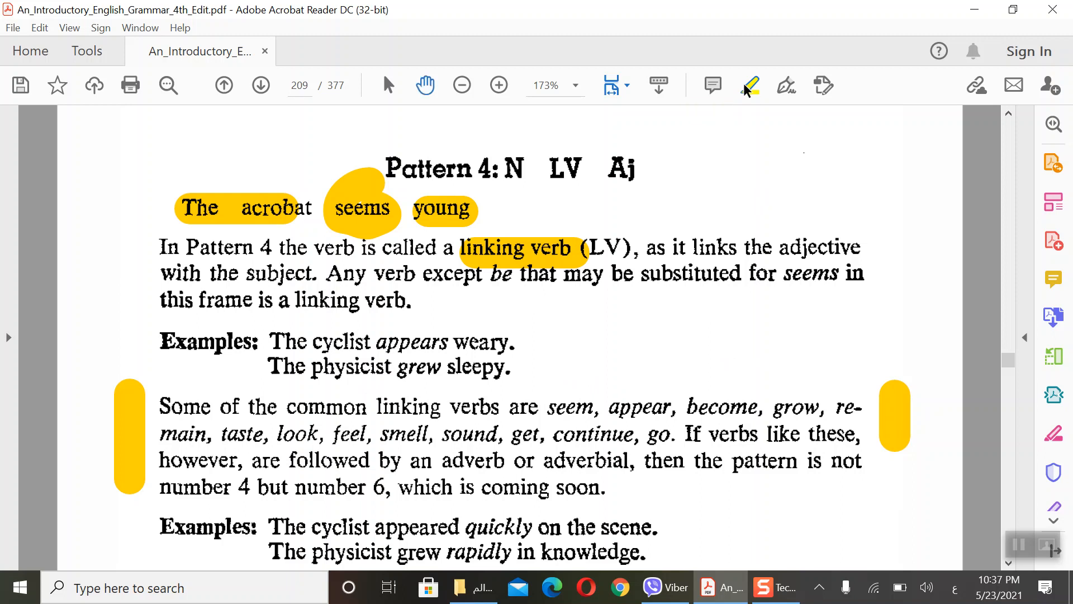
Step: Scroll down page 209 to reveal Exercise 15-4 and its first sentences
{"action": "scroll", "scroll_direction": "down", "scroll_amount": 3}
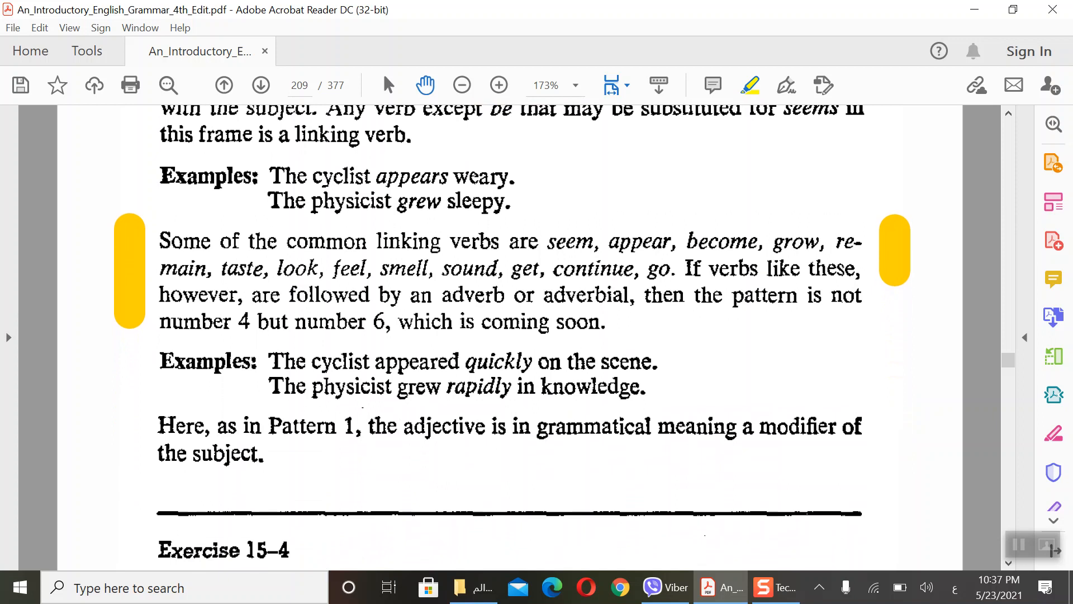
{"action": "scroll", "scroll_direction": "down", "scroll_amount": 3}
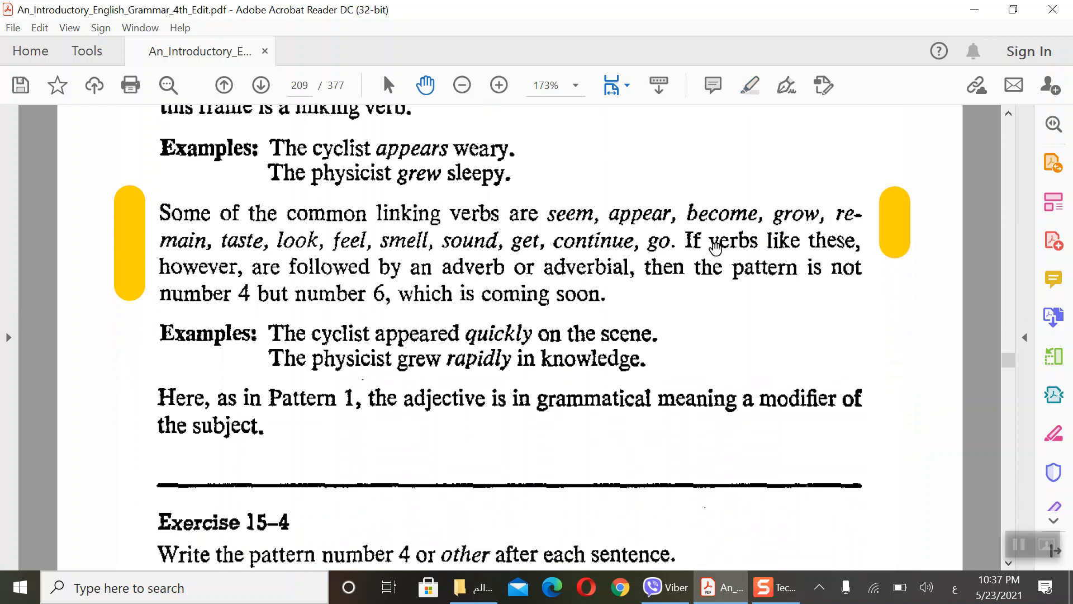
{"action": "mouse_move", "coordinate": [729, 254]}
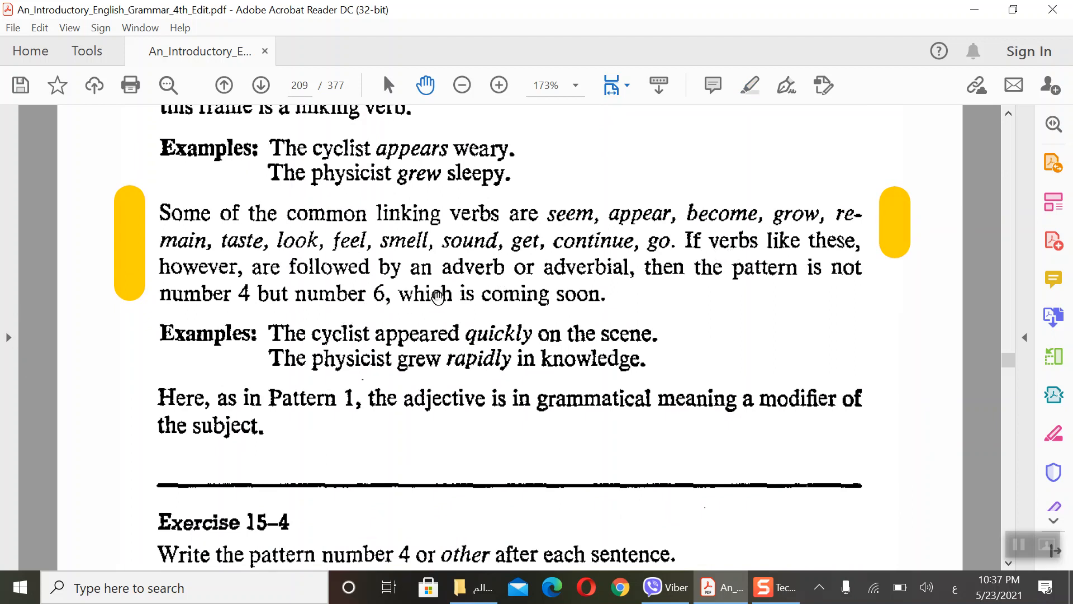
{"action": "mouse_move", "coordinate": [623, 292]}
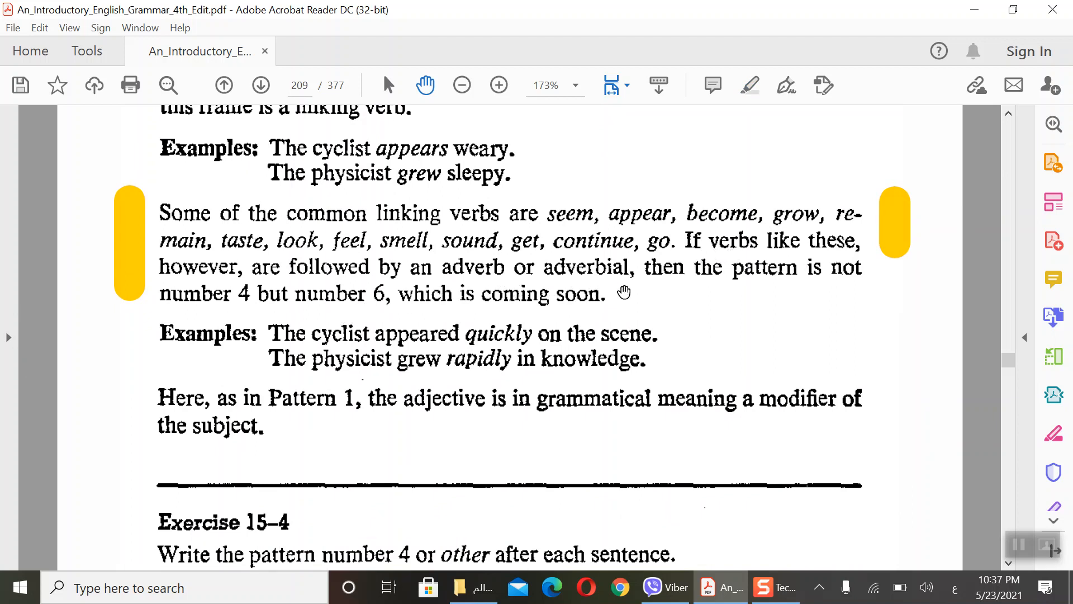
{"action": "mouse_move", "coordinate": [347, 328]}
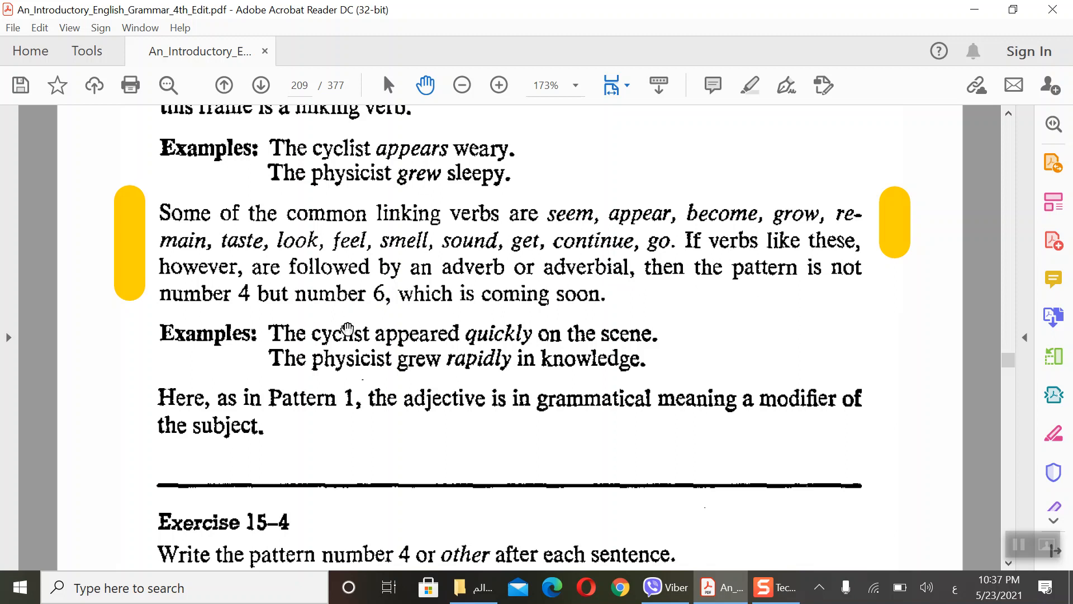
{"action": "mouse_move", "coordinate": [400, 354]}
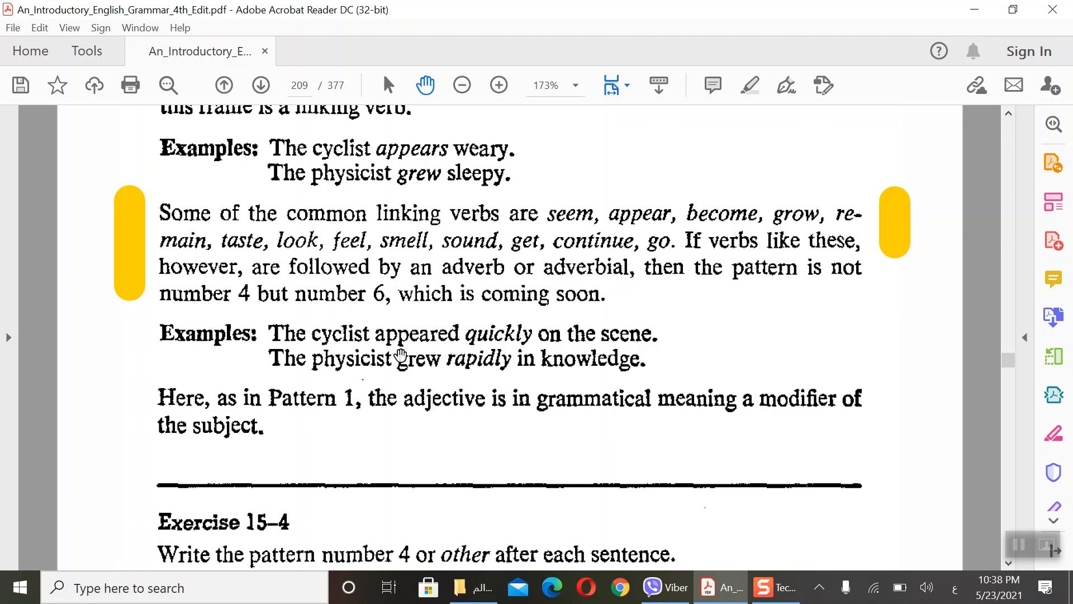
{"action": "mouse_move", "coordinate": [410, 342]}
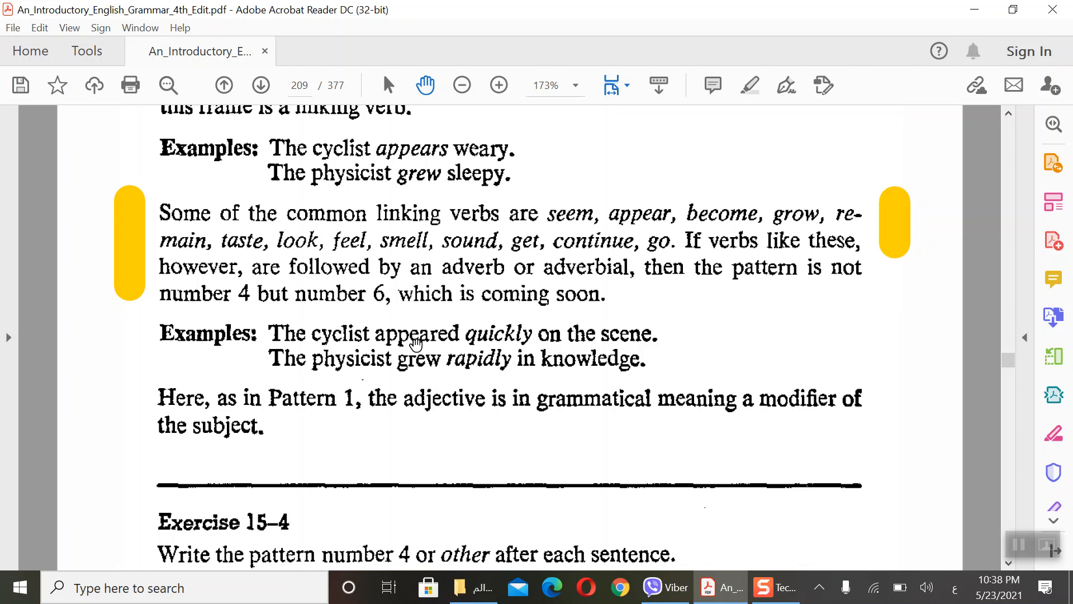
{"action": "mouse_move", "coordinate": [591, 350]}
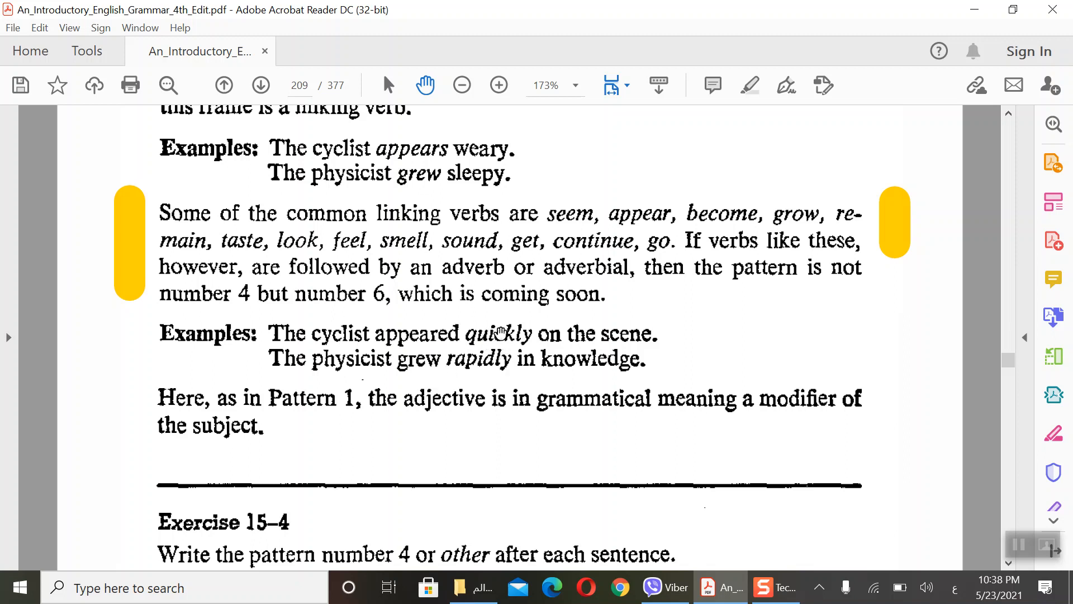
{"action": "mouse_move", "coordinate": [512, 362]}
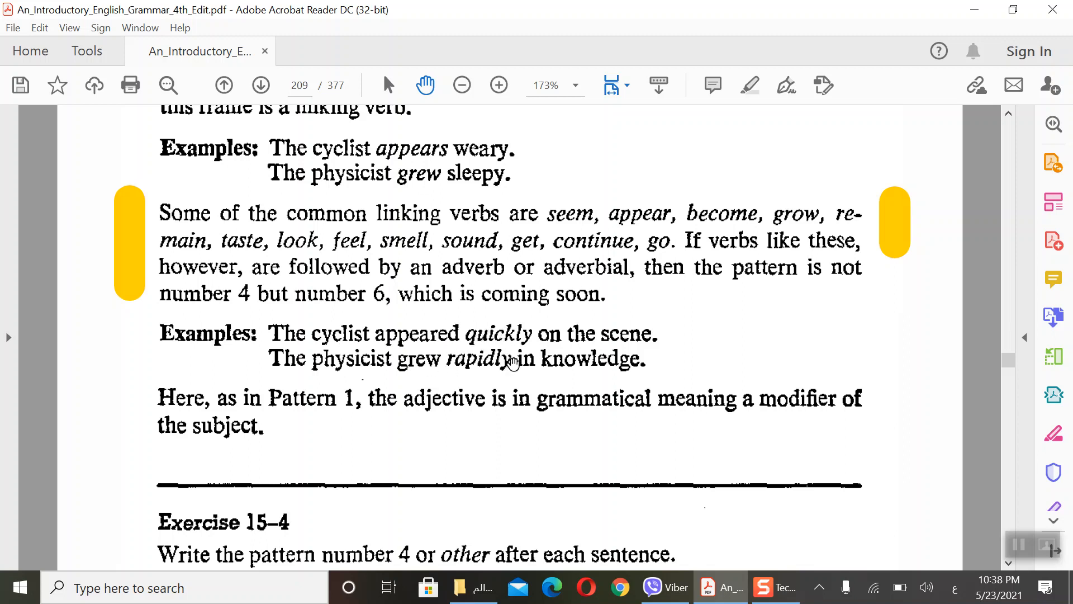
{"action": "mouse_move", "coordinate": [553, 398]}
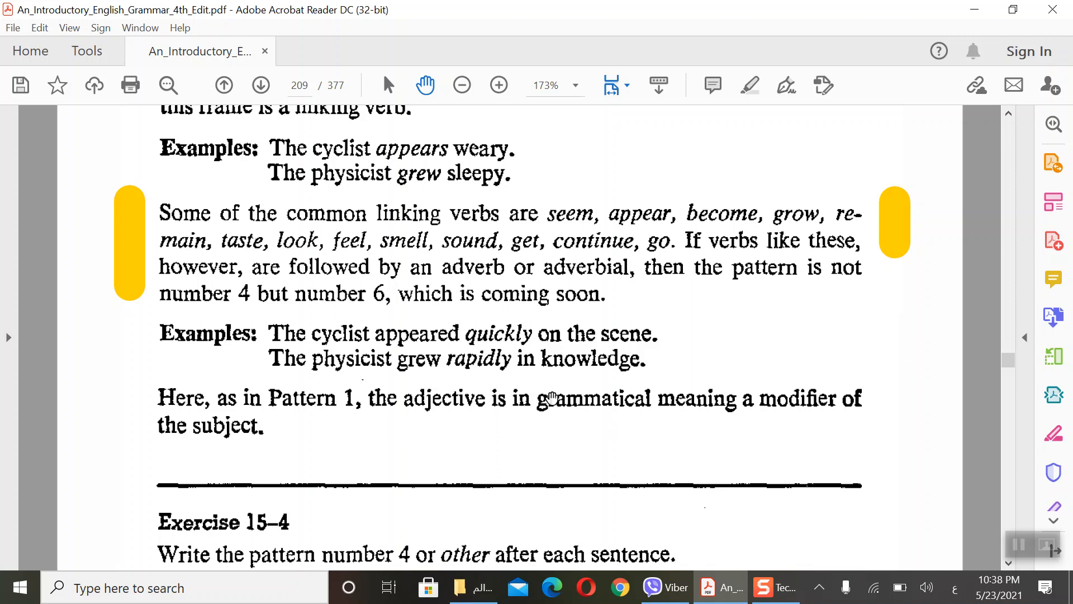
{"action": "scroll", "scroll_direction": "down", "scroll_amount": 3}
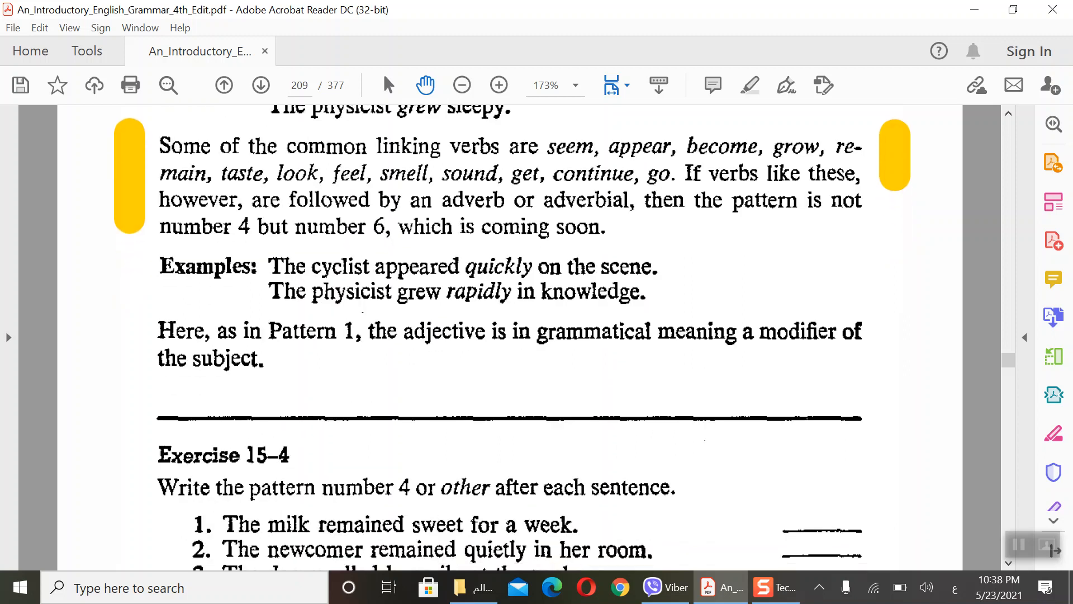
{"action": "scroll", "scroll_direction": "down", "scroll_amount": 3}
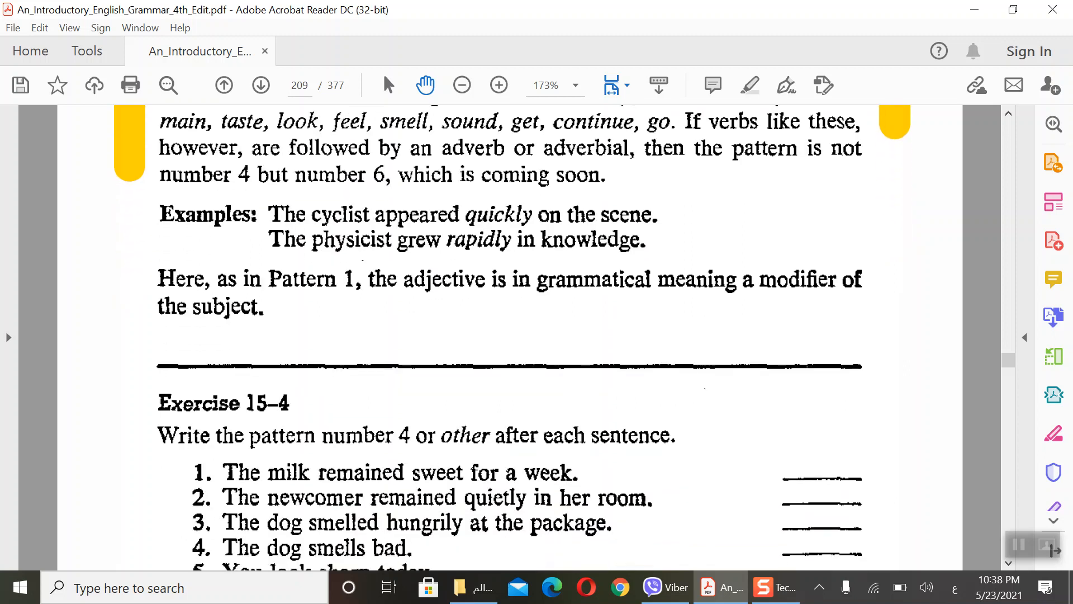
{"action": "mouse_move", "coordinate": [358, 300]}
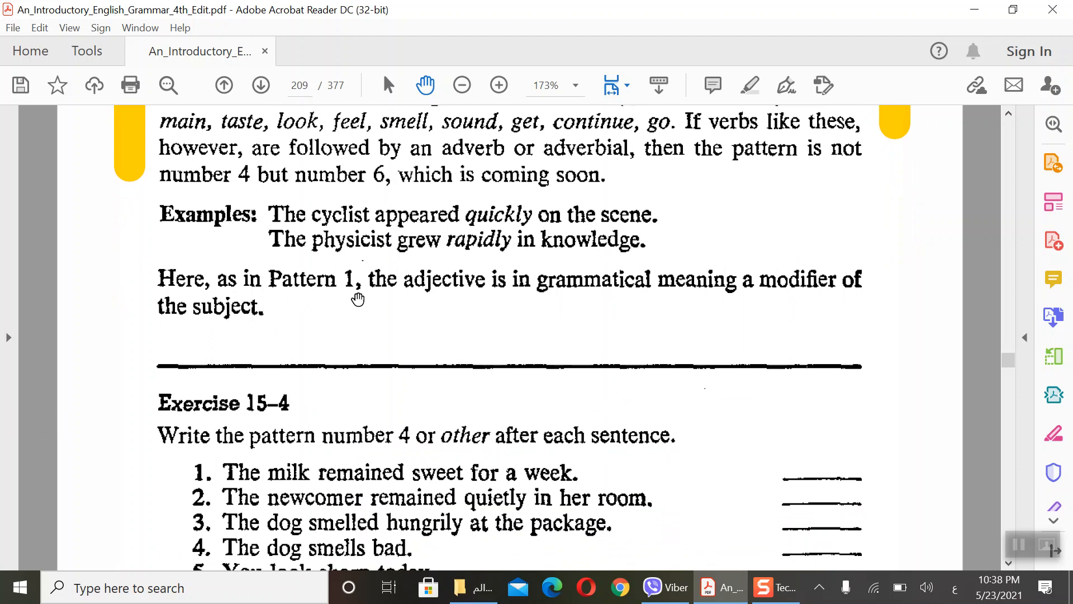
{"action": "mouse_move", "coordinate": [578, 310]}
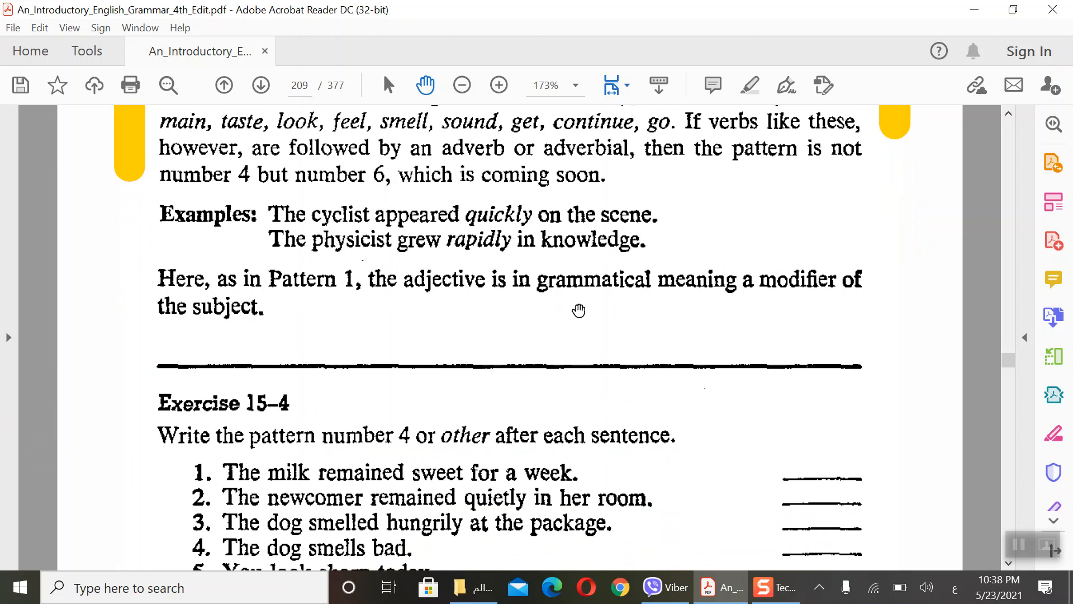
{"action": "mouse_move", "coordinate": [449, 337]}
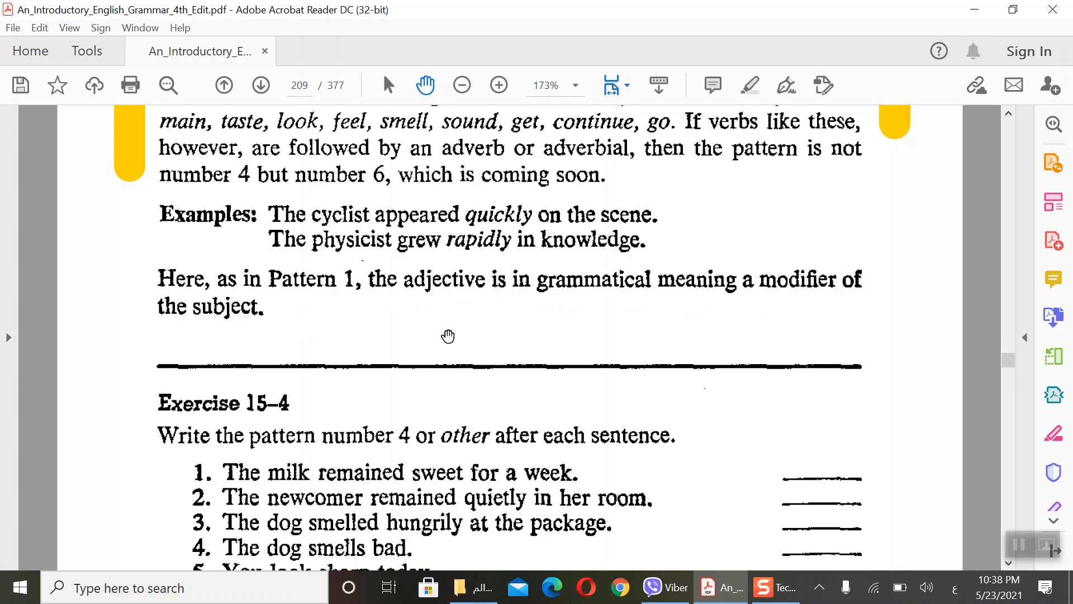
{"action": "mouse_move", "coordinate": [344, 343]}
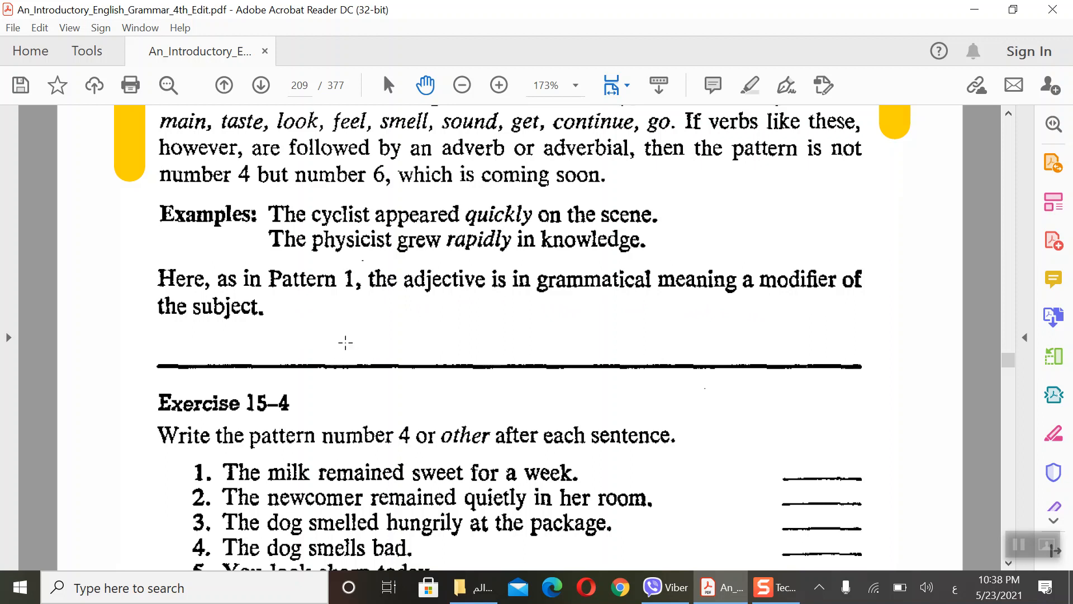
Step: Scroll back up to the Pattern 4 heading and its highlighted example sentence
{"action": "scroll", "scroll_direction": "up", "scroll_amount": 3}
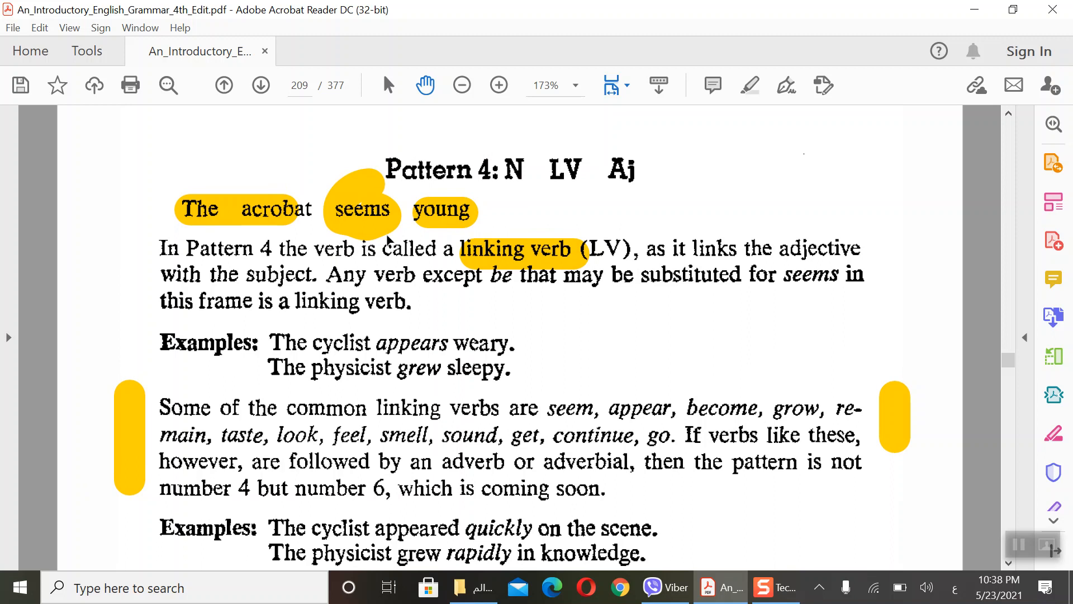
{"action": "mouse_move", "coordinate": [561, 194]}
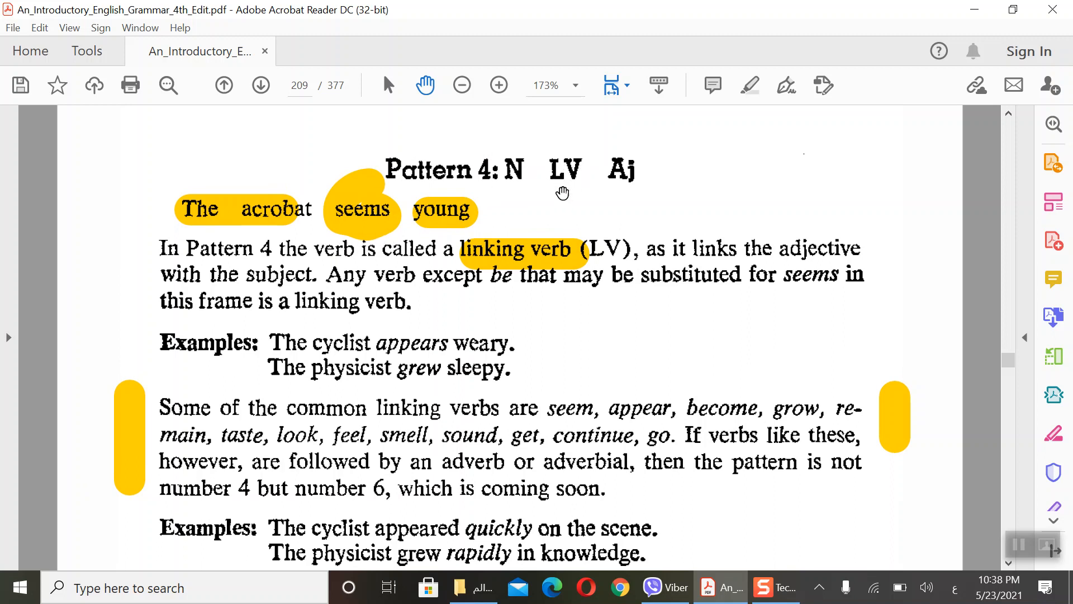
{"action": "mouse_move", "coordinate": [294, 219]}
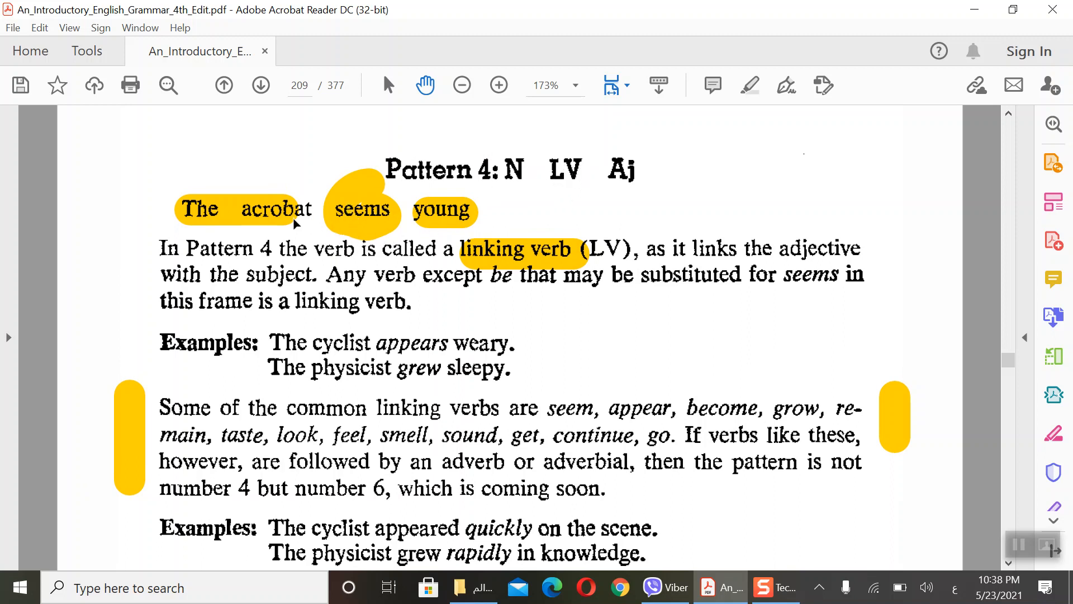
{"action": "mouse_move", "coordinate": [457, 236]}
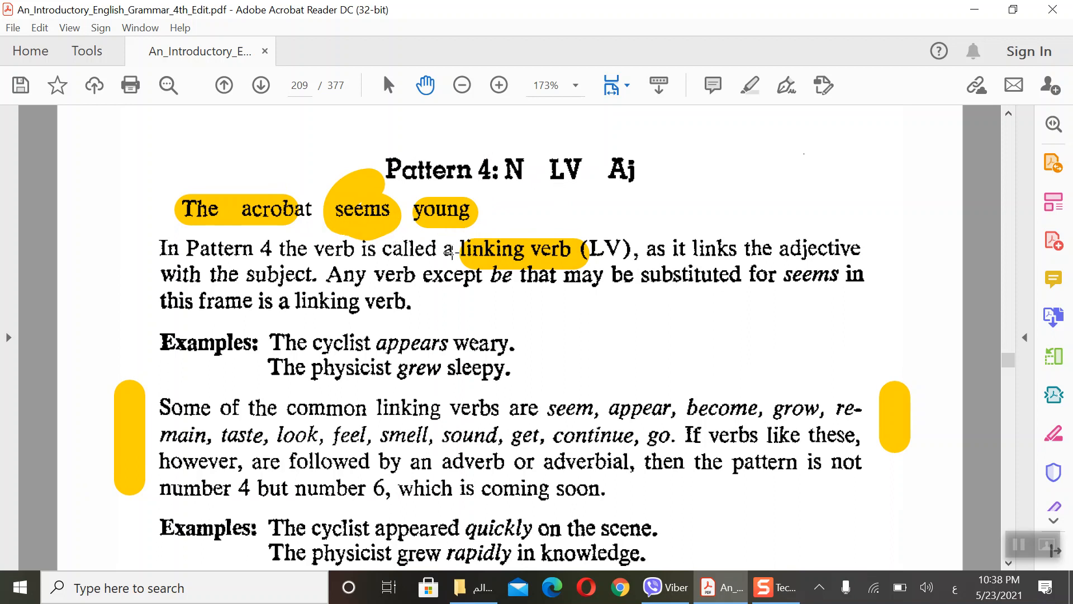
{"action": "mouse_move", "coordinate": [404, 275]}
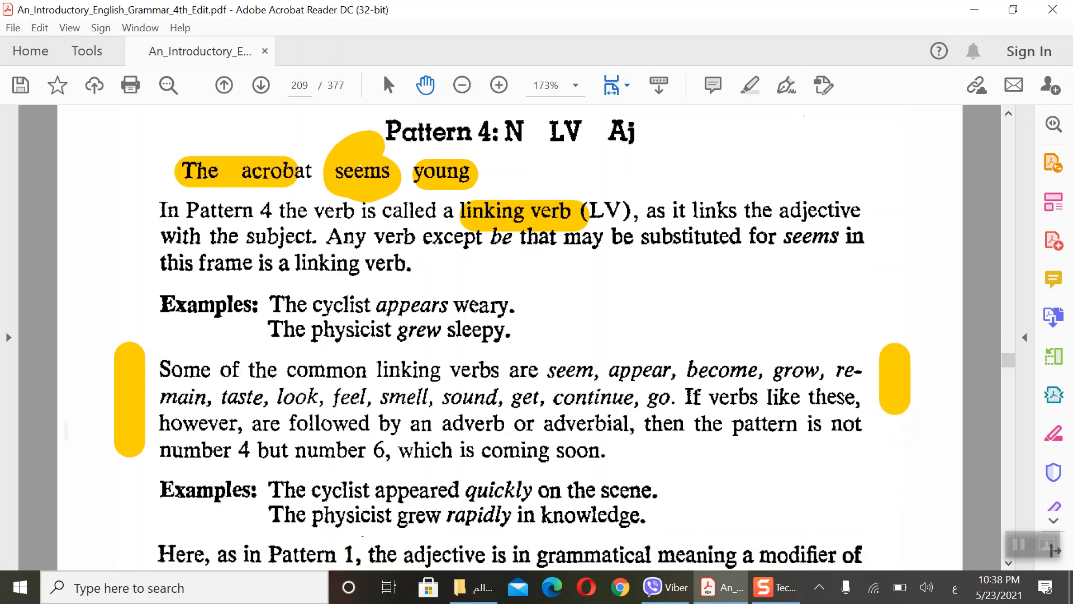
Step: Scroll down to show all seven Exercise 15-4 sentences on page 209
{"action": "scroll", "scroll_direction": "down", "scroll_amount": 3}
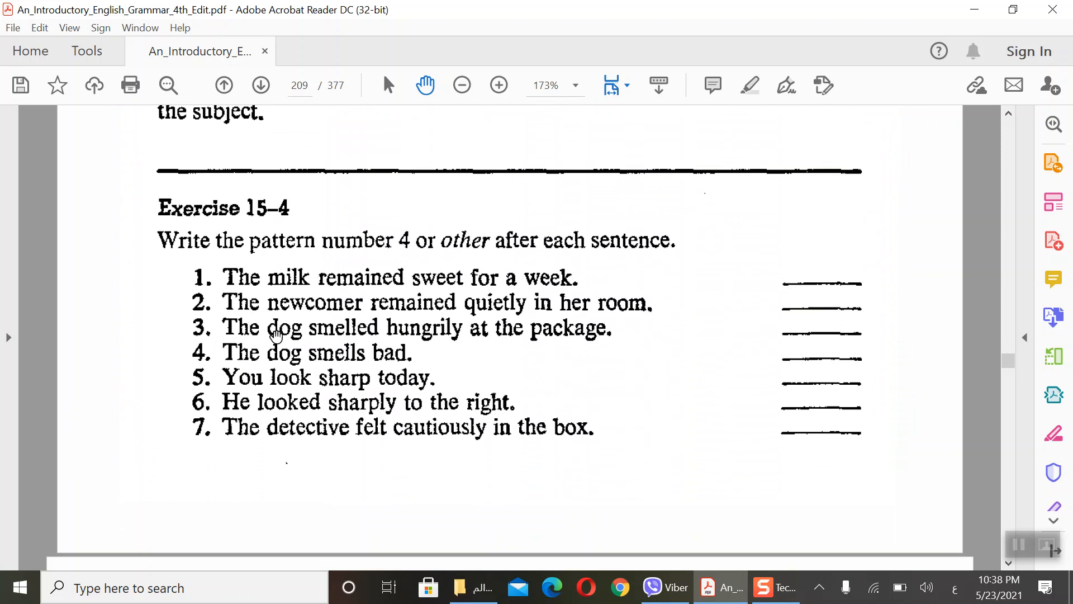
{"action": "mouse_move", "coordinate": [421, 312]}
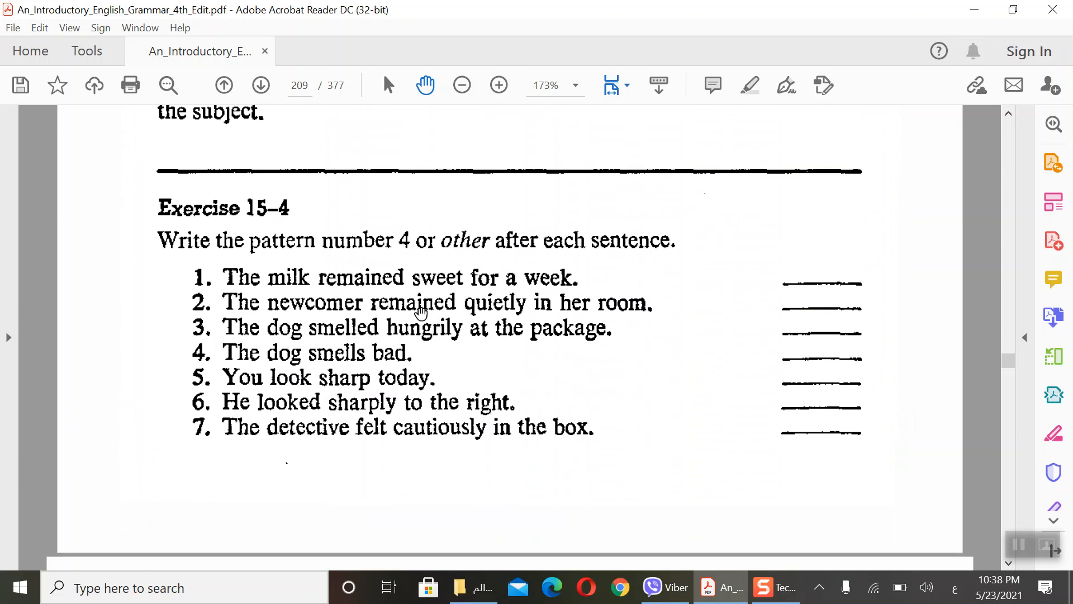
{"action": "mouse_move", "coordinate": [355, 300]}
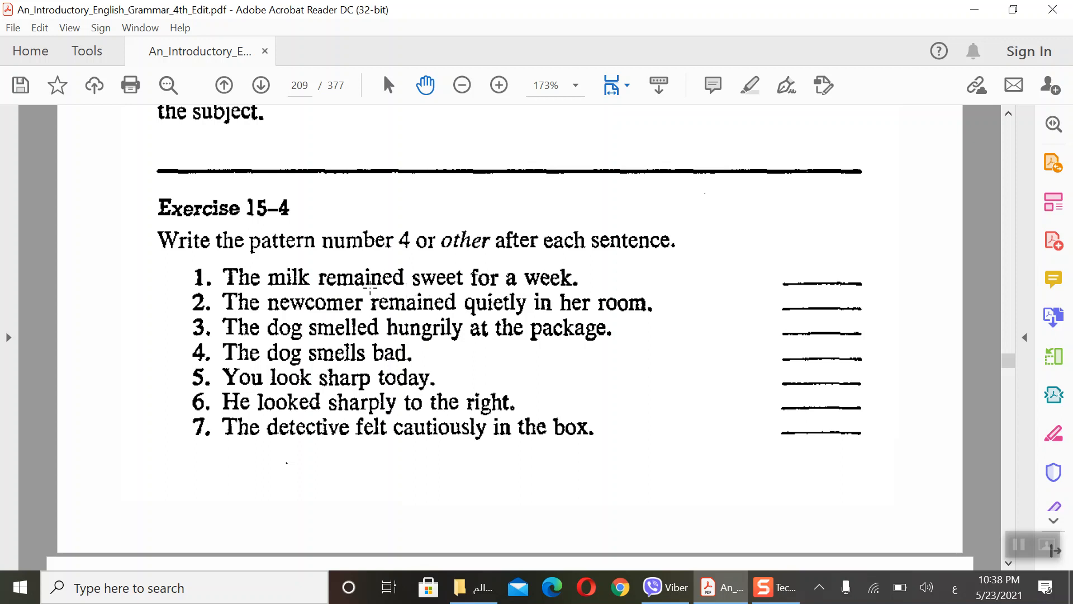
{"action": "mouse_move", "coordinate": [355, 326]}
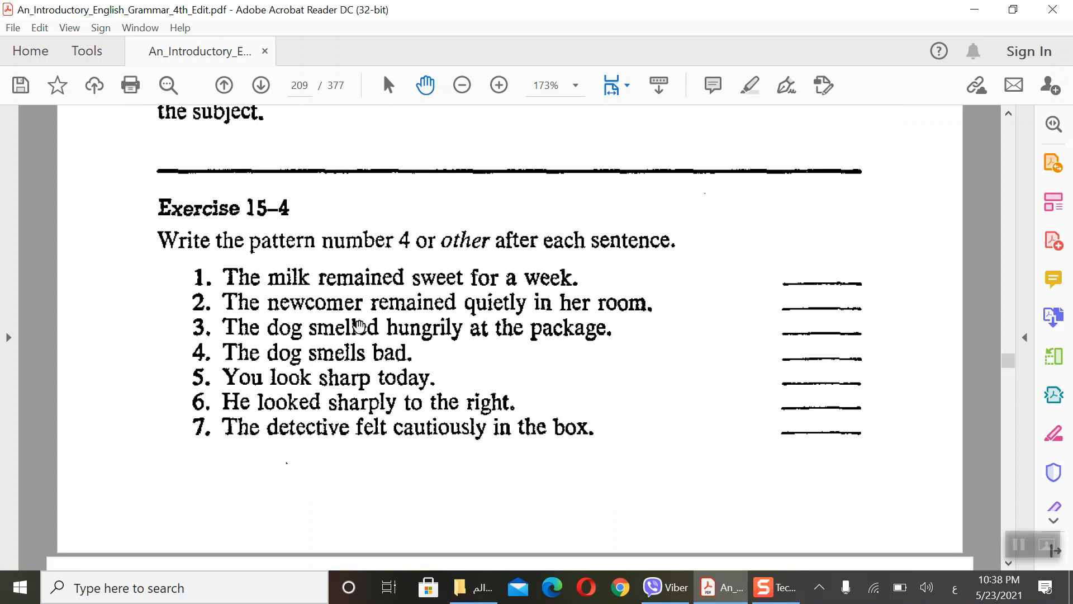
{"action": "mouse_move", "coordinate": [439, 319]}
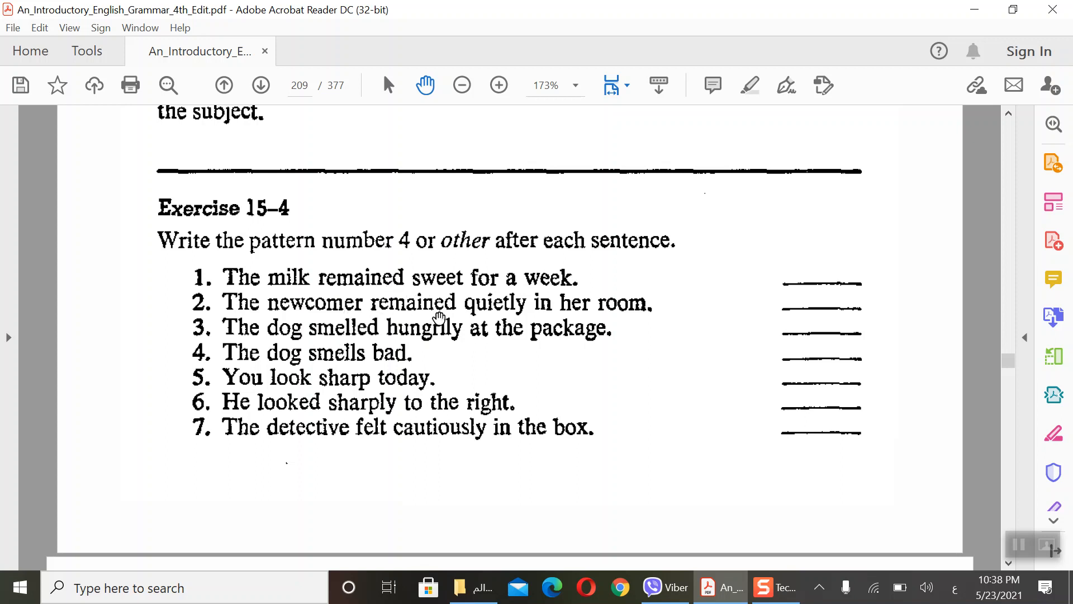
{"action": "mouse_move", "coordinate": [502, 308]}
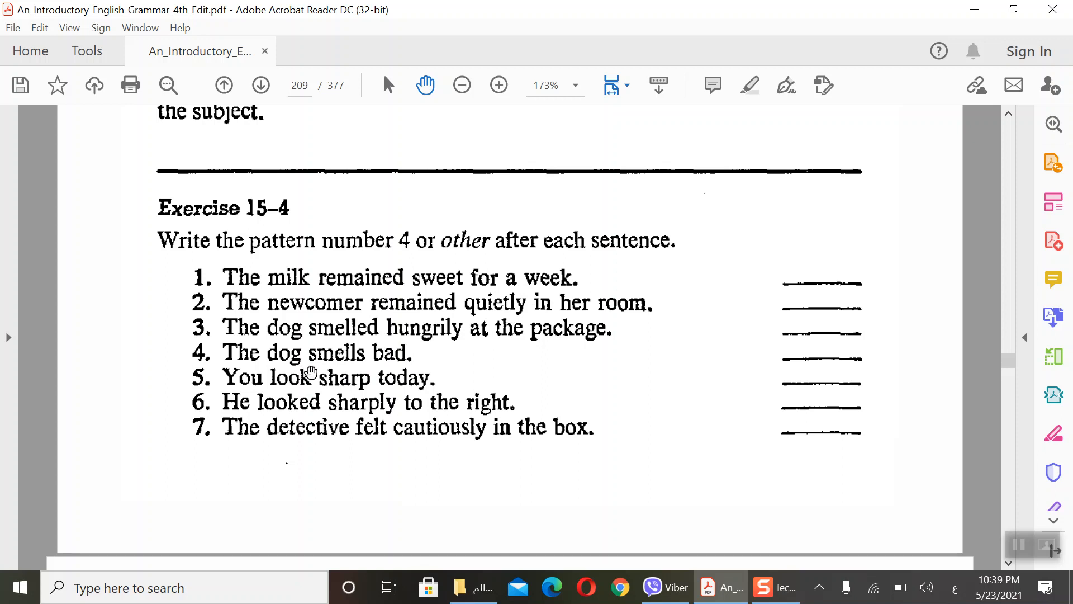
{"action": "mouse_move", "coordinate": [359, 373]}
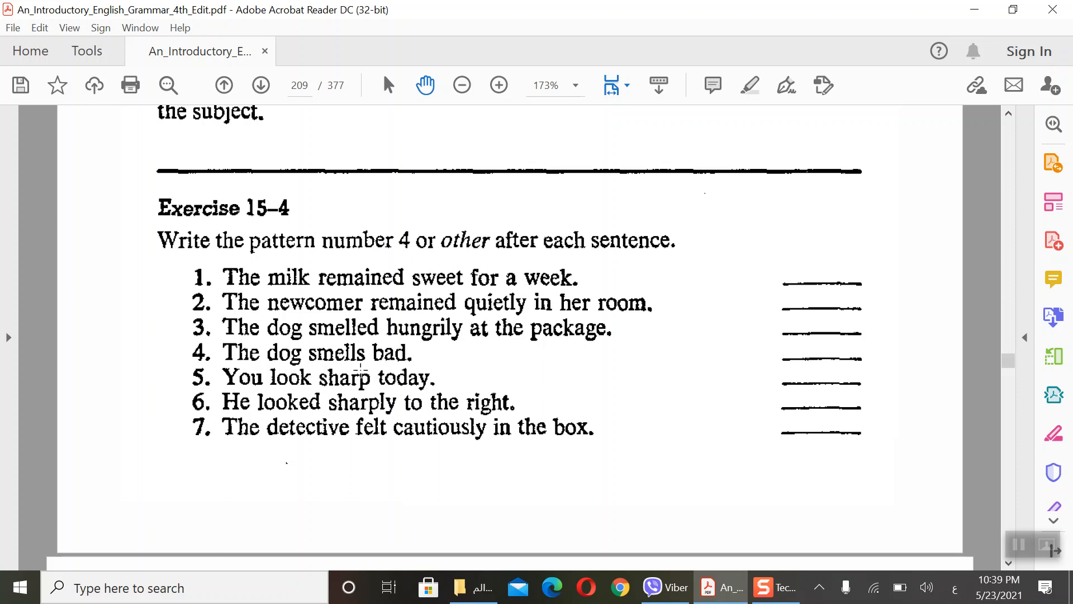
{"action": "mouse_move", "coordinate": [371, 376]}
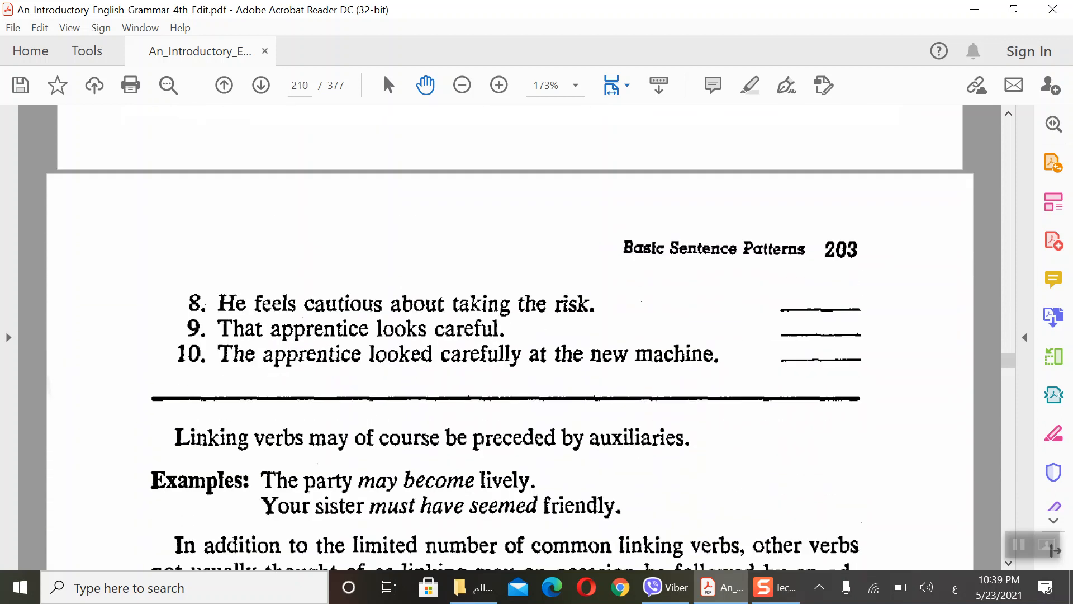
Step: Scroll onto page 210 showing sentences 8–10 and examples like 'The screw worked loose'
{"action": "scroll", "scroll_direction": "down", "scroll_amount": 3}
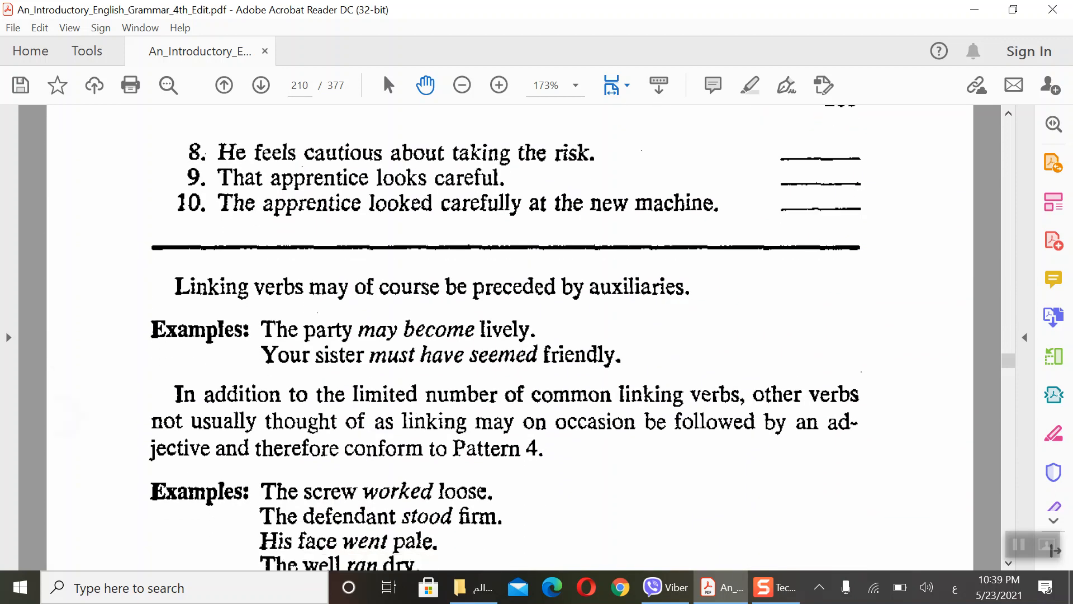
{"action": "scroll", "scroll_direction": "down", "scroll_amount": 3}
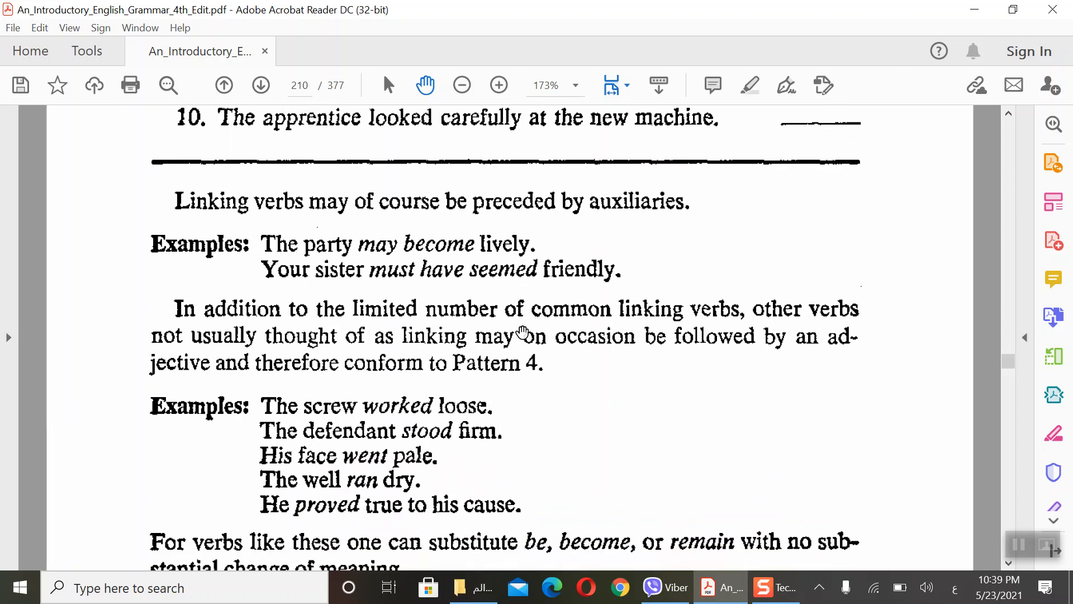
{"action": "mouse_move", "coordinate": [323, 218]}
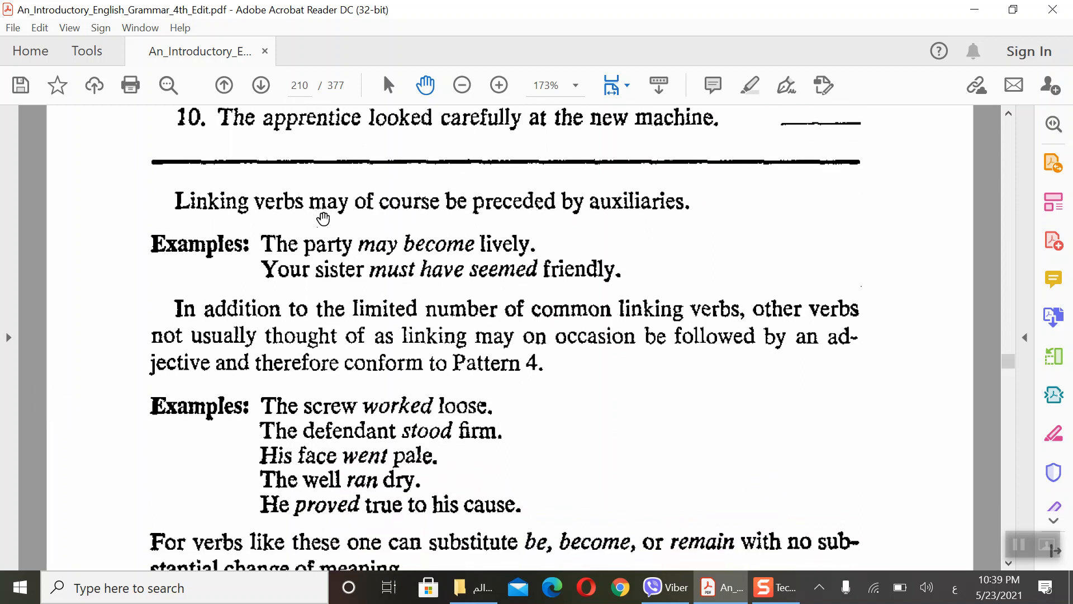
{"action": "mouse_move", "coordinate": [656, 231]}
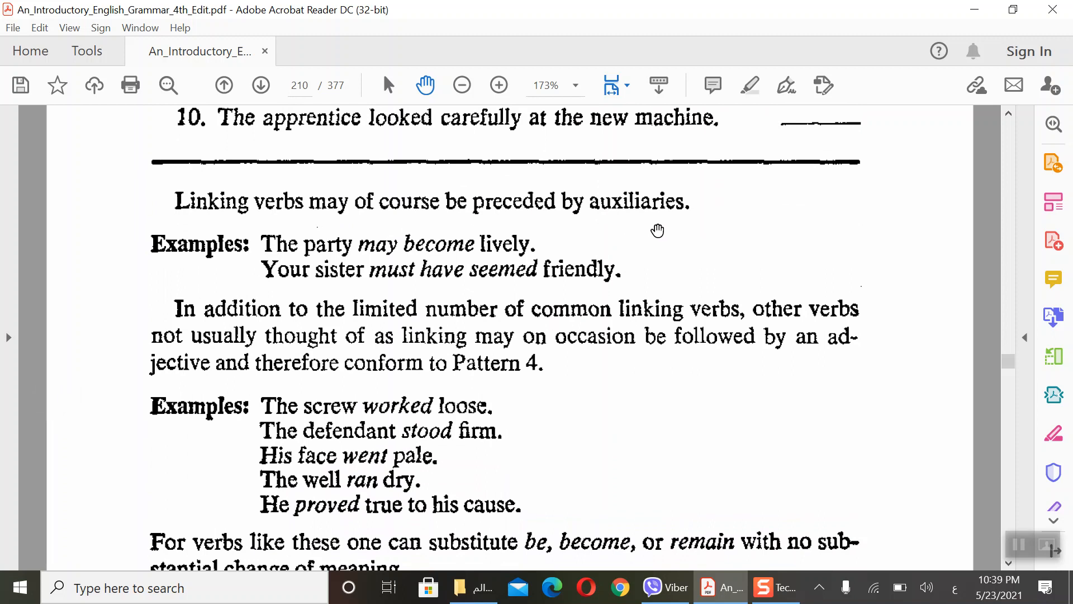
{"action": "mouse_move", "coordinate": [428, 264]}
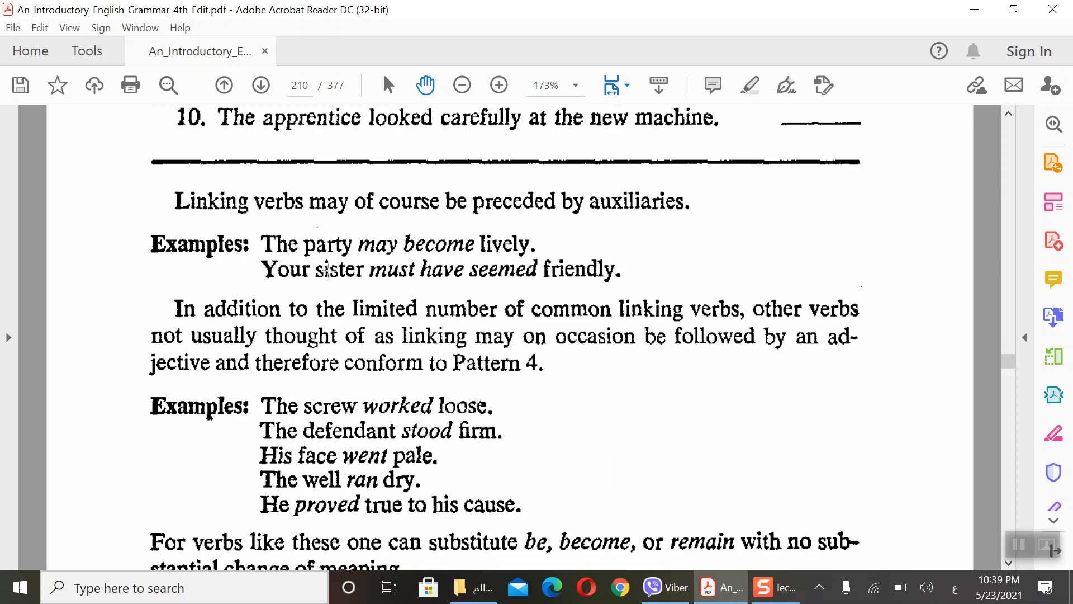
{"action": "mouse_move", "coordinate": [509, 291]}
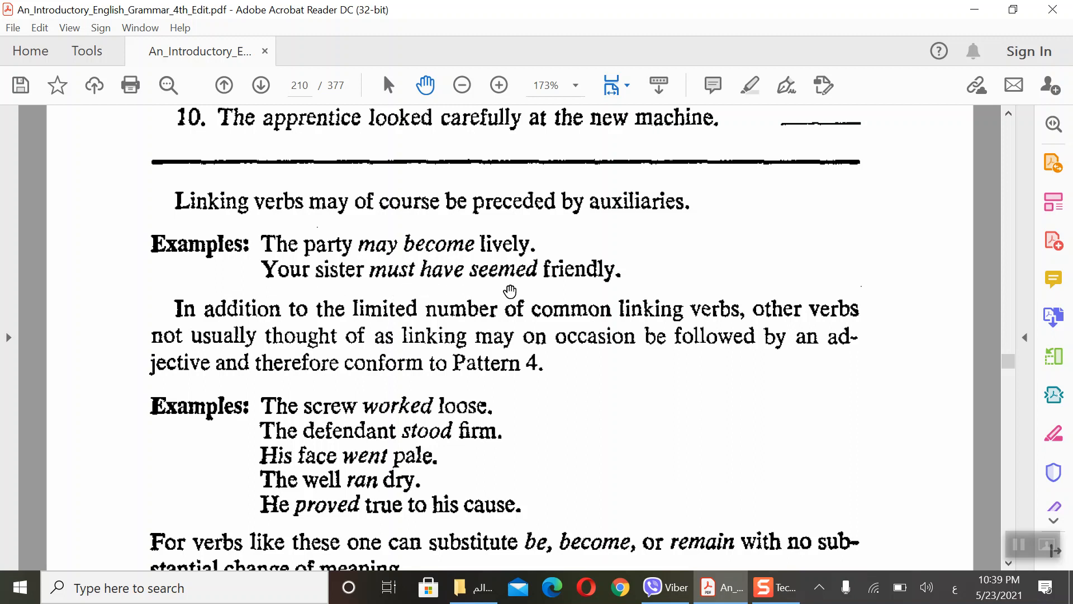
{"action": "mouse_move", "coordinate": [544, 267]}
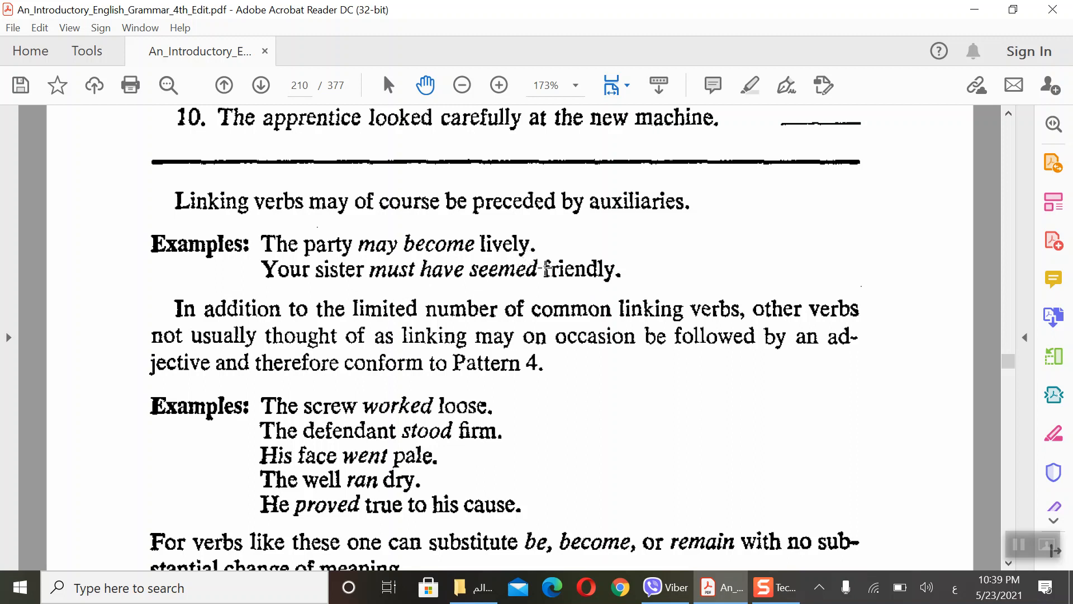
{"action": "mouse_move", "coordinate": [541, 267]}
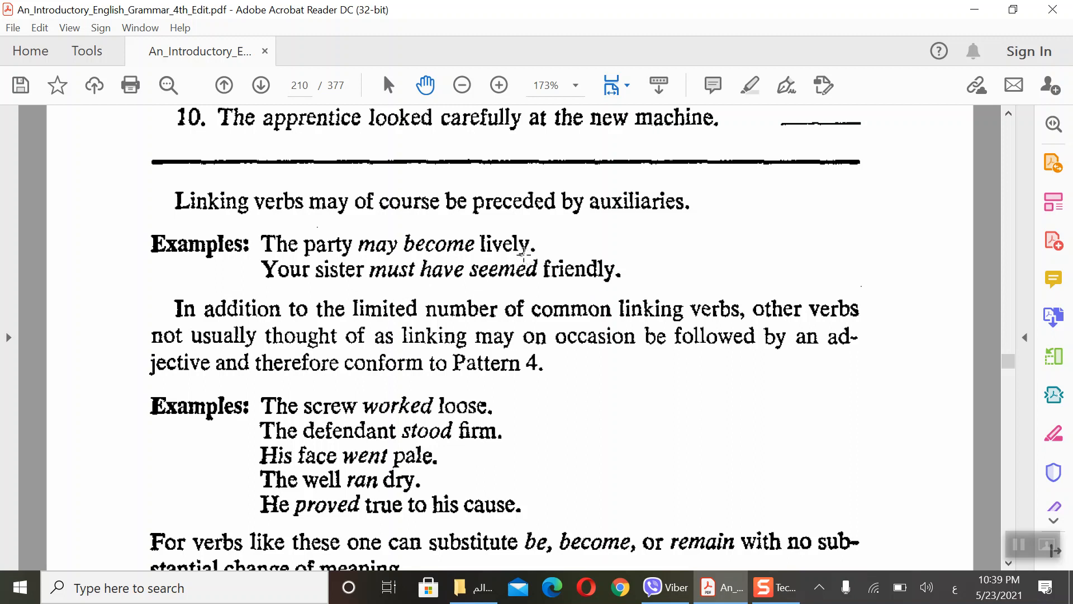
{"action": "mouse_move", "coordinate": [548, 281]}
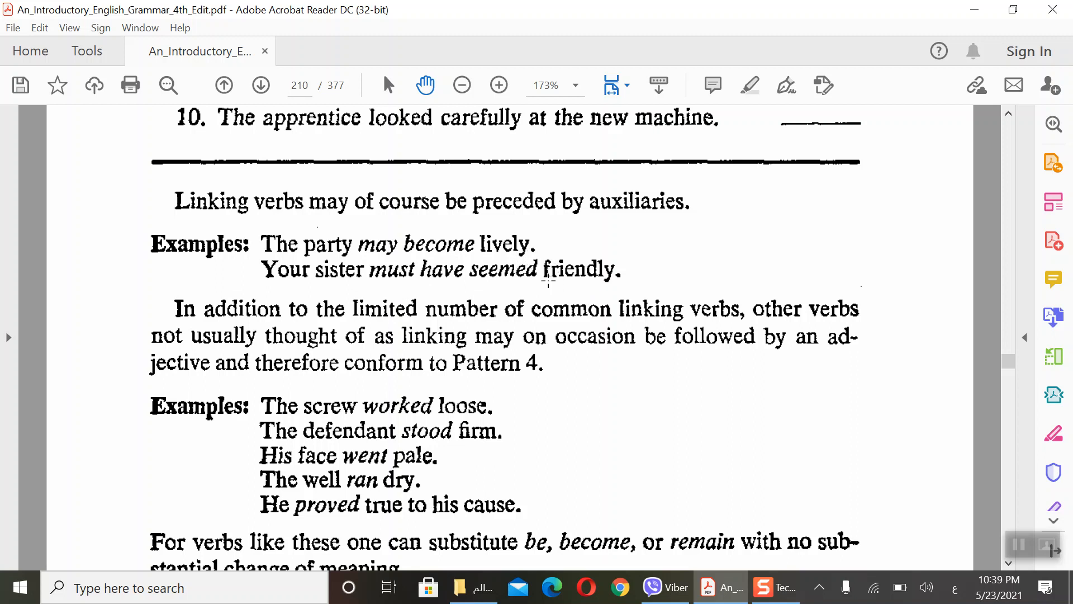
{"action": "mouse_move", "coordinate": [445, 299]}
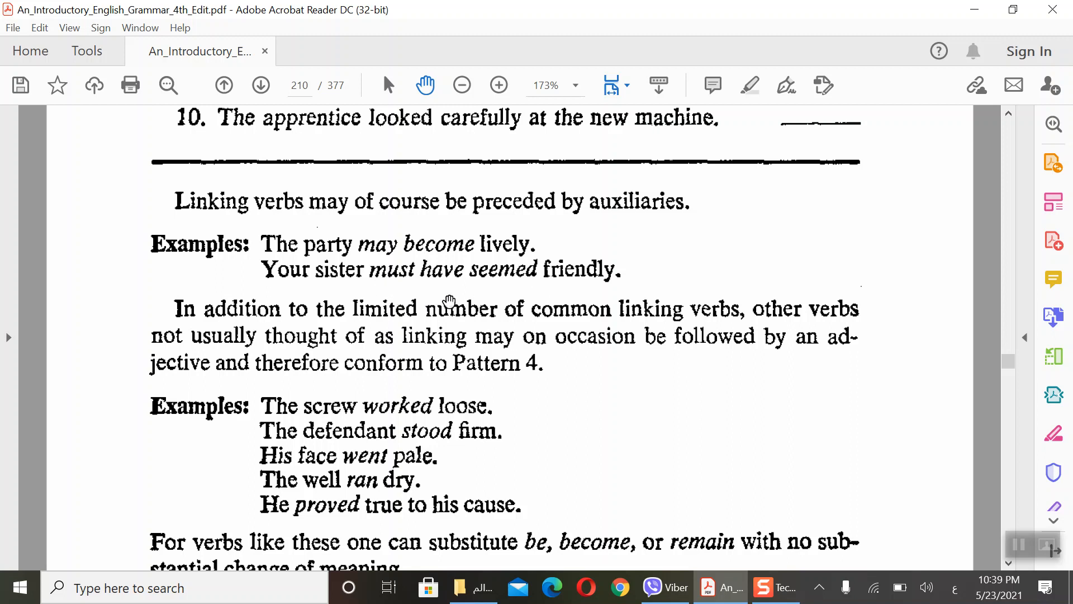
{"action": "mouse_move", "coordinate": [499, 292]}
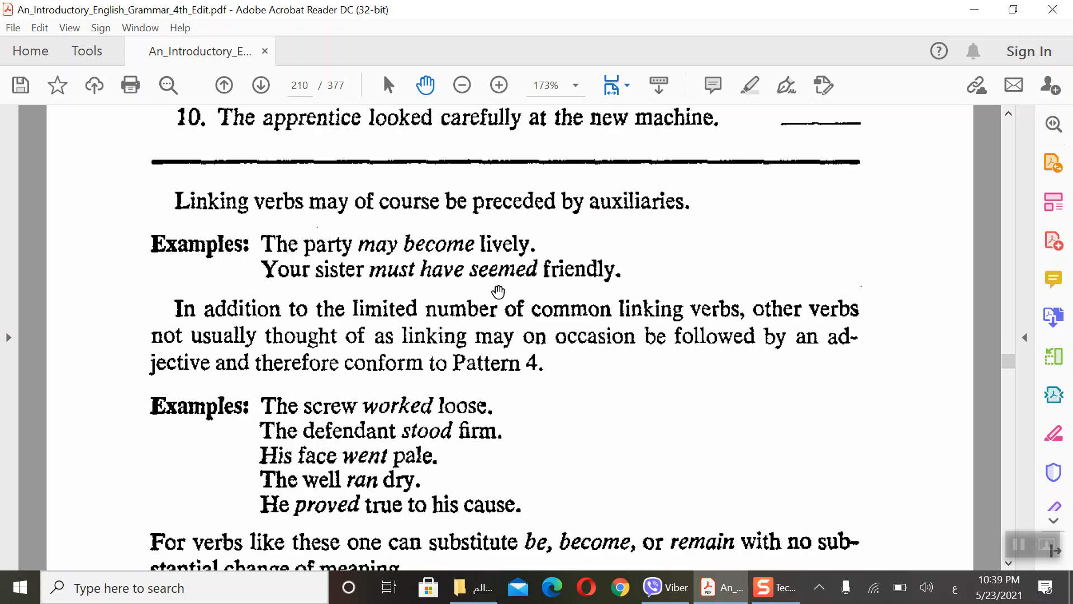
{"action": "mouse_move", "coordinate": [368, 306]}
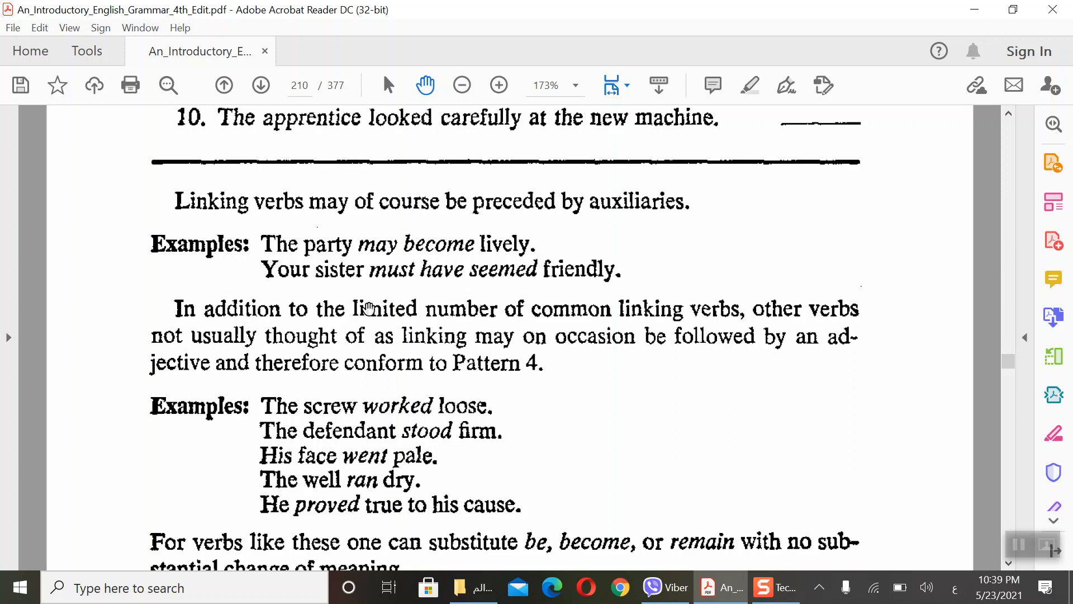
{"action": "mouse_move", "coordinate": [468, 315]}
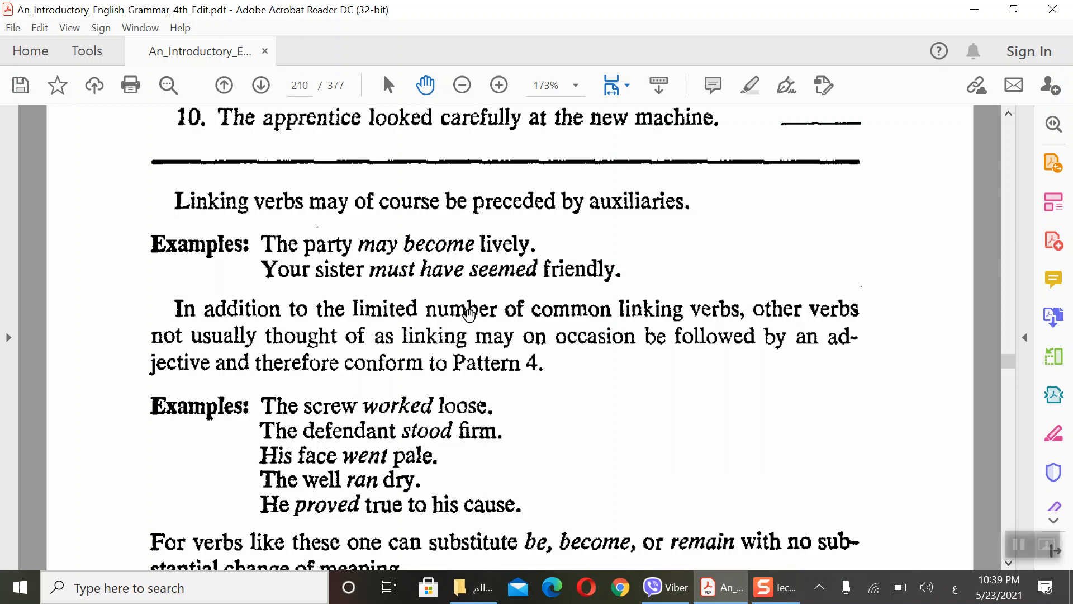
Step: Scroll slightly to reveal the note that be, become, or remain can substitute
{"action": "scroll", "scroll_direction": "down", "scroll_amount": 3}
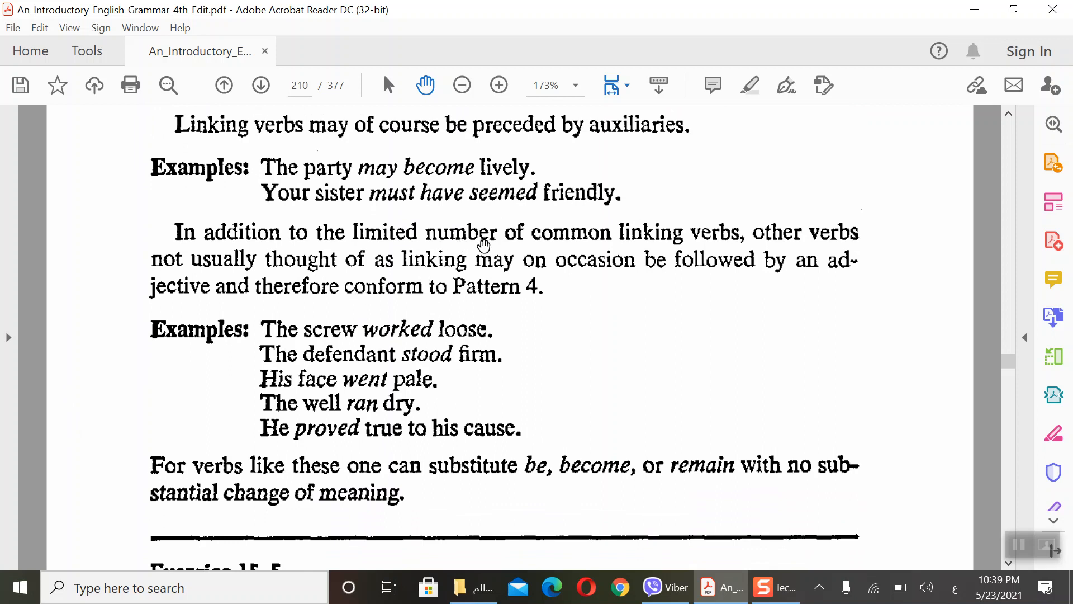
{"action": "mouse_move", "coordinate": [739, 258]}
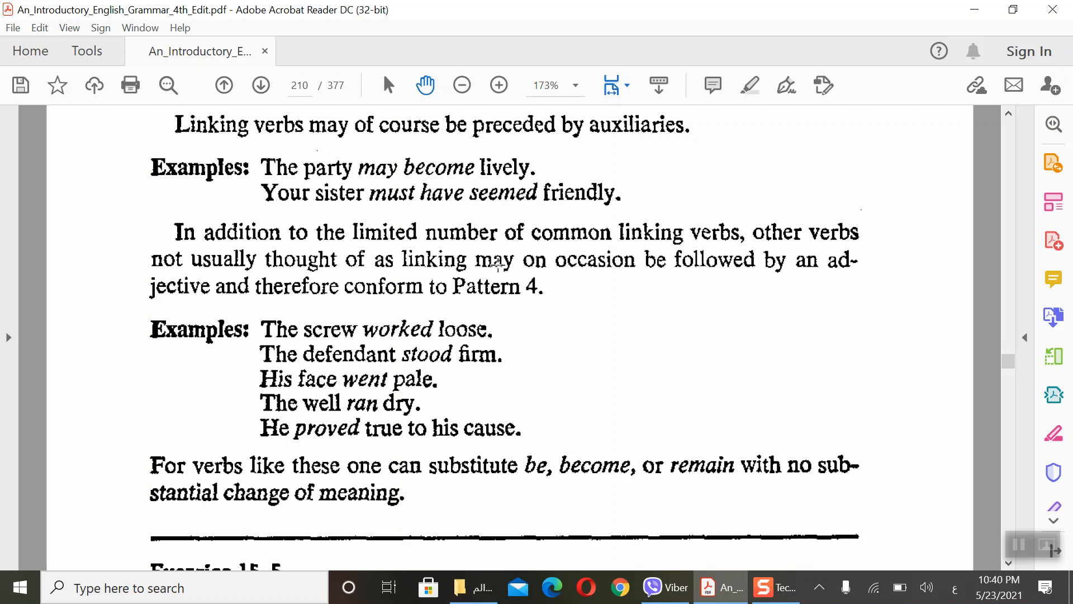
{"action": "mouse_move", "coordinate": [518, 226]}
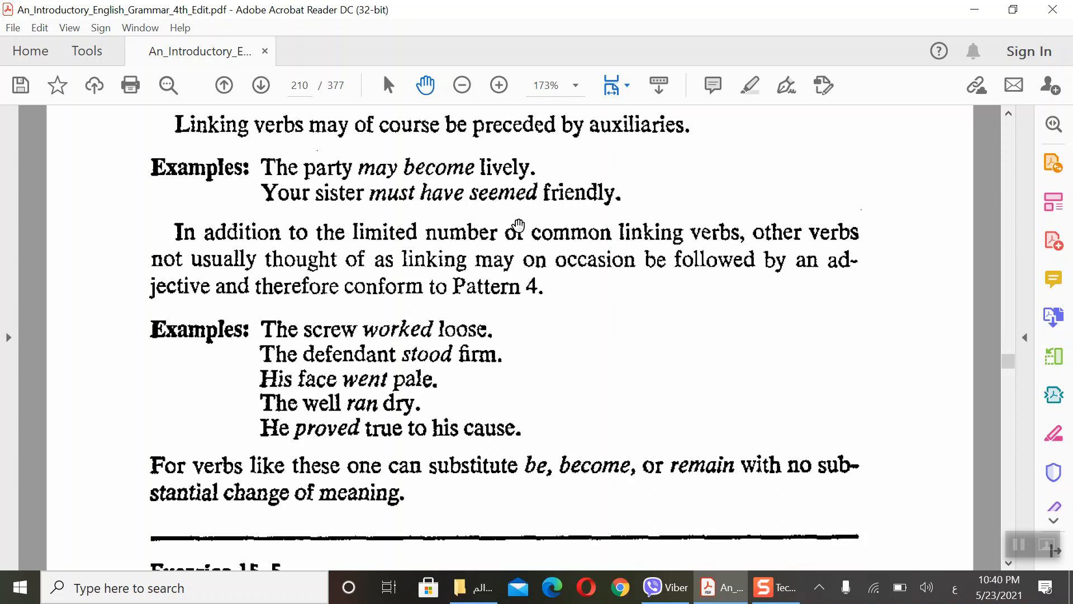
{"action": "mouse_move", "coordinate": [443, 285]}
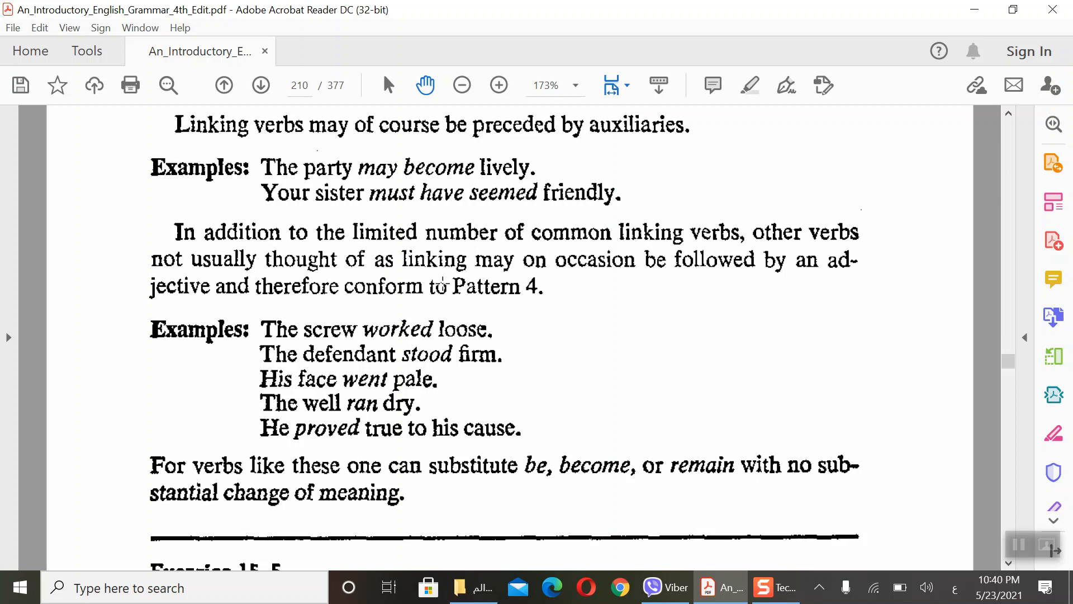
{"action": "mouse_move", "coordinate": [569, 301]}
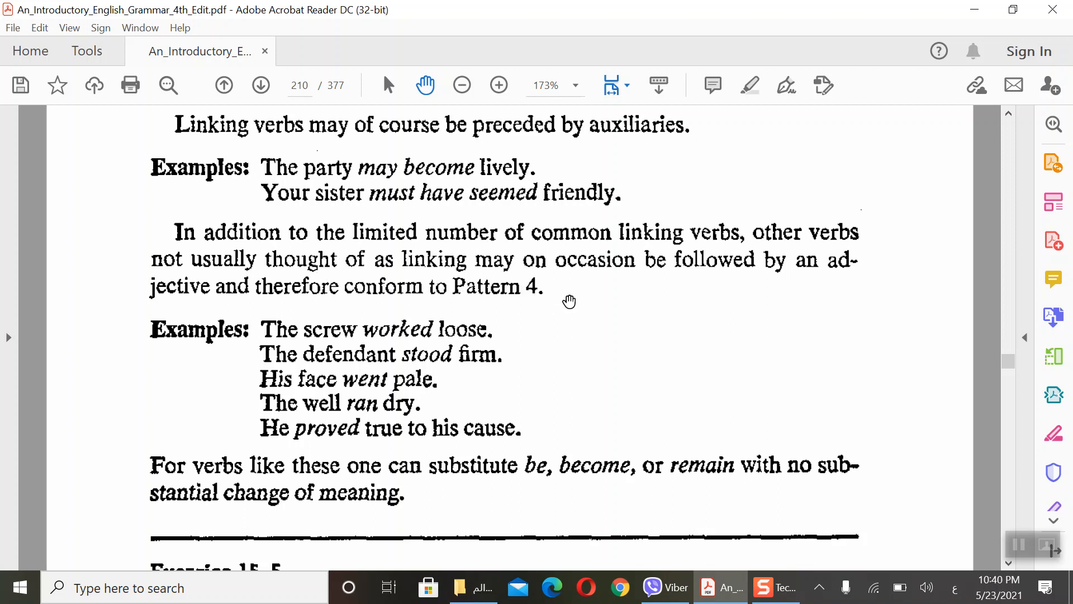
{"action": "mouse_move", "coordinate": [452, 303]}
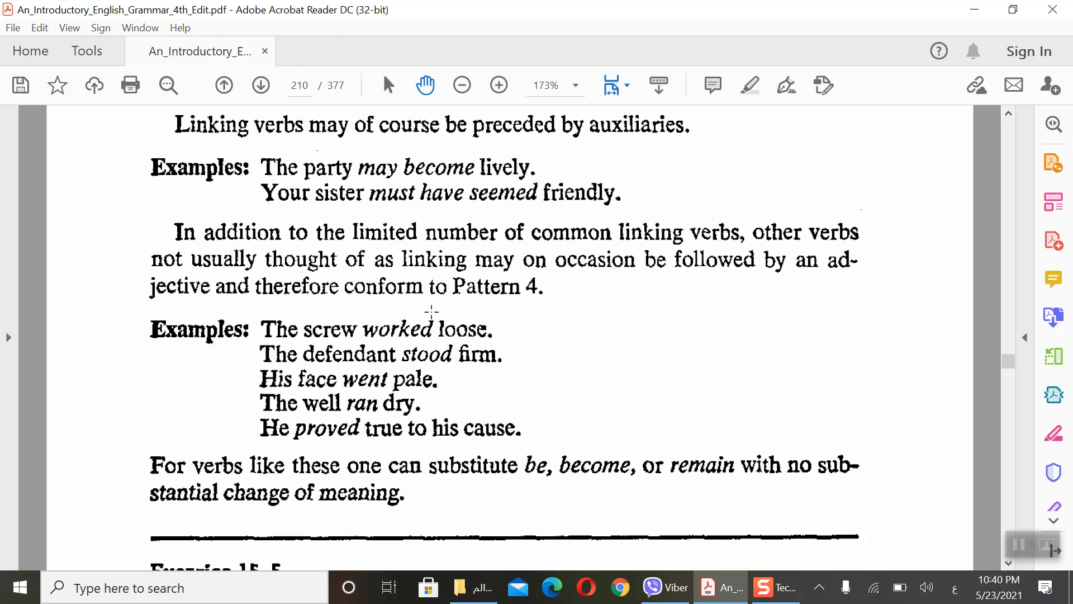
{"action": "mouse_move", "coordinate": [557, 304]}
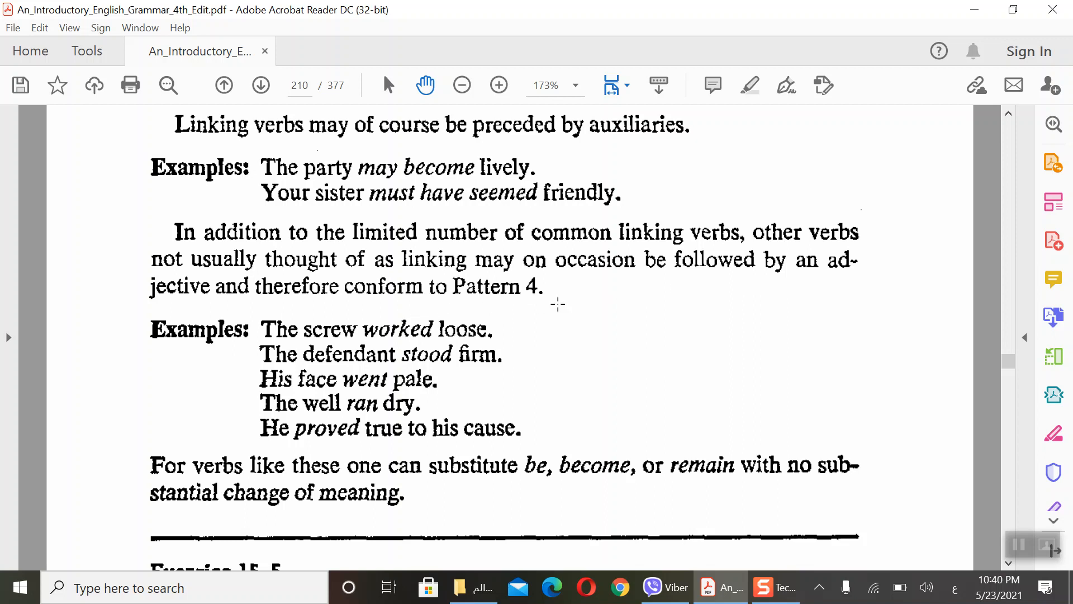
{"action": "mouse_move", "coordinate": [551, 304]}
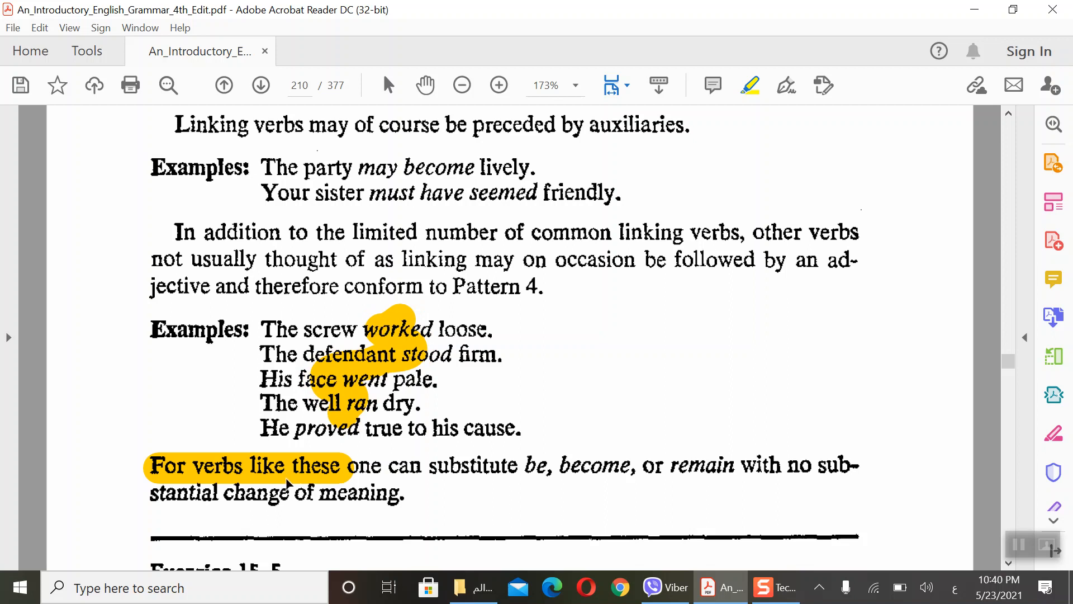
{"action": "mouse_move", "coordinate": [505, 483]}
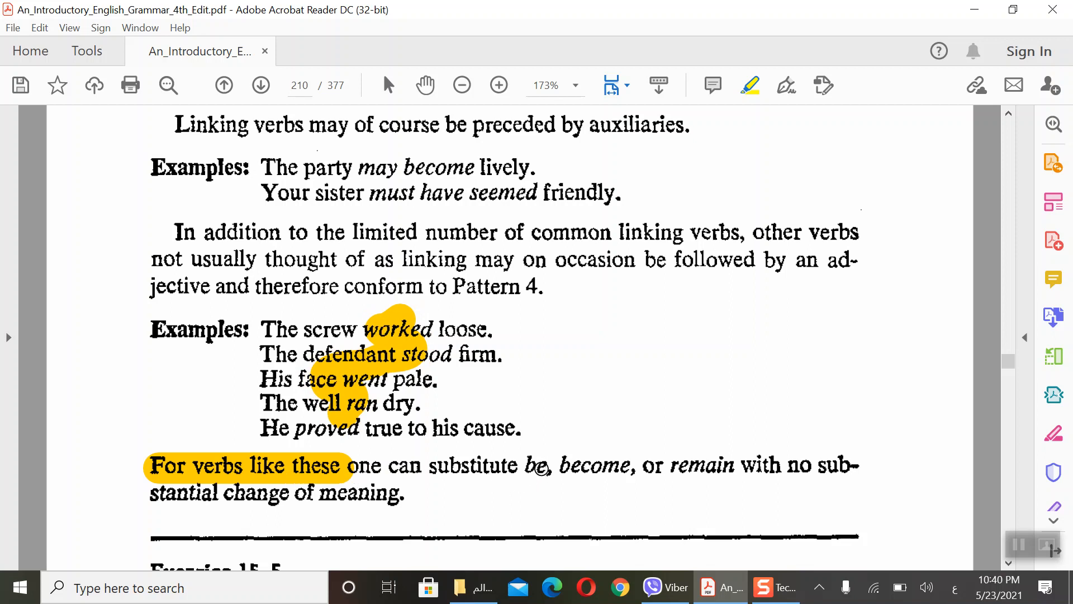
{"action": "mouse_move", "coordinate": [745, 471]}
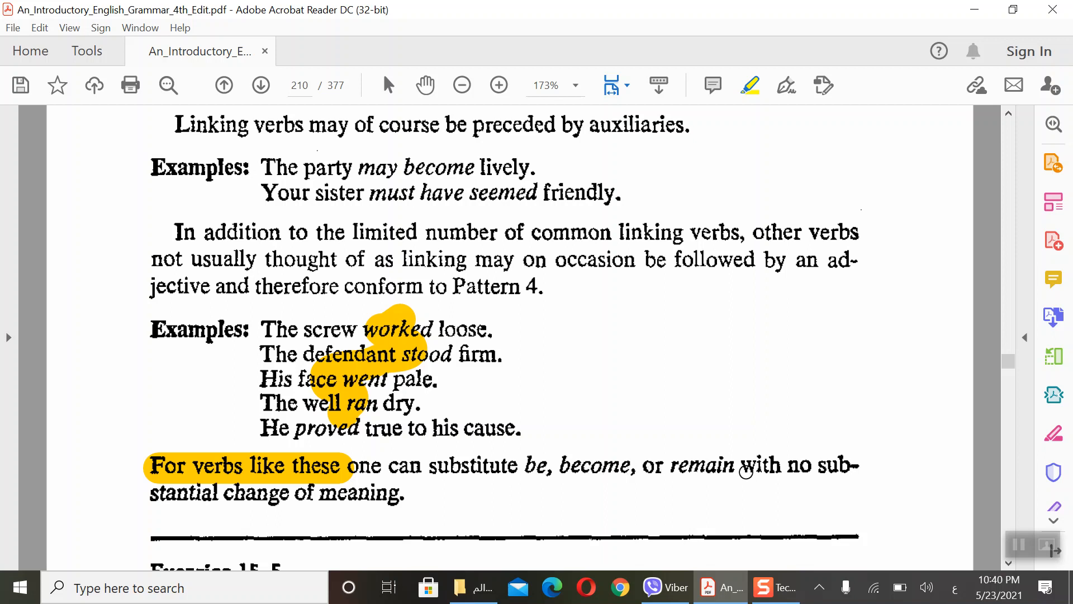
{"action": "mouse_move", "coordinate": [736, 468]}
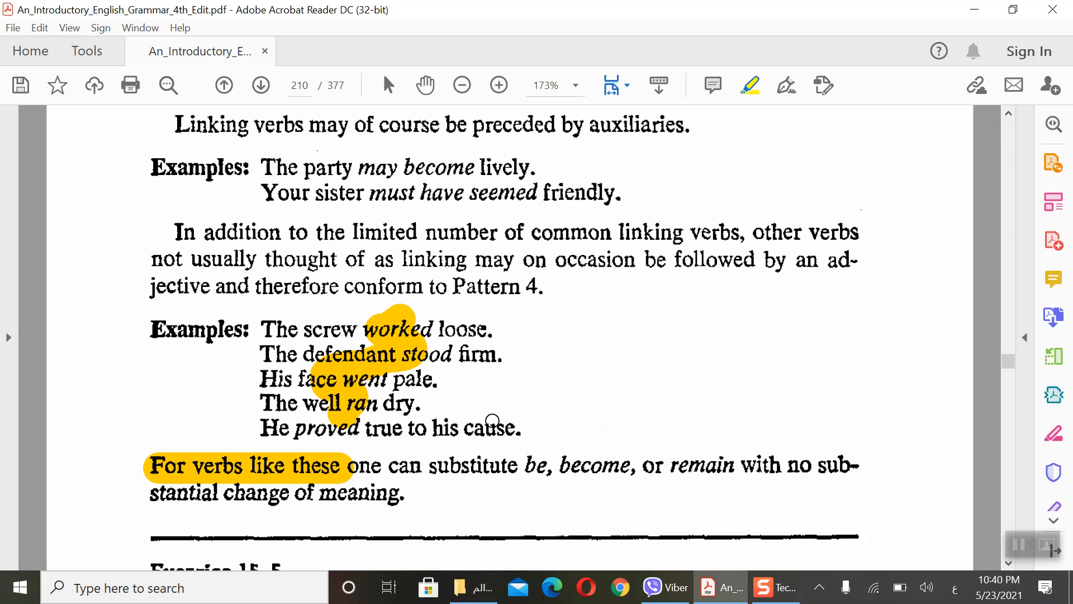
{"action": "mouse_move", "coordinate": [499, 311]}
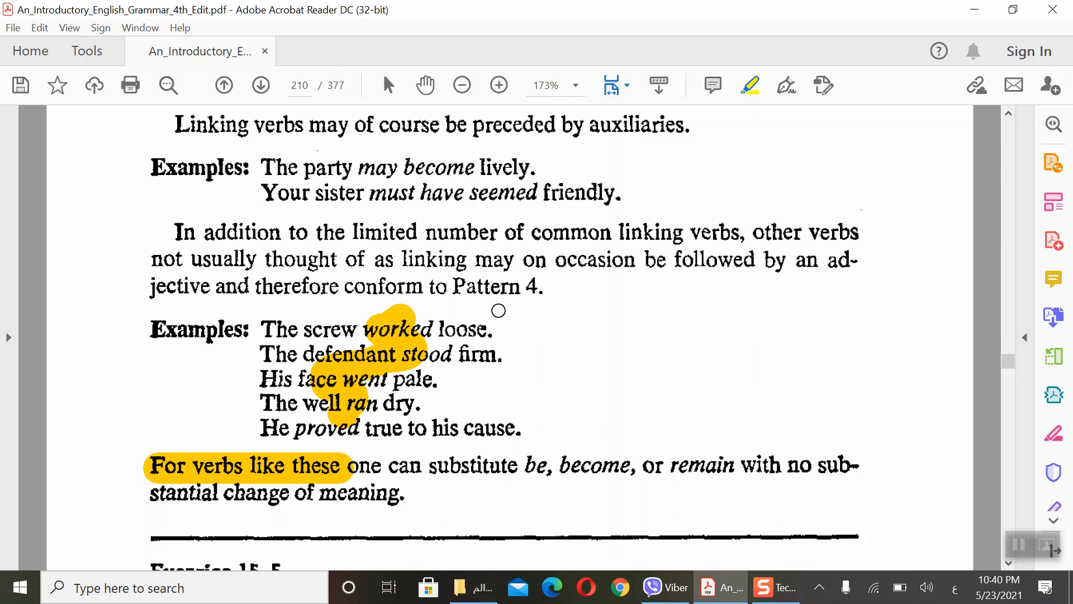
{"action": "mouse_move", "coordinate": [545, 312]}
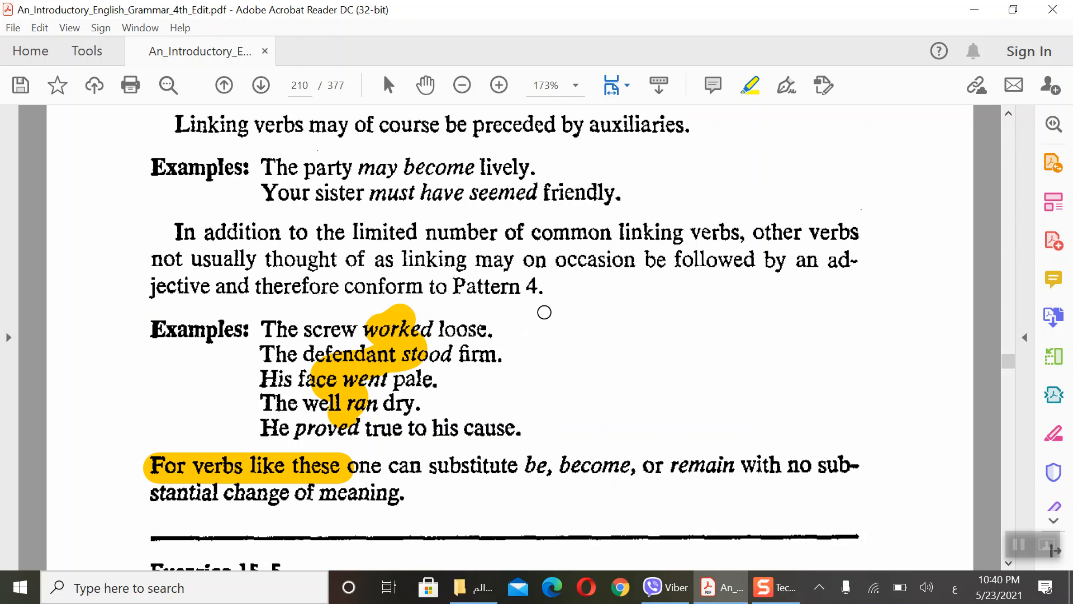
{"action": "mouse_move", "coordinate": [404, 351]}
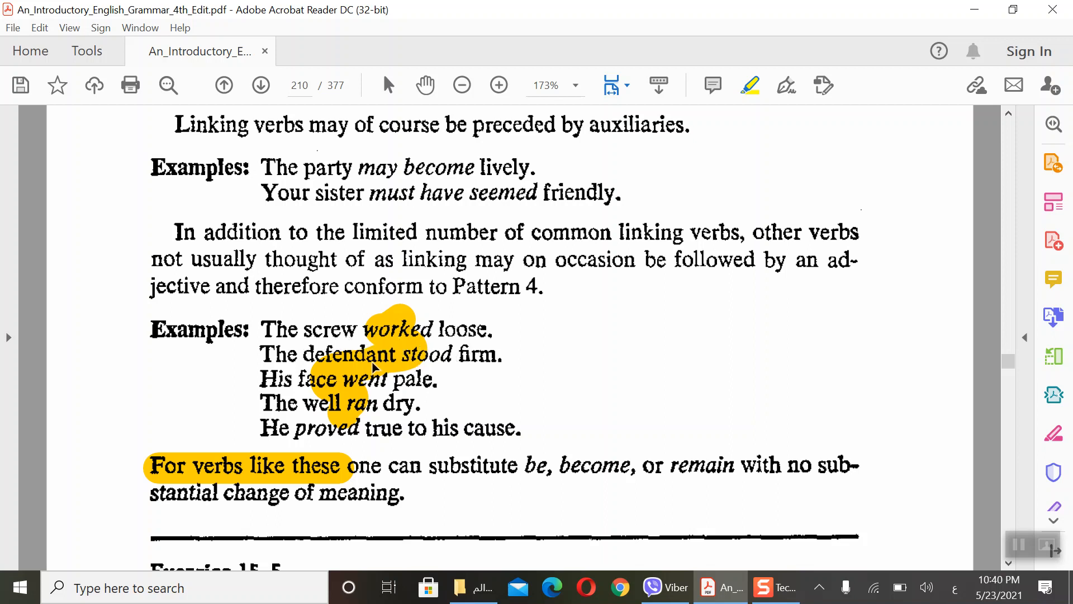
{"action": "mouse_move", "coordinate": [480, 365]}
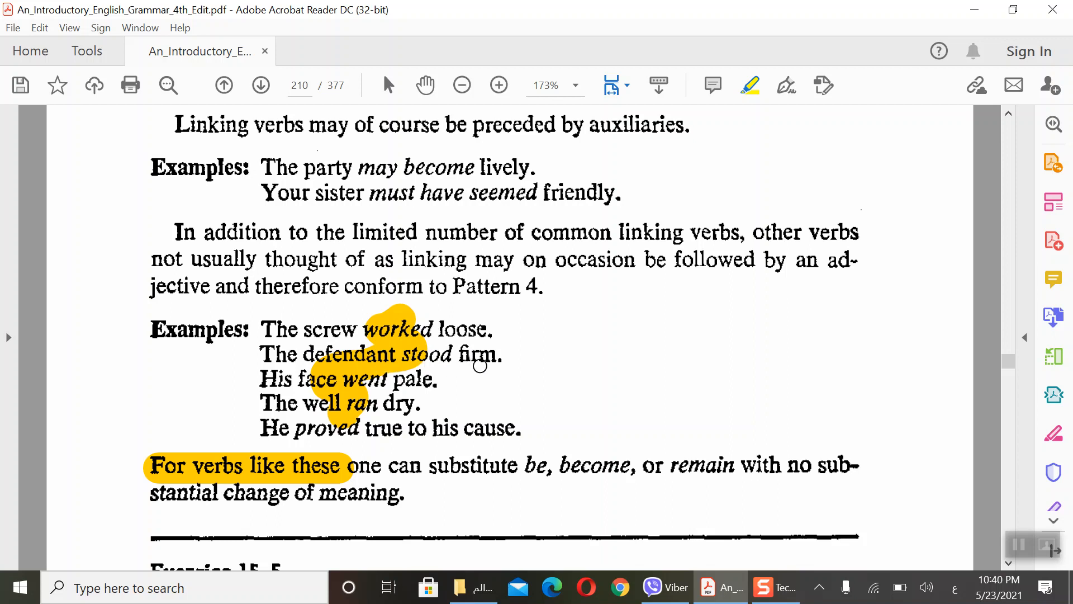
{"action": "mouse_move", "coordinate": [426, 396]}
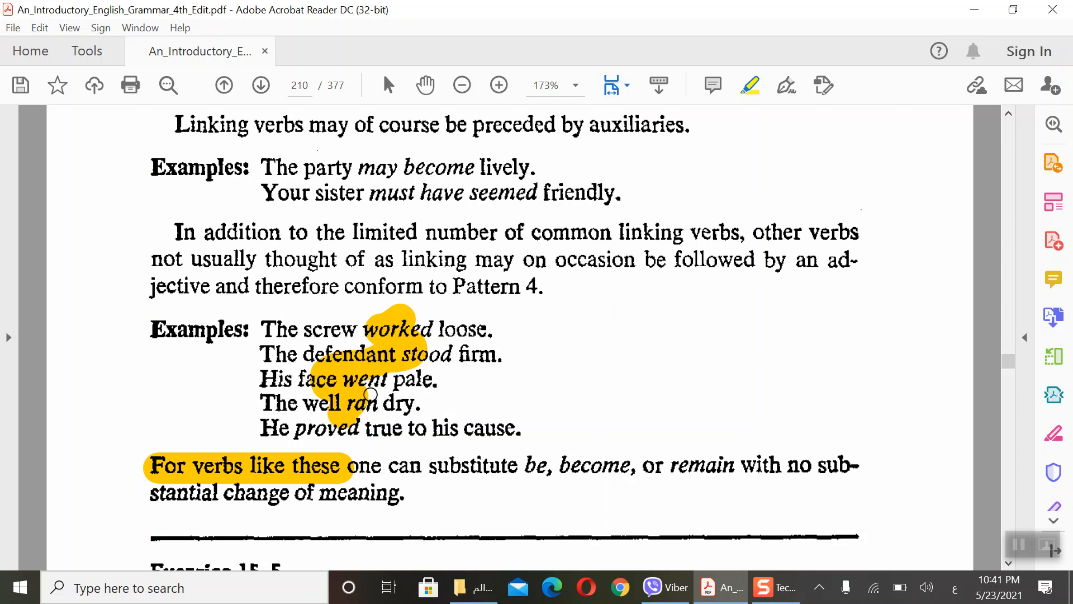
{"action": "mouse_move", "coordinate": [402, 390]}
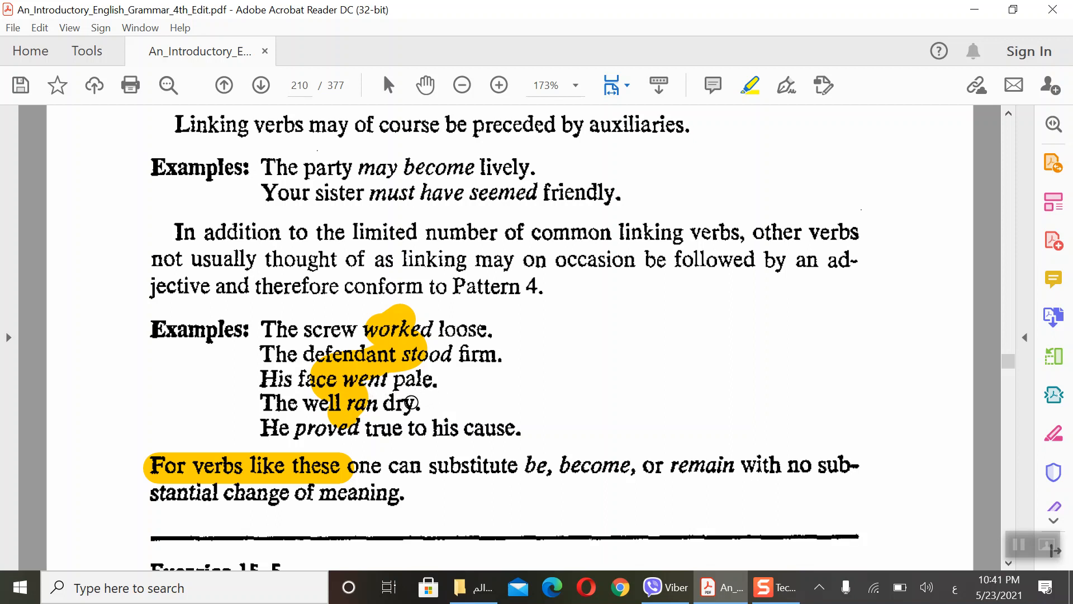
{"action": "mouse_move", "coordinate": [566, 472]}
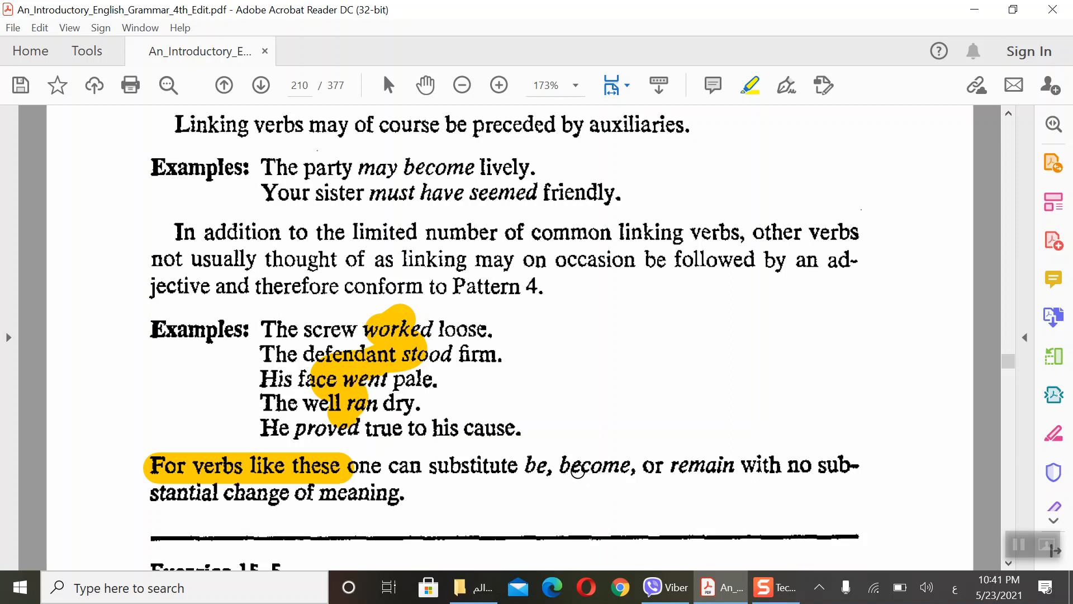
{"action": "mouse_move", "coordinate": [407, 410]}
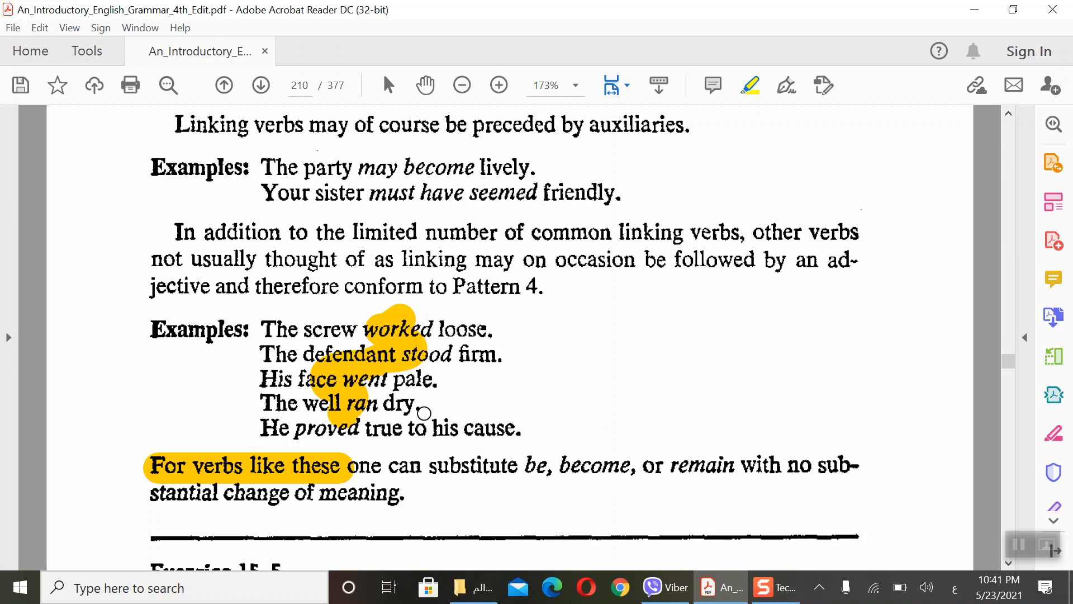
{"action": "mouse_move", "coordinate": [393, 421]}
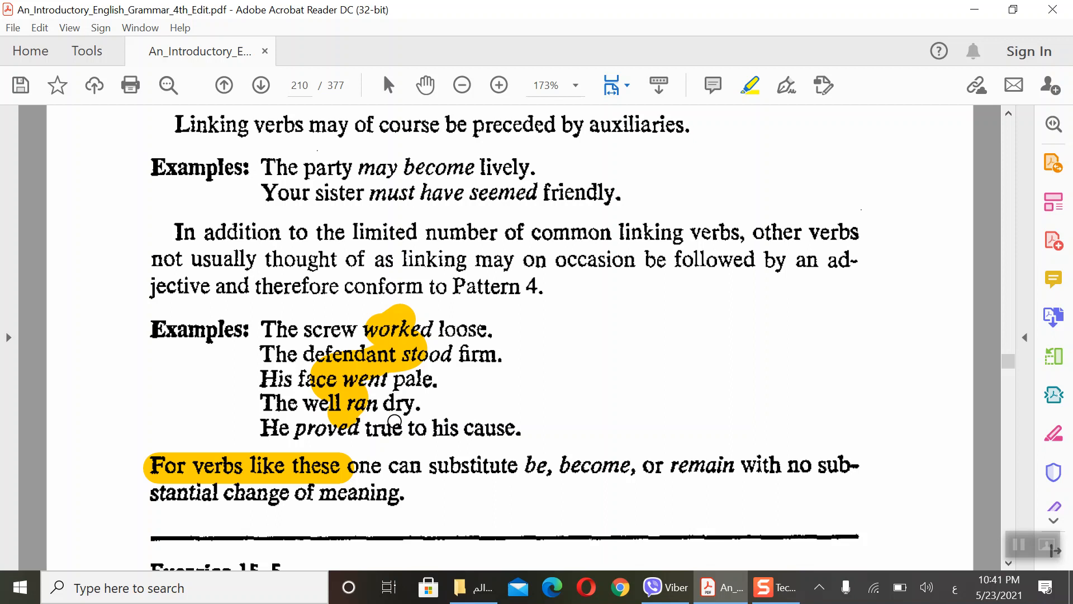
{"action": "mouse_move", "coordinate": [430, 420]}
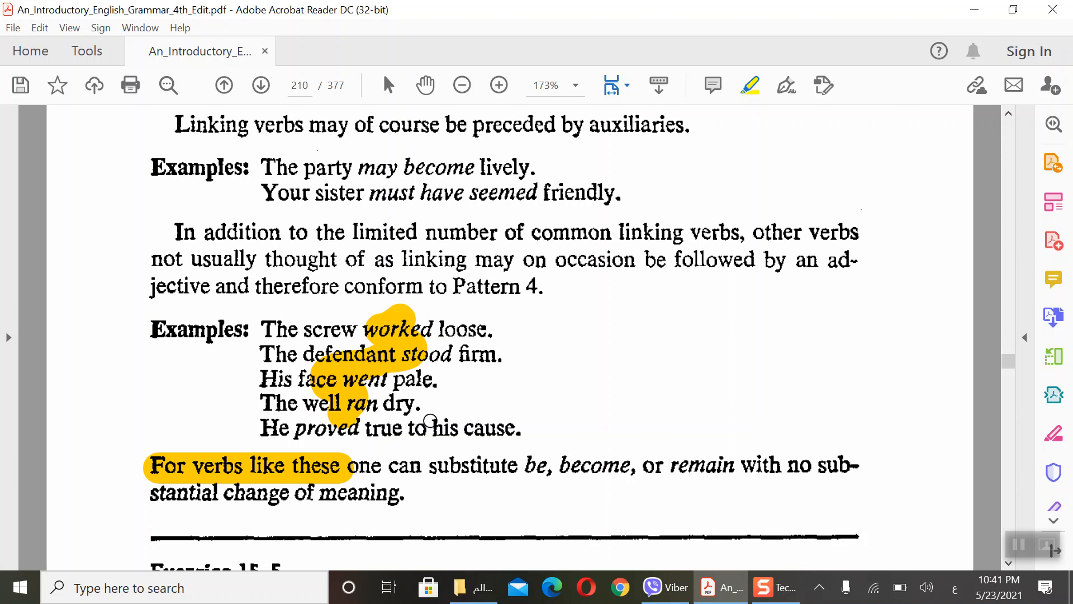
{"action": "mouse_move", "coordinate": [385, 417]}
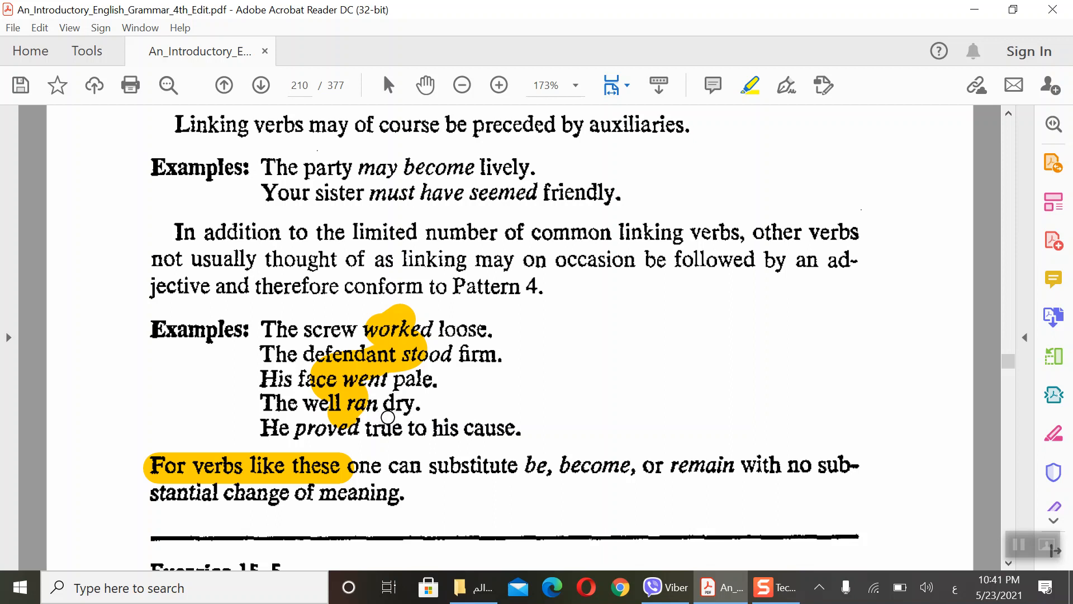
{"action": "mouse_move", "coordinate": [623, 477]}
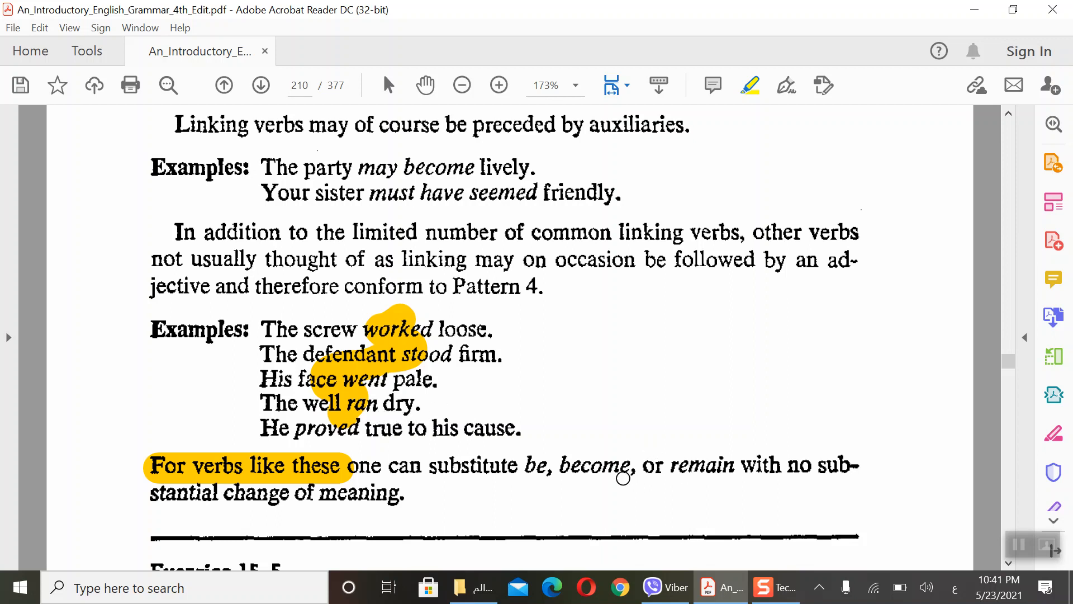
{"action": "mouse_move", "coordinate": [468, 441]}
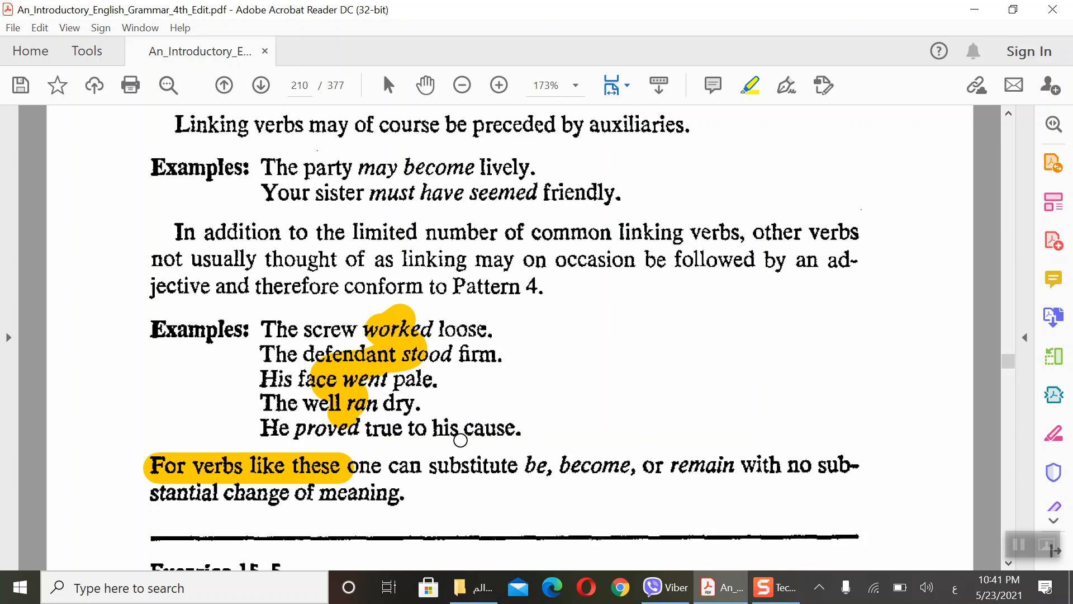
{"action": "mouse_move", "coordinate": [445, 451]}
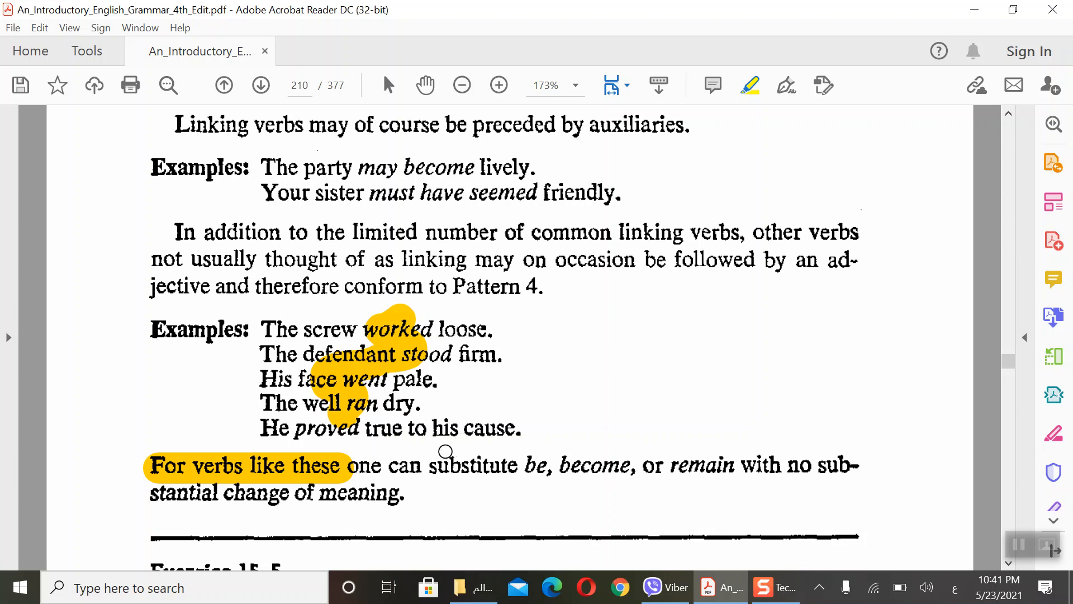
{"action": "mouse_move", "coordinate": [463, 452]}
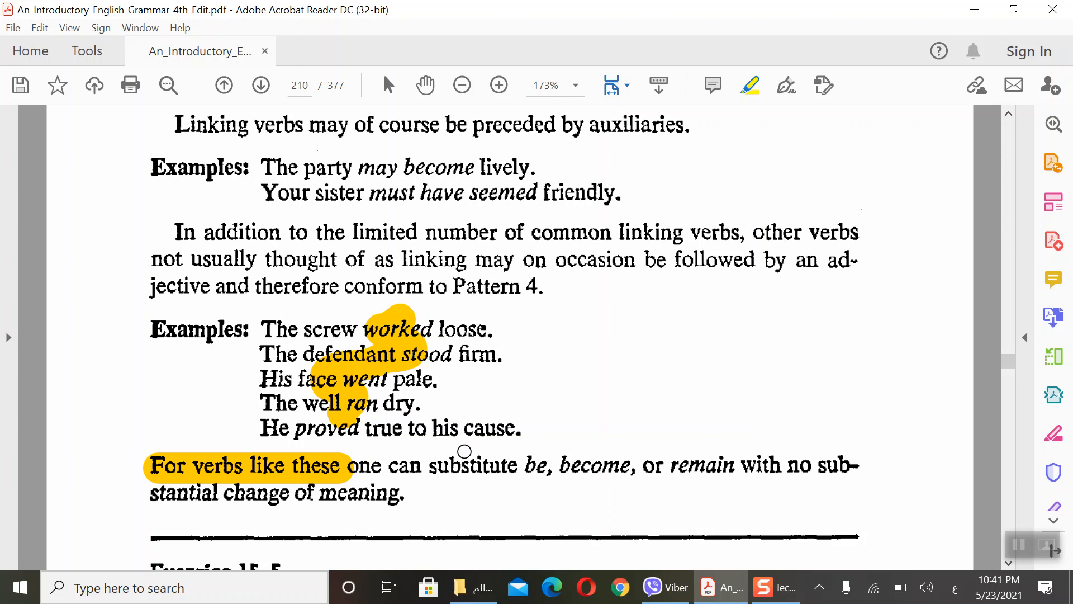
{"action": "mouse_move", "coordinate": [522, 500]}
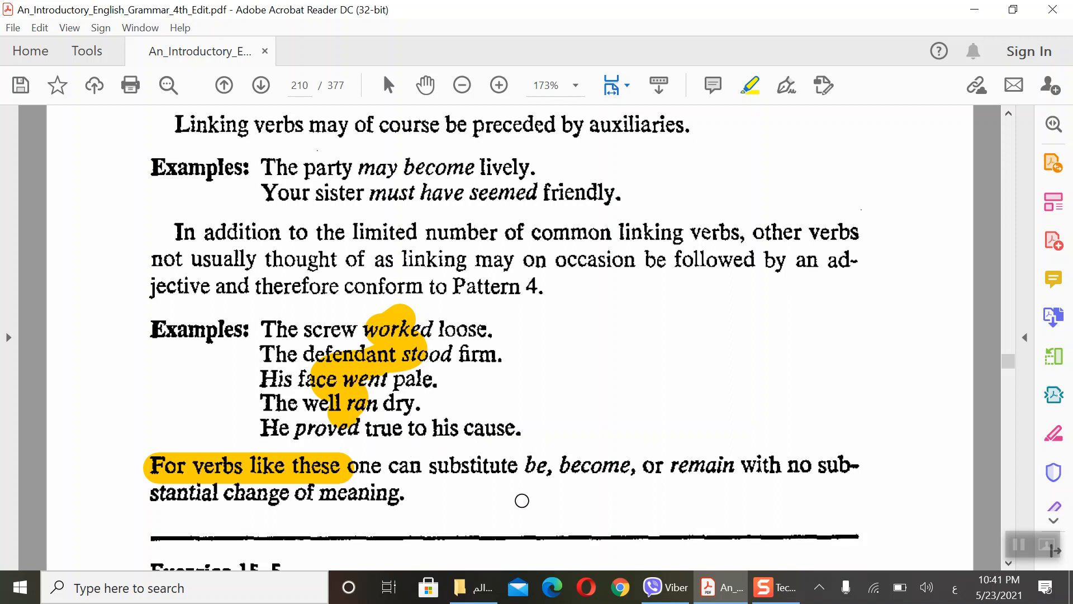
{"action": "mouse_move", "coordinate": [541, 511]}
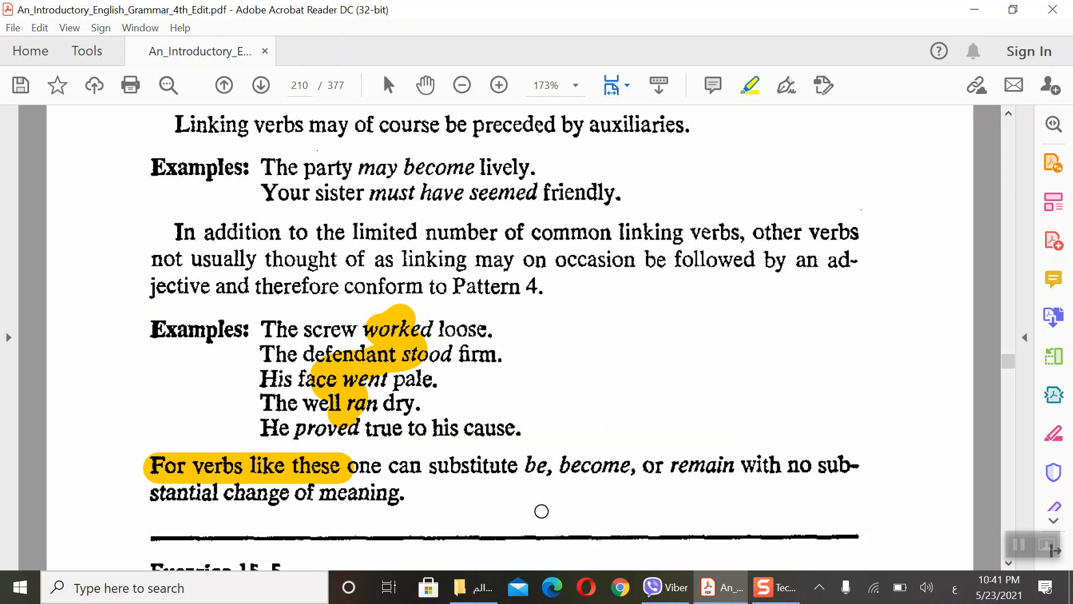
{"action": "mouse_move", "coordinate": [749, 85]}
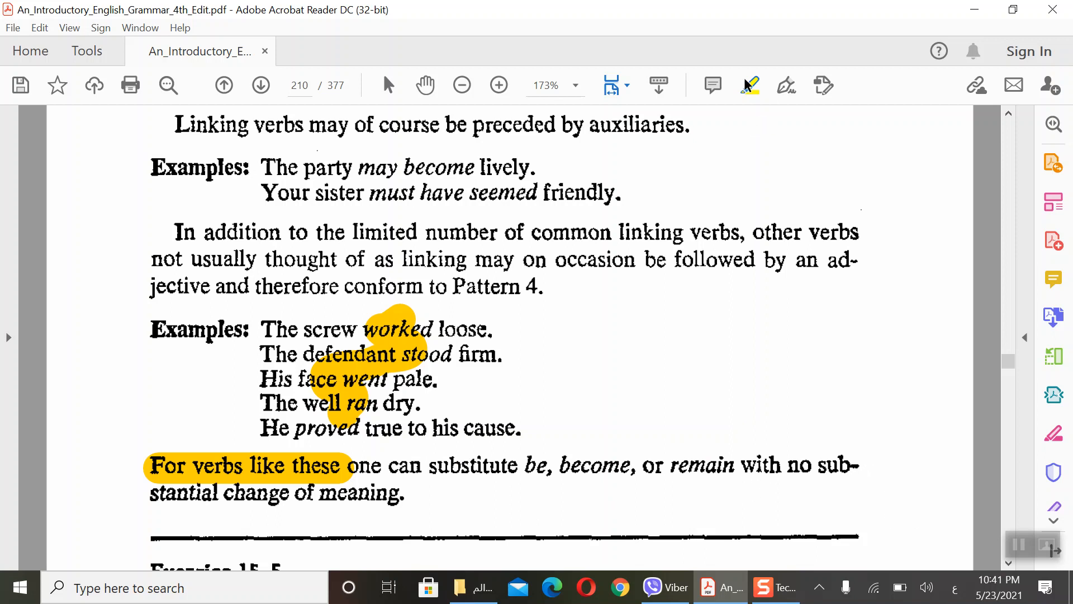
Step: Scroll down to show all ten Exercise 15-5 sentences and the Pattern 5 heading
{"action": "scroll", "scroll_direction": "down", "scroll_amount": 3}
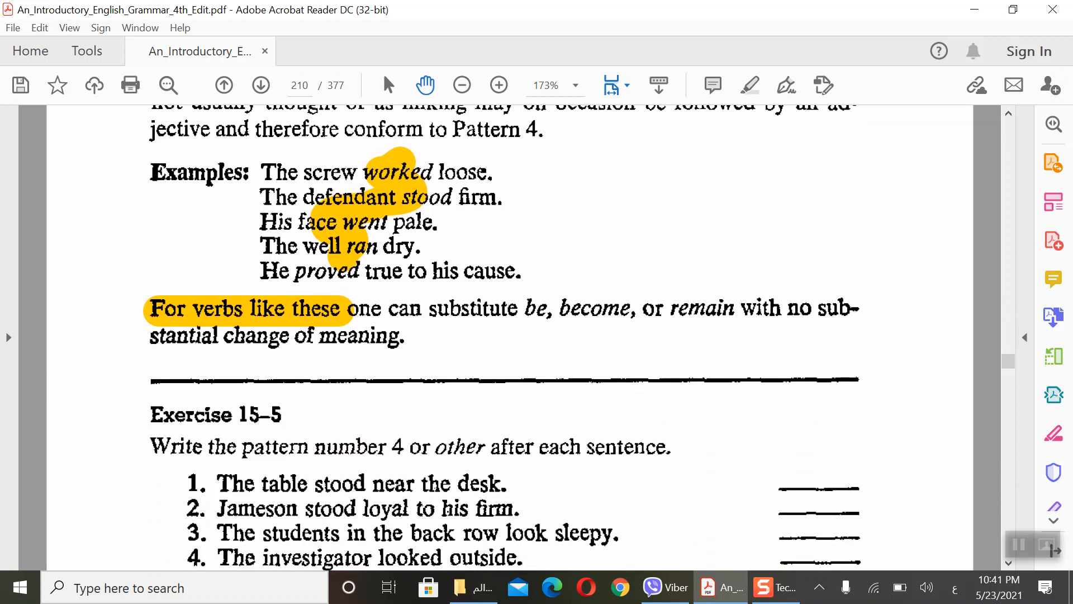
{"action": "scroll", "scroll_direction": "down", "scroll_amount": 3}
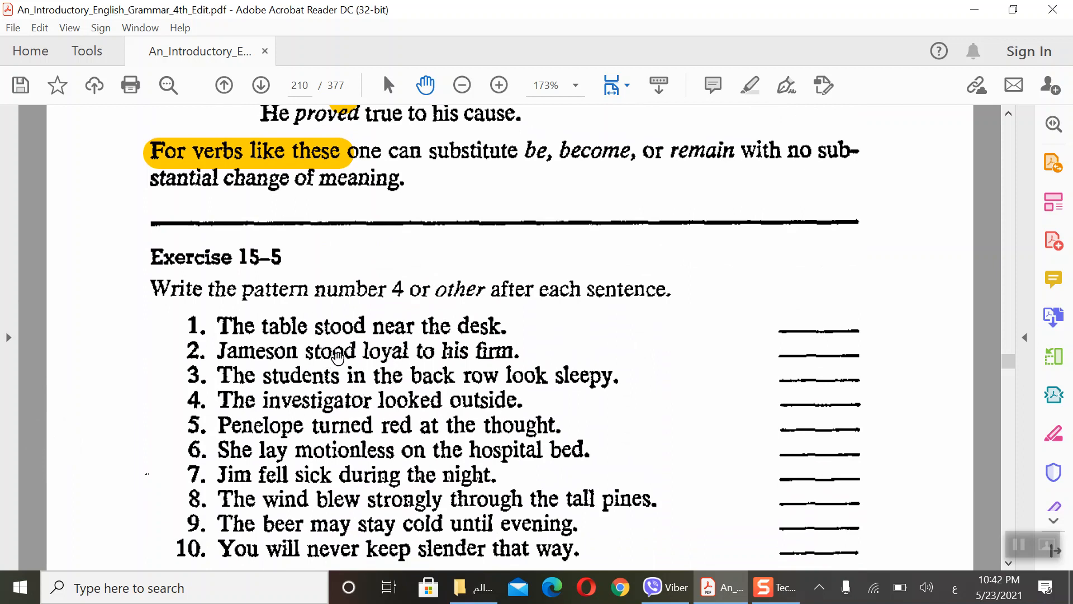
{"action": "scroll", "scroll_direction": "up", "scroll_amount": 3}
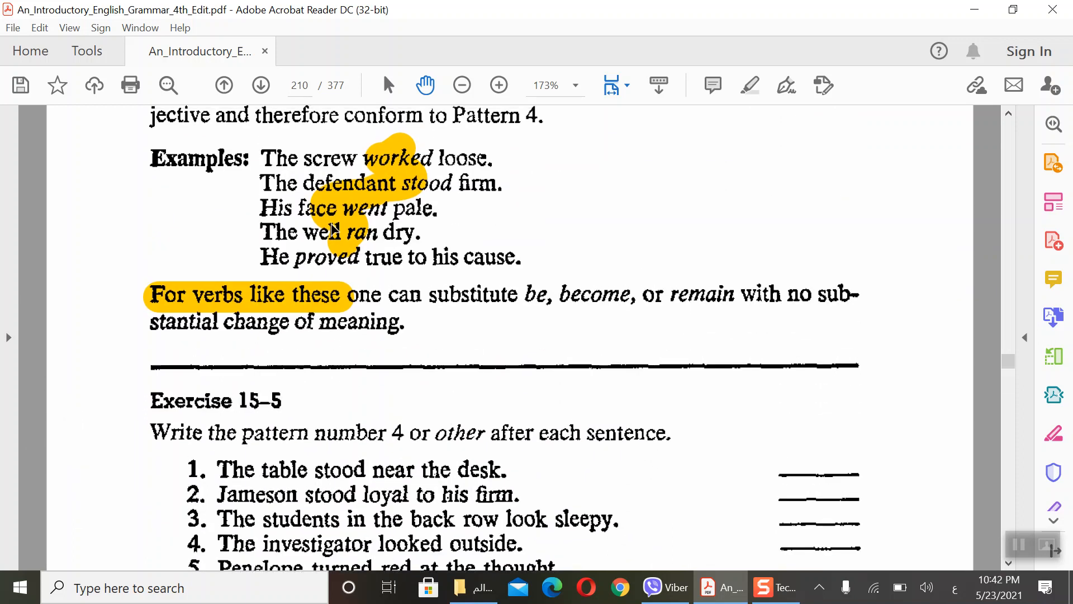
{"action": "mouse_move", "coordinate": [362, 190]}
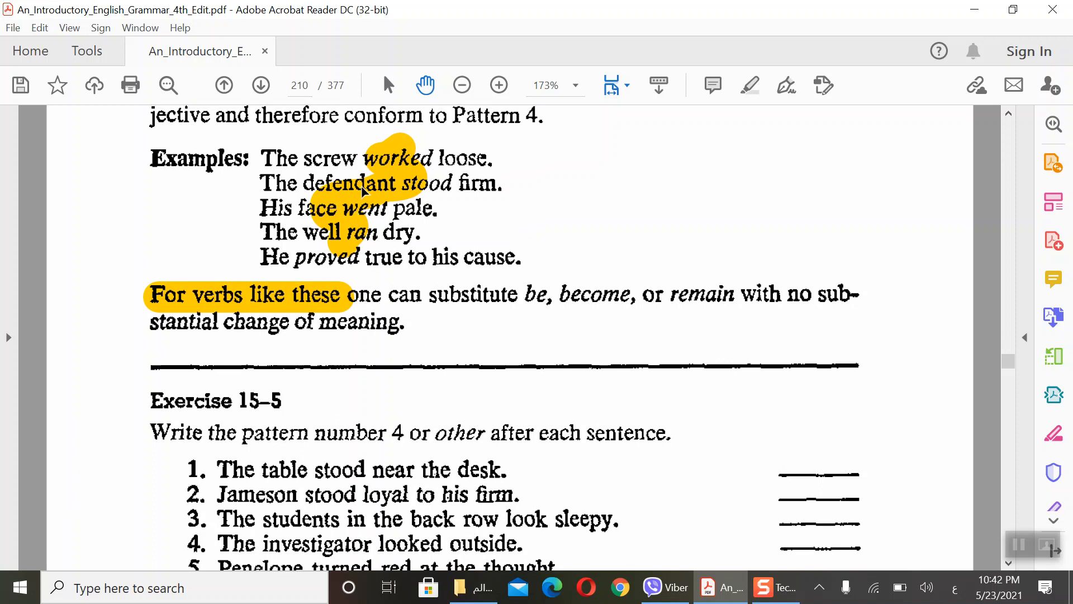
{"action": "scroll", "scroll_direction": "down", "scroll_amount": 3}
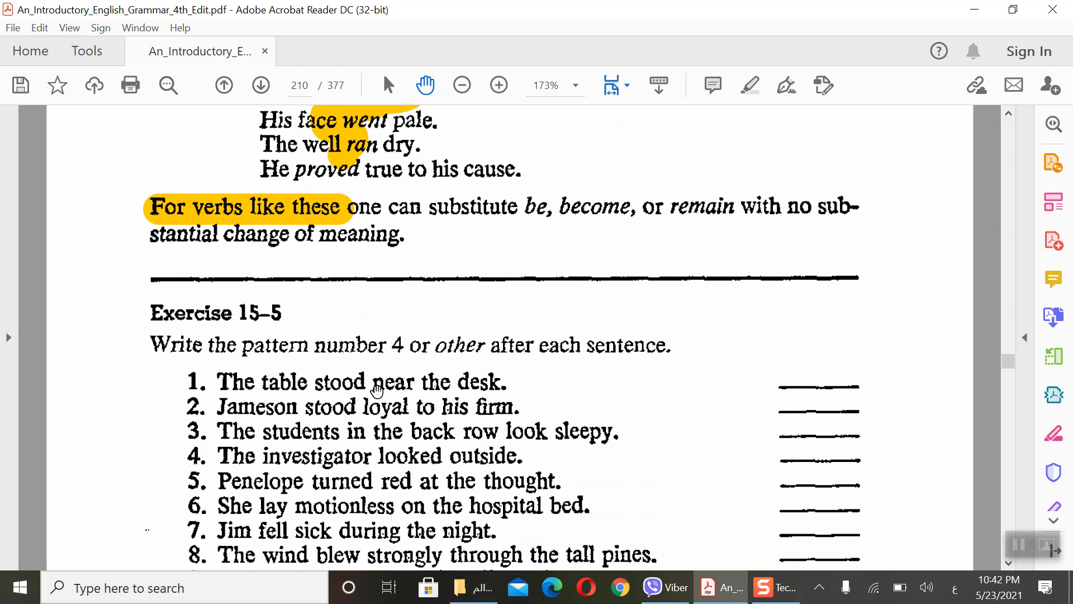
{"action": "mouse_move", "coordinate": [334, 438]}
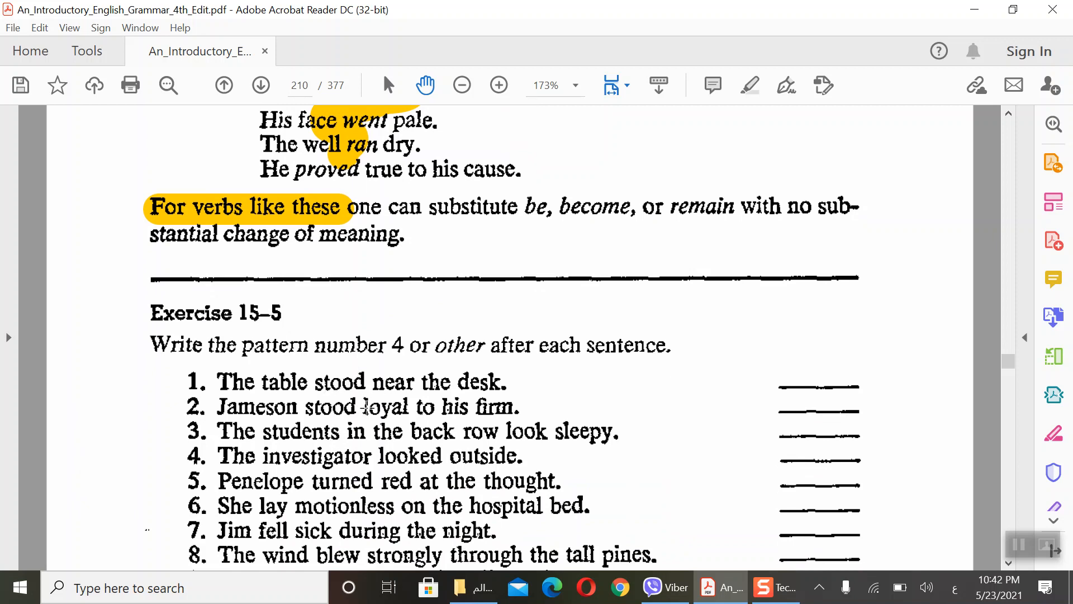
{"action": "scroll", "scroll_direction": "down", "scroll_amount": 3}
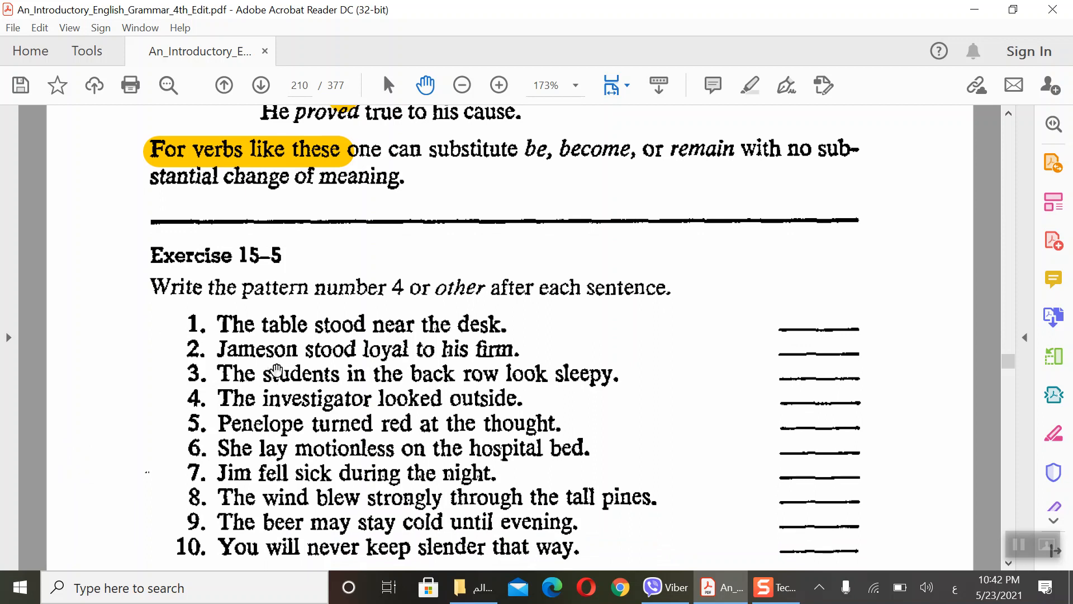
{"action": "mouse_move", "coordinate": [635, 129]}
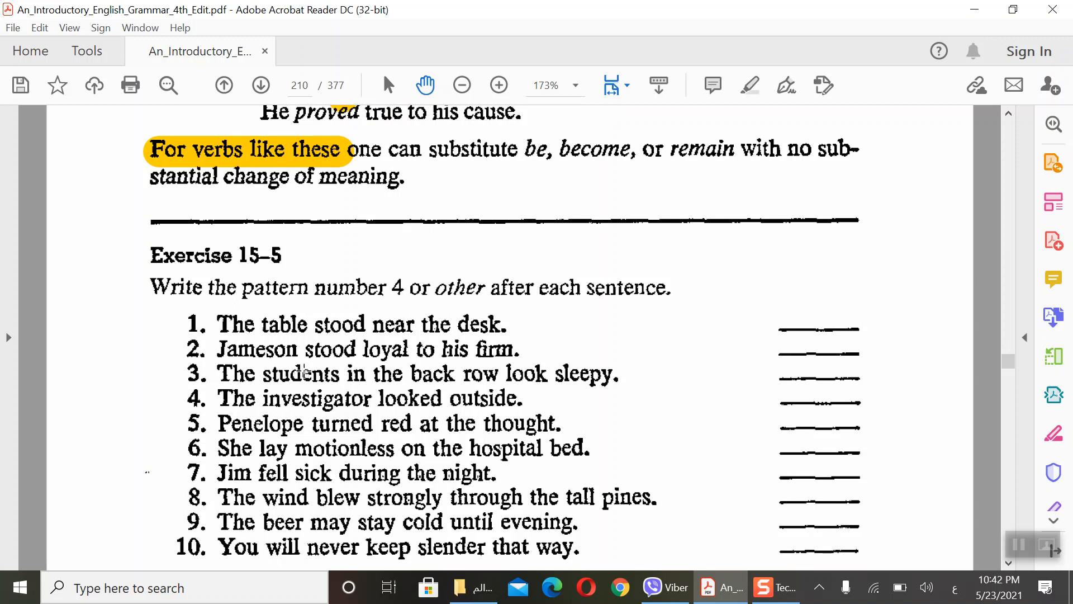
{"action": "mouse_move", "coordinate": [421, 358]}
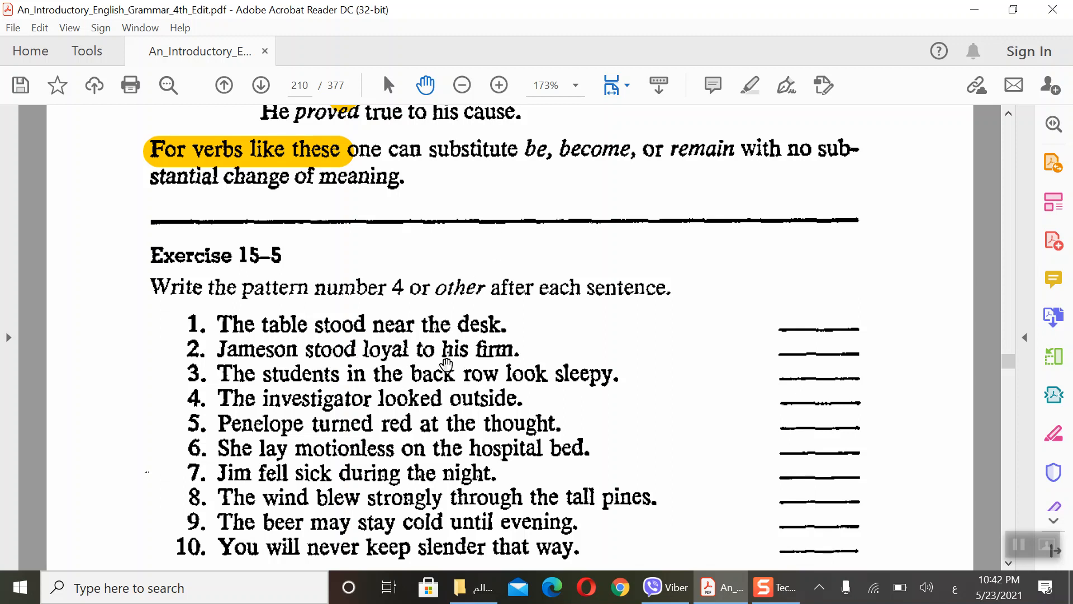
{"action": "scroll", "scroll_direction": "down", "scroll_amount": 3}
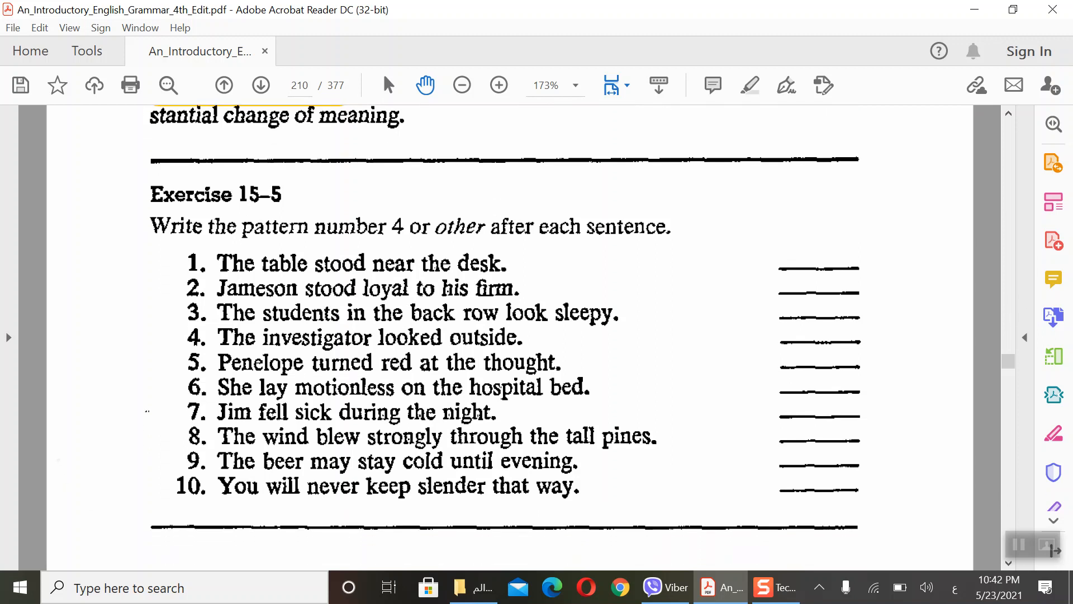
{"action": "scroll", "scroll_direction": "down", "scroll_amount": 3}
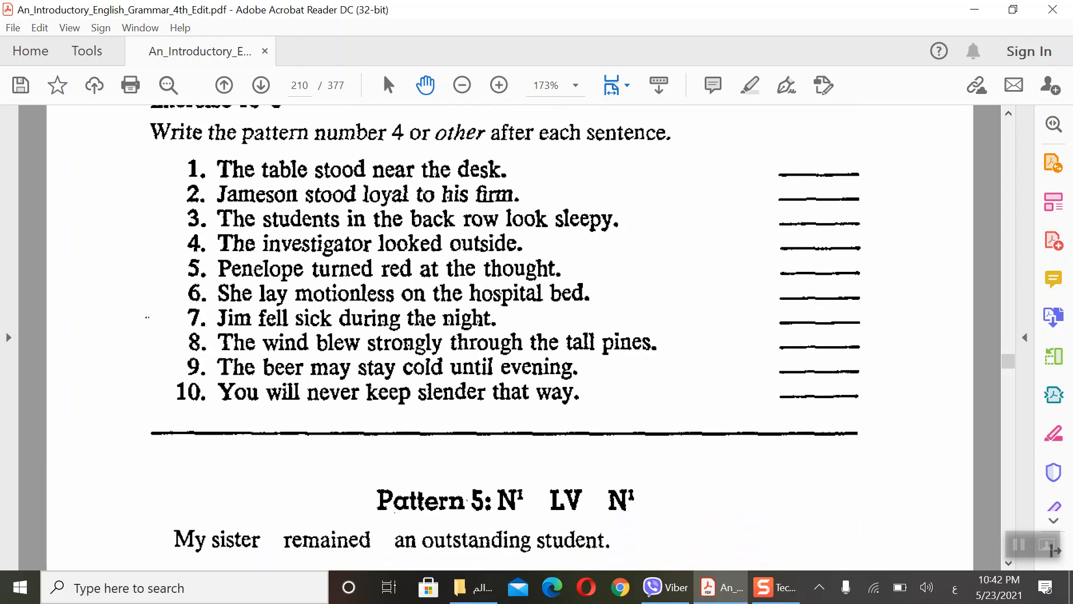
{"action": "mouse_move", "coordinate": [540, 221]}
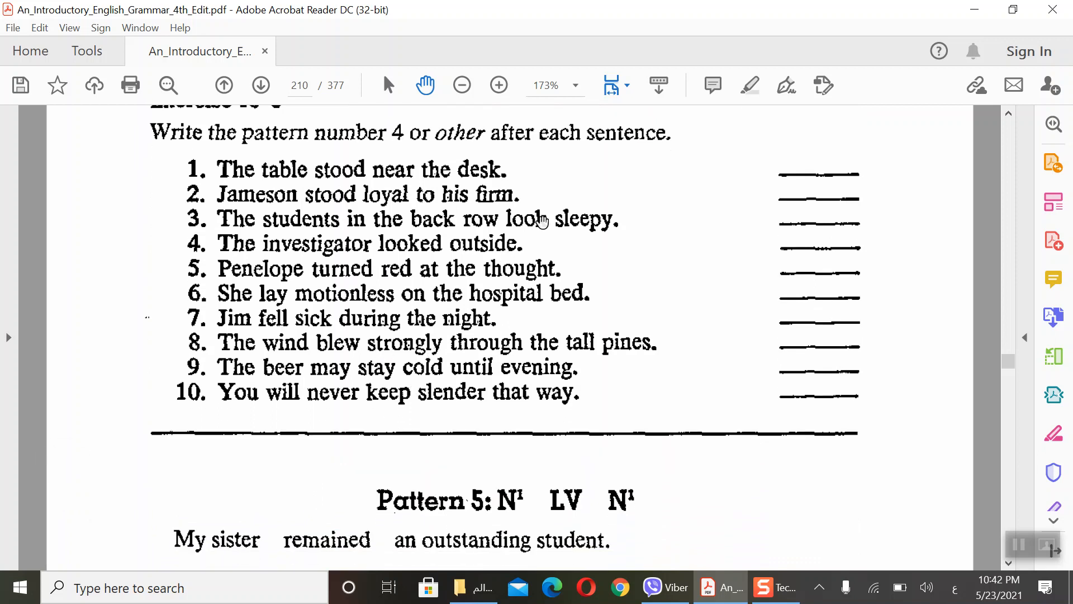
{"action": "mouse_move", "coordinate": [496, 262]}
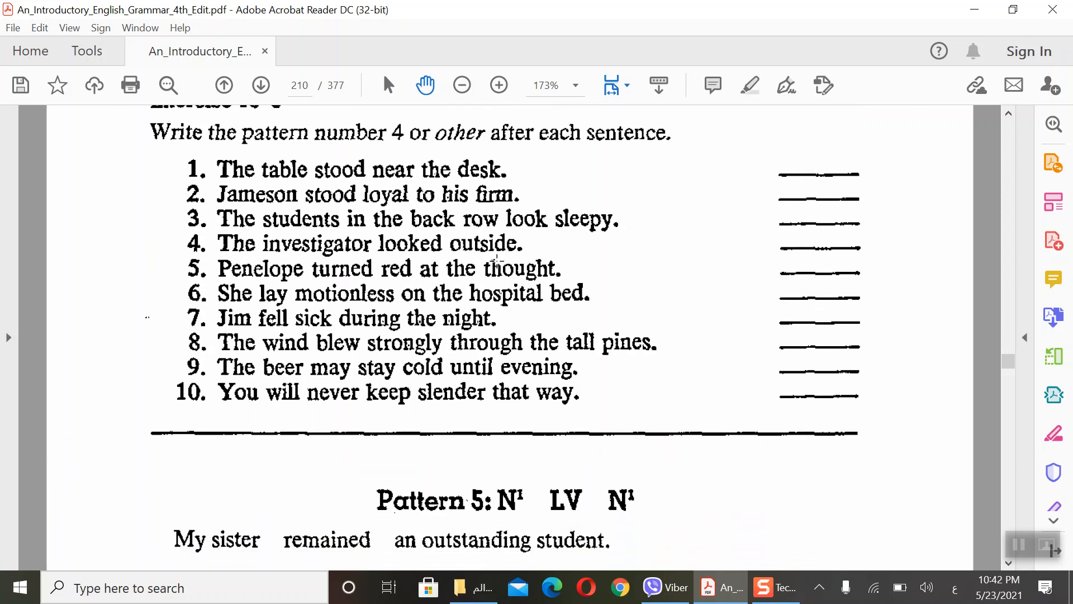
{"action": "mouse_move", "coordinate": [390, 281]}
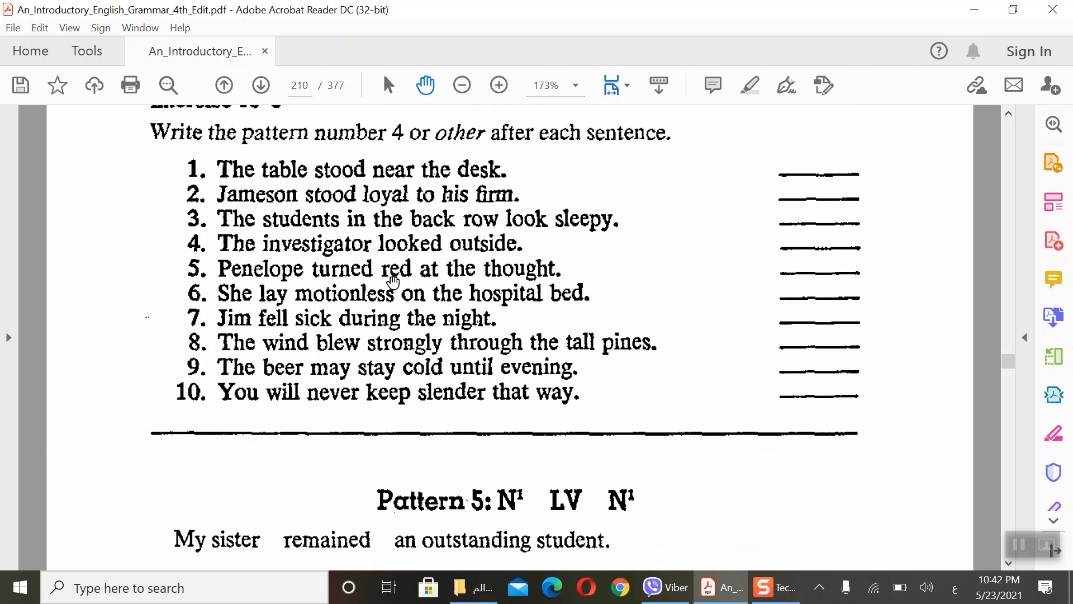
{"action": "mouse_move", "coordinate": [328, 325]}
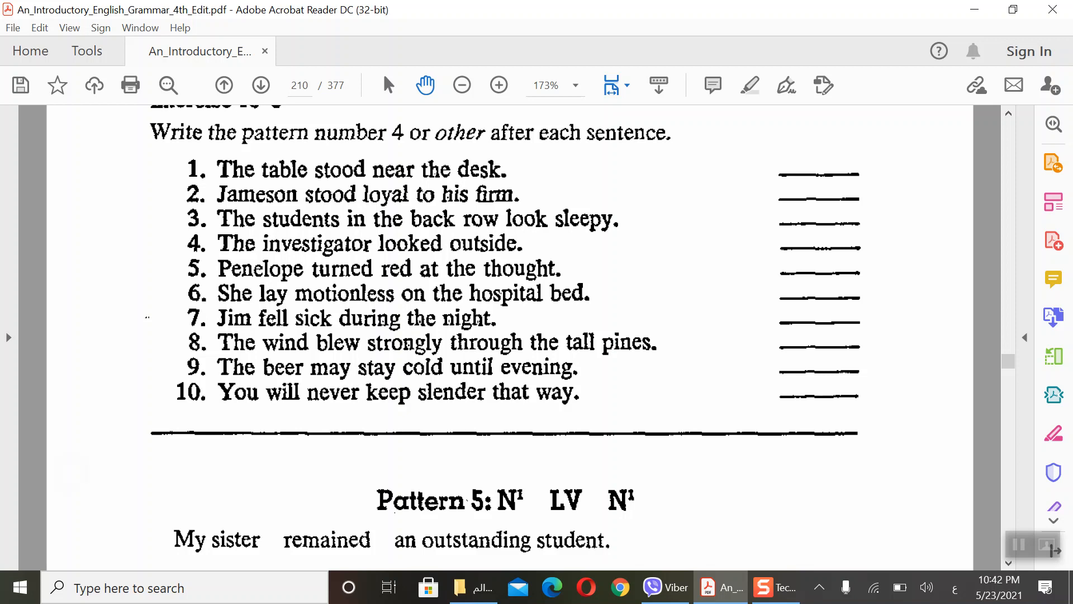
Step: Scroll to the Pattern 5 verb list and switch on highlighting for 'remain, become, appear, seem, continue, stay, make'
{"action": "scroll", "scroll_direction": "down", "scroll_amount": 3}
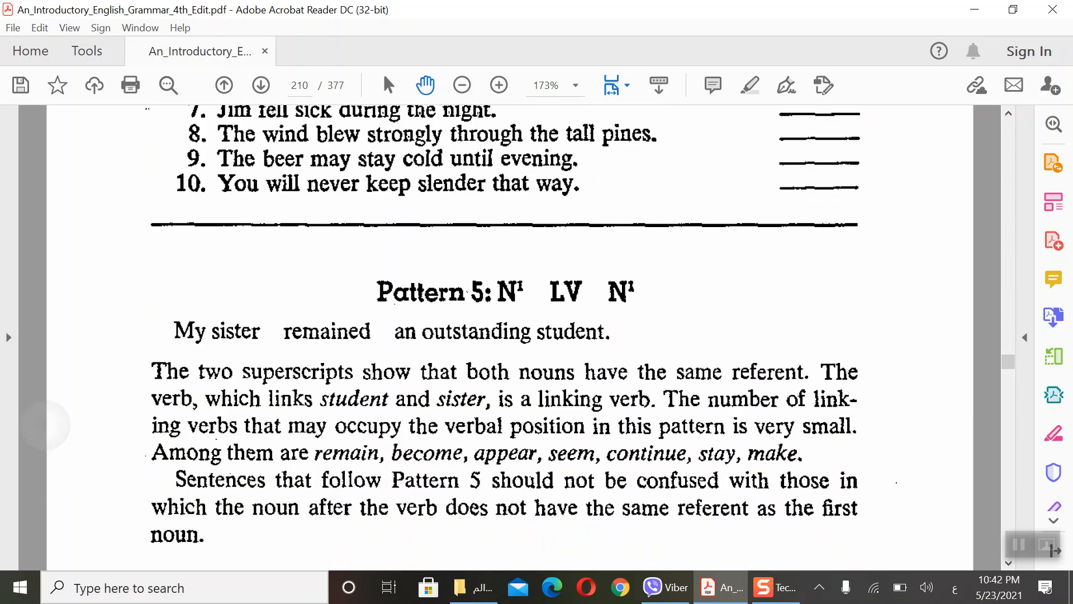
{"action": "scroll", "scroll_direction": "down", "scroll_amount": 3}
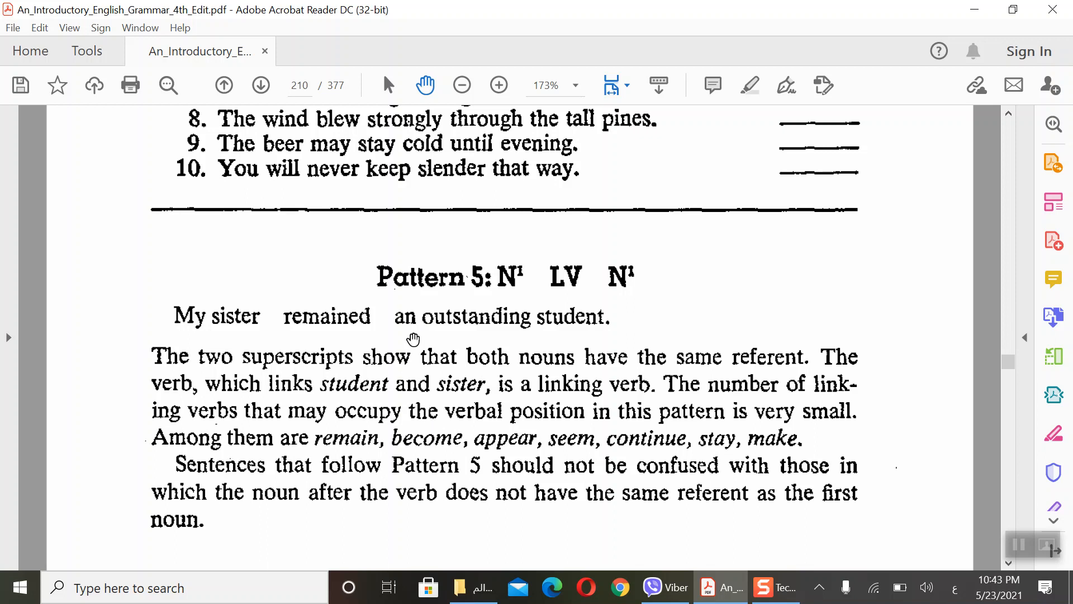
{"action": "mouse_move", "coordinate": [315, 340]}
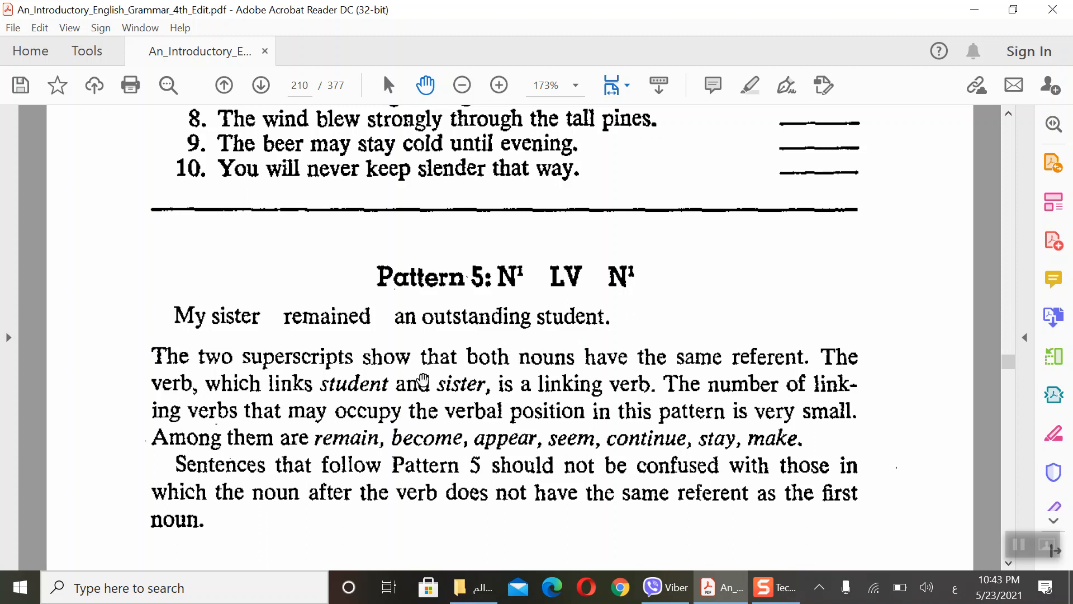
{"action": "mouse_move", "coordinate": [510, 293]}
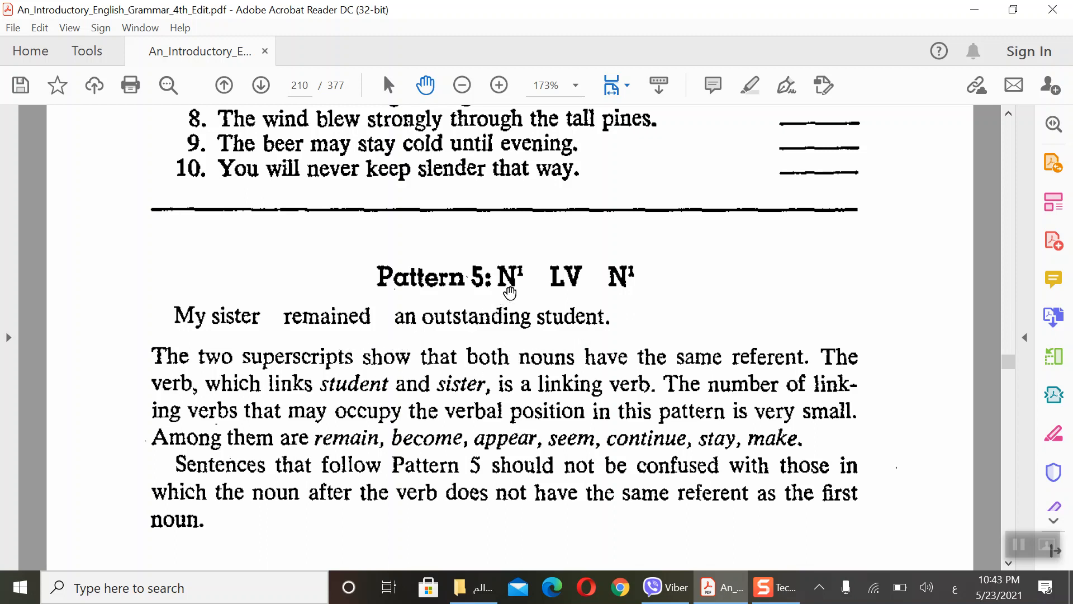
{"action": "mouse_move", "coordinate": [587, 276]}
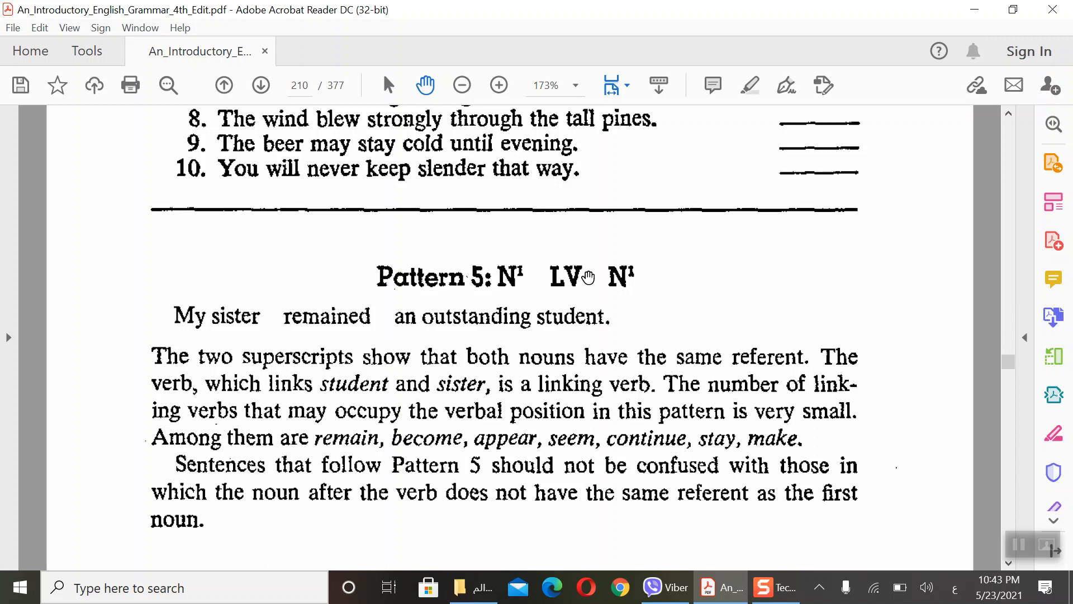
{"action": "mouse_move", "coordinate": [585, 320]}
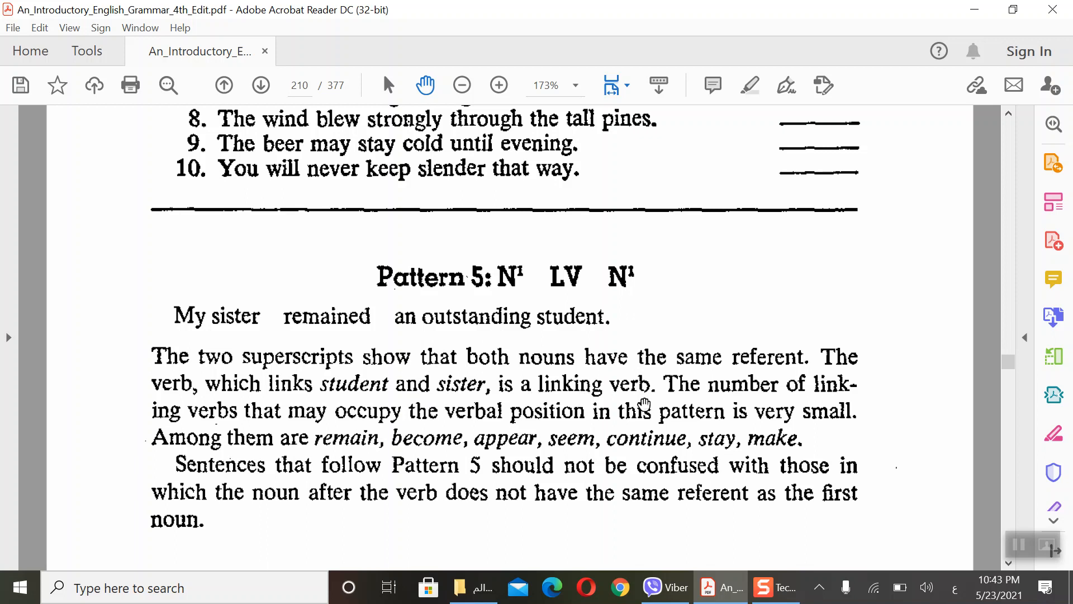
{"action": "mouse_move", "coordinate": [795, 401]}
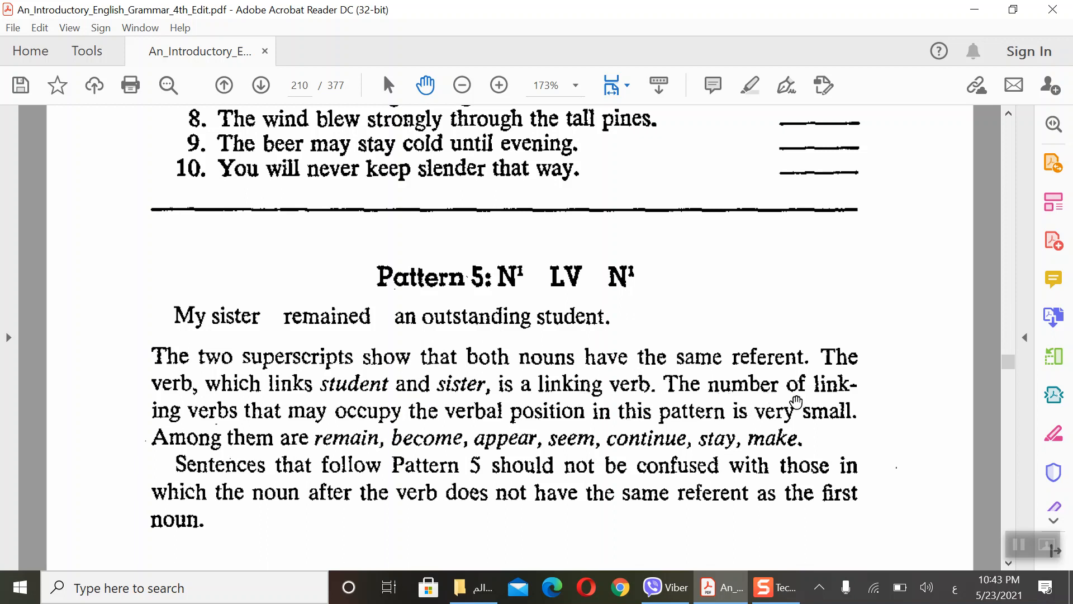
{"action": "mouse_move", "coordinate": [489, 424]}
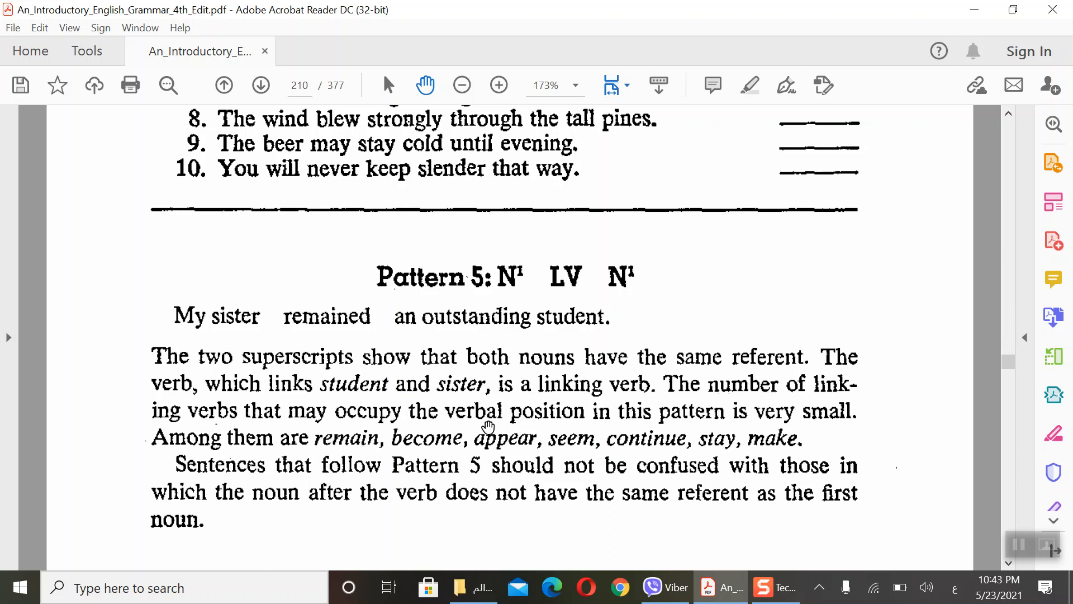
{"action": "mouse_move", "coordinate": [762, 426]}
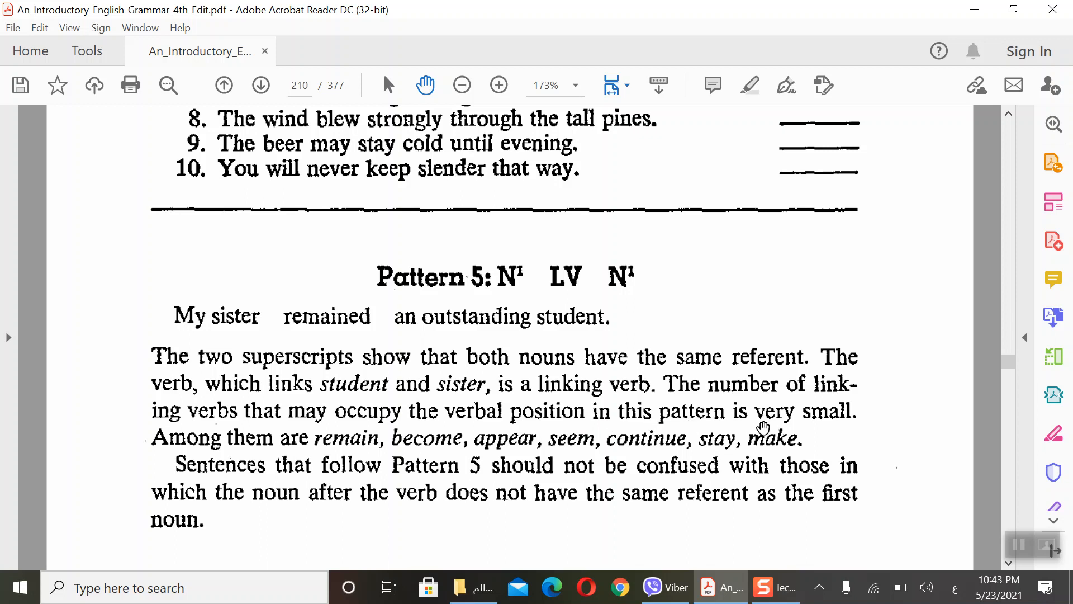
{"action": "mouse_move", "coordinate": [589, 281]}
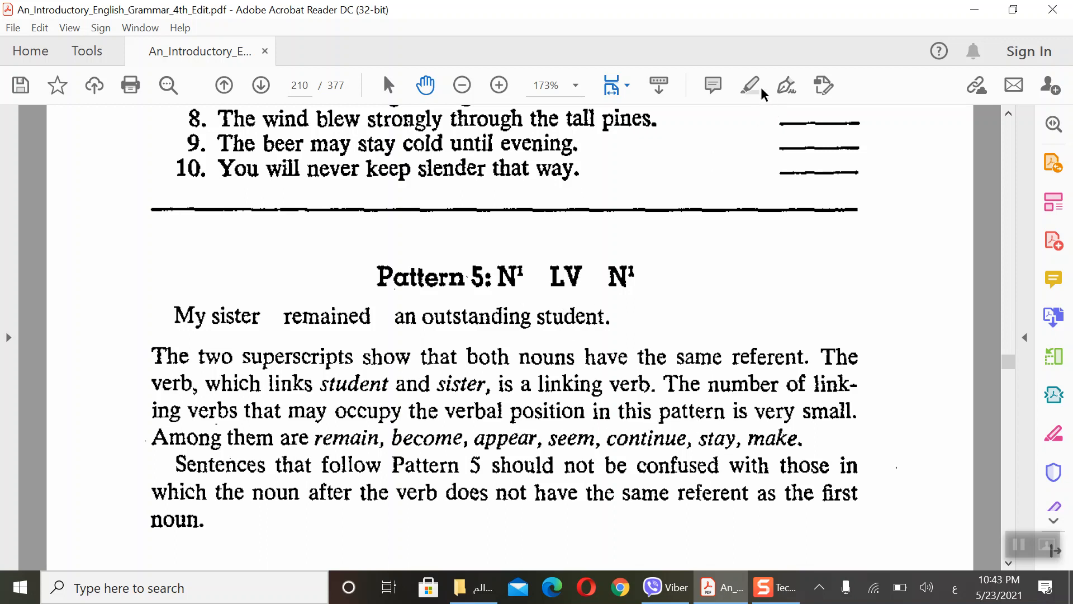
{"action": "left_click", "coordinate": [750, 85]}
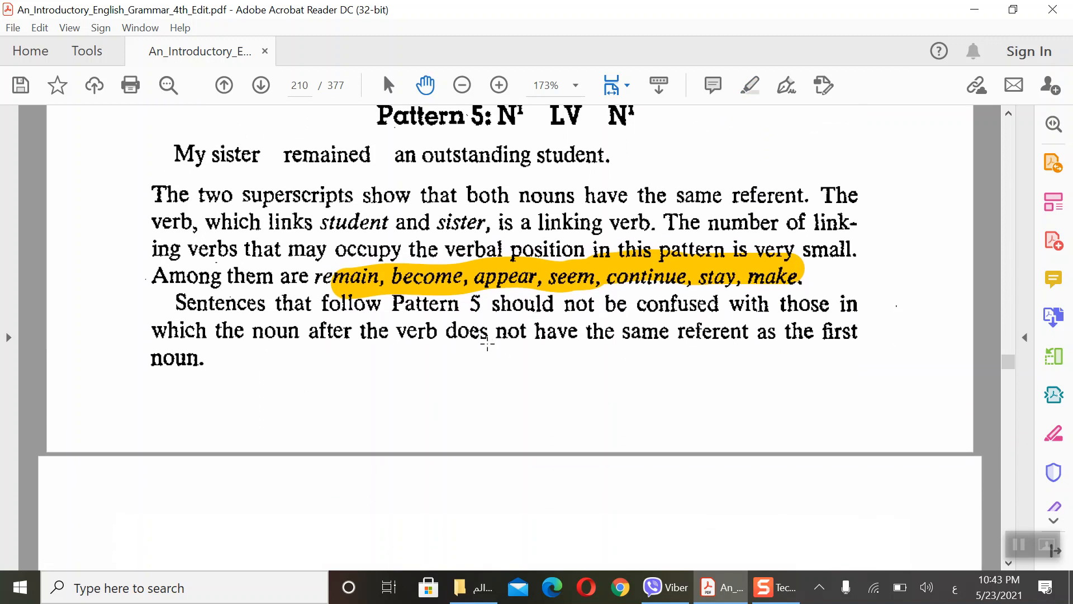
{"action": "mouse_move", "coordinate": [651, 319]}
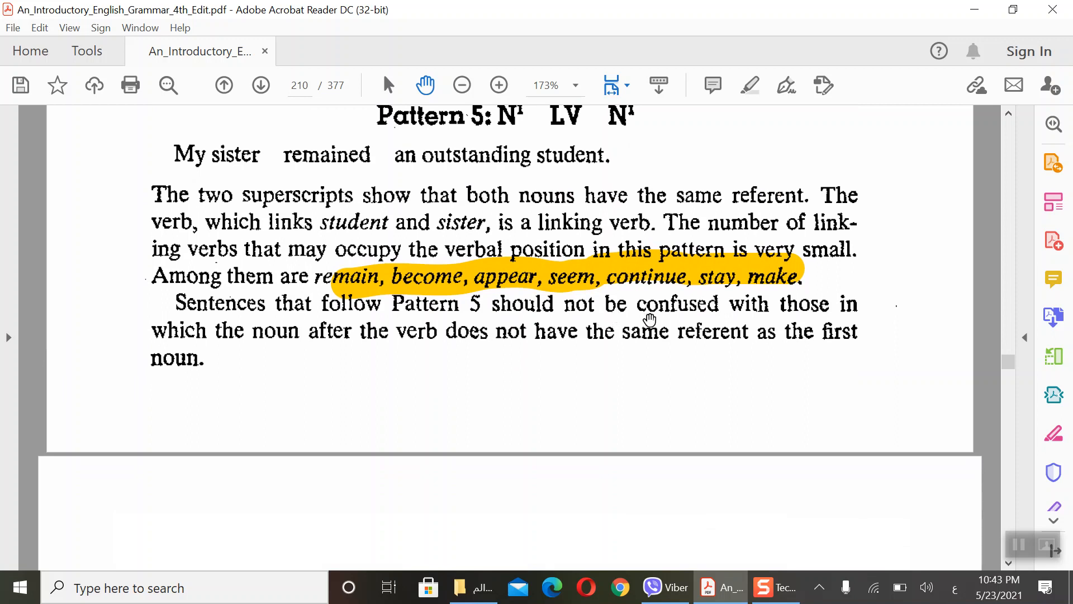
{"action": "mouse_move", "coordinate": [321, 363]}
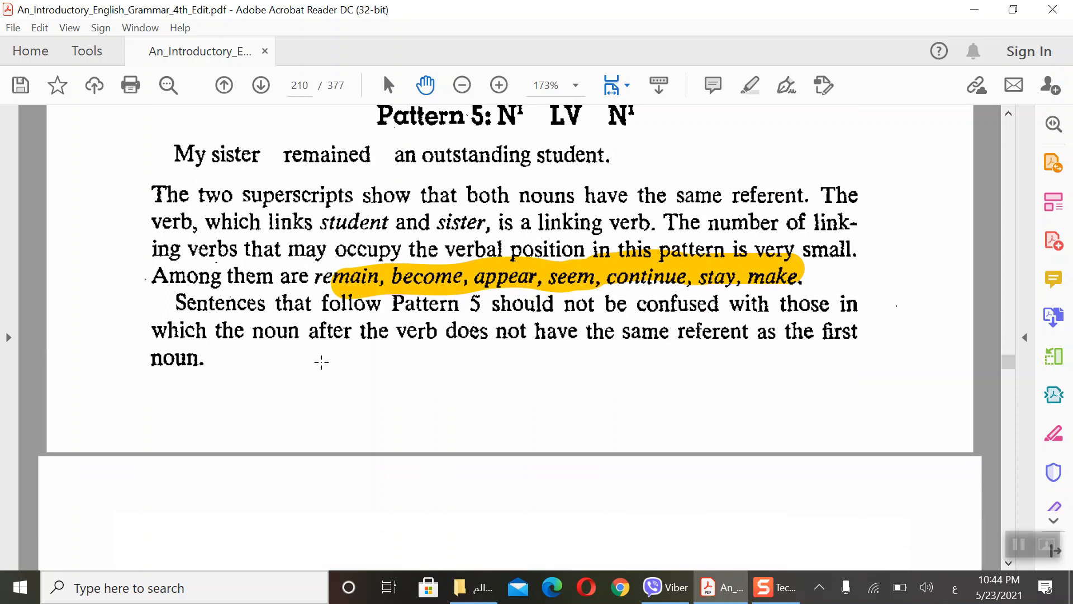
{"action": "mouse_move", "coordinate": [644, 364]}
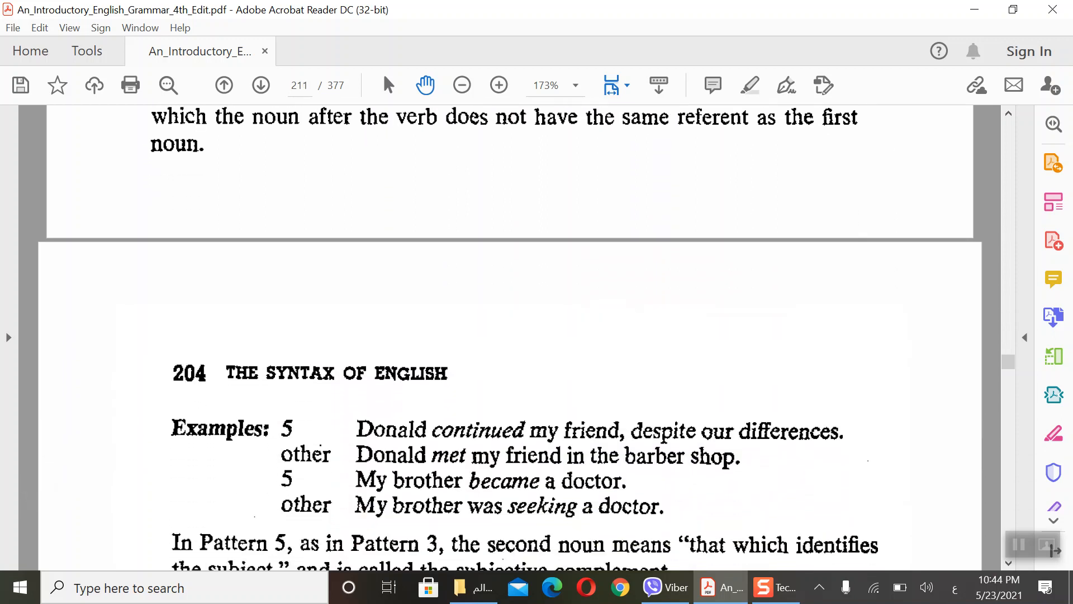
{"action": "scroll", "scroll_direction": "down", "scroll_amount": 3}
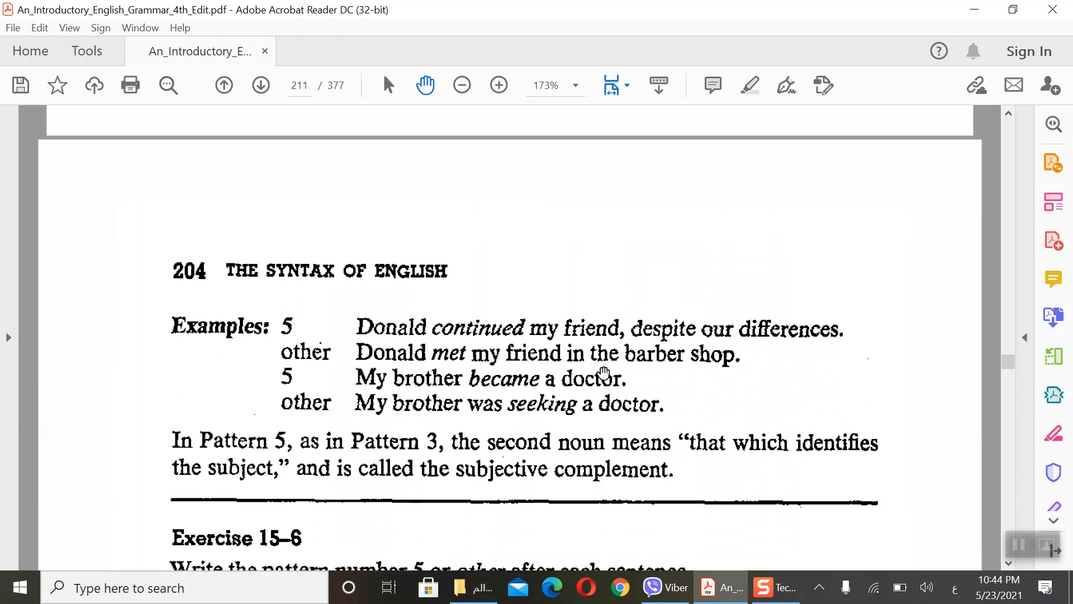
{"action": "mouse_move", "coordinate": [710, 350]}
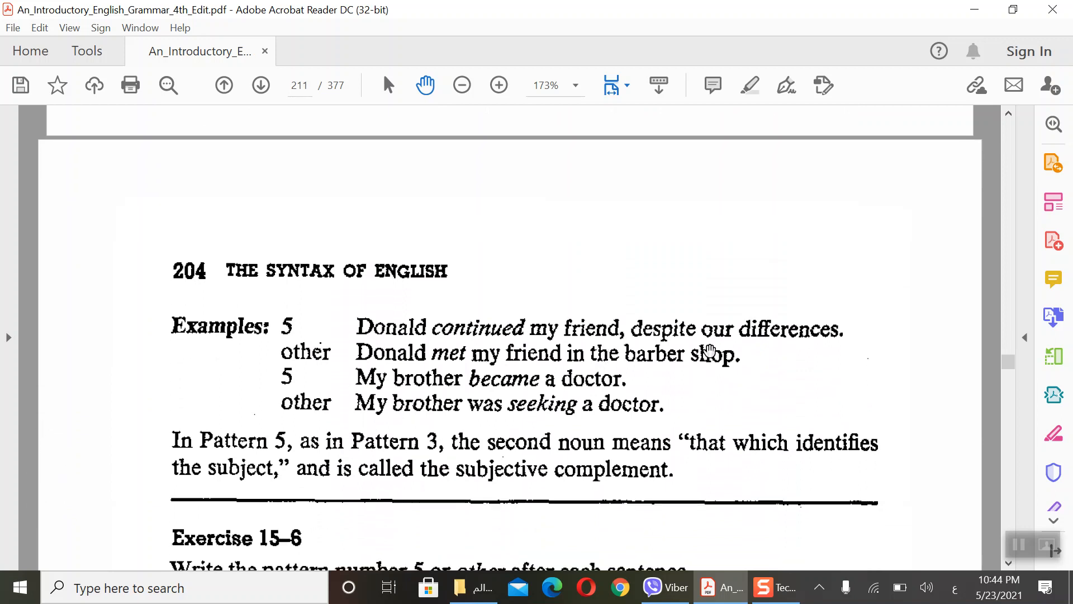
{"action": "mouse_move", "coordinate": [812, 356]}
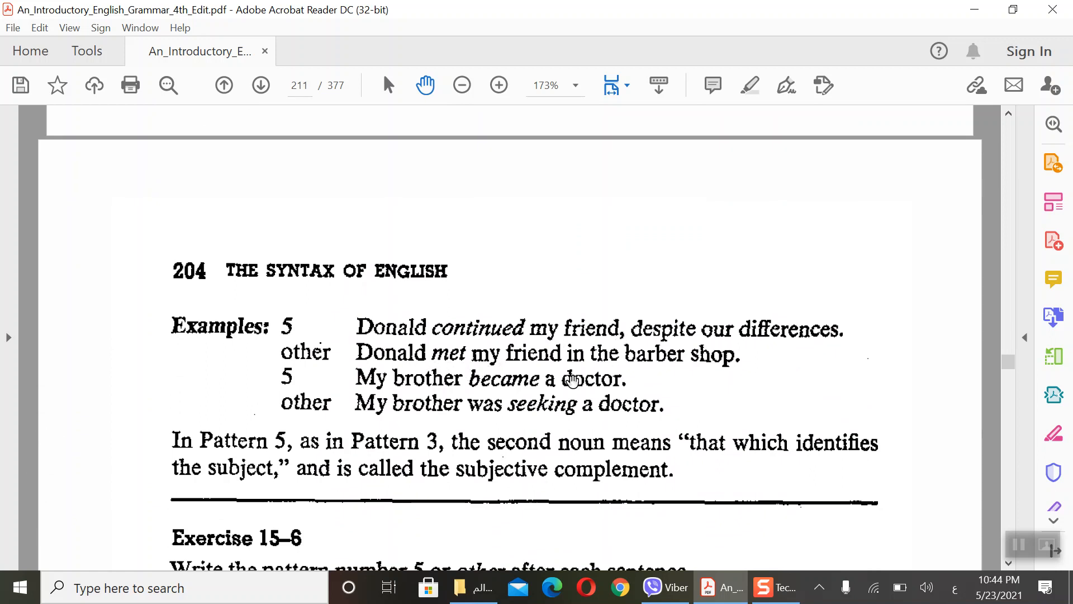
{"action": "mouse_move", "coordinate": [763, 381]}
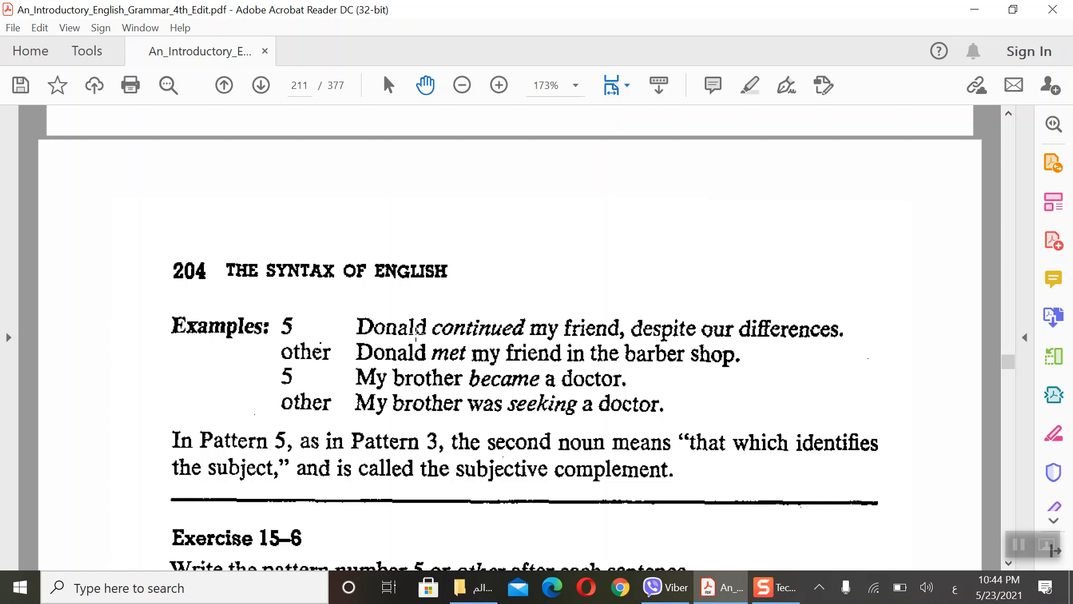
{"action": "mouse_move", "coordinate": [351, 328]}
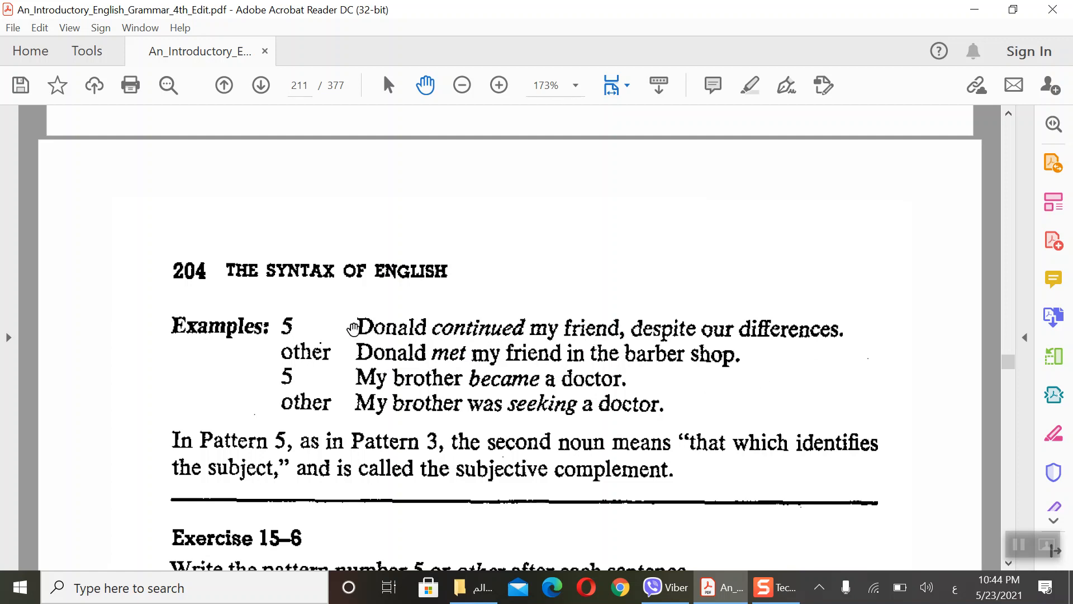
{"action": "mouse_move", "coordinate": [339, 331]}
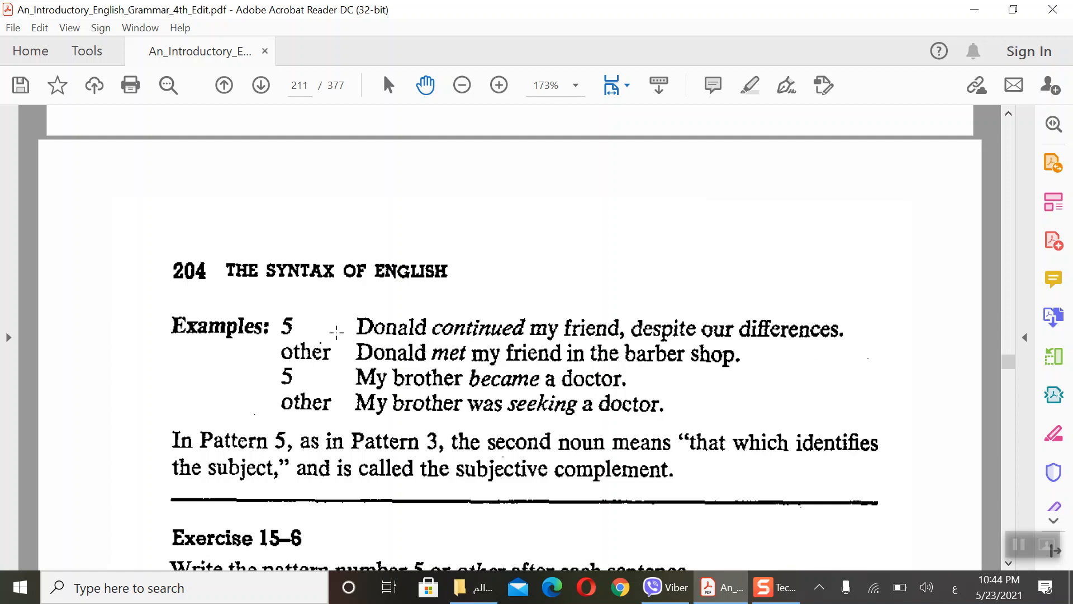
{"action": "mouse_move", "coordinate": [545, 357]}
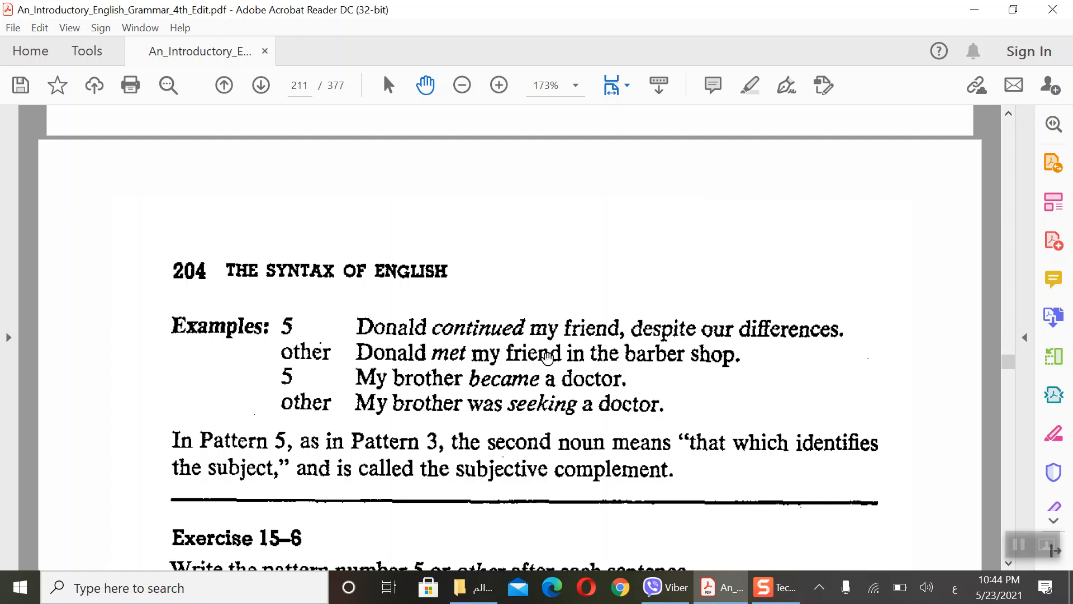
{"action": "mouse_move", "coordinate": [370, 335]}
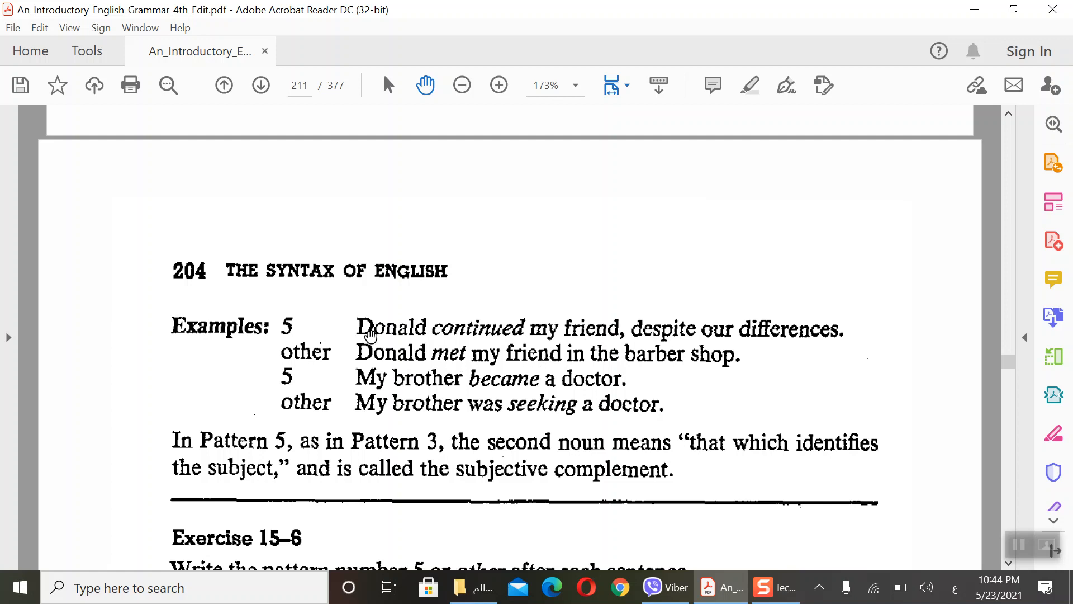
{"action": "mouse_move", "coordinate": [430, 397]}
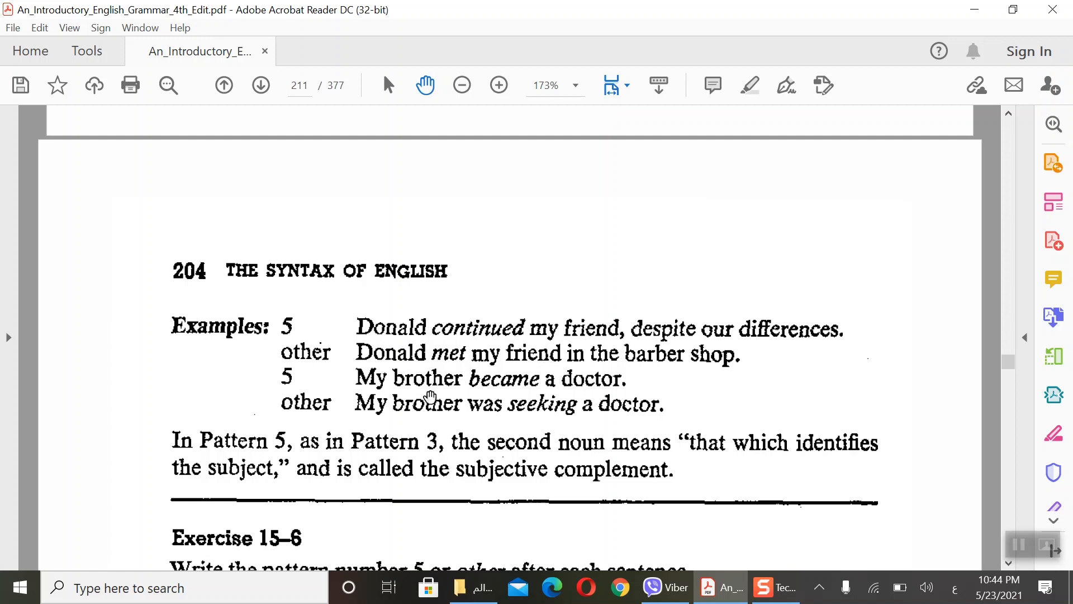
{"action": "mouse_move", "coordinate": [548, 393]}
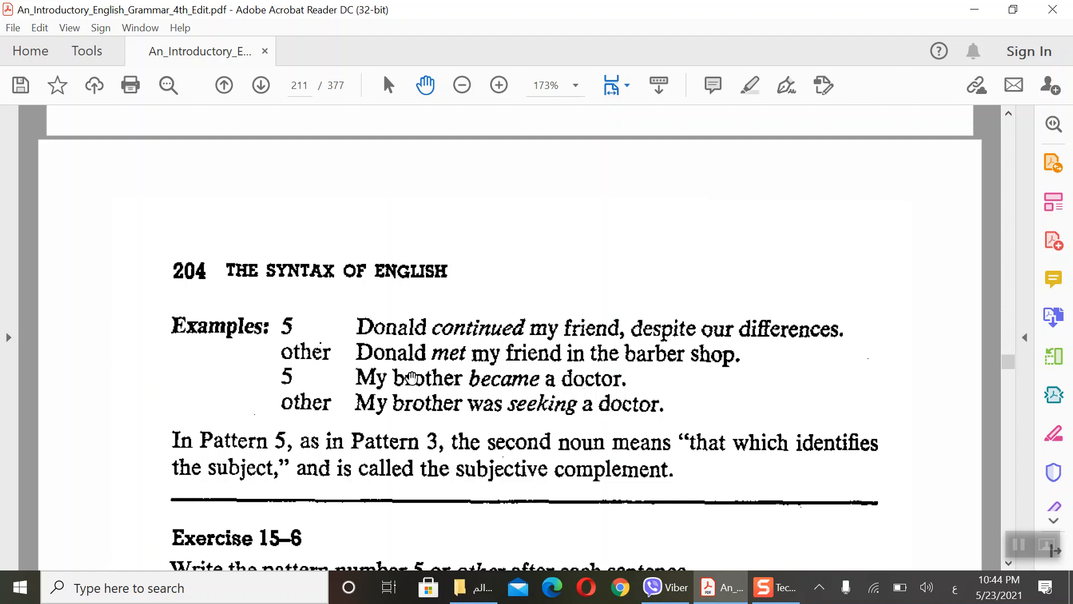
{"action": "mouse_move", "coordinate": [425, 373]}
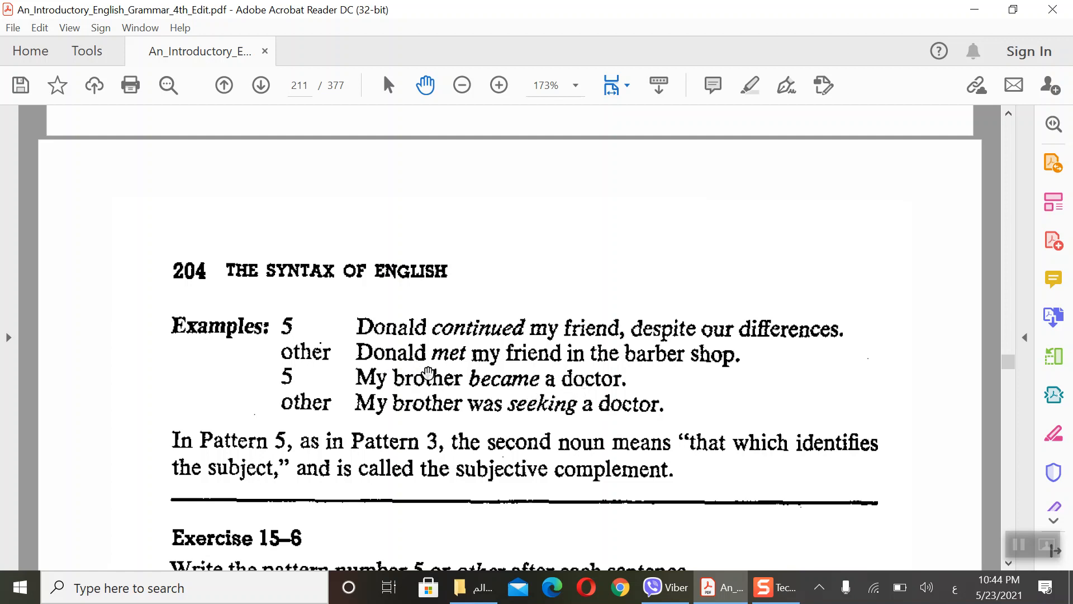
{"action": "mouse_move", "coordinate": [583, 380]}
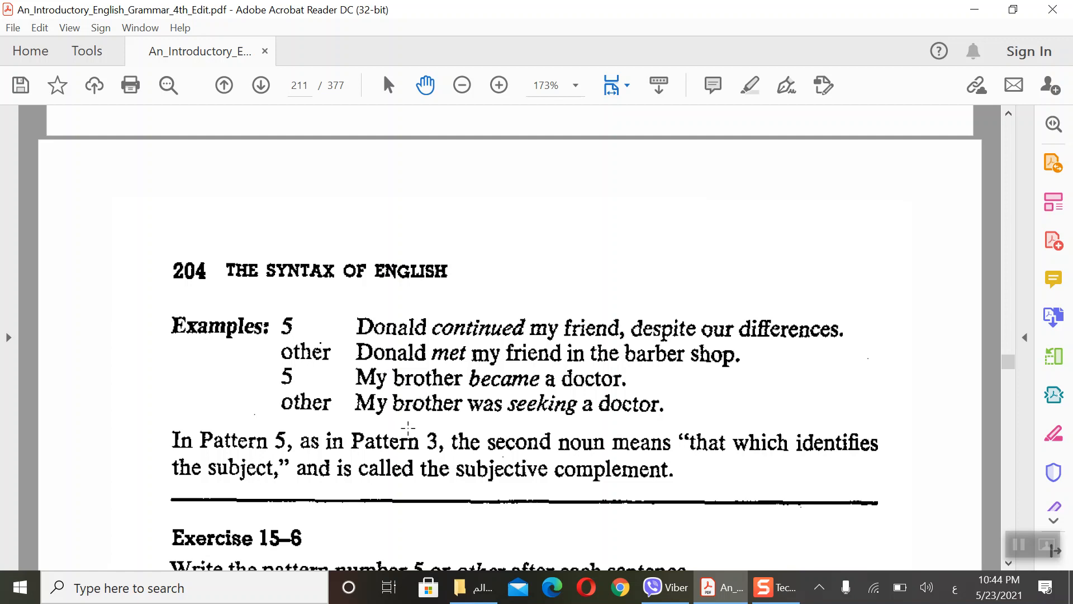
{"action": "mouse_move", "coordinate": [554, 422]}
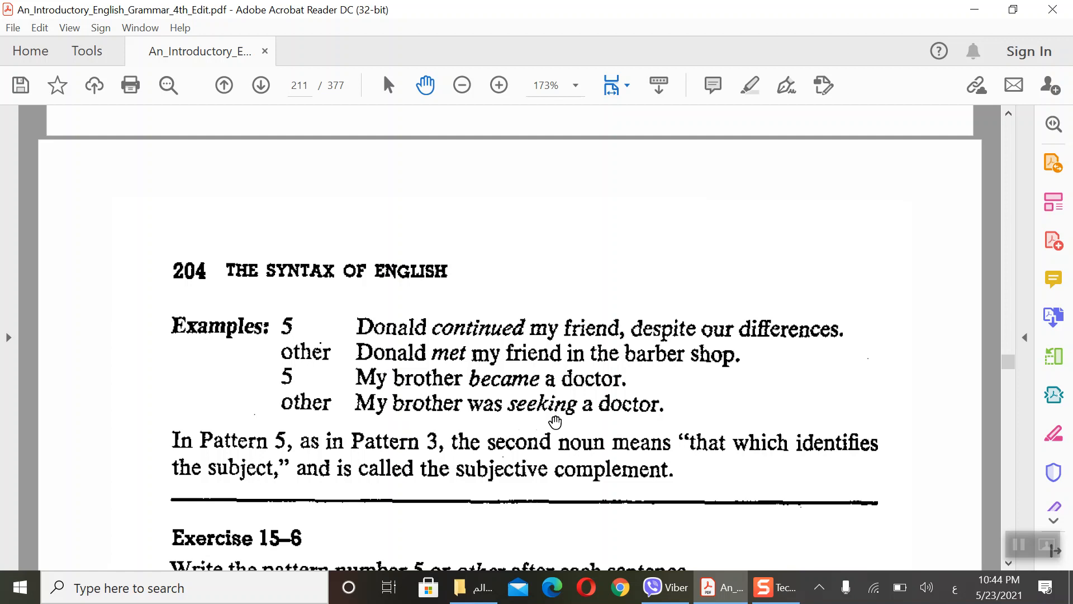
{"action": "mouse_move", "coordinate": [548, 411]}
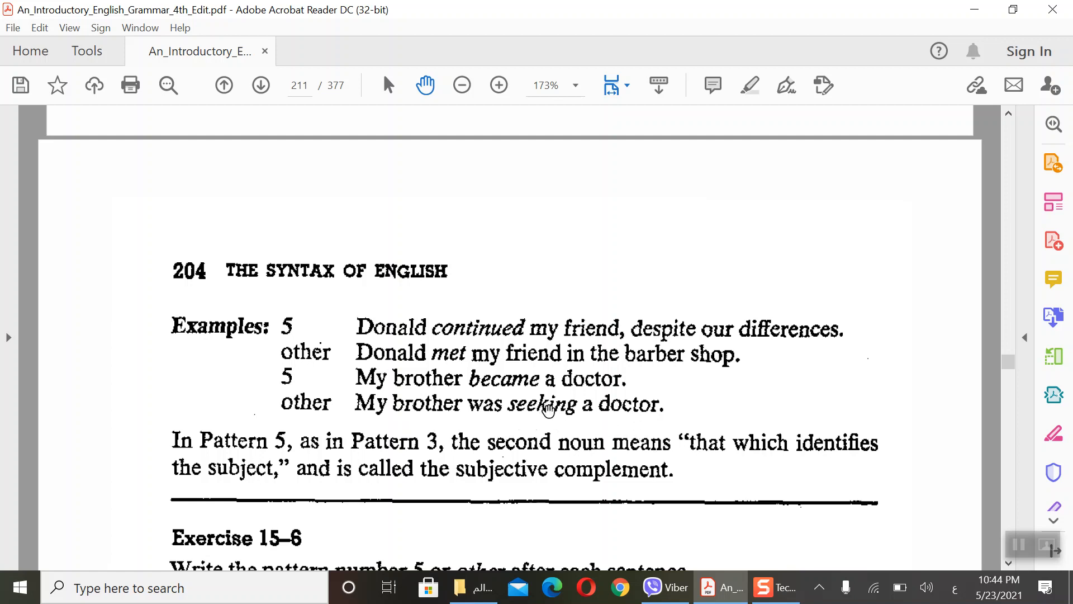
{"action": "mouse_move", "coordinate": [550, 398]}
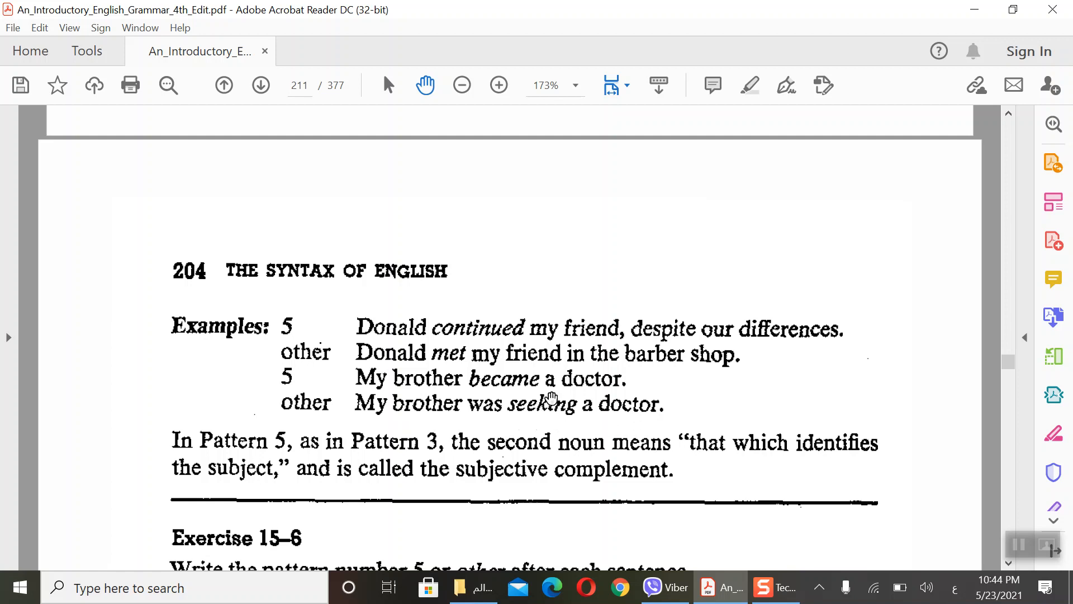
{"action": "mouse_move", "coordinate": [757, 103]}
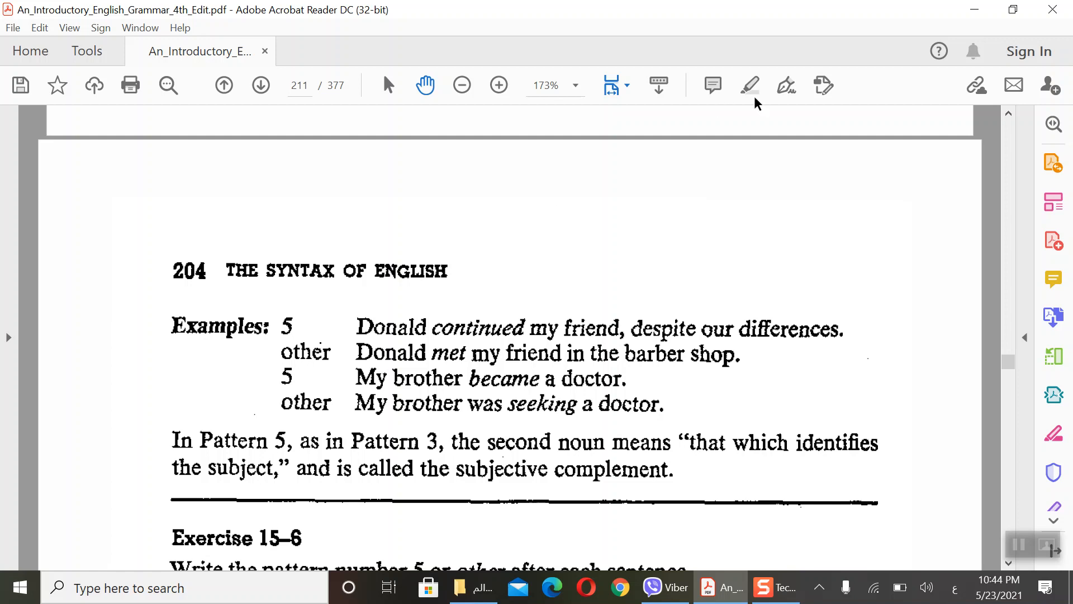
{"action": "left_click", "coordinate": [750, 85]}
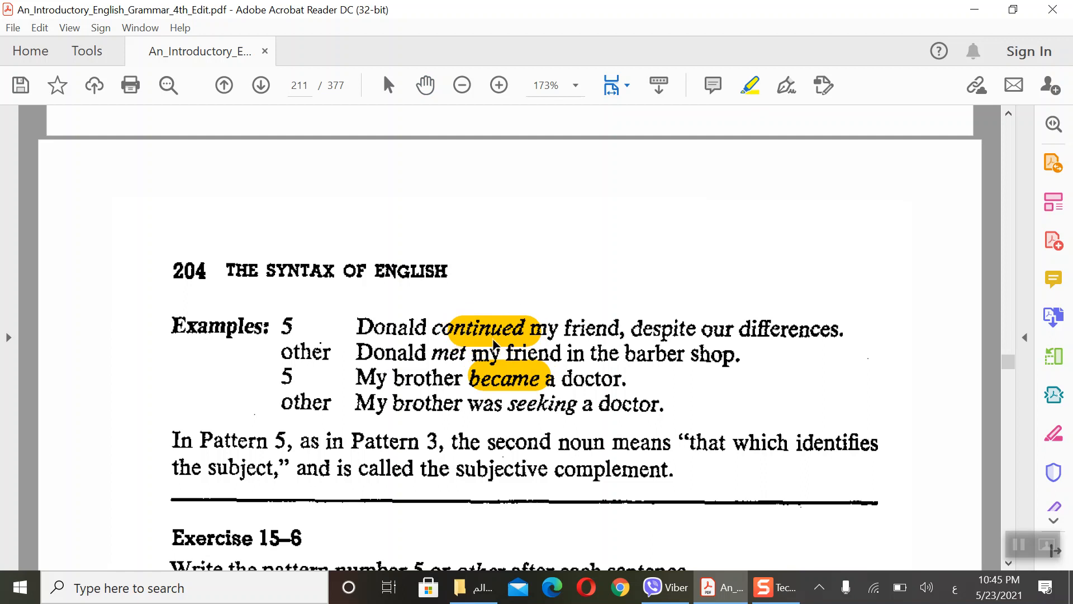
{"action": "mouse_move", "coordinate": [406, 427]}
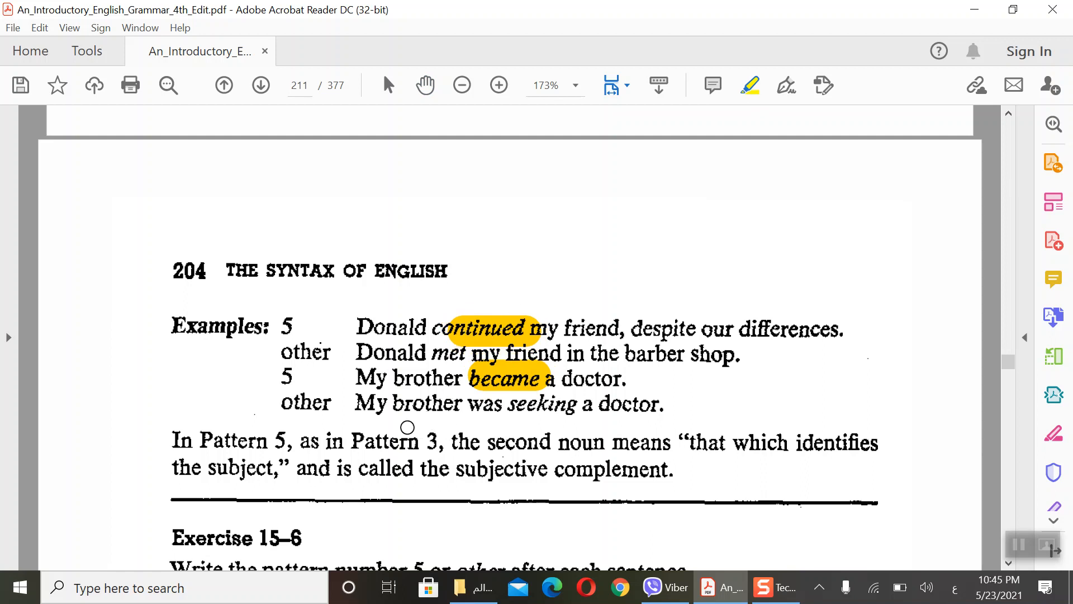
{"action": "mouse_move", "coordinate": [644, 409]}
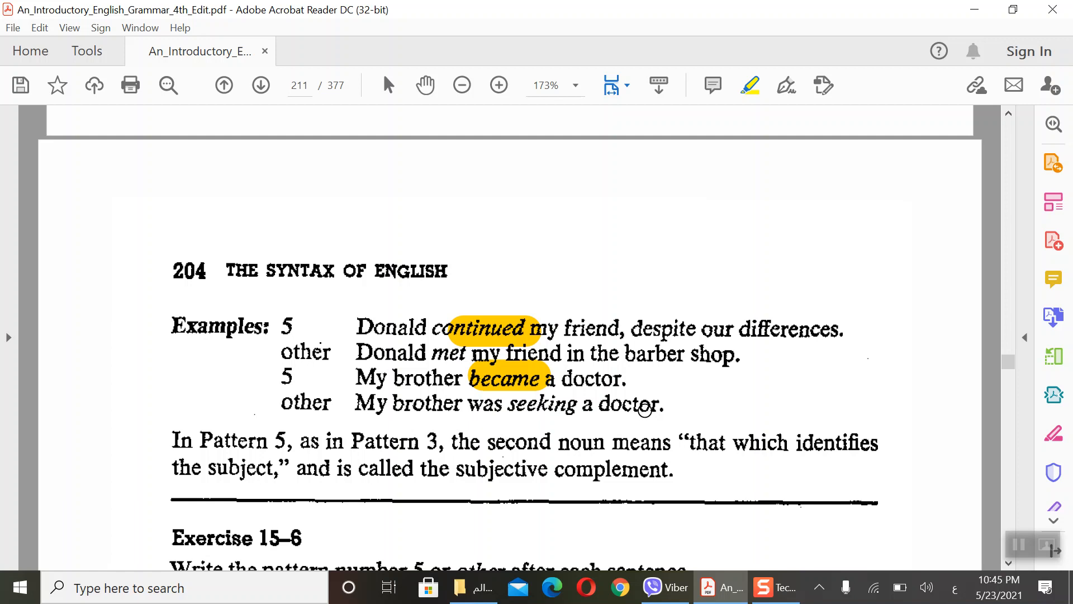
{"action": "mouse_move", "coordinate": [612, 424]}
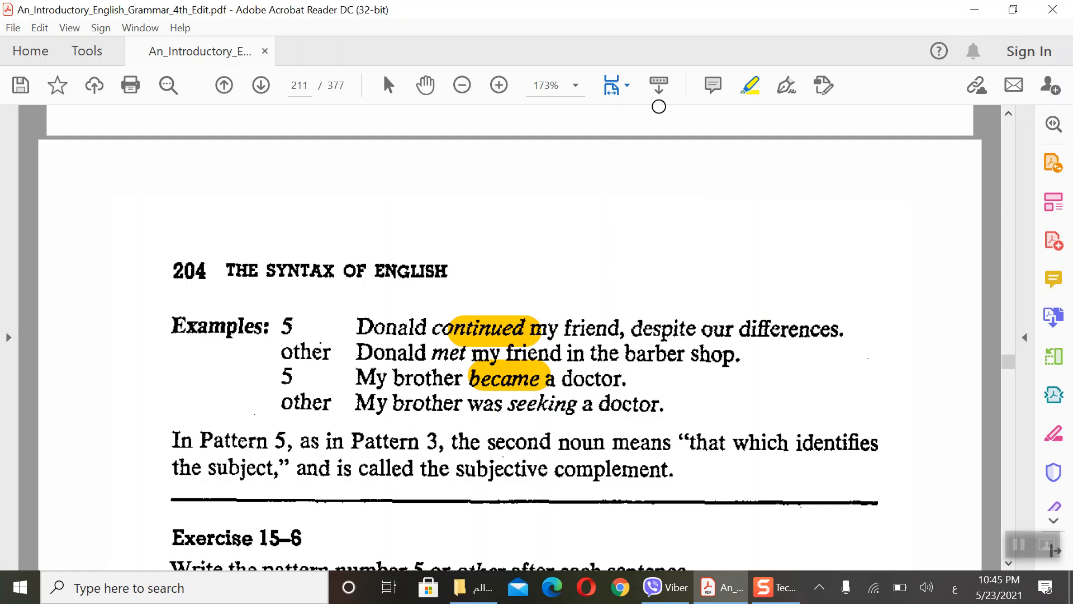
{"action": "mouse_move", "coordinate": [619, 422]}
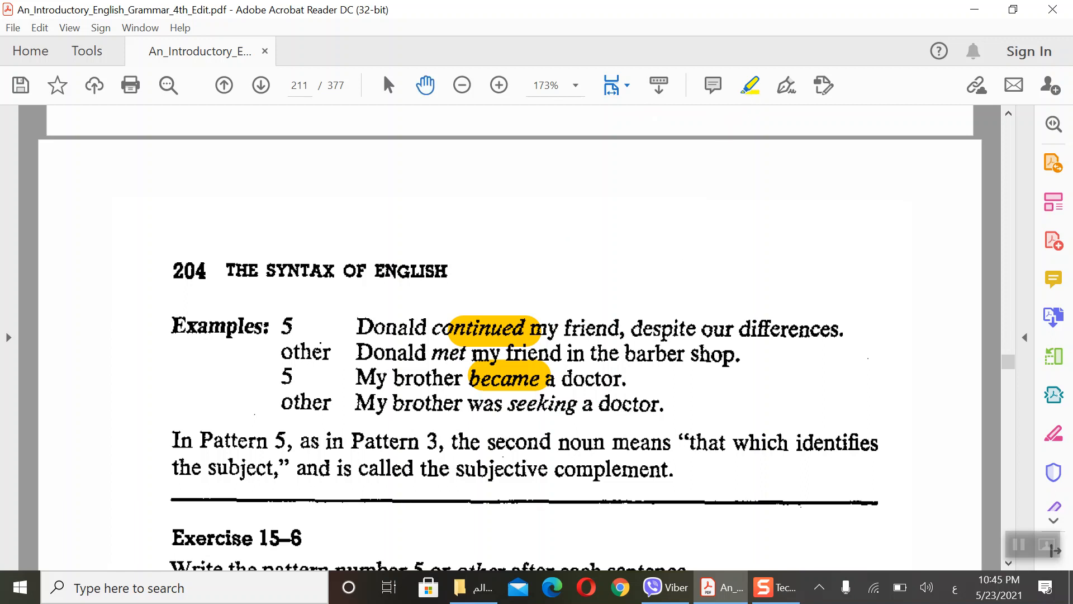
Step: Scroll down page 204 to reveal Exercise 15-6 and its first four sentences
{"action": "scroll", "scroll_direction": "down", "scroll_amount": 3}
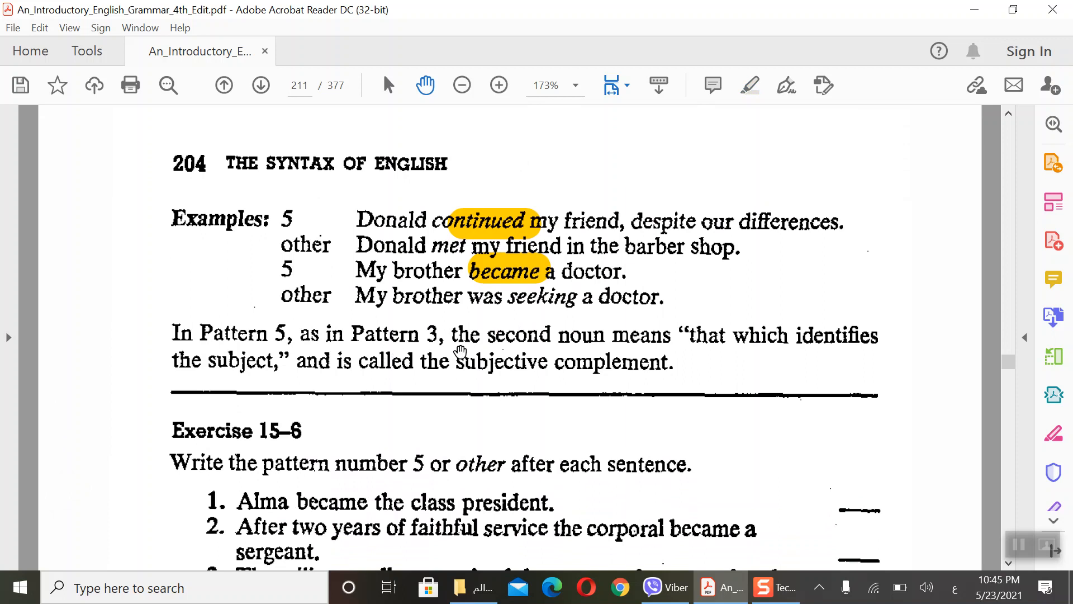
{"action": "mouse_move", "coordinate": [629, 383]}
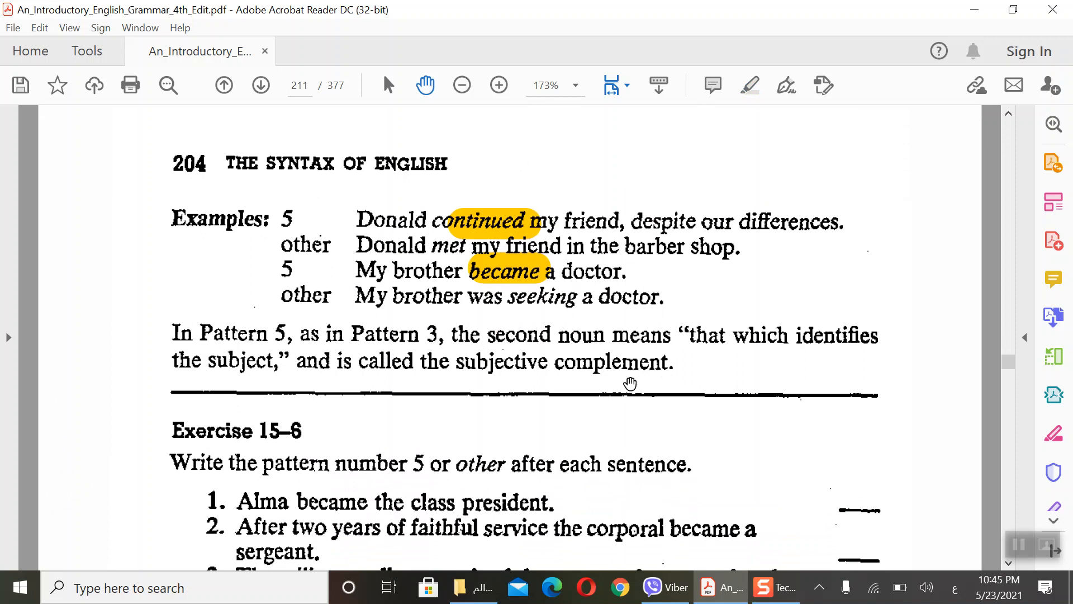
{"action": "scroll", "scroll_direction": "down", "scroll_amount": 3}
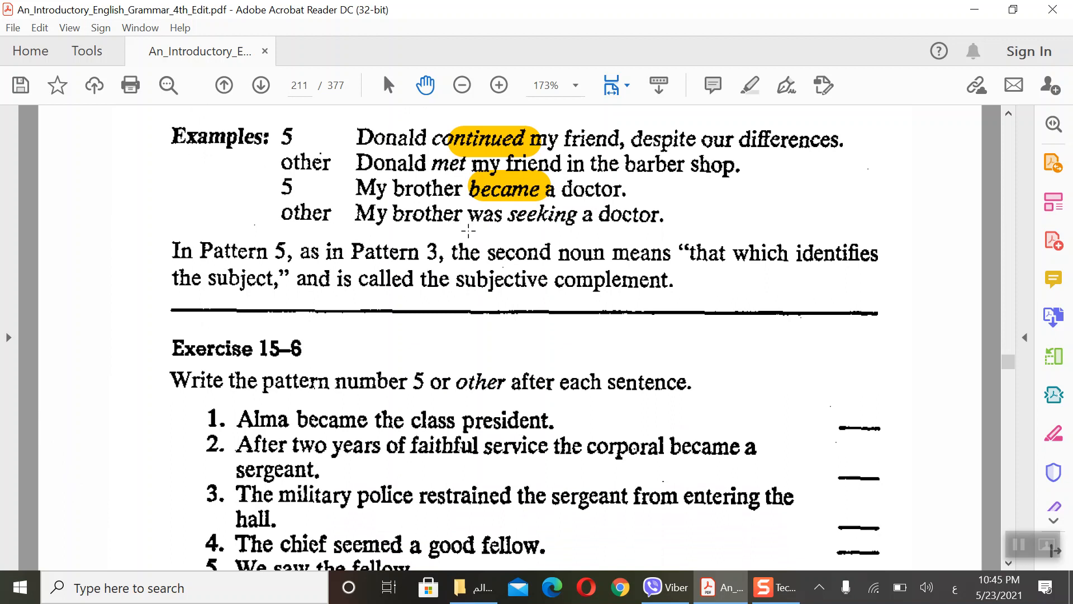
Step: Scroll down until Exercise 15-6 sentences 1 through 12, ending 'A fruitcake makes a fine gift', are visible
{"action": "scroll", "scroll_direction": "down", "scroll_amount": 3}
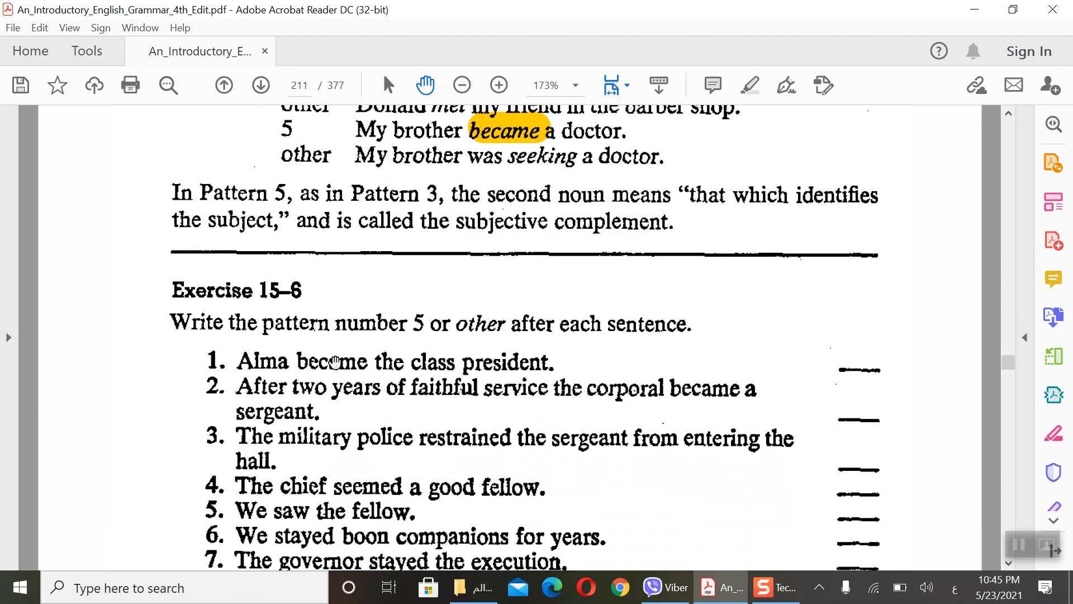
{"action": "mouse_move", "coordinate": [332, 345]}
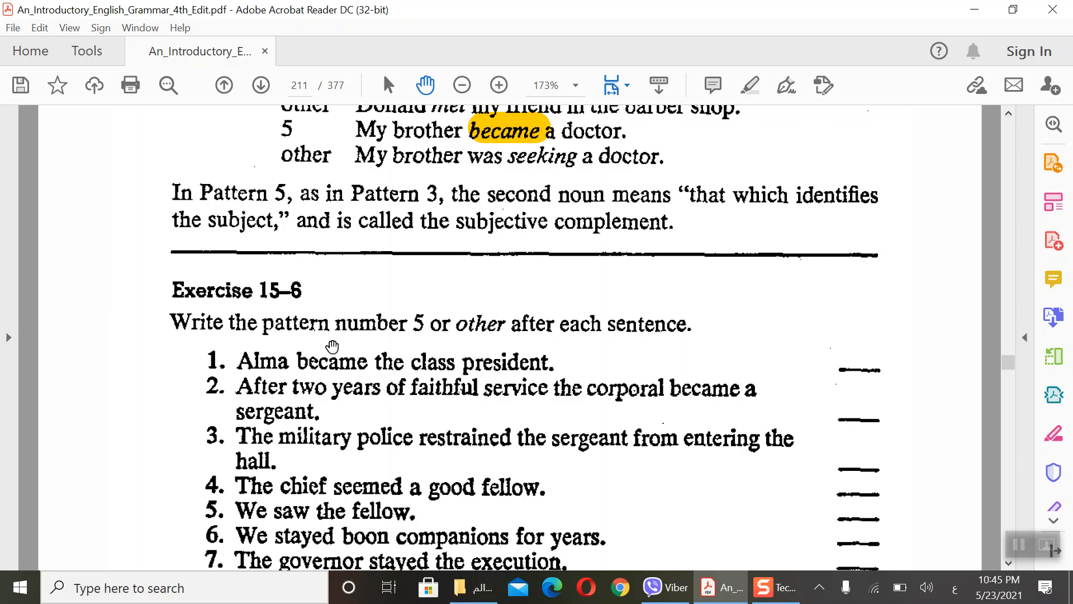
{"action": "mouse_move", "coordinate": [559, 344]}
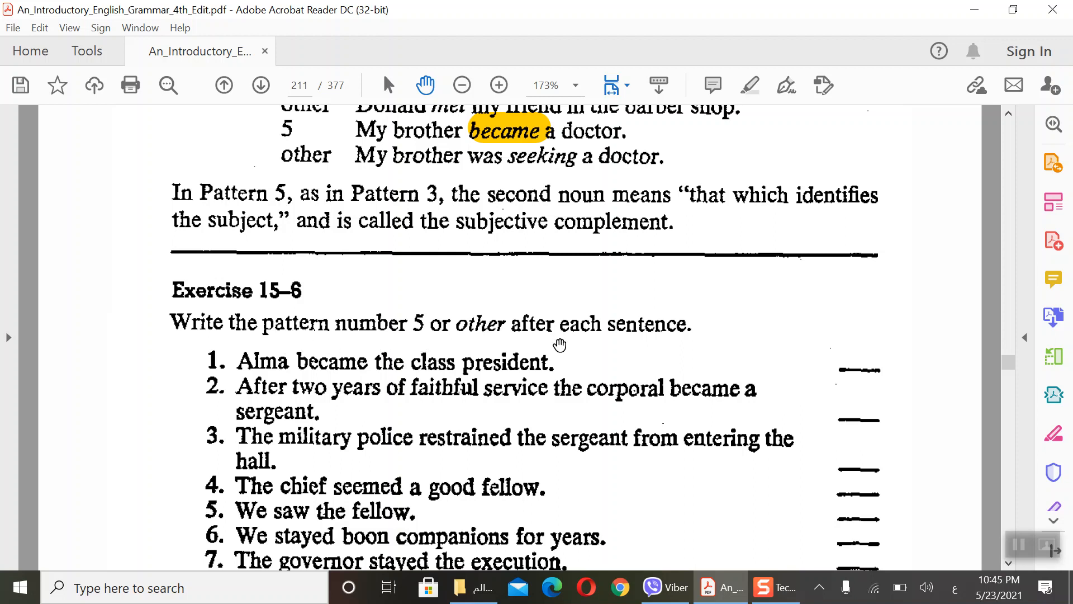
{"action": "scroll", "scroll_direction": "down", "scroll_amount": 3}
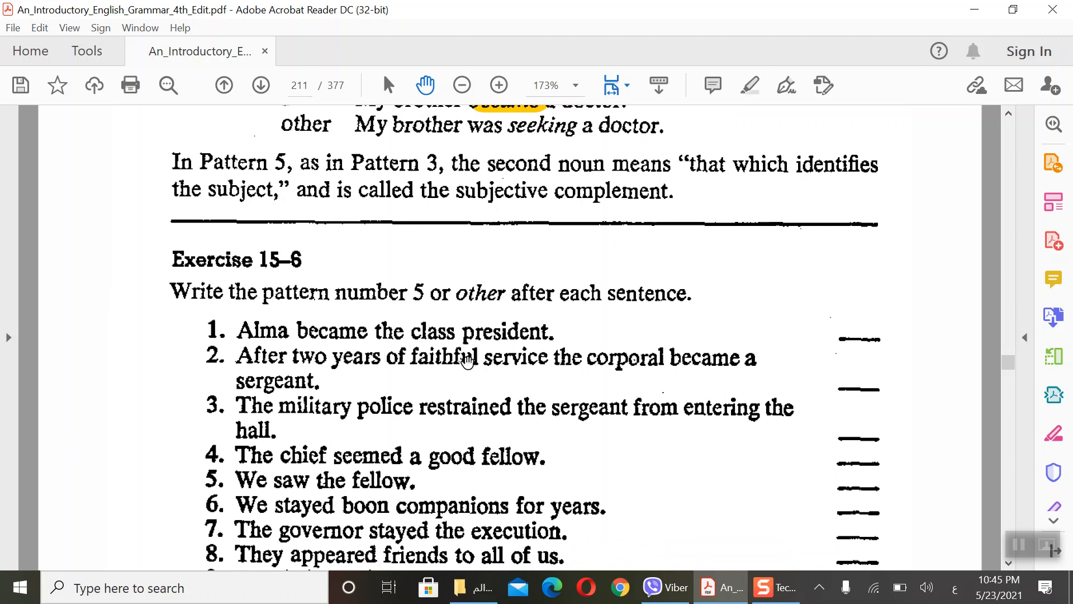
{"action": "mouse_move", "coordinate": [506, 375]}
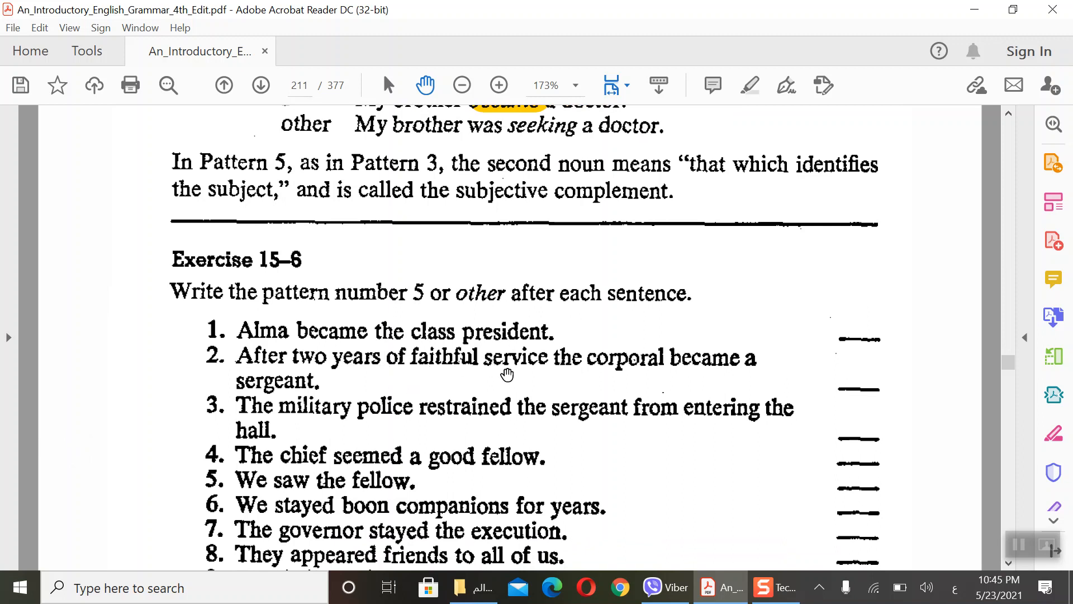
{"action": "mouse_move", "coordinate": [721, 382]}
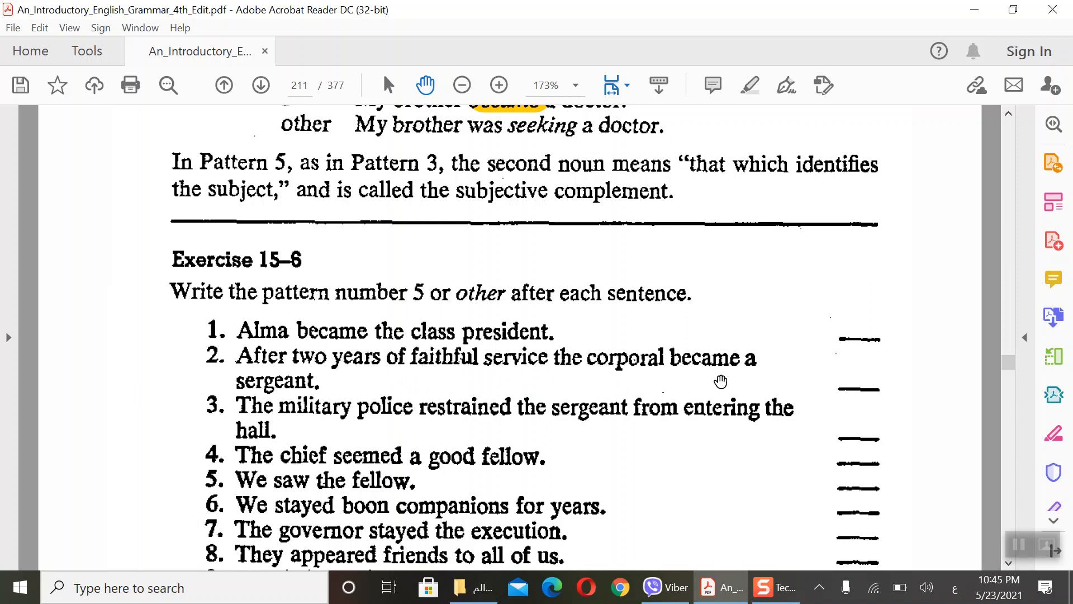
{"action": "mouse_move", "coordinate": [572, 391]}
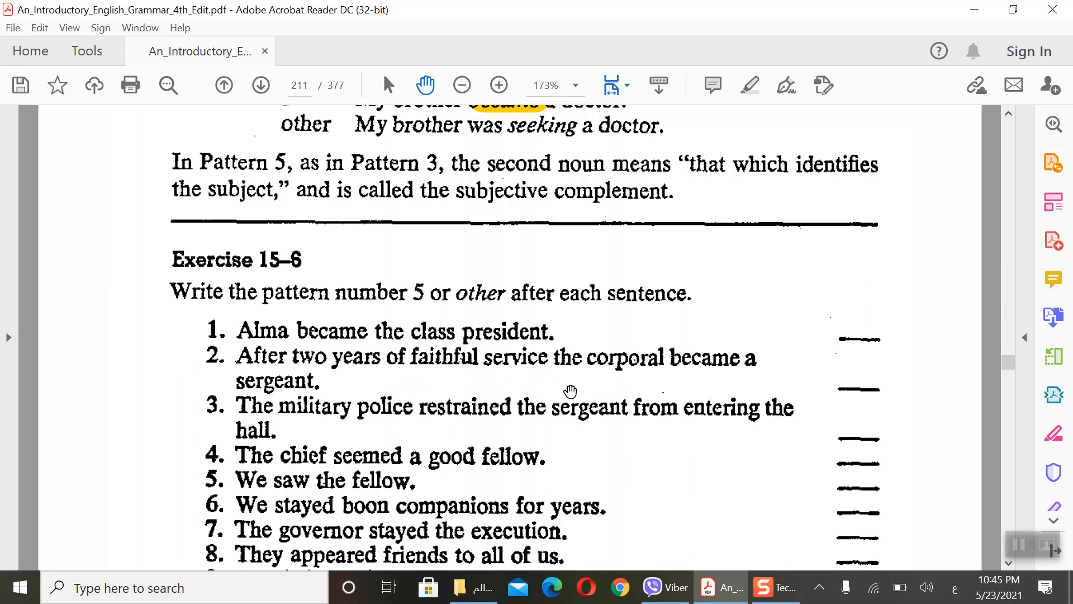
{"action": "scroll", "scroll_direction": "down", "scroll_amount": 3}
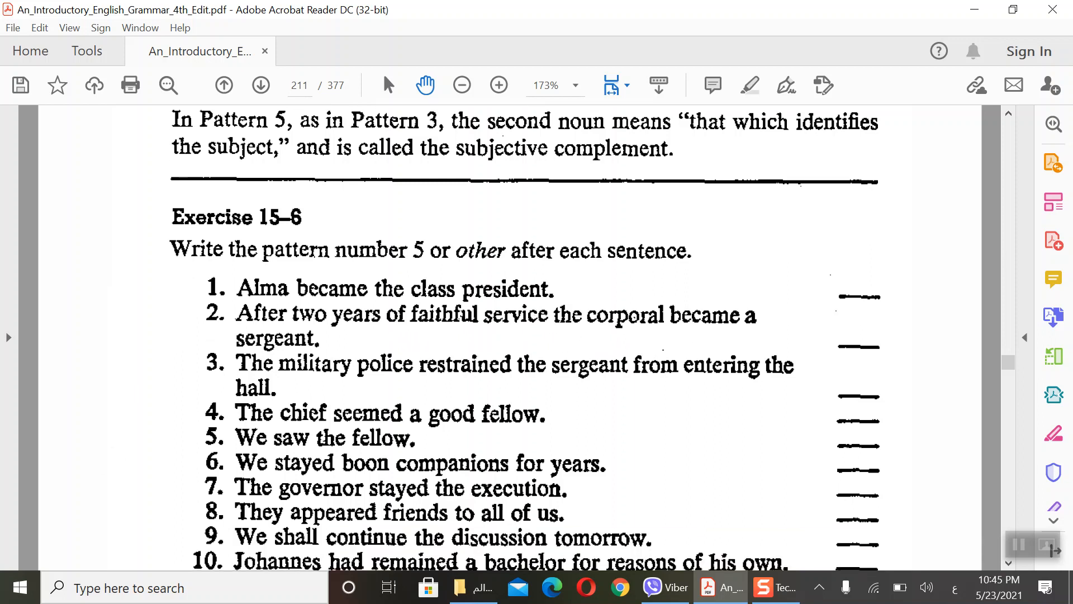
{"action": "mouse_move", "coordinate": [412, 391]}
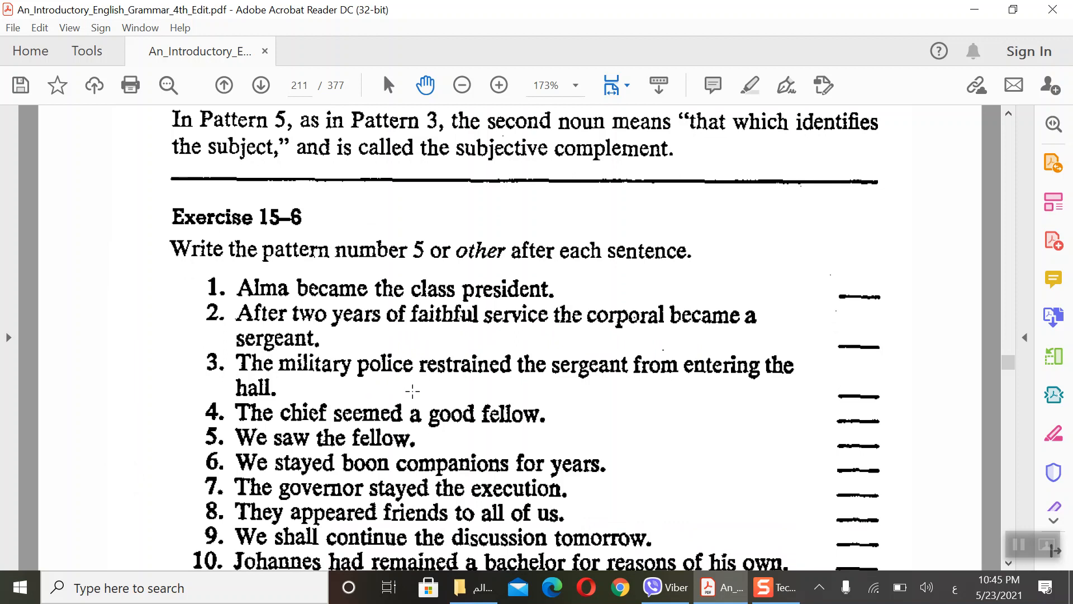
{"action": "mouse_move", "coordinate": [606, 397]}
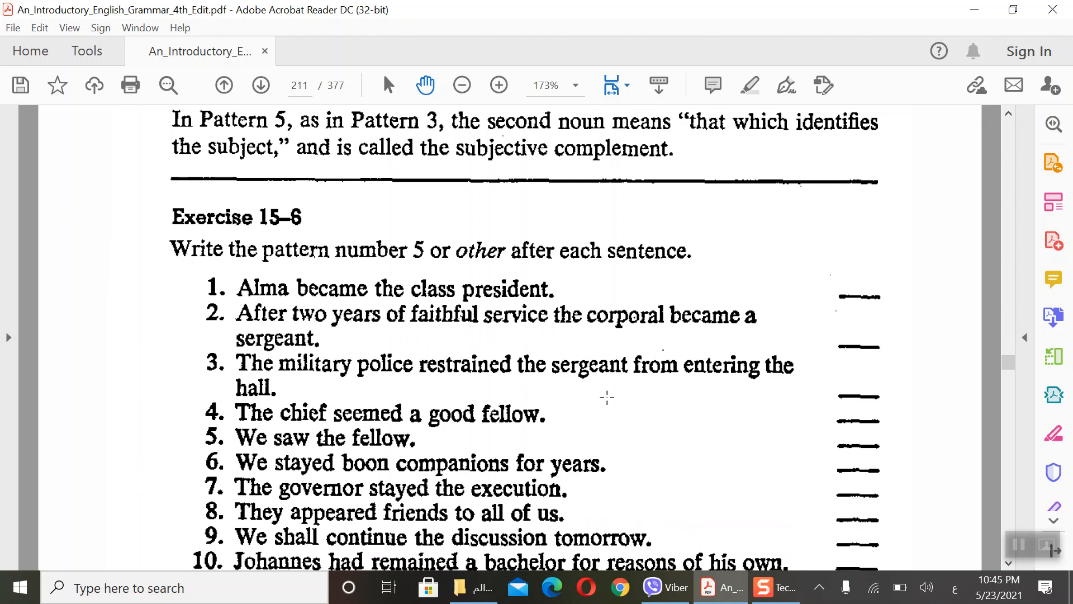
{"action": "mouse_move", "coordinate": [468, 376]}
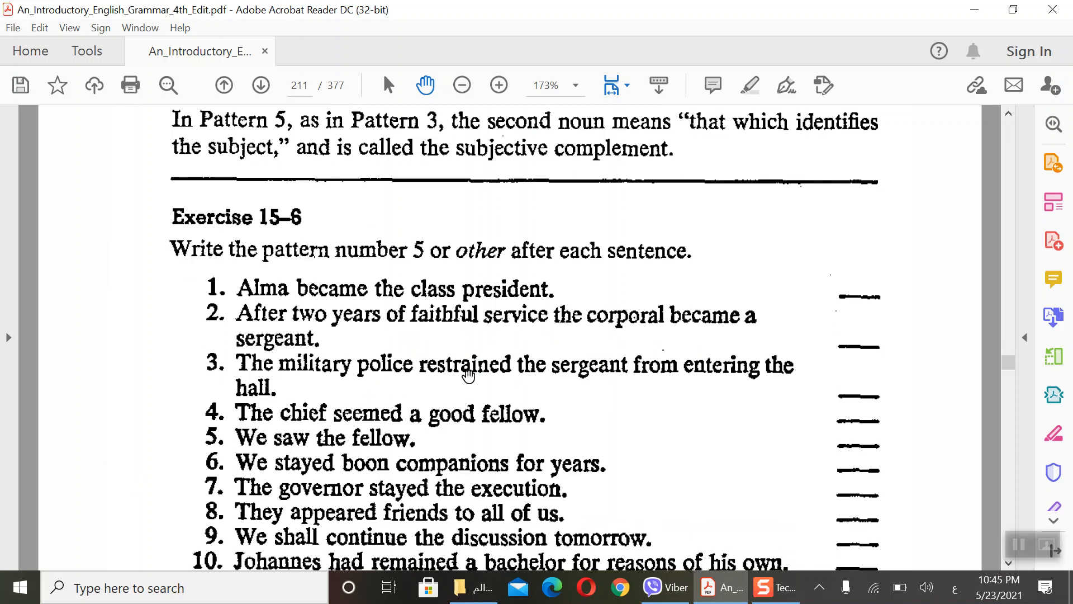
{"action": "mouse_move", "coordinate": [523, 435]}
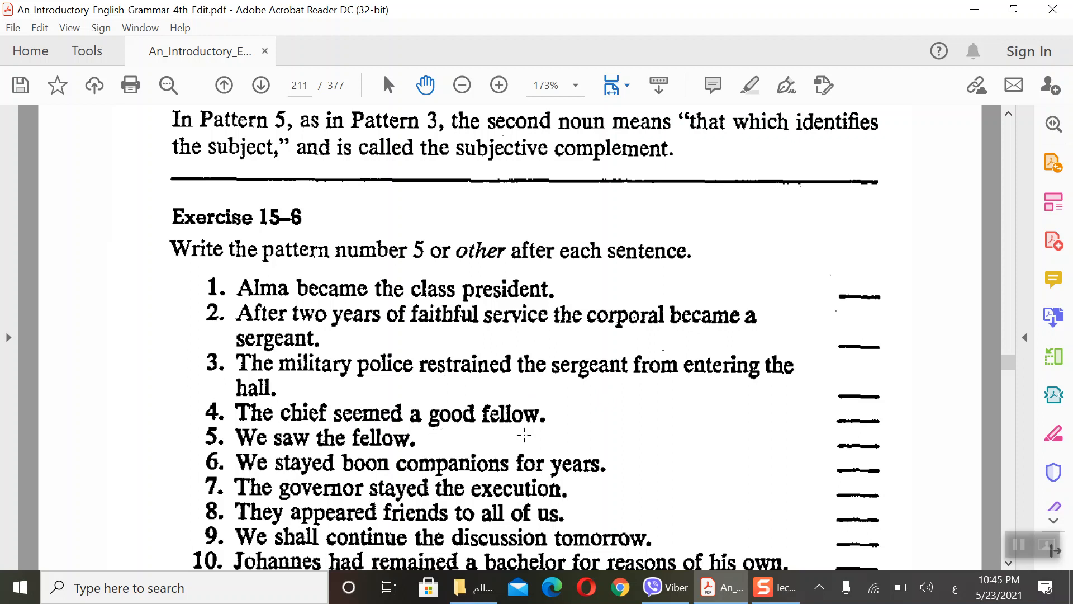
{"action": "mouse_move", "coordinate": [320, 401]}
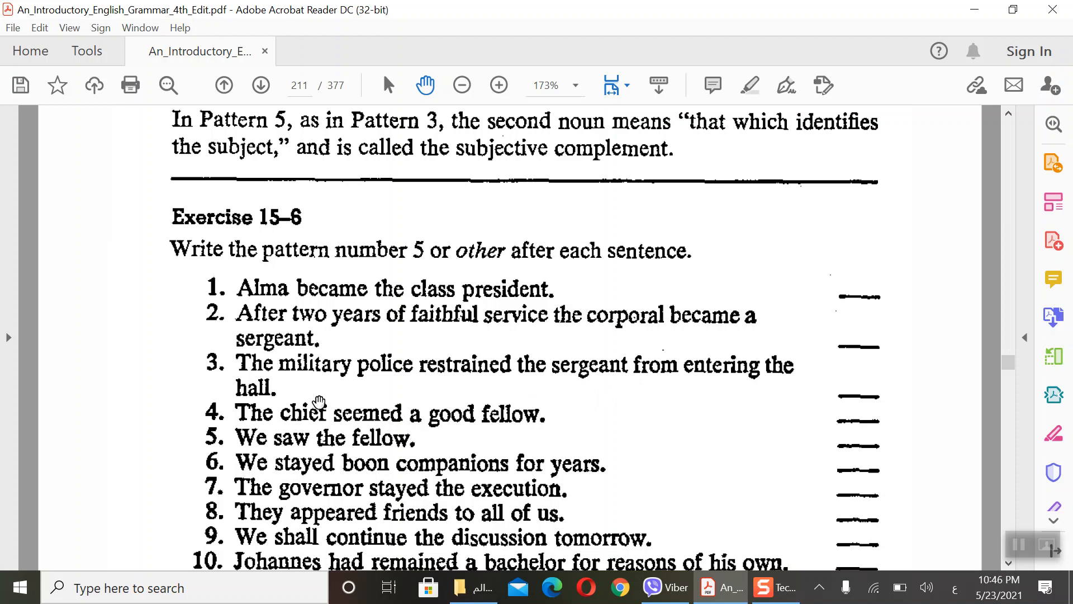
{"action": "scroll", "scroll_direction": "down", "scroll_amount": 3}
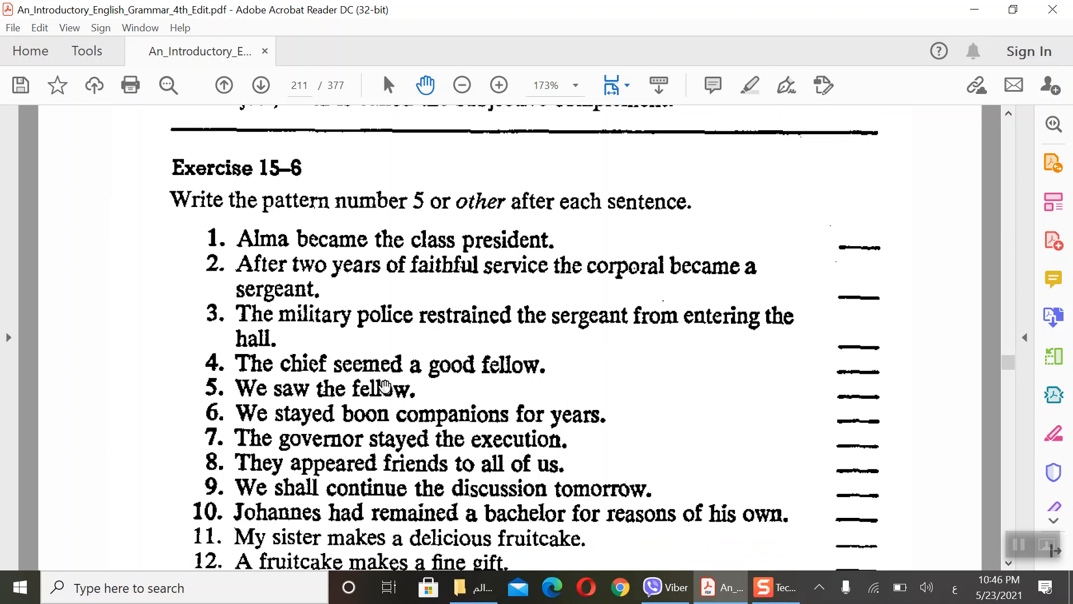
{"action": "mouse_move", "coordinate": [301, 385]}
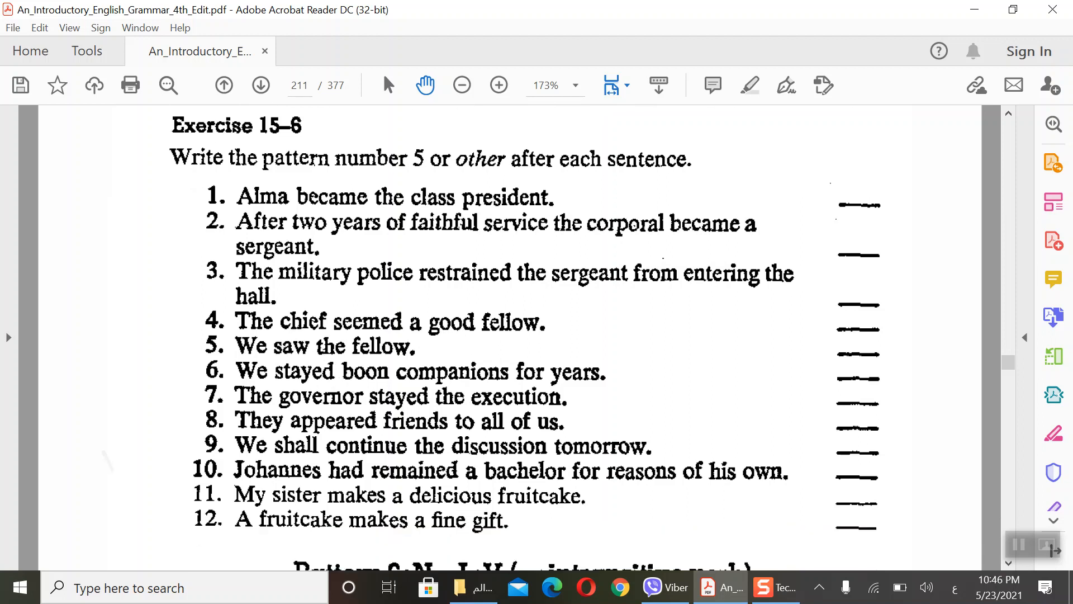
Step: Scroll down until the Pattern 6: N InV heading and 'The sportsmen fished early' example show
{"action": "scroll", "scroll_direction": "down", "scroll_amount": 3}
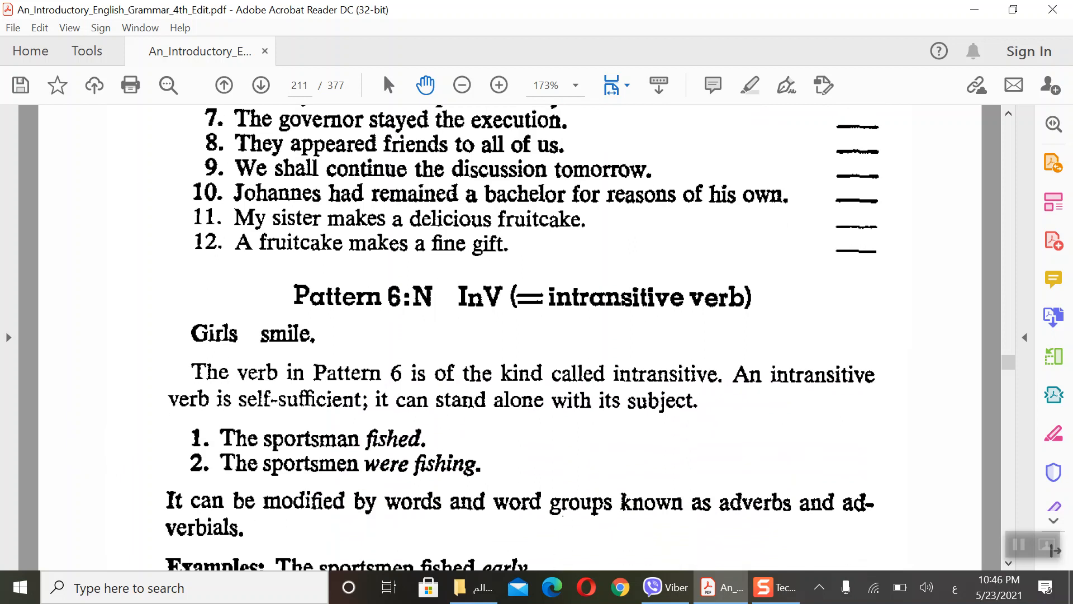
{"action": "mouse_move", "coordinate": [433, 338]}
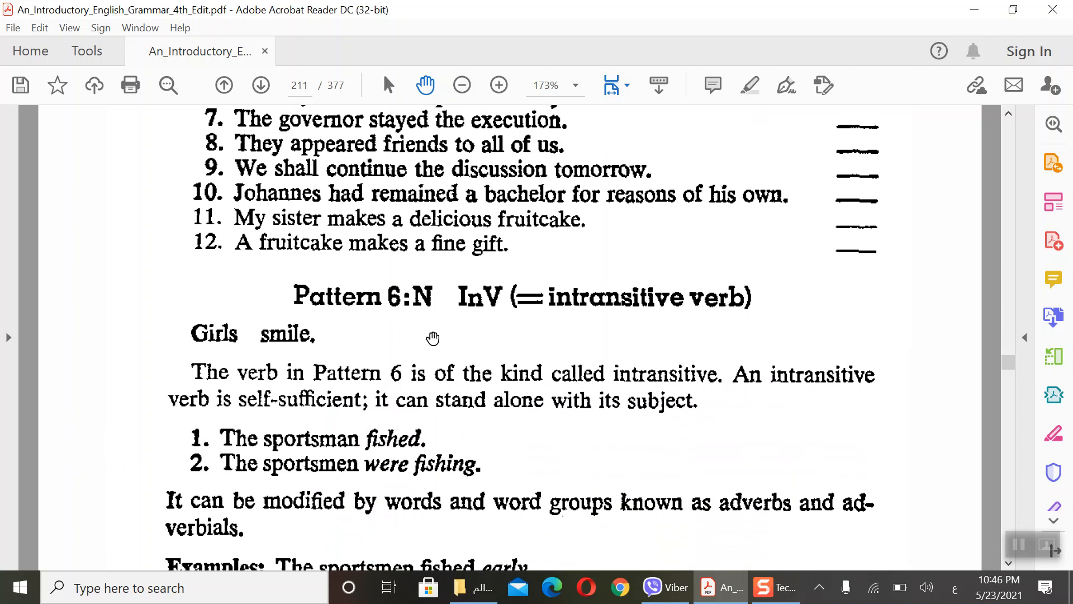
{"action": "mouse_move", "coordinate": [456, 336]}
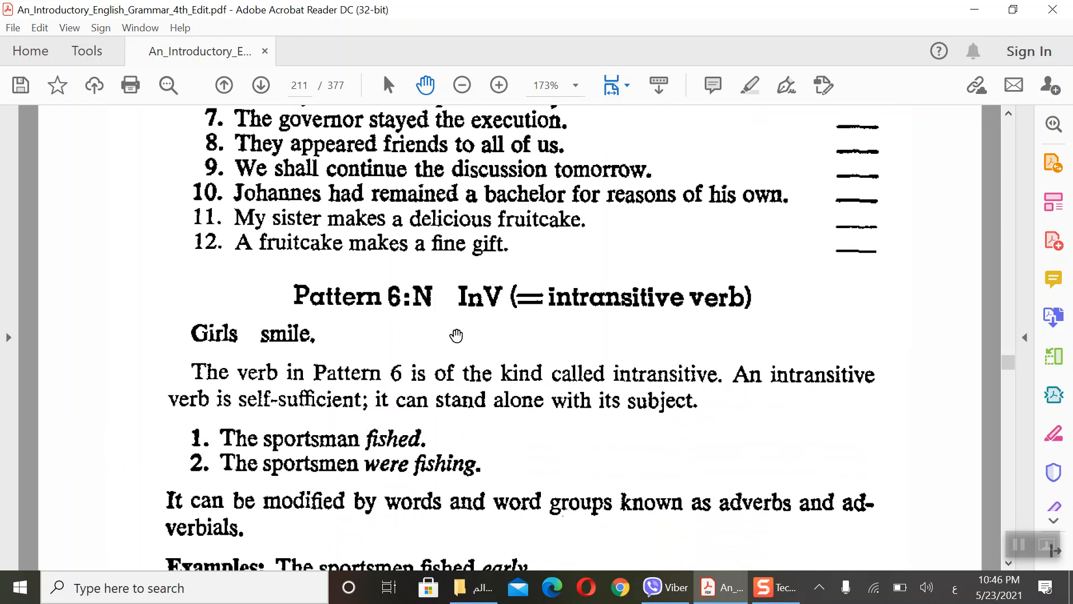
{"action": "mouse_move", "coordinate": [450, 313]}
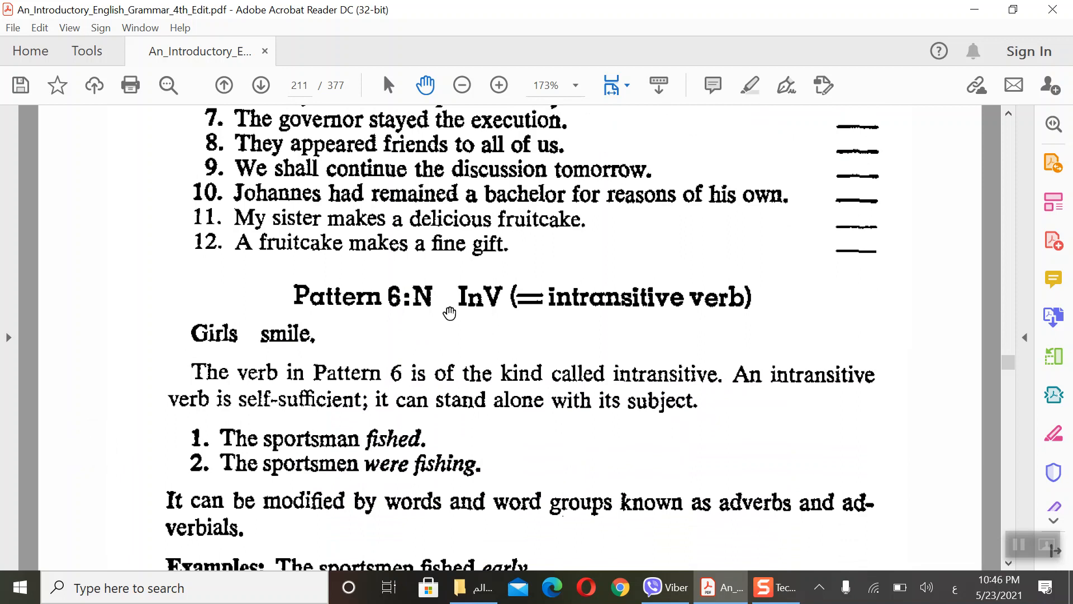
{"action": "mouse_move", "coordinate": [503, 312]}
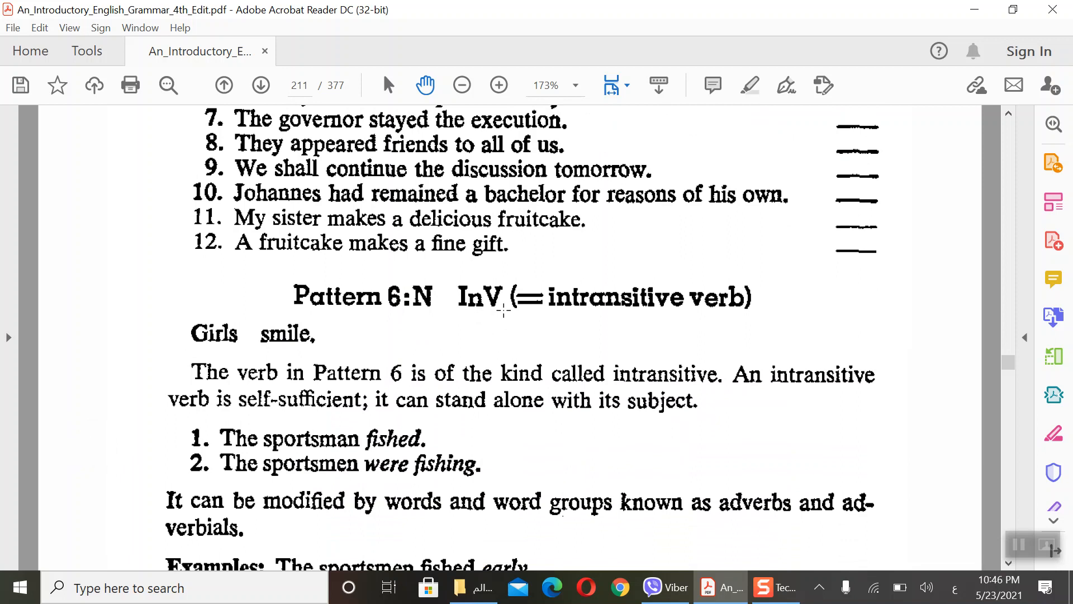
{"action": "mouse_move", "coordinate": [507, 321]}
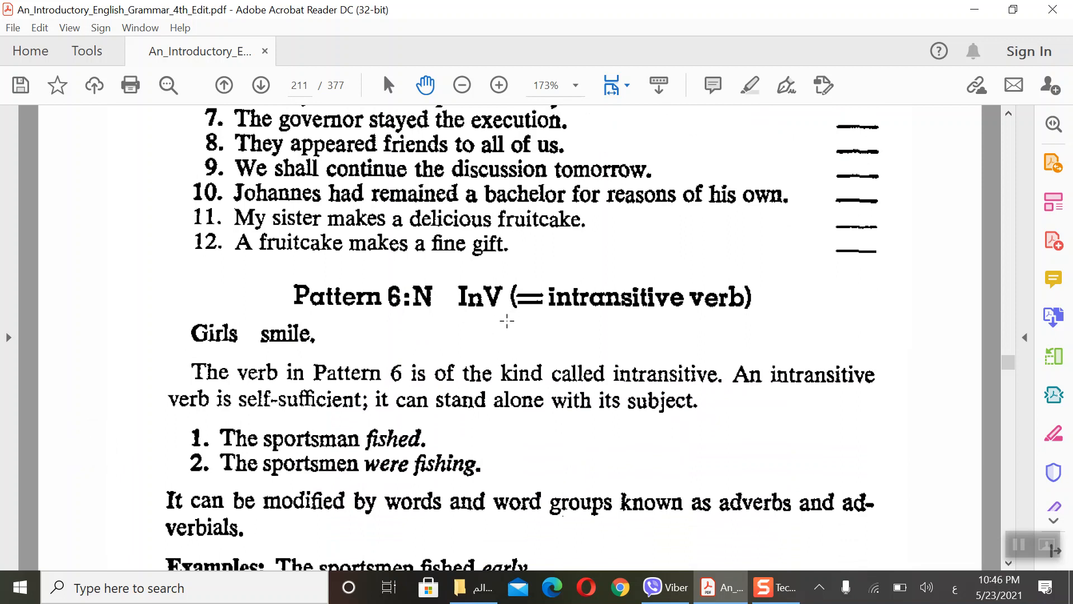
{"action": "mouse_move", "coordinate": [632, 294]}
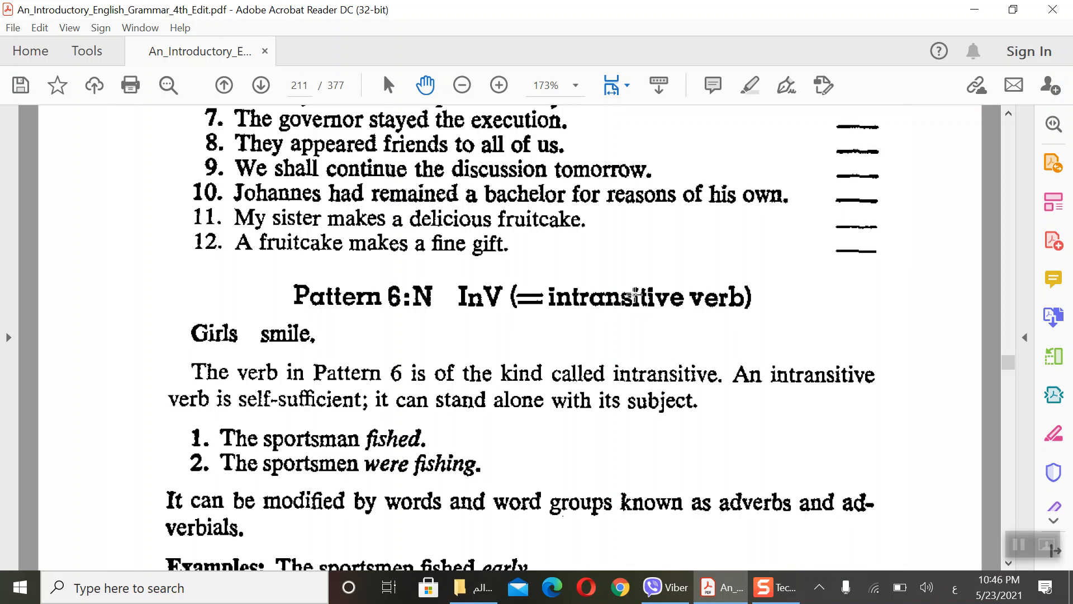
{"action": "mouse_move", "coordinate": [345, 361]}
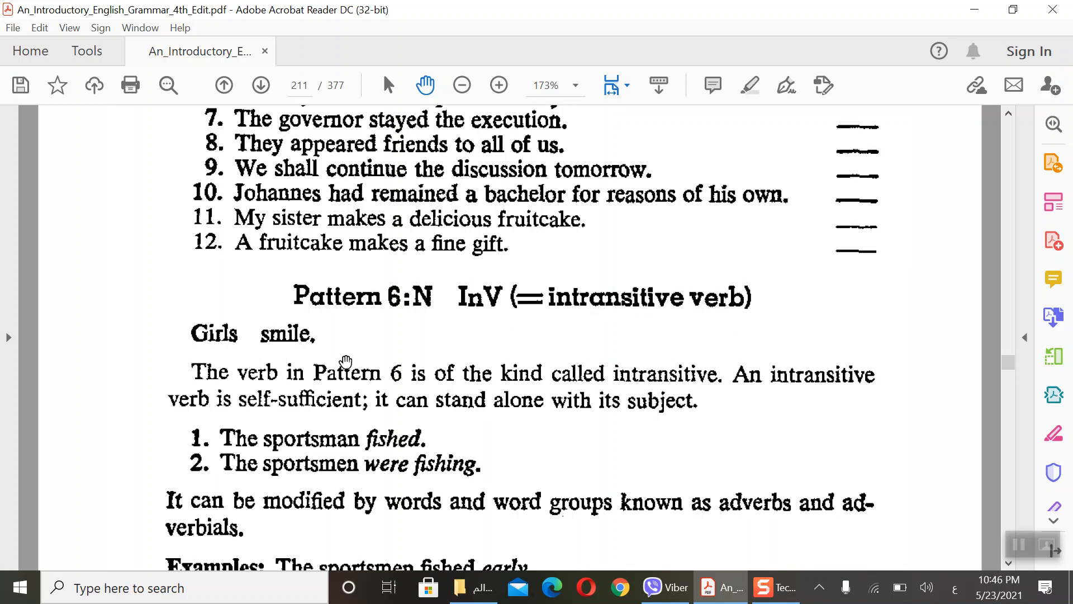
{"action": "mouse_move", "coordinate": [244, 360]}
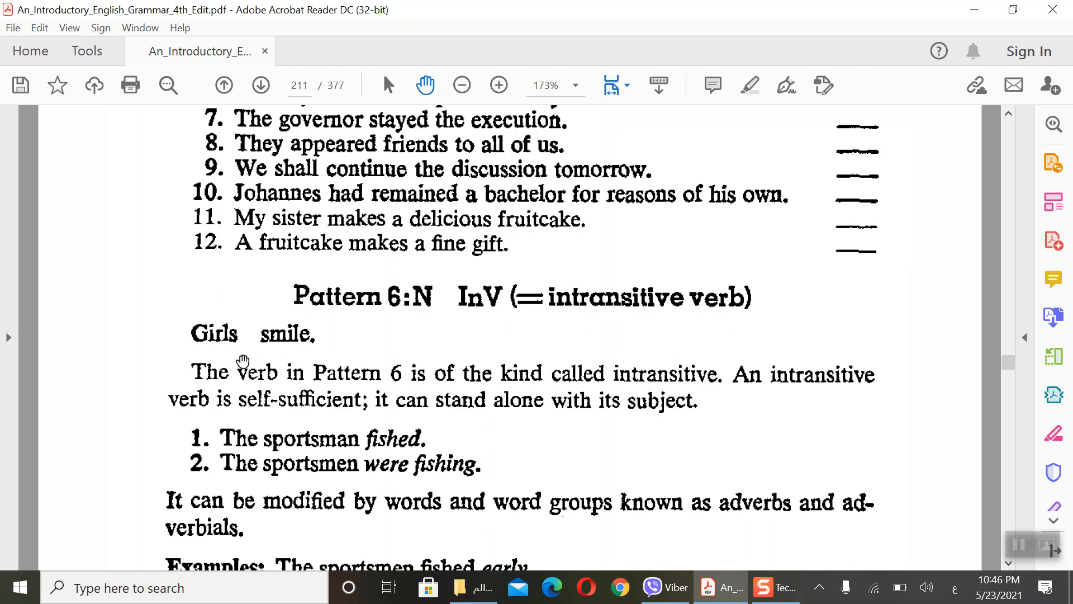
{"action": "mouse_move", "coordinate": [392, 385]}
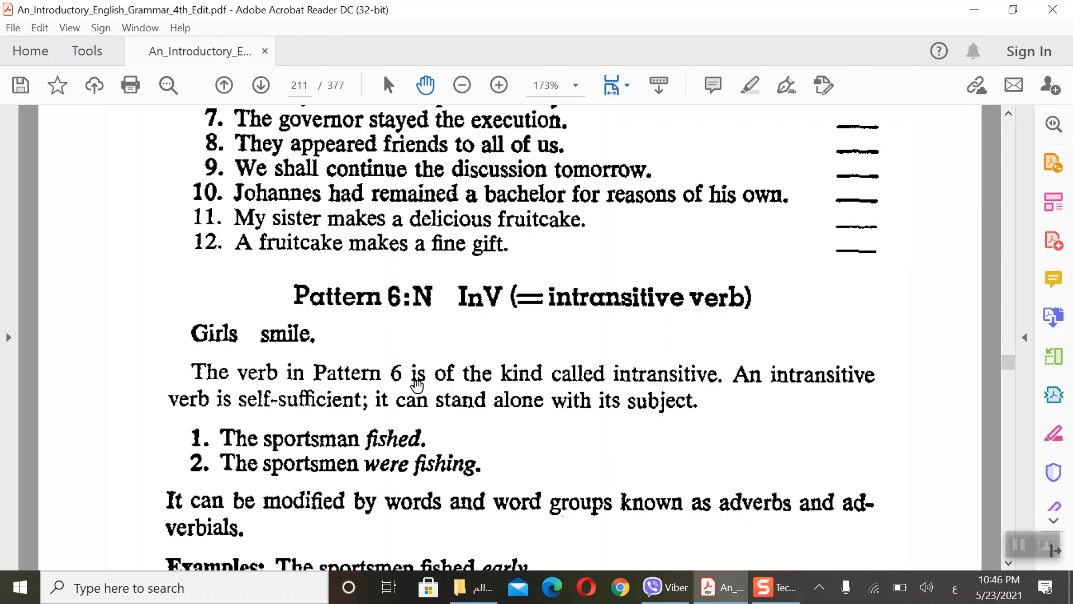
{"action": "mouse_move", "coordinate": [222, 336]}
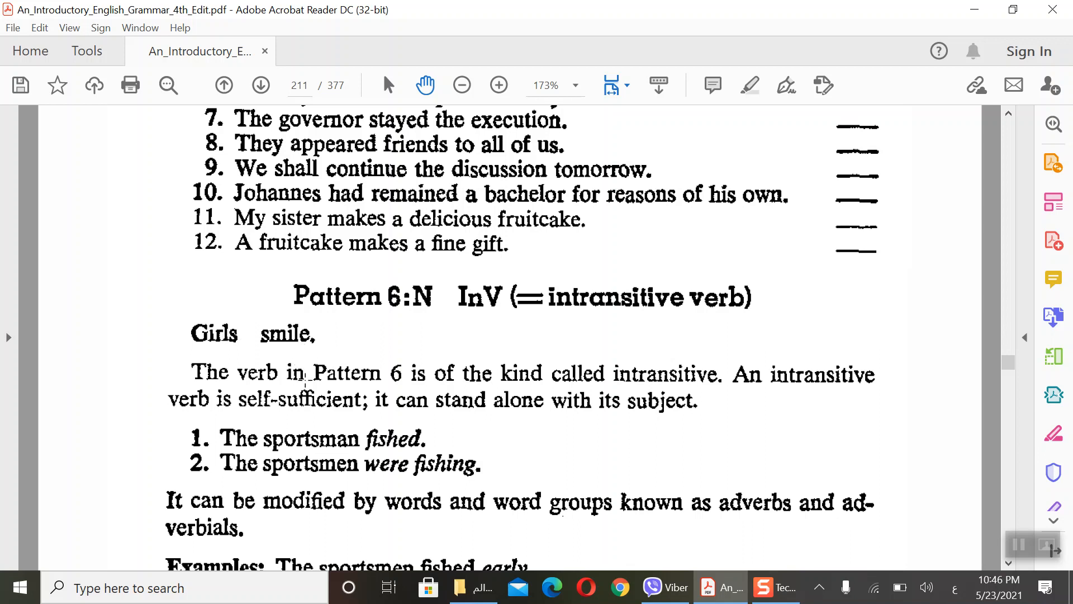
{"action": "scroll", "scroll_direction": "down", "scroll_amount": 3}
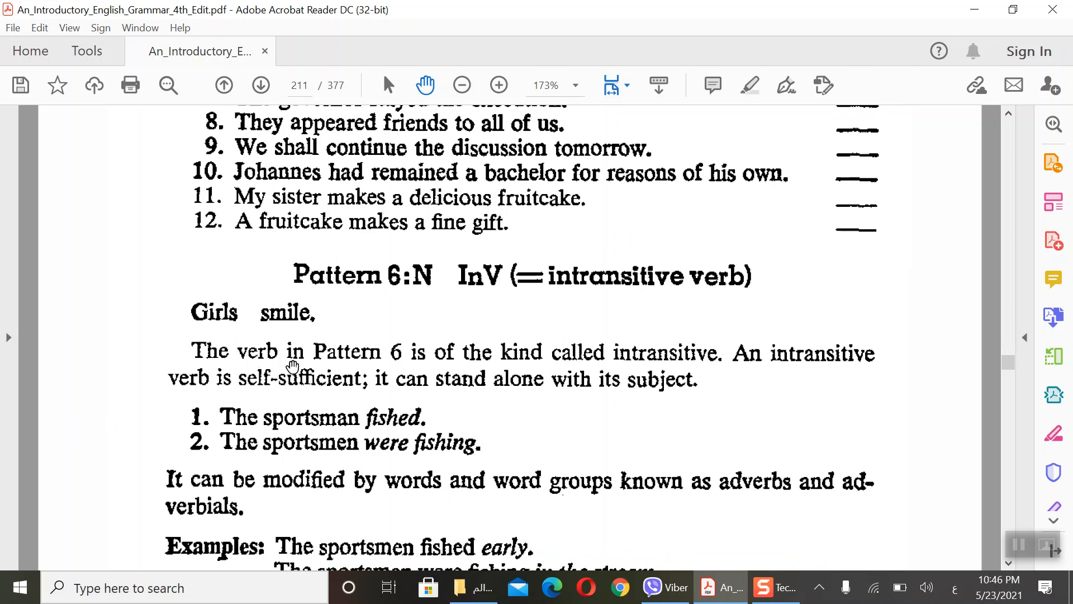
{"action": "mouse_move", "coordinate": [575, 384]}
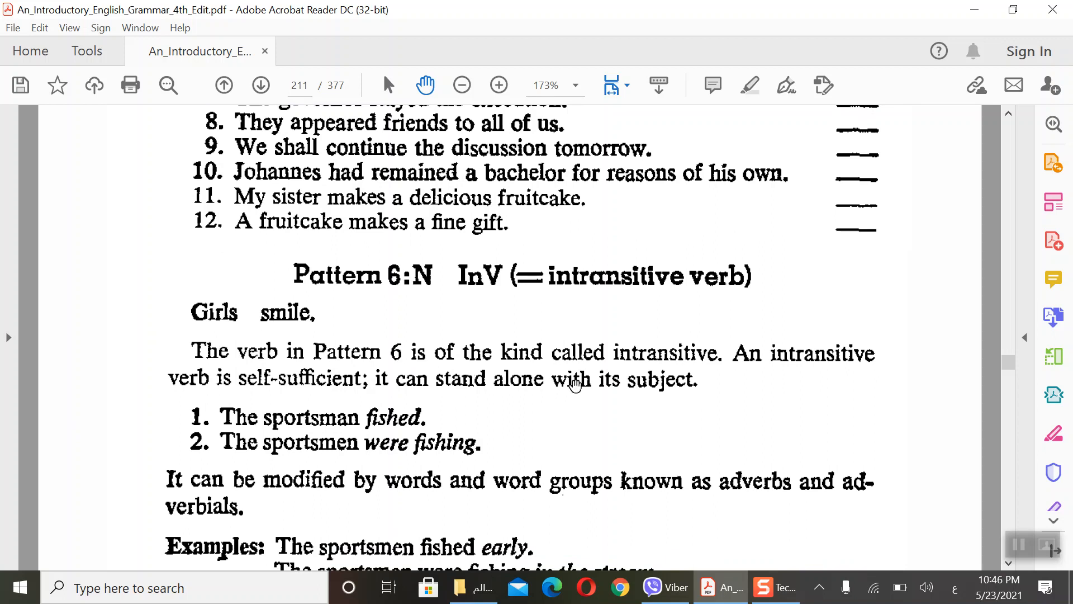
{"action": "mouse_move", "coordinate": [796, 404]}
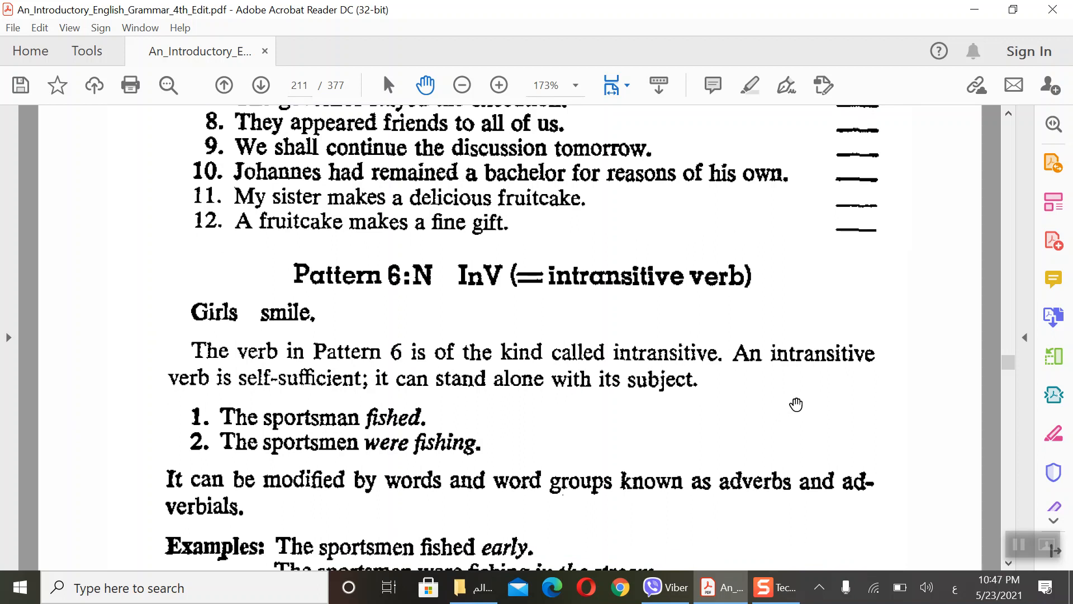
{"action": "mouse_move", "coordinate": [601, 87]}
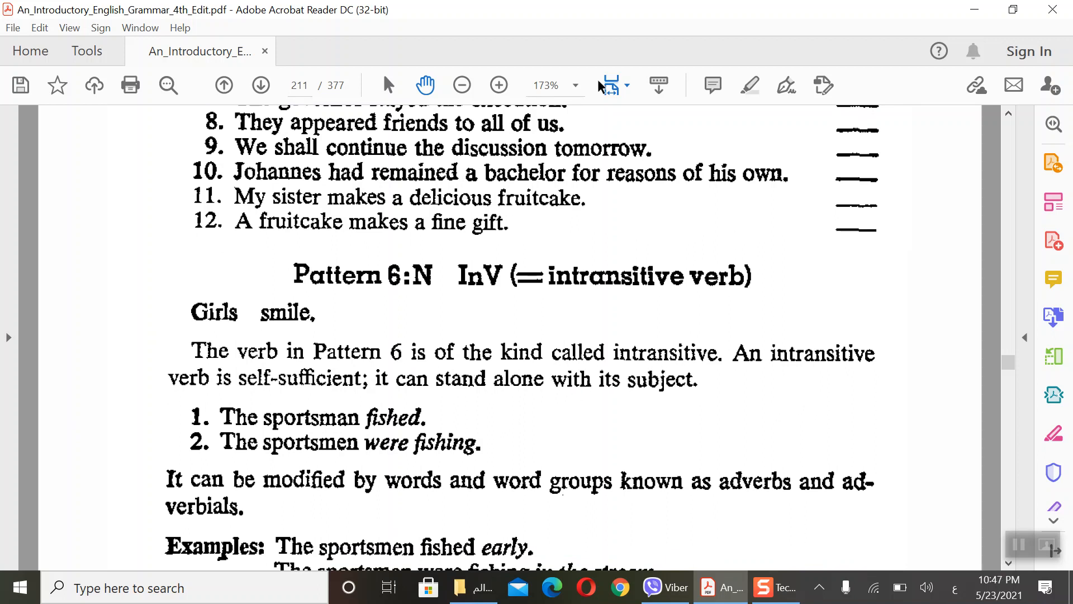
{"action": "mouse_move", "coordinate": [666, 199]}
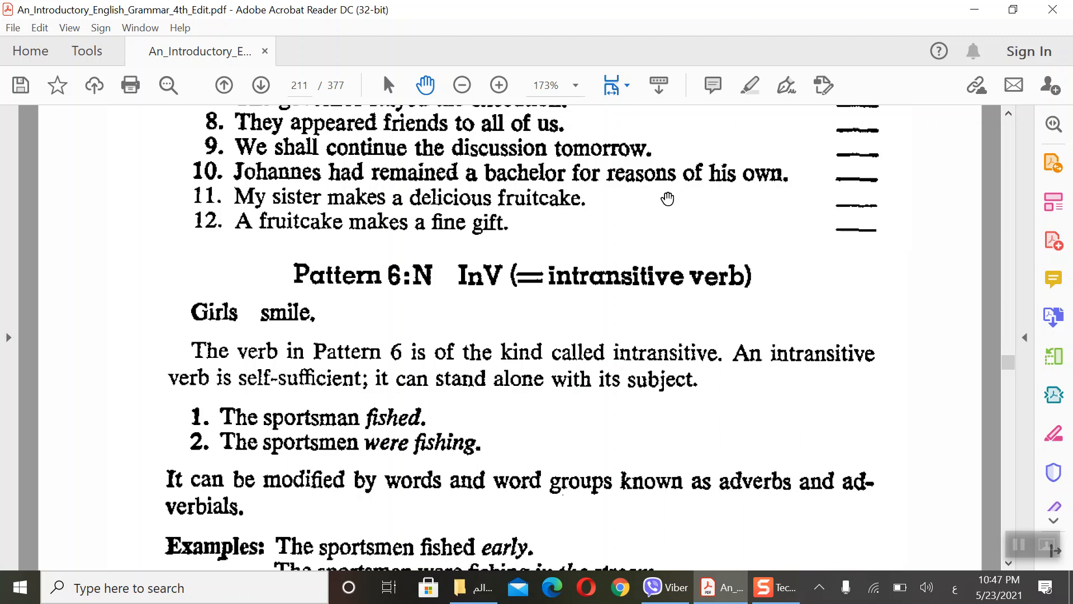
Step: Highlight 'is self-sufficient; it can stand alone with its subject' in yellow using the Highlight Text tool
{"action": "left_click", "coordinate": [750, 85]}
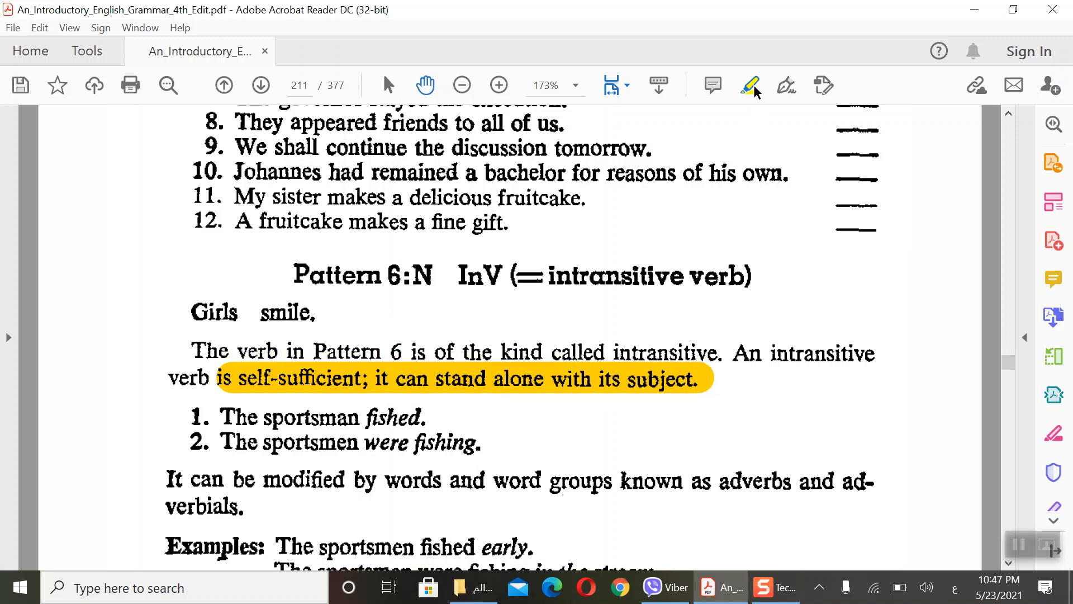
{"action": "scroll", "scroll_direction": "down", "scroll_amount": 3}
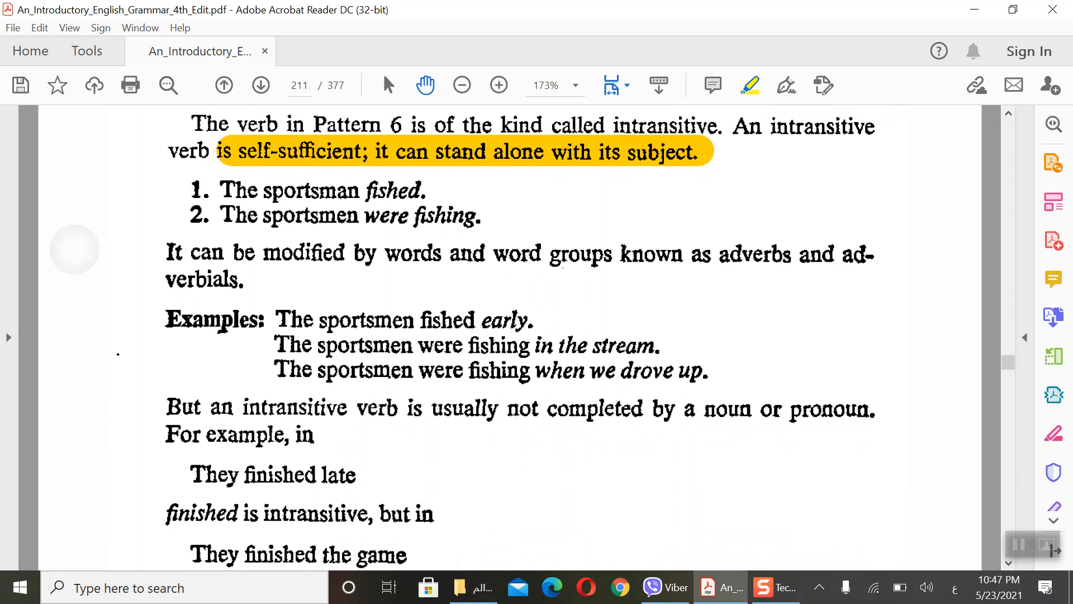
{"action": "scroll", "scroll_direction": "up", "scroll_amount": 3}
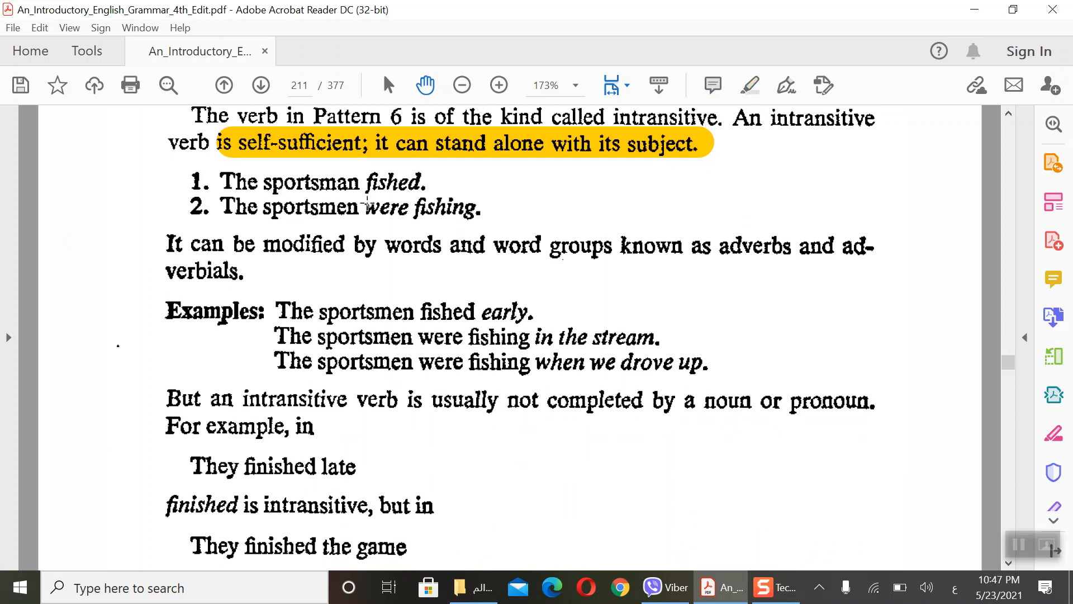
{"action": "mouse_move", "coordinate": [309, 232]}
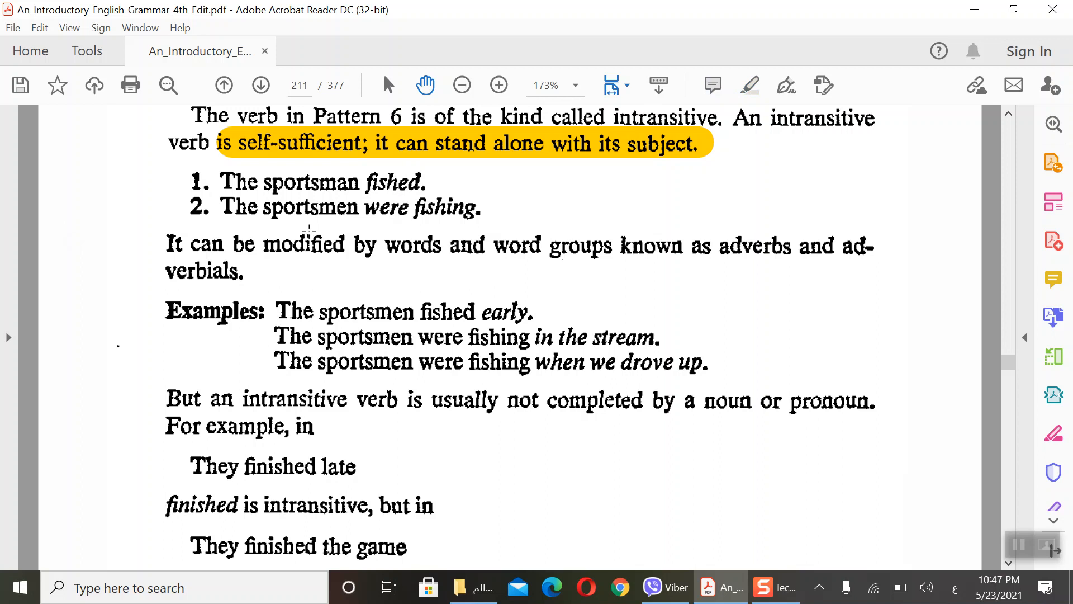
{"action": "mouse_move", "coordinate": [411, 186]}
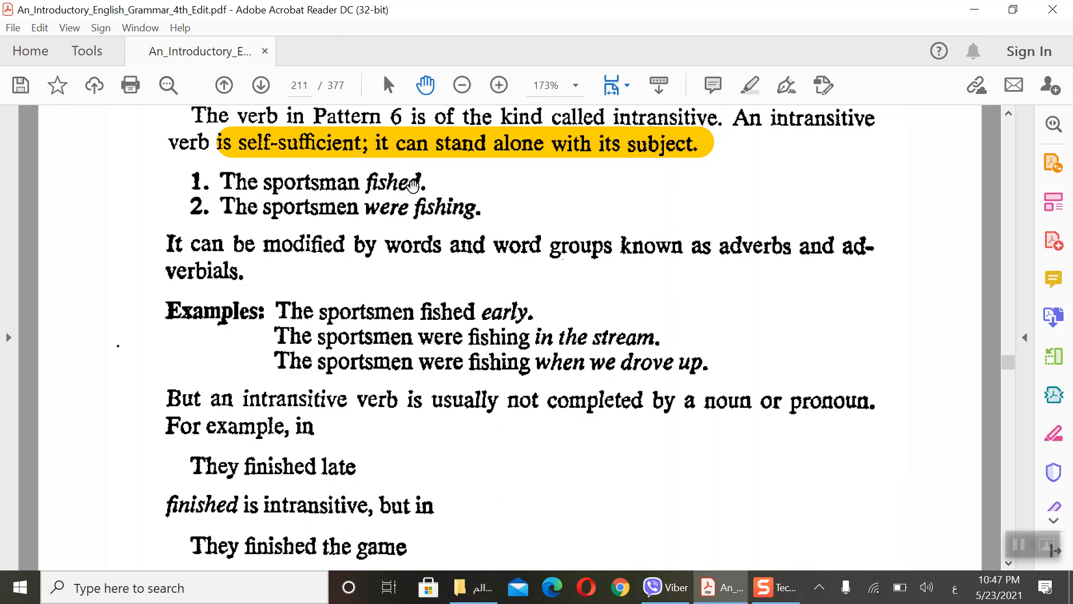
{"action": "mouse_move", "coordinate": [437, 263]}
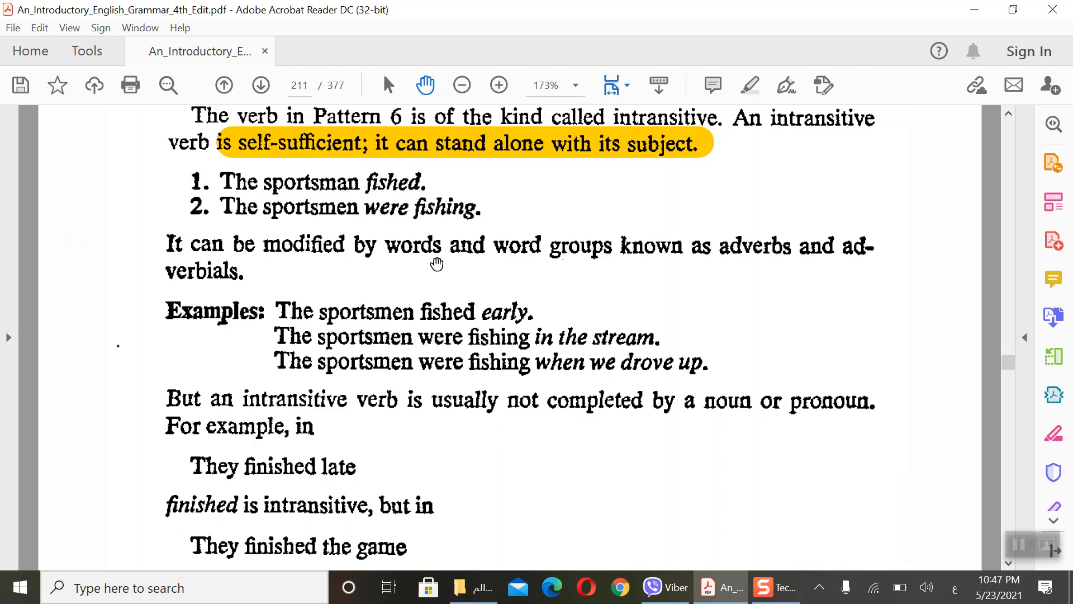
{"action": "mouse_move", "coordinate": [646, 266]}
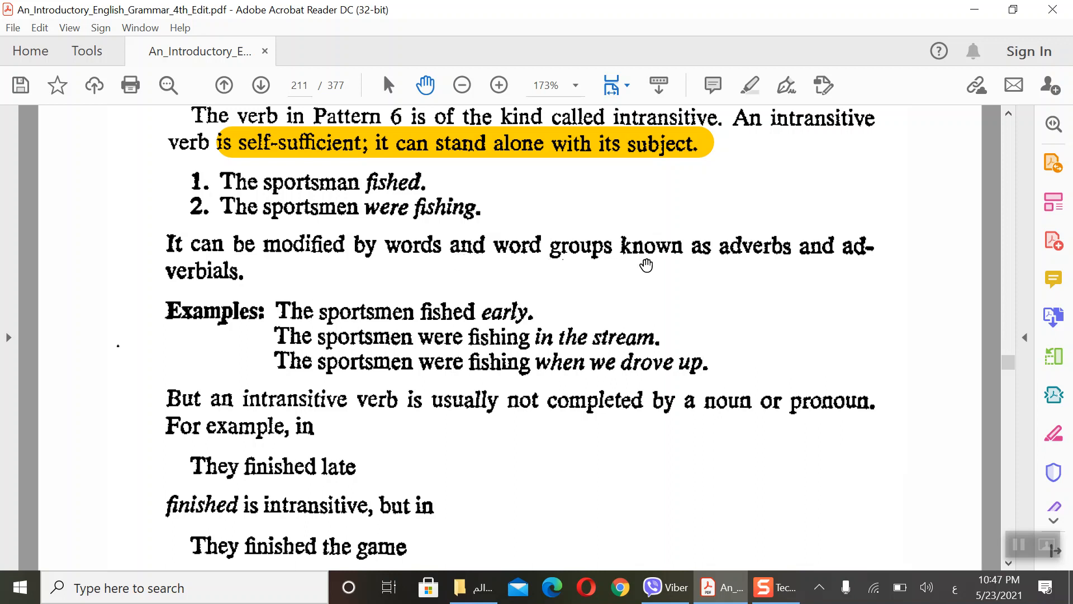
{"action": "mouse_move", "coordinate": [664, 280]}
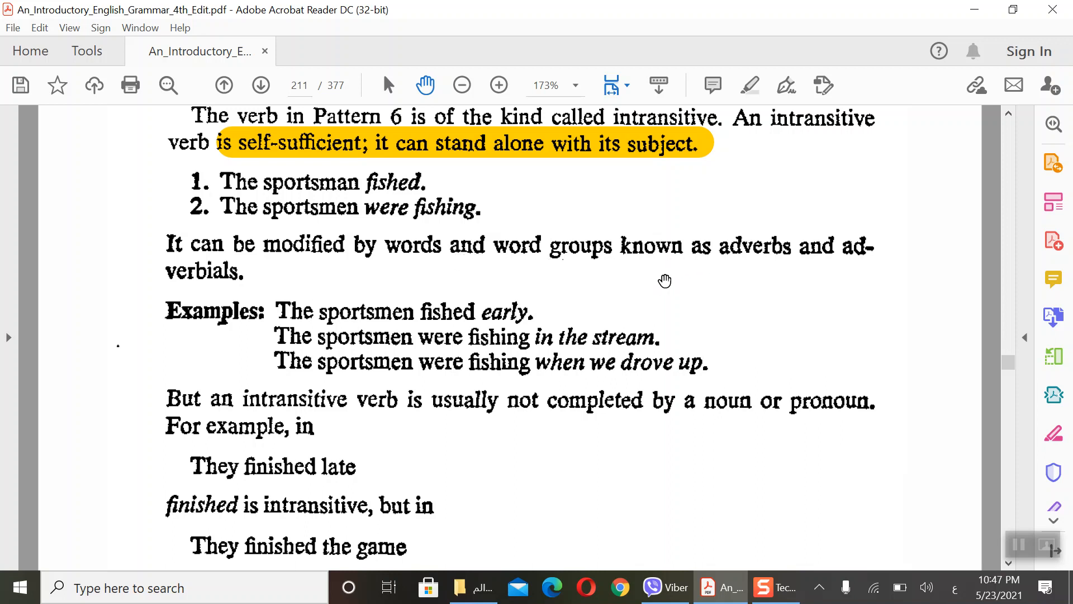
{"action": "mouse_move", "coordinate": [393, 321]}
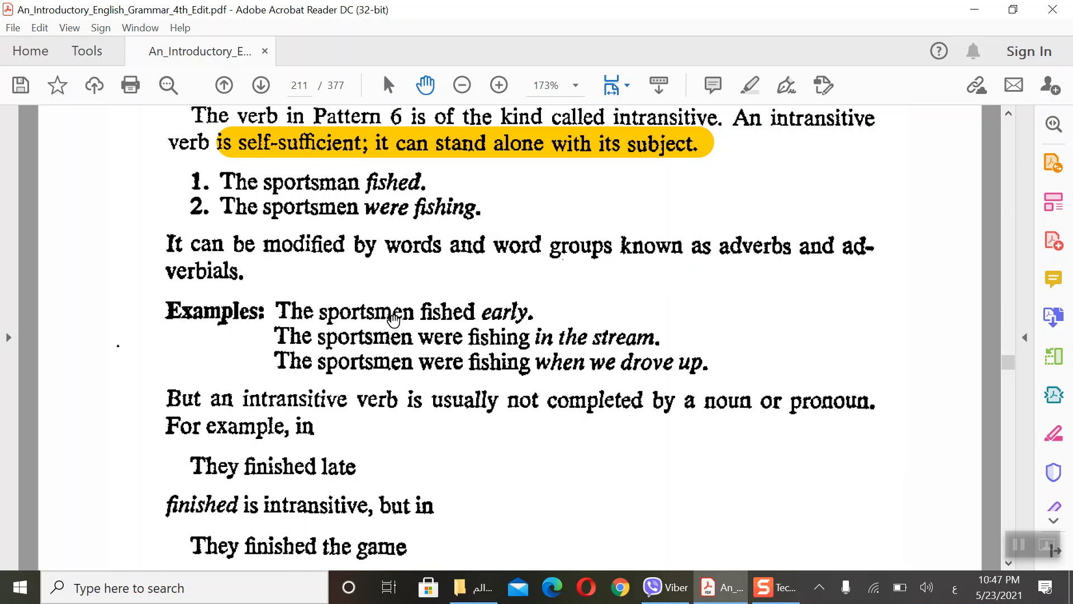
{"action": "mouse_move", "coordinate": [487, 343]}
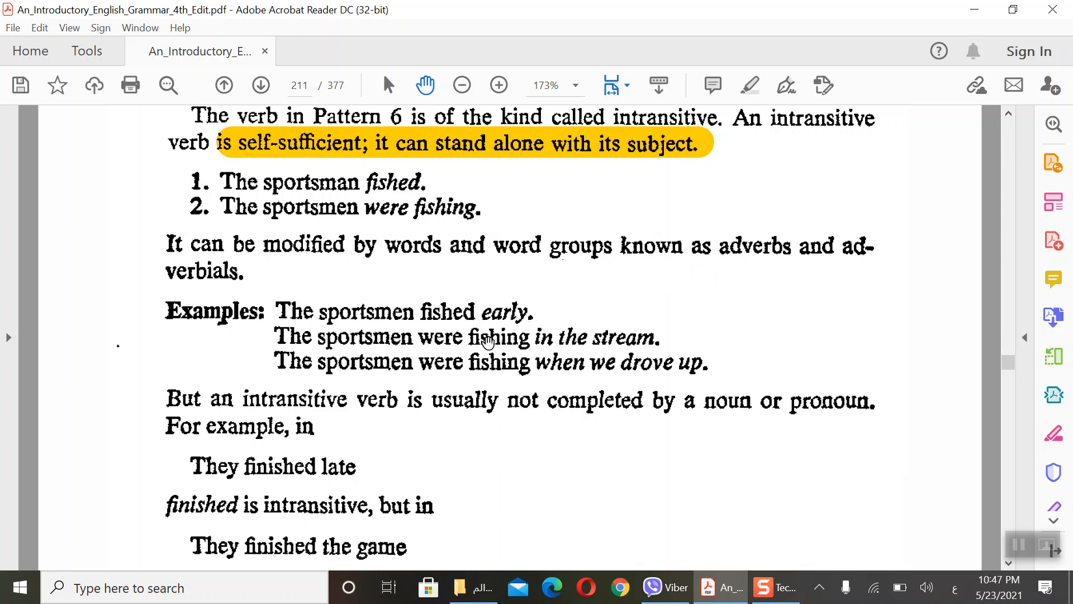
{"action": "mouse_move", "coordinate": [513, 328]}
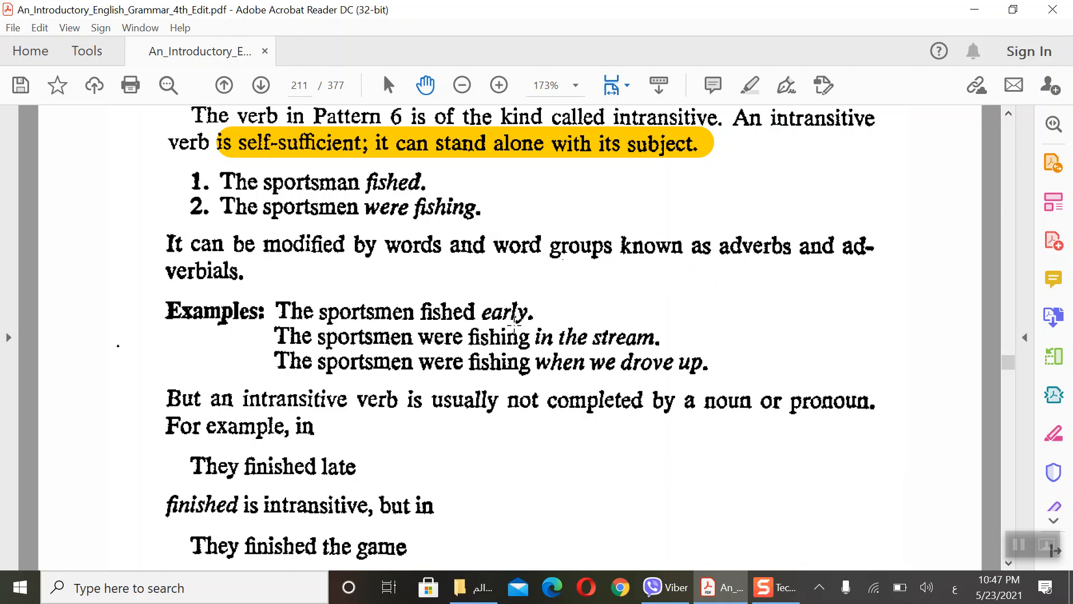
{"action": "mouse_move", "coordinate": [469, 361]}
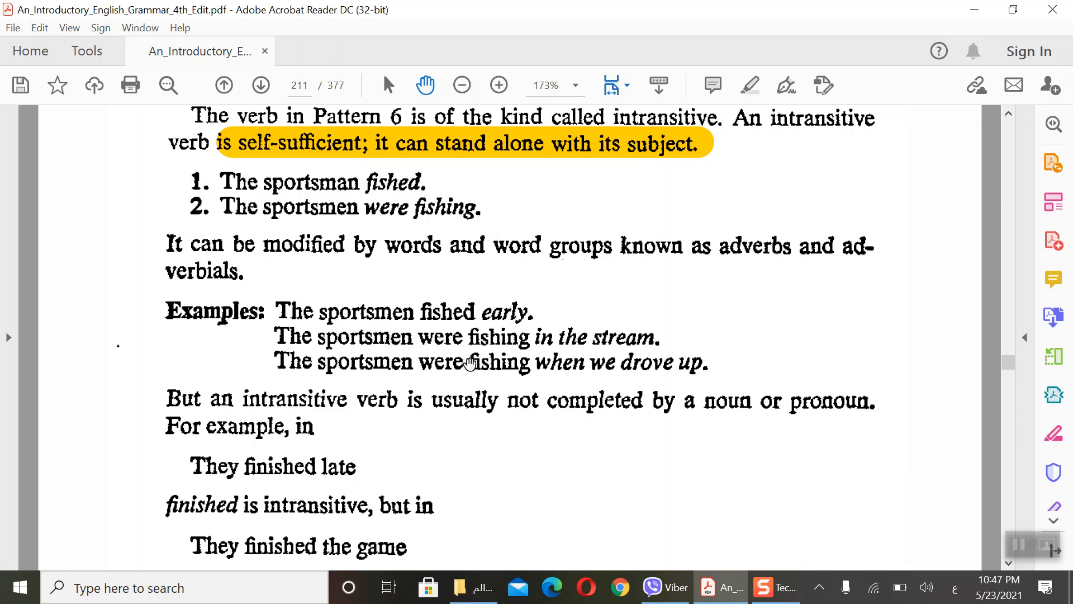
{"action": "mouse_move", "coordinate": [649, 377]}
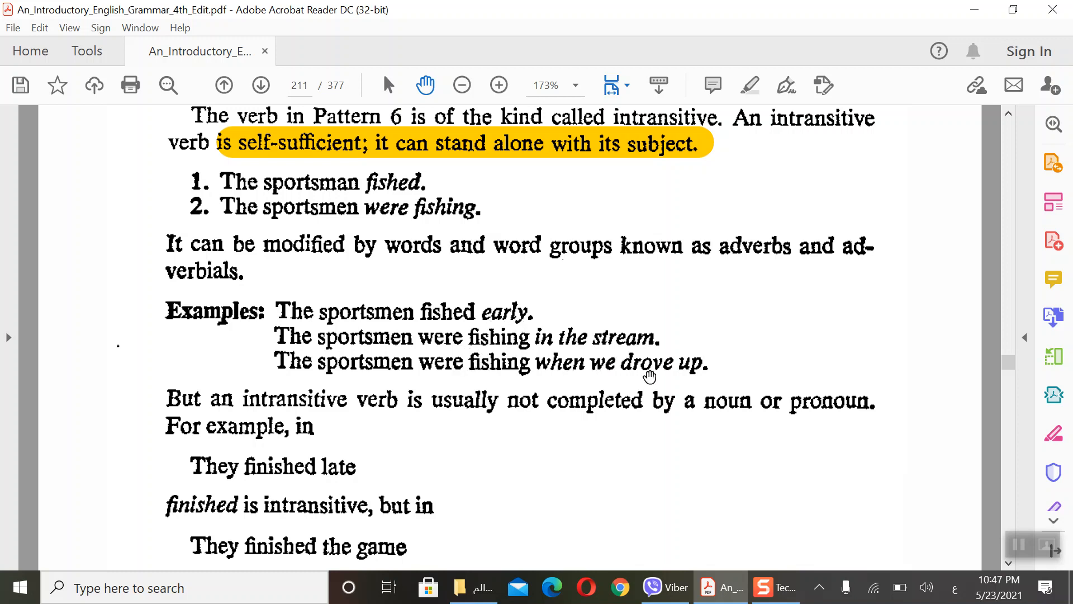
{"action": "mouse_move", "coordinate": [660, 390]}
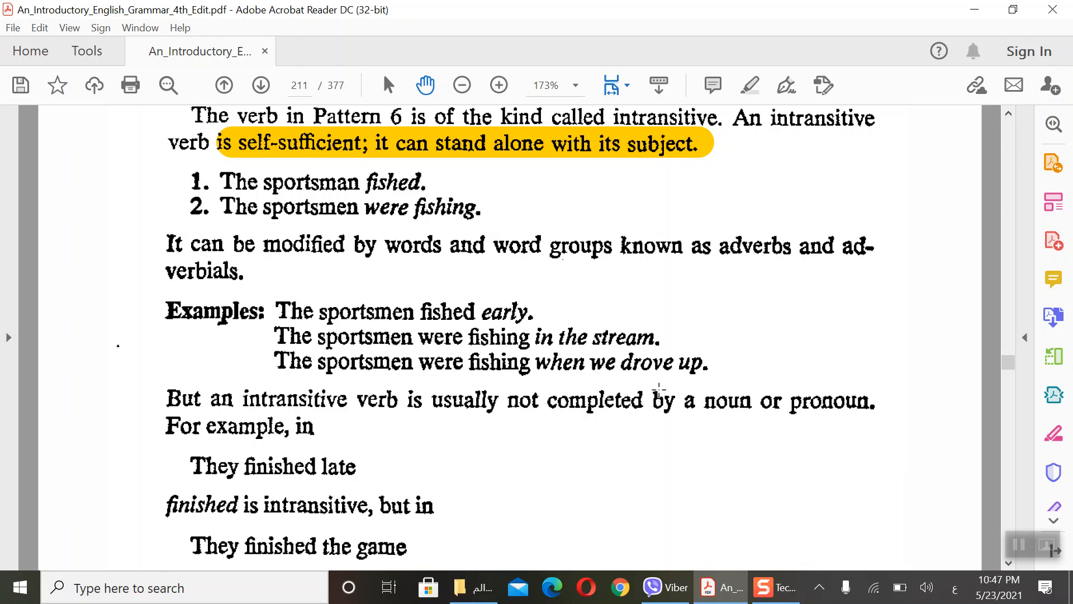
{"action": "scroll", "scroll_direction": "down", "scroll_amount": 3}
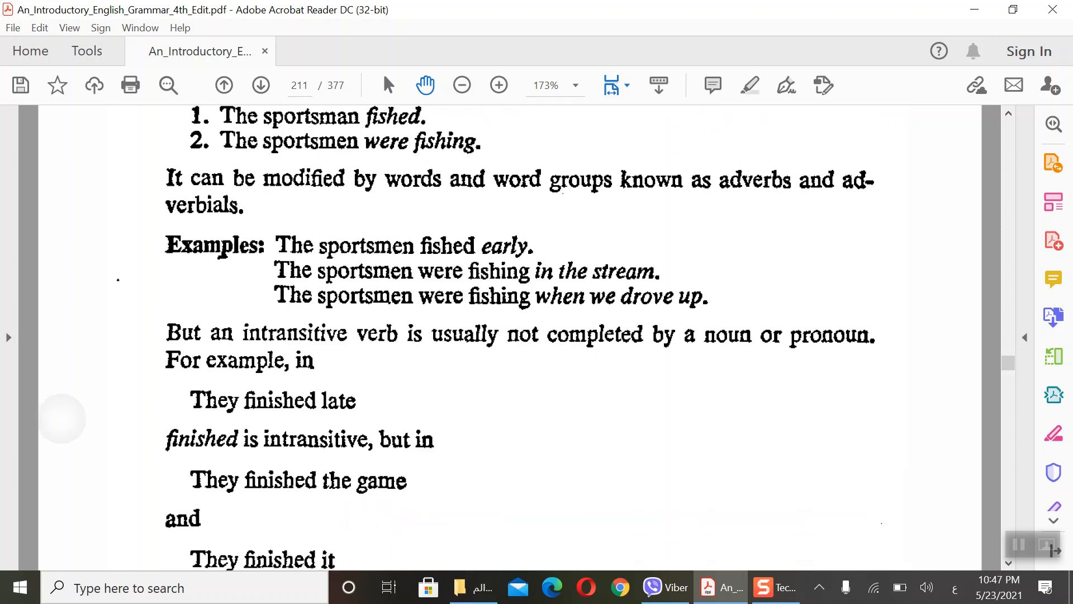
{"action": "scroll", "scroll_direction": "down", "scroll_amount": 3}
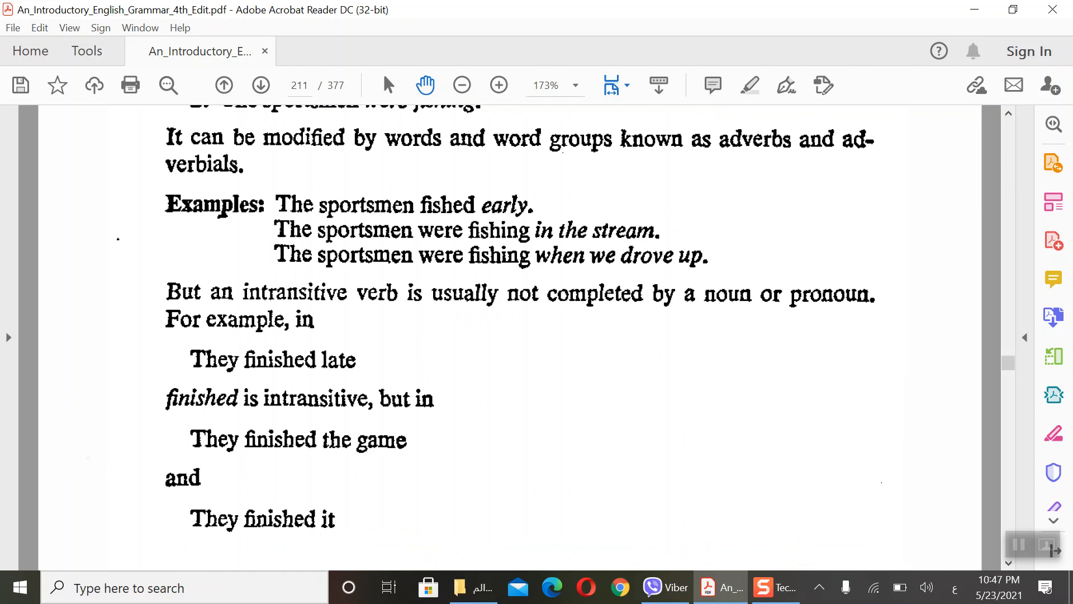
{"action": "mouse_move", "coordinate": [563, 361]}
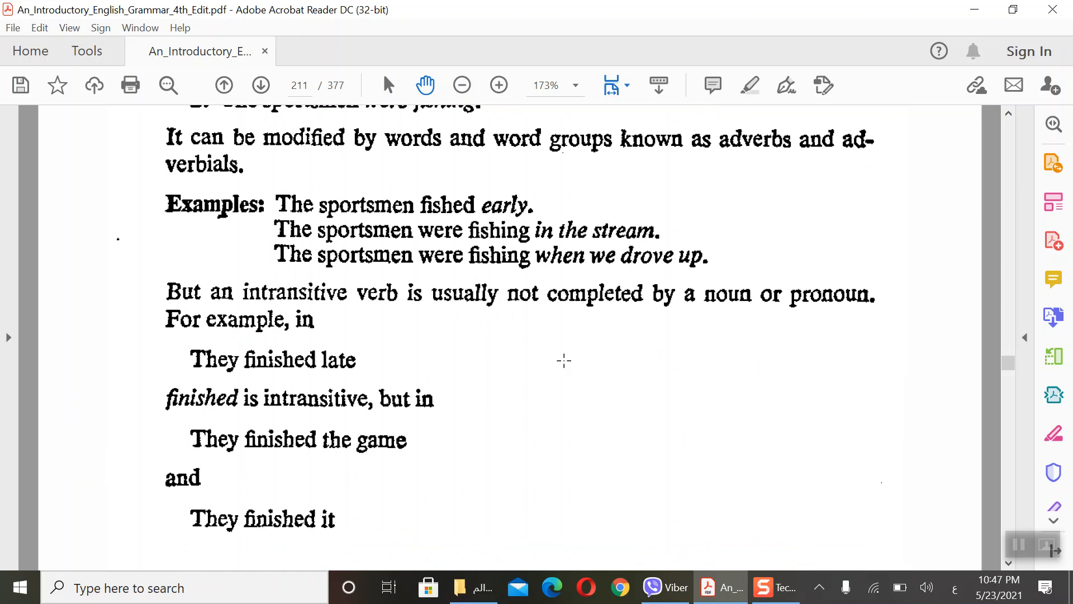
{"action": "mouse_move", "coordinate": [590, 319]}
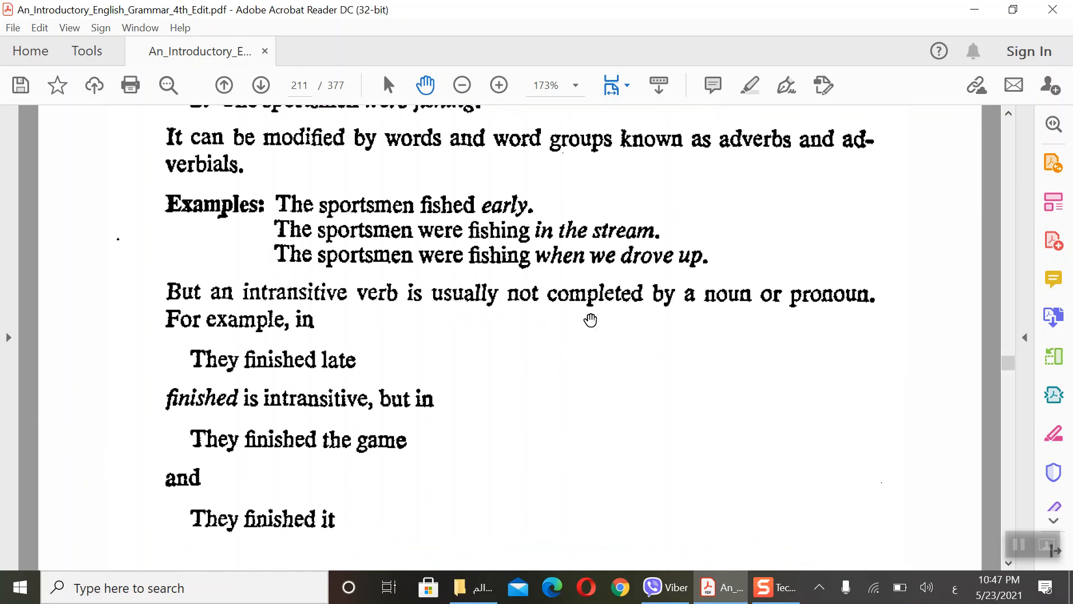
{"action": "mouse_move", "coordinate": [761, 321]}
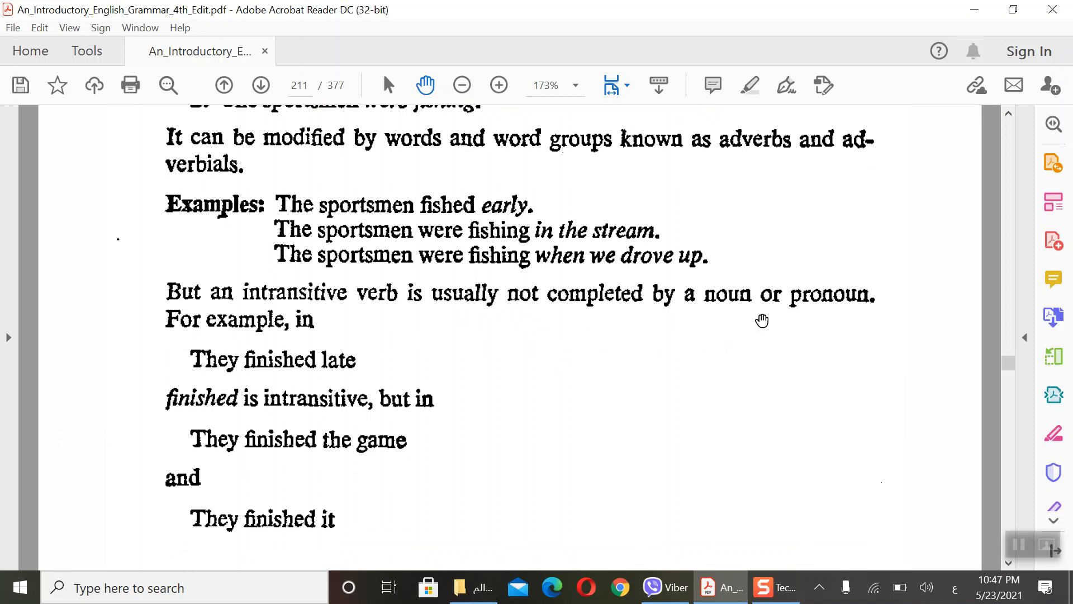
{"action": "mouse_move", "coordinate": [309, 388]}
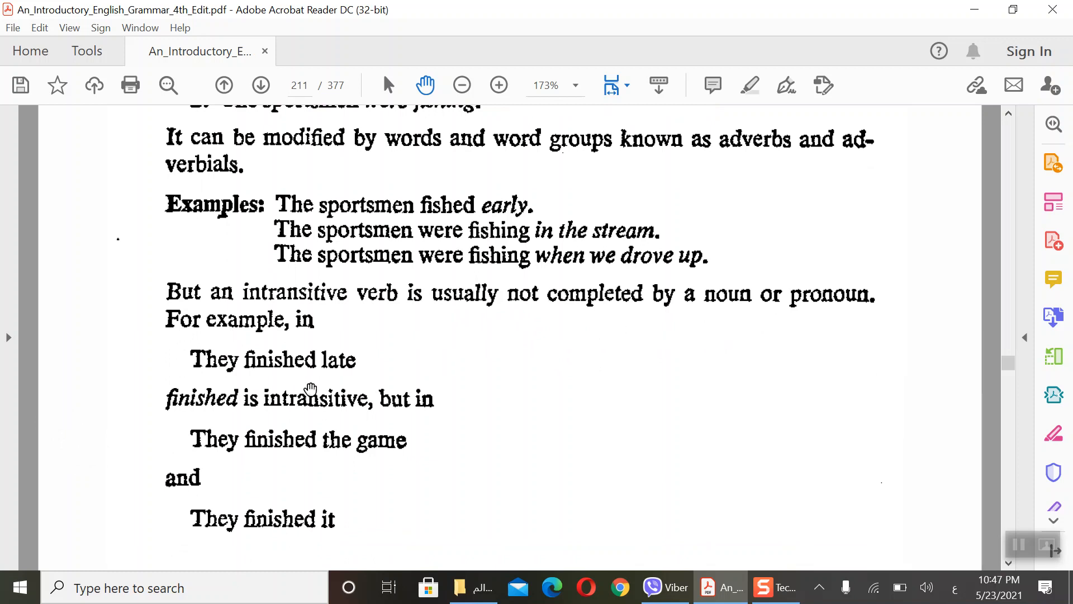
{"action": "mouse_move", "coordinate": [264, 425]}
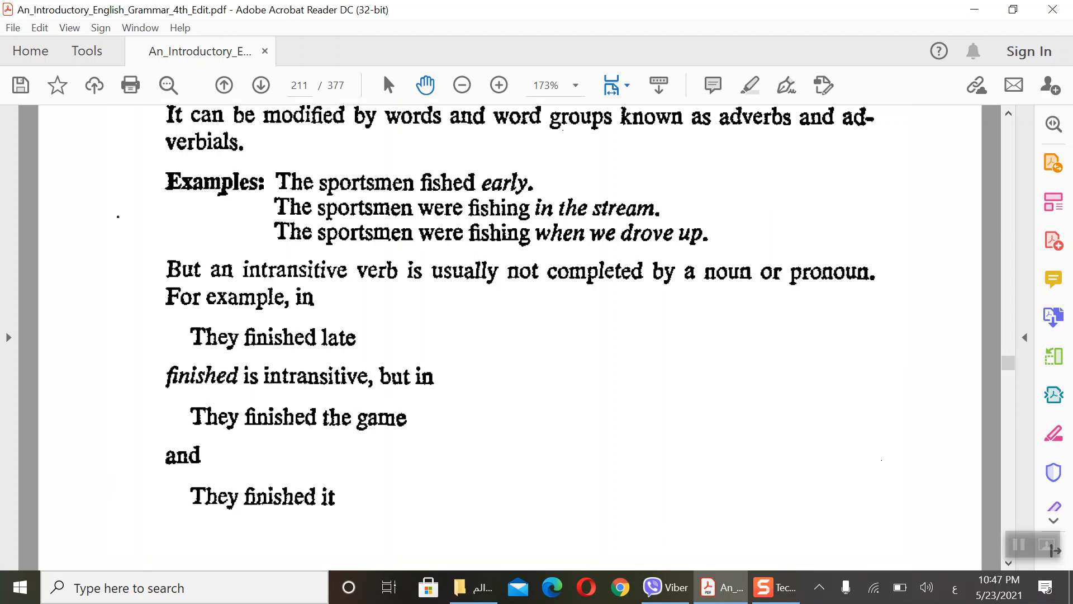
{"action": "scroll", "scroll_direction": "up", "scroll_amount": 3}
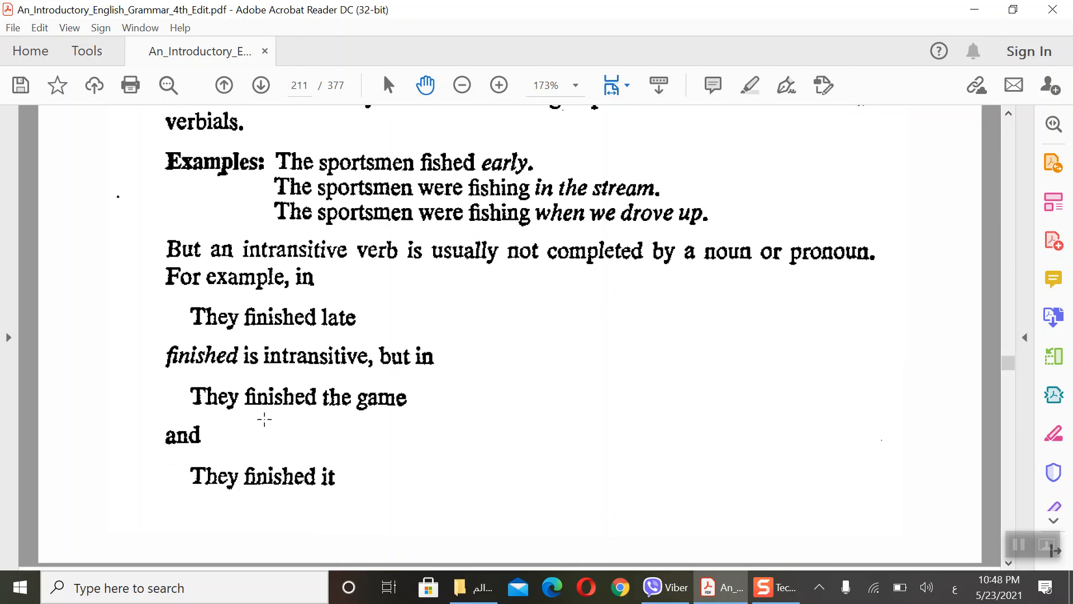
{"action": "mouse_move", "coordinate": [321, 495]}
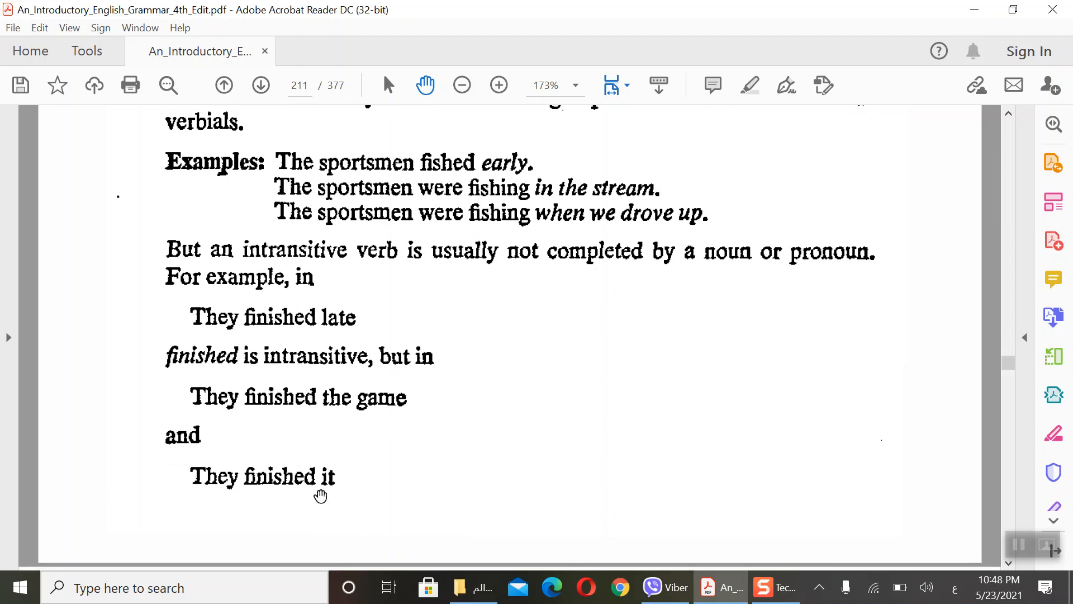
{"action": "scroll", "scroll_direction": "down", "scroll_amount": 3}
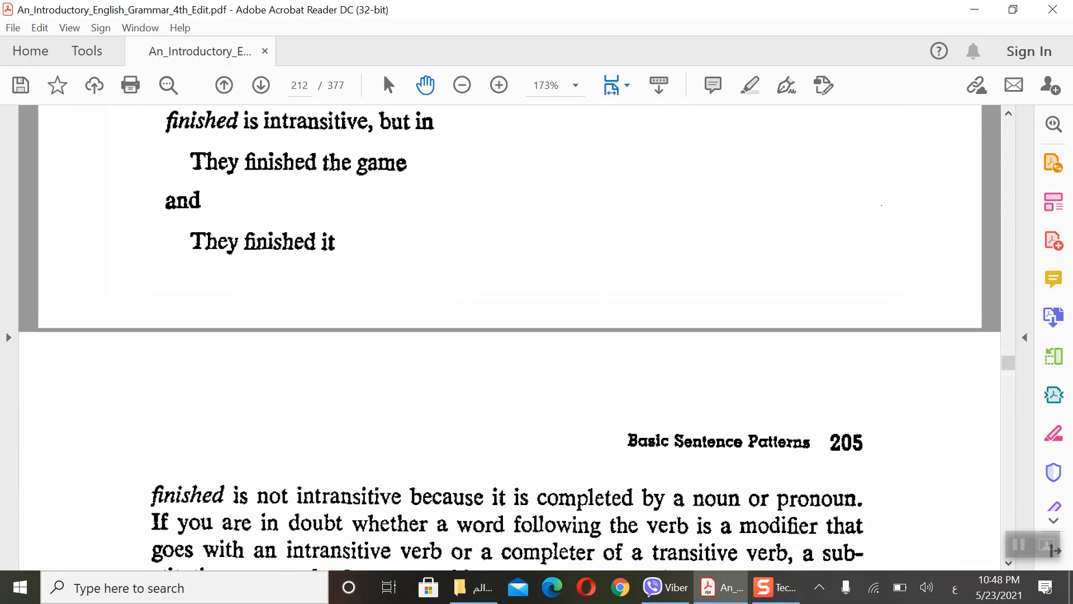
{"action": "scroll", "scroll_direction": "up", "scroll_amount": 3}
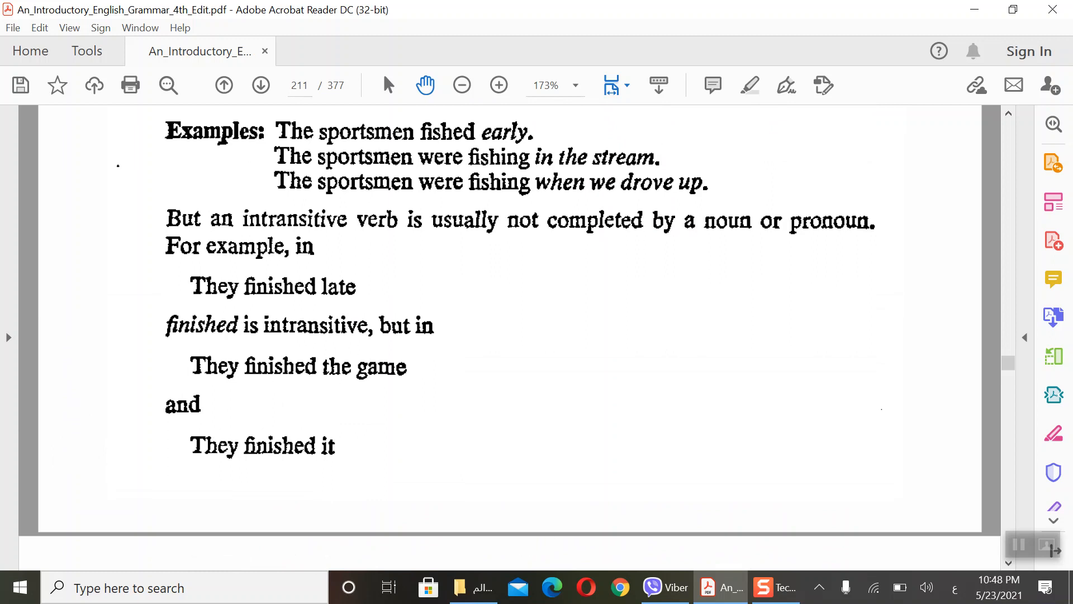
{"action": "mouse_move", "coordinate": [258, 258]}
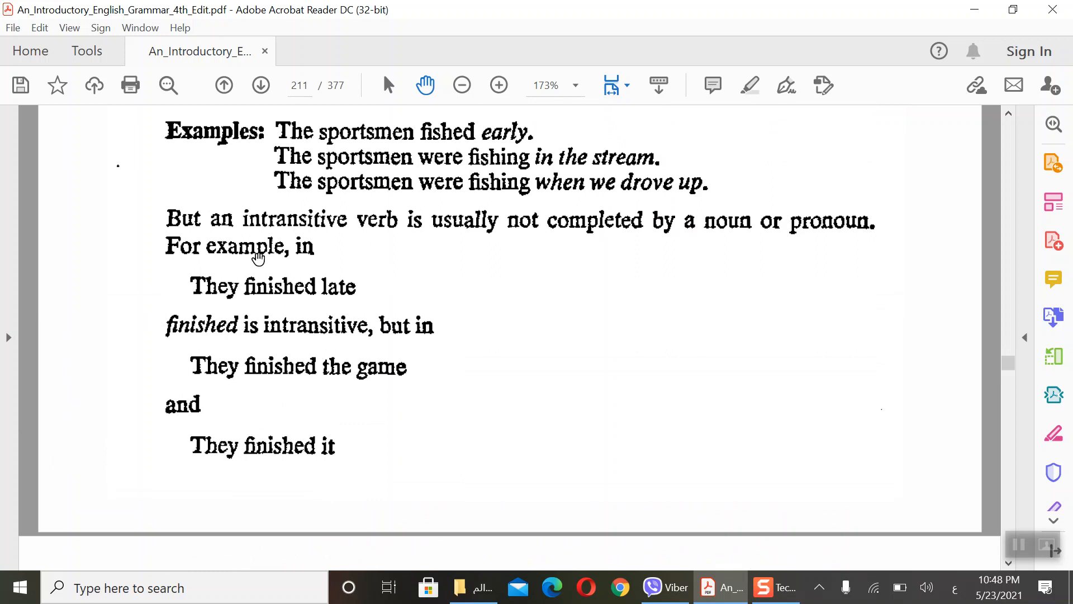
{"action": "mouse_move", "coordinate": [269, 280]}
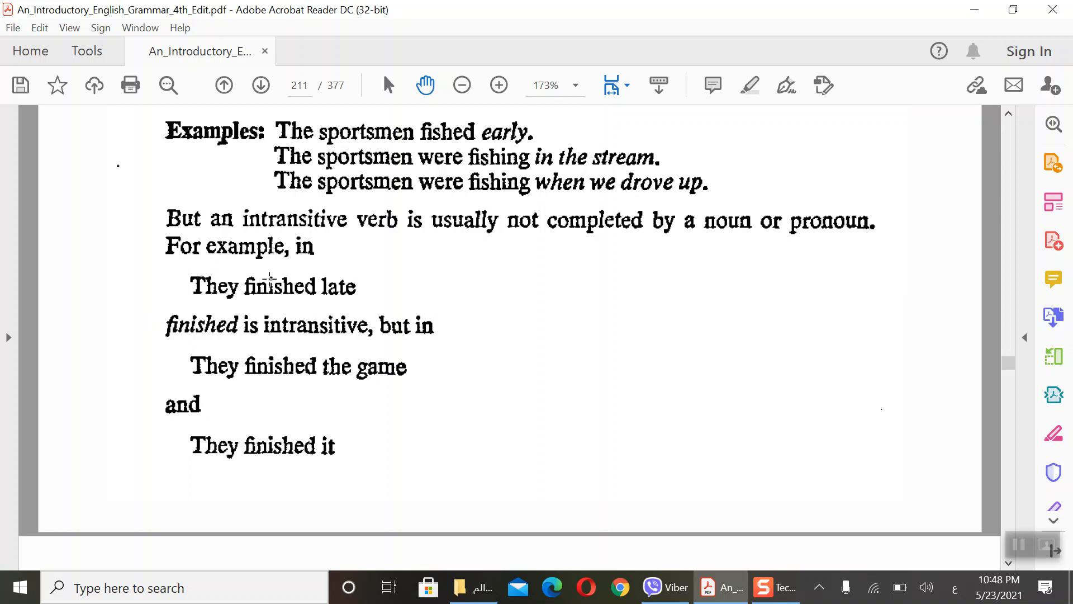
{"action": "mouse_move", "coordinate": [288, 423]}
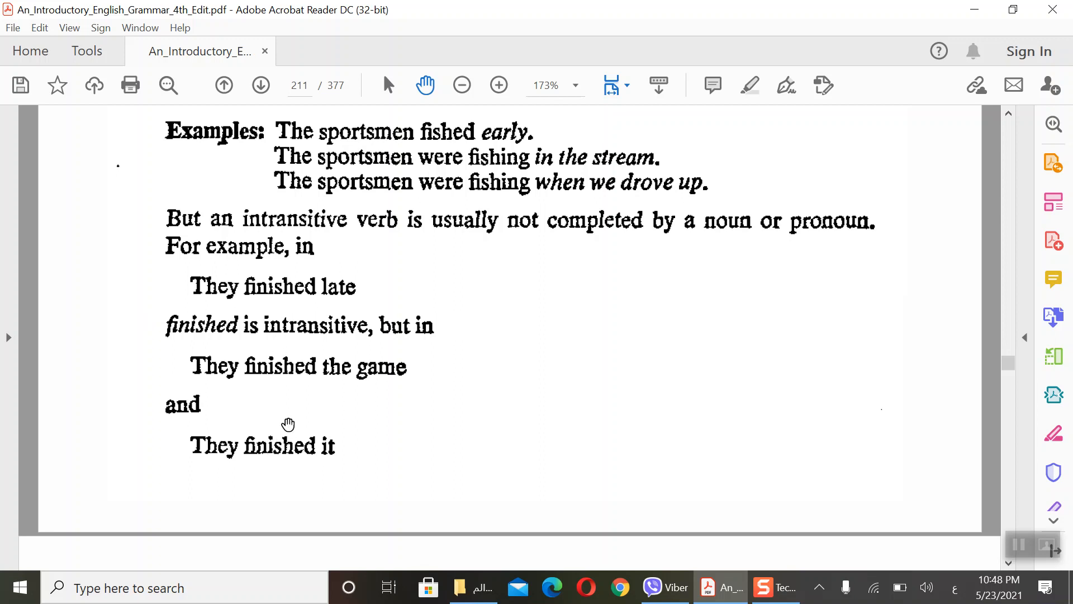
{"action": "mouse_move", "coordinate": [285, 381]}
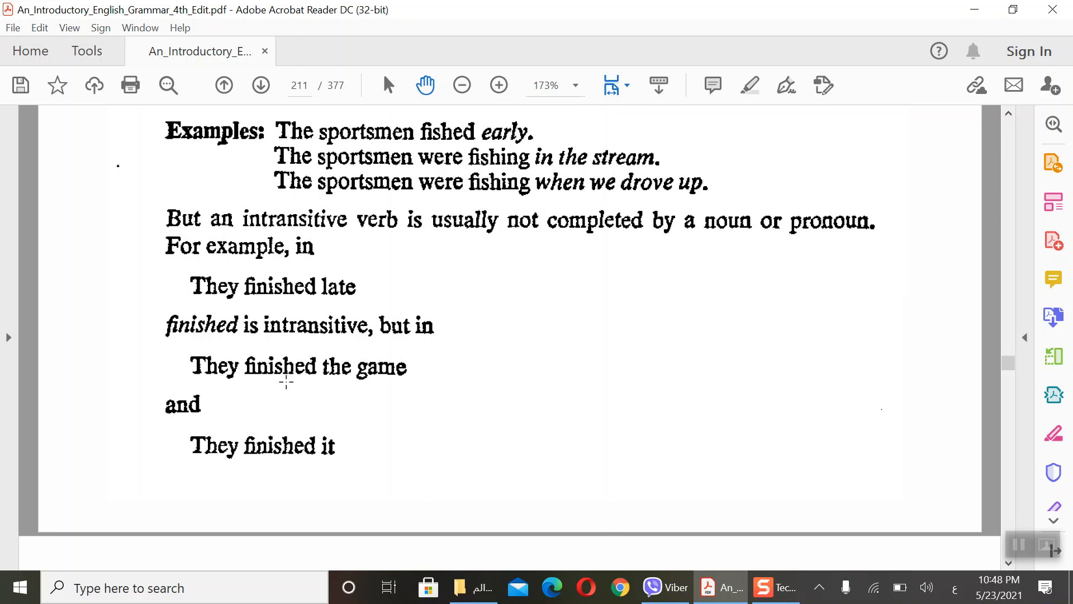
{"action": "mouse_move", "coordinate": [286, 345]}
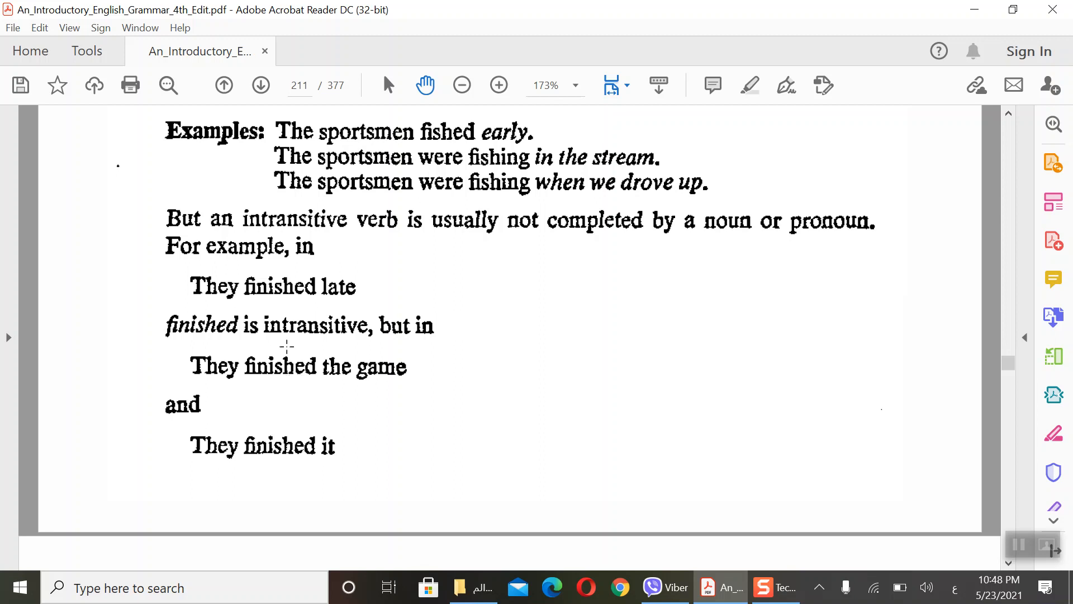
{"action": "mouse_move", "coordinate": [282, 353]}
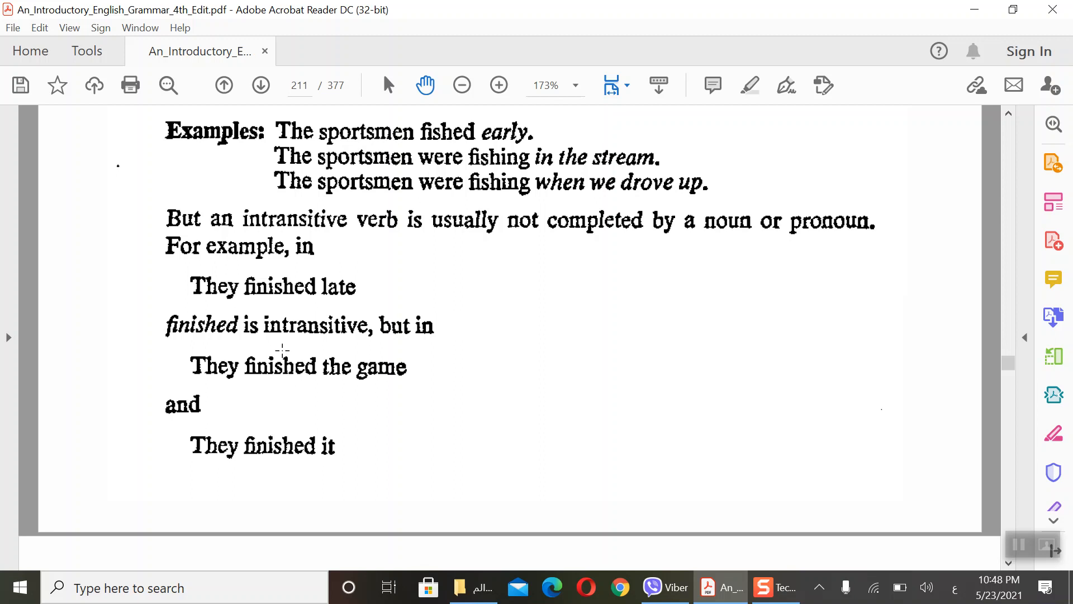
{"action": "mouse_move", "coordinate": [310, 407]}
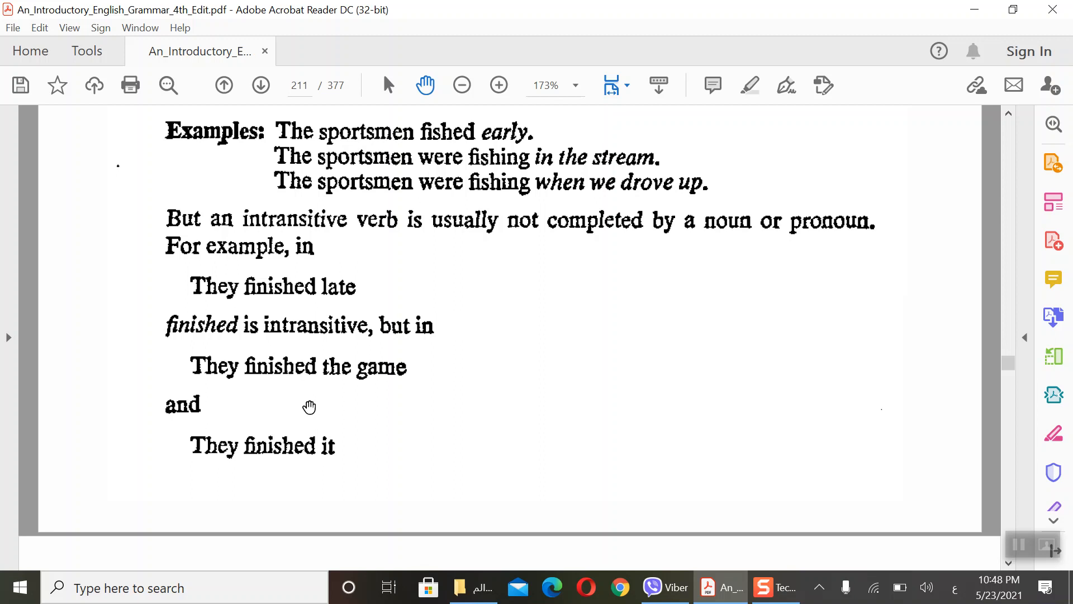
{"action": "mouse_move", "coordinate": [341, 388]}
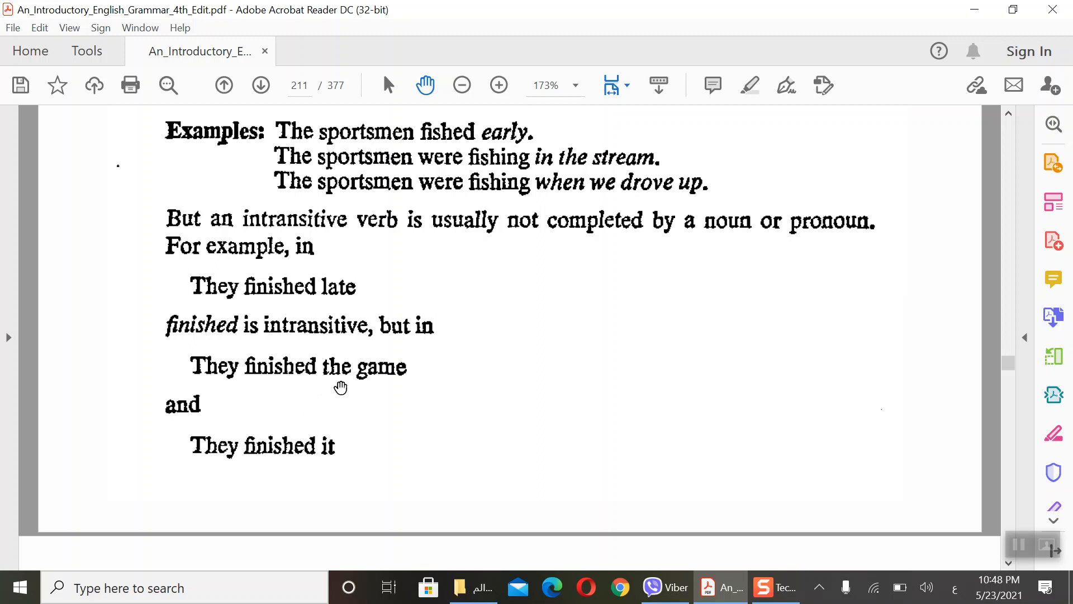
{"action": "mouse_move", "coordinate": [361, 383]}
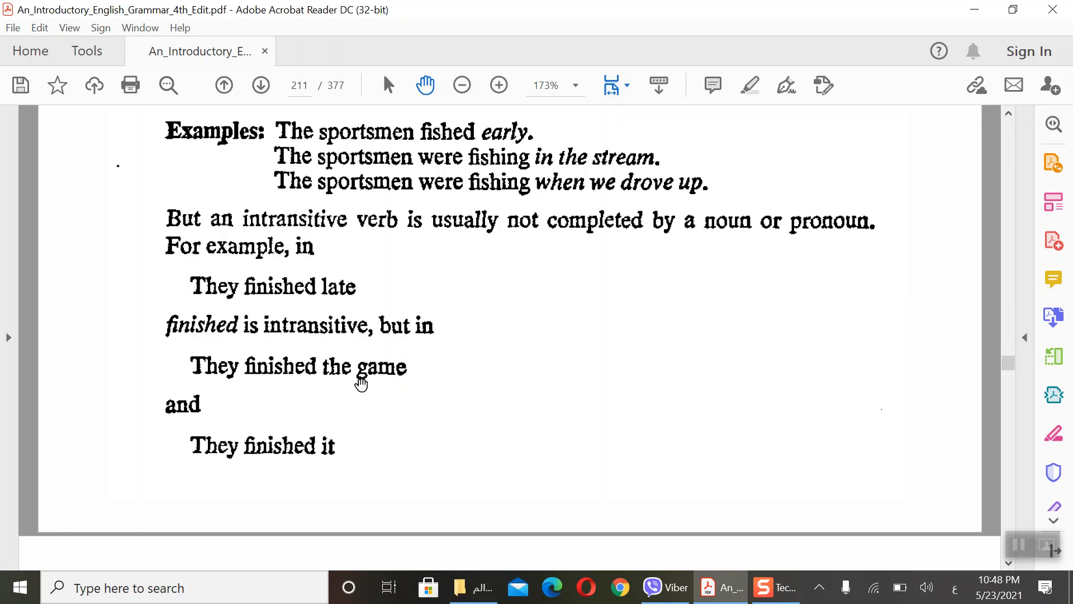
{"action": "mouse_move", "coordinate": [355, 381]}
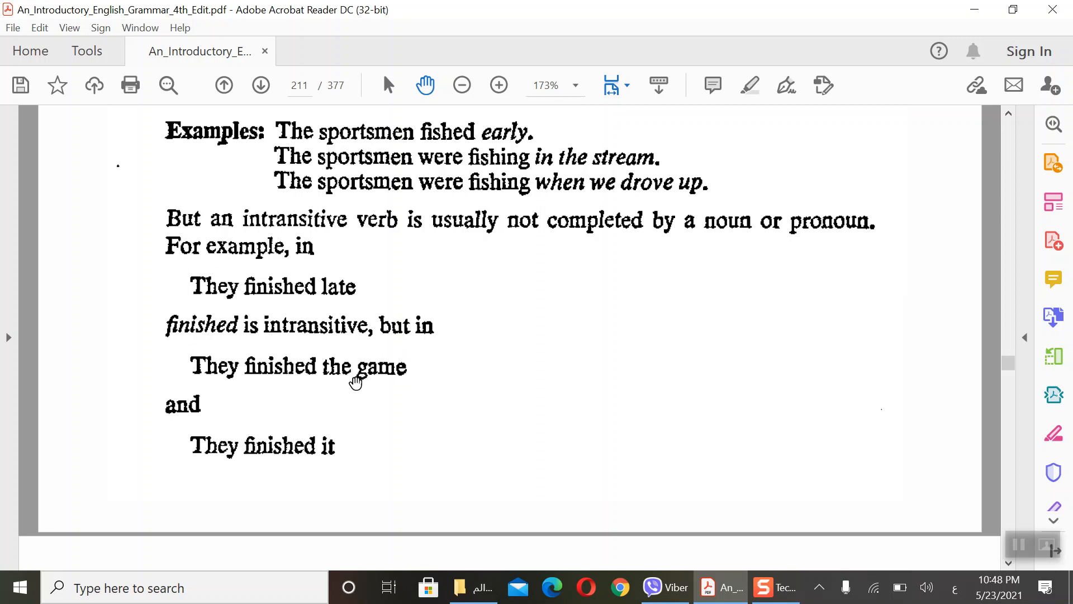
{"action": "mouse_move", "coordinate": [362, 390]}
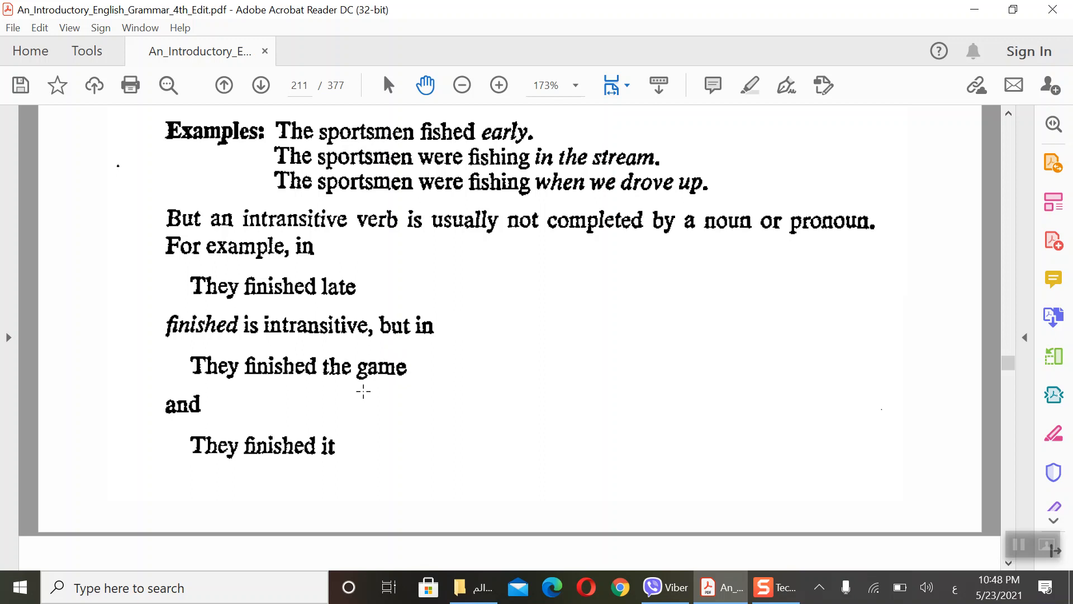
Step: Scroll down to the top of printed page 205 where 'by a noun or pronoun' appears
{"action": "scroll", "scroll_direction": "down", "scroll_amount": 3}
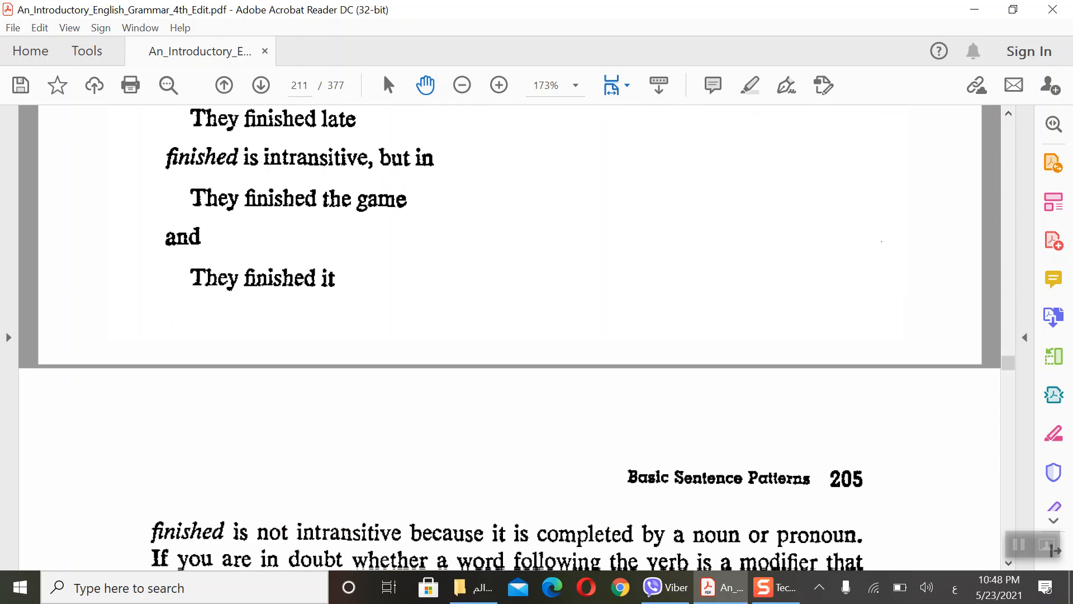
{"action": "scroll", "scroll_direction": "down", "scroll_amount": 3}
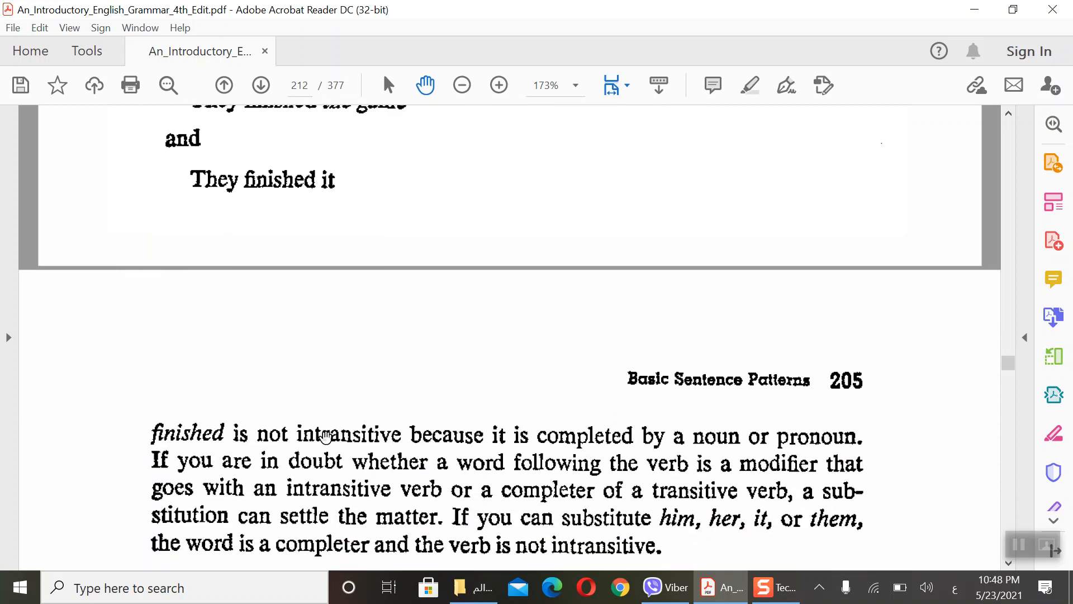
{"action": "scroll", "scroll_direction": "down", "scroll_amount": 3}
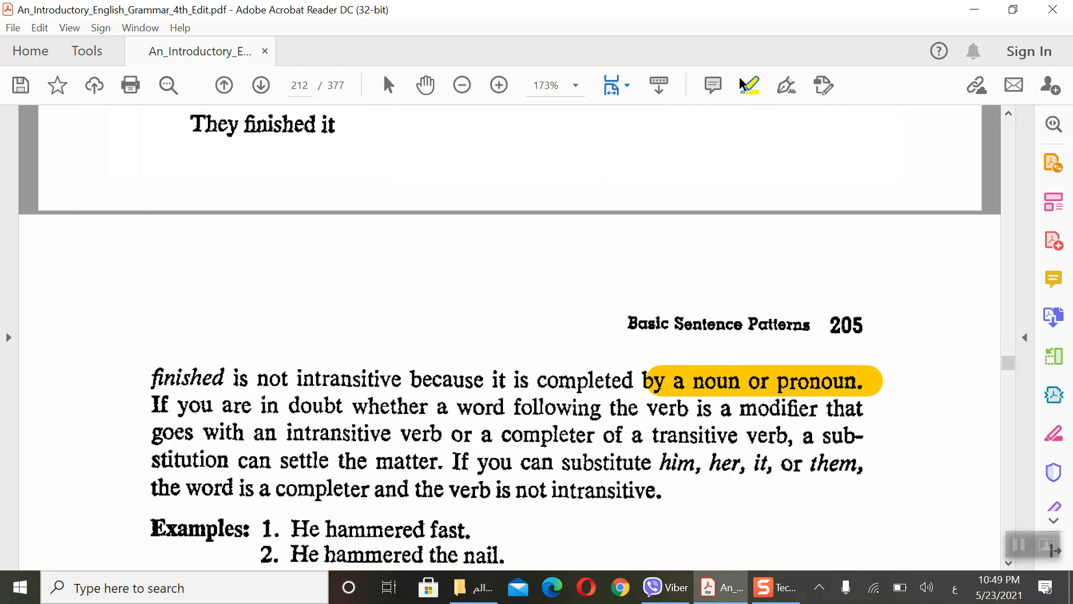
{"action": "scroll", "scroll_direction": "down", "scroll_amount": 3}
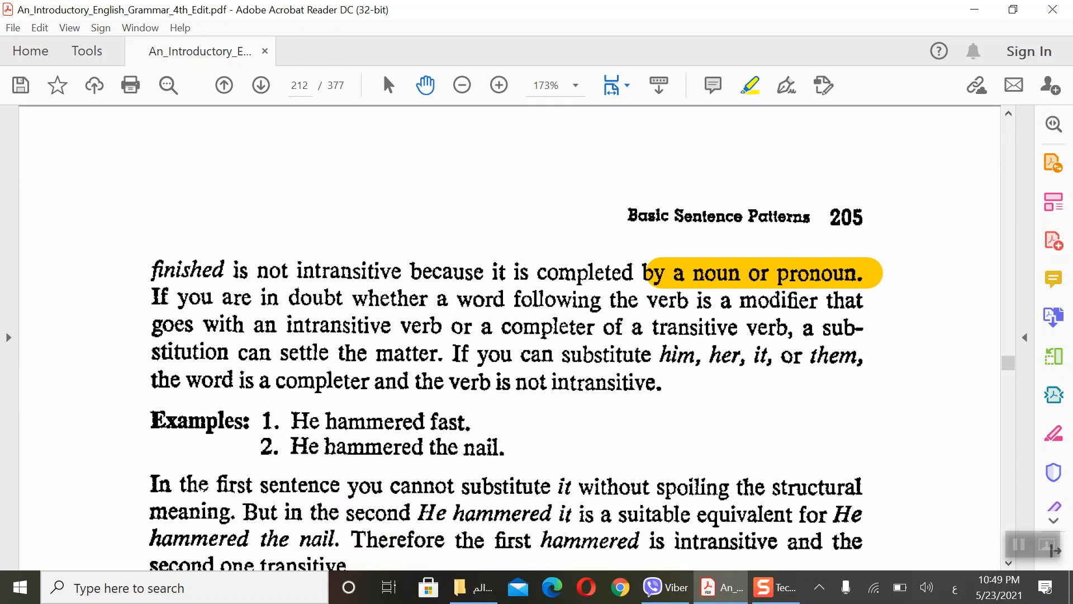
{"action": "scroll", "scroll_direction": "down", "scroll_amount": 3}
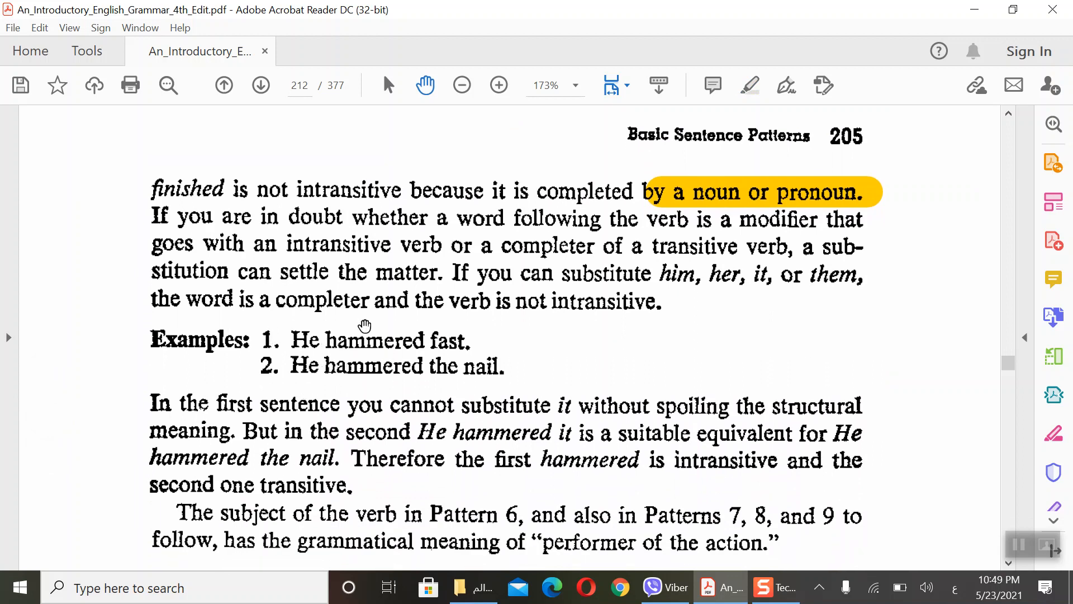
{"action": "mouse_move", "coordinate": [325, 370]}
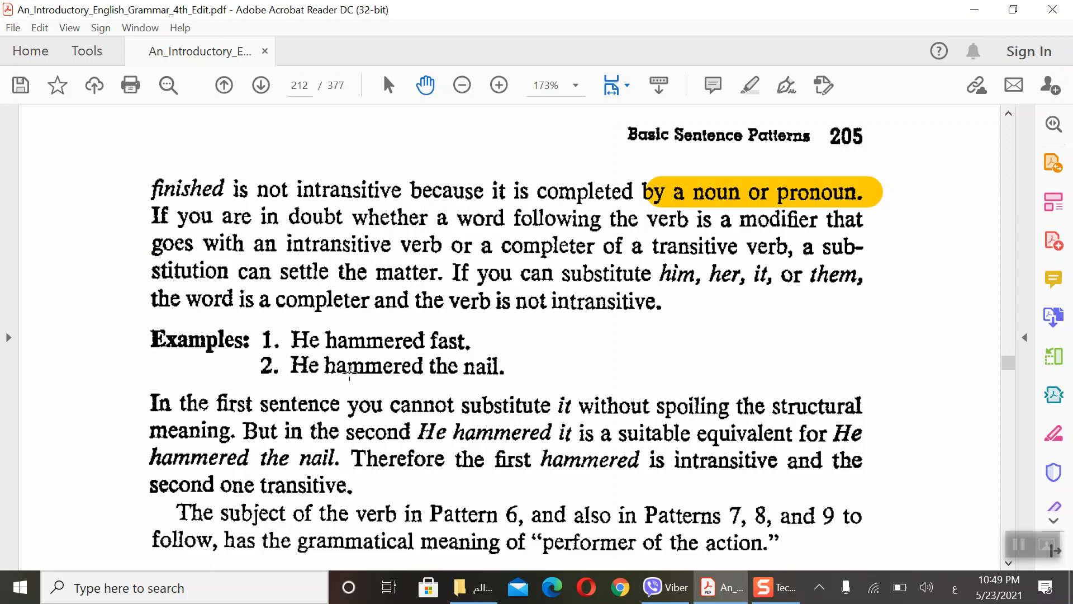
{"action": "mouse_move", "coordinate": [362, 362]}
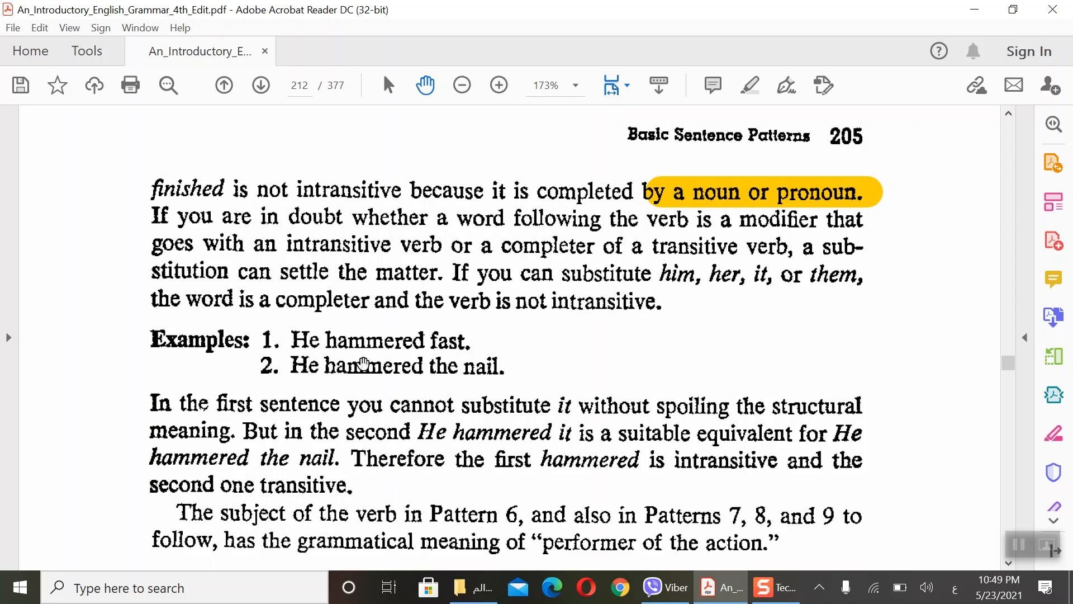
{"action": "mouse_move", "coordinate": [457, 374]}
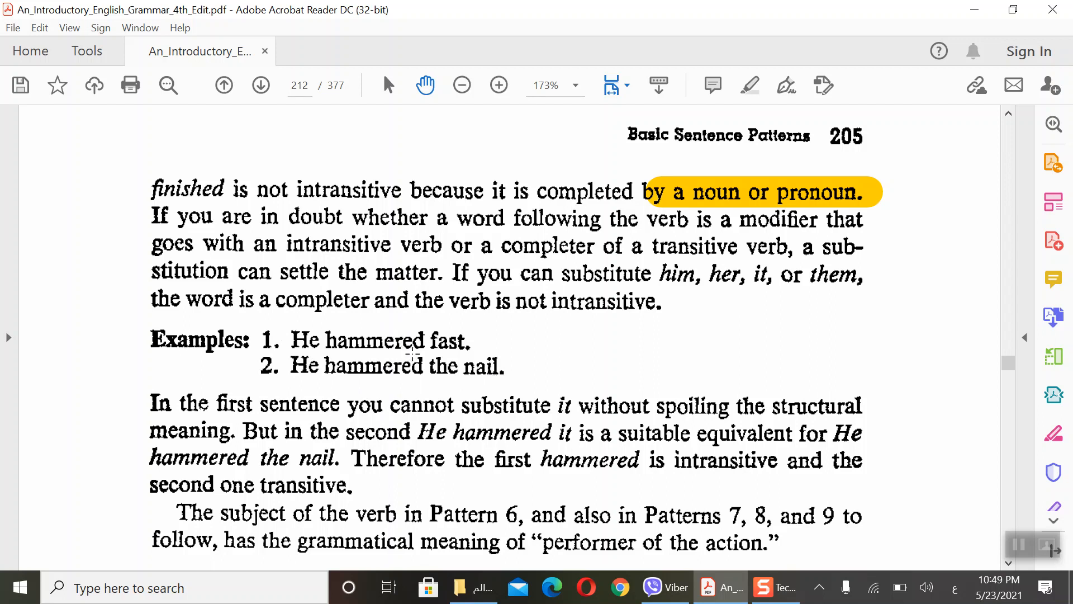
{"action": "mouse_move", "coordinate": [413, 379]}
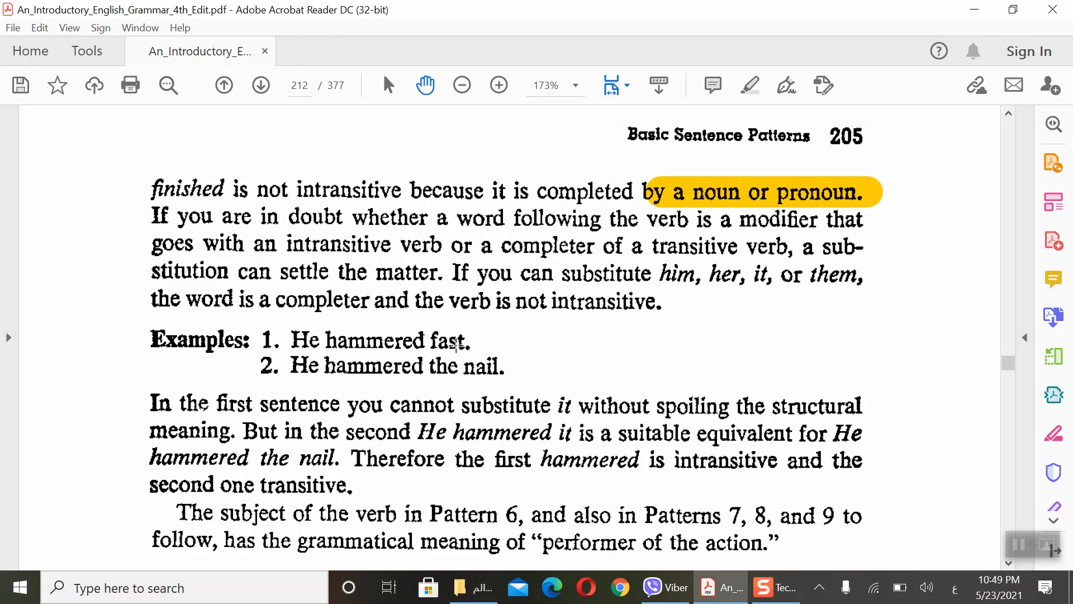
{"action": "mouse_move", "coordinate": [175, 254]}
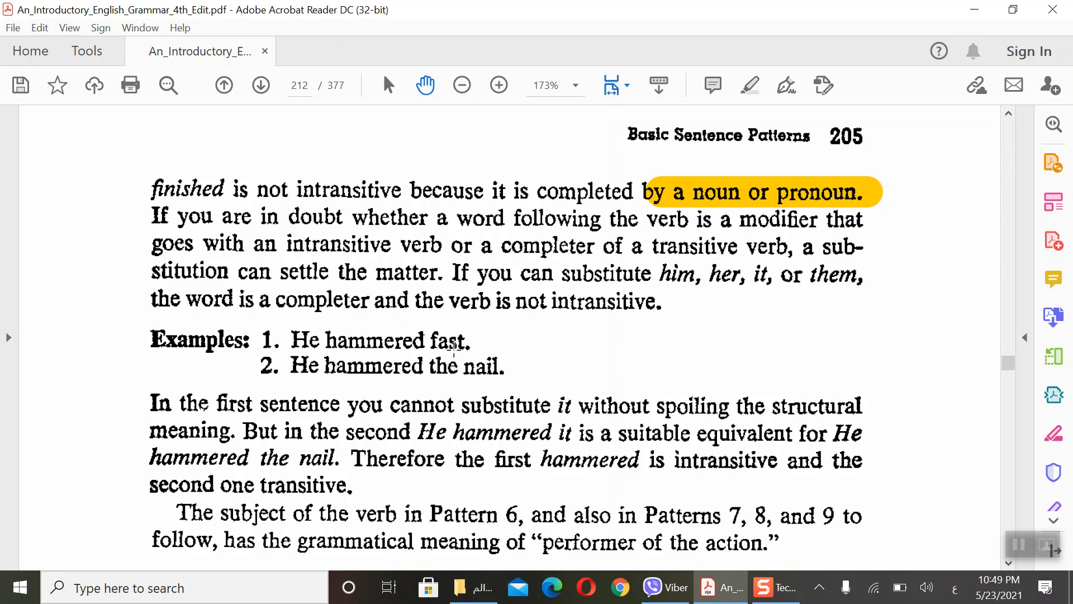
{"action": "mouse_move", "coordinate": [526, 375]}
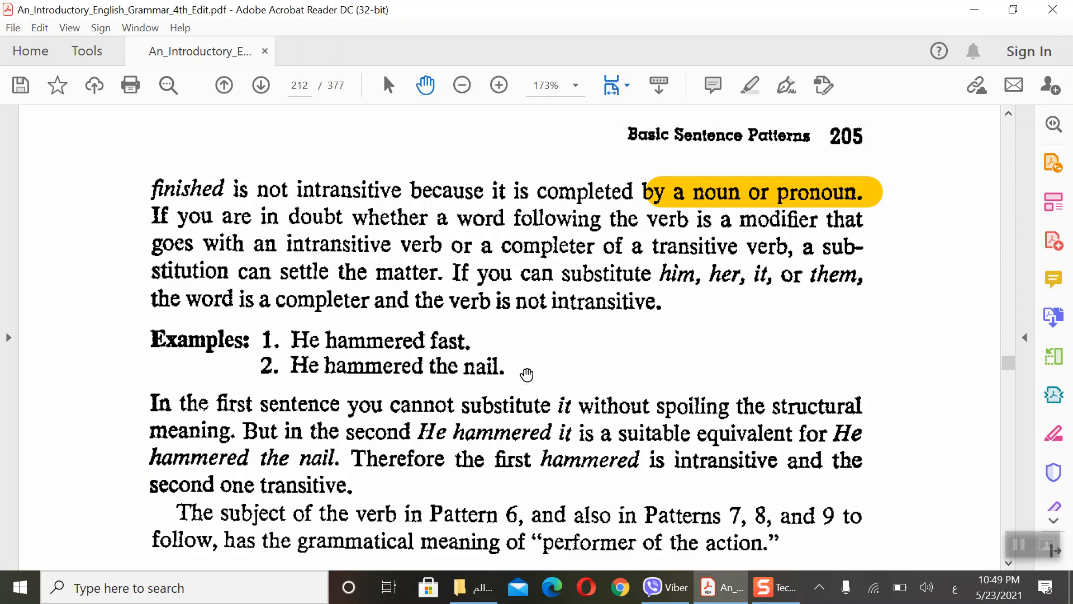
{"action": "mouse_move", "coordinate": [481, 388]}
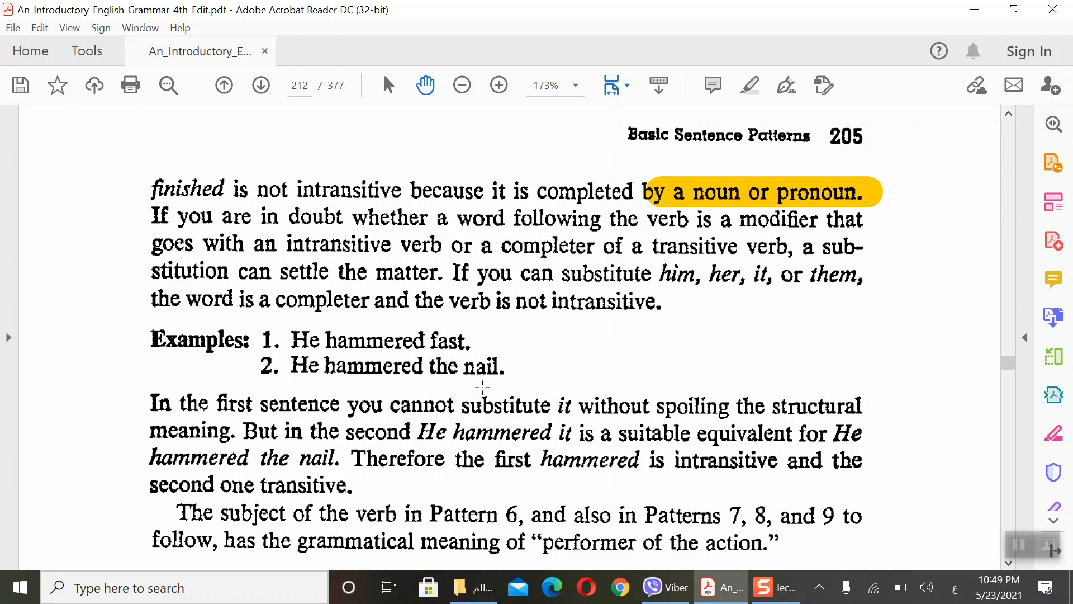
{"action": "mouse_move", "coordinate": [495, 413]}
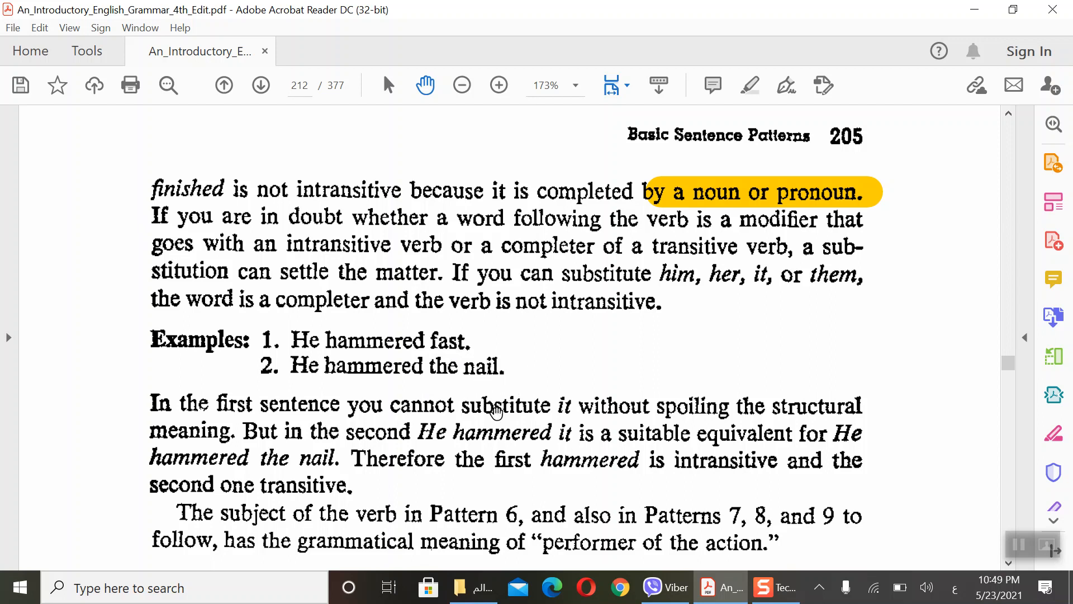
{"action": "mouse_move", "coordinate": [644, 444]}
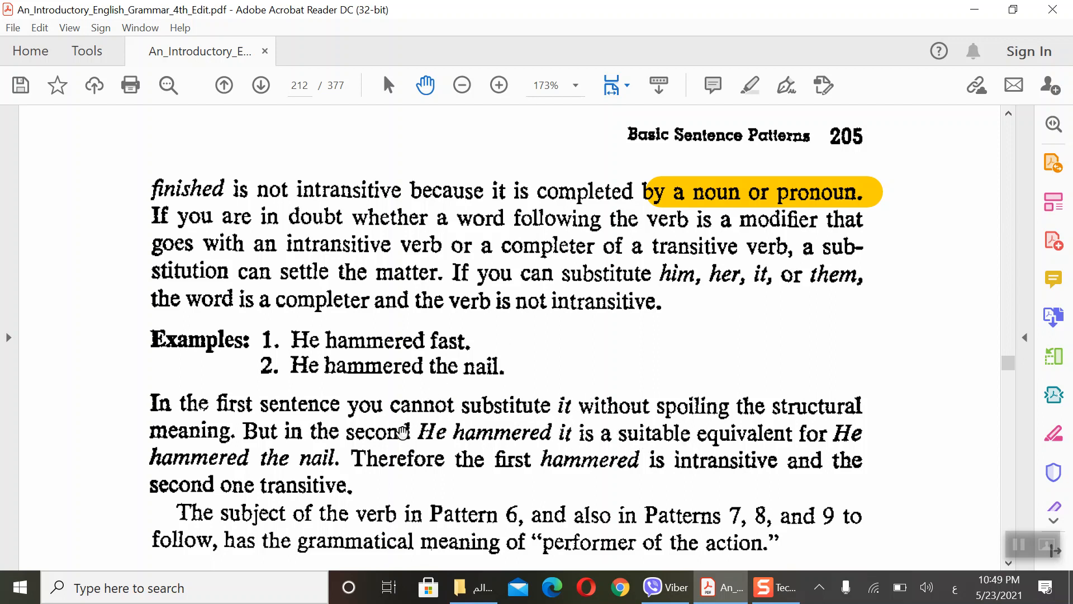
{"action": "mouse_move", "coordinate": [525, 451]}
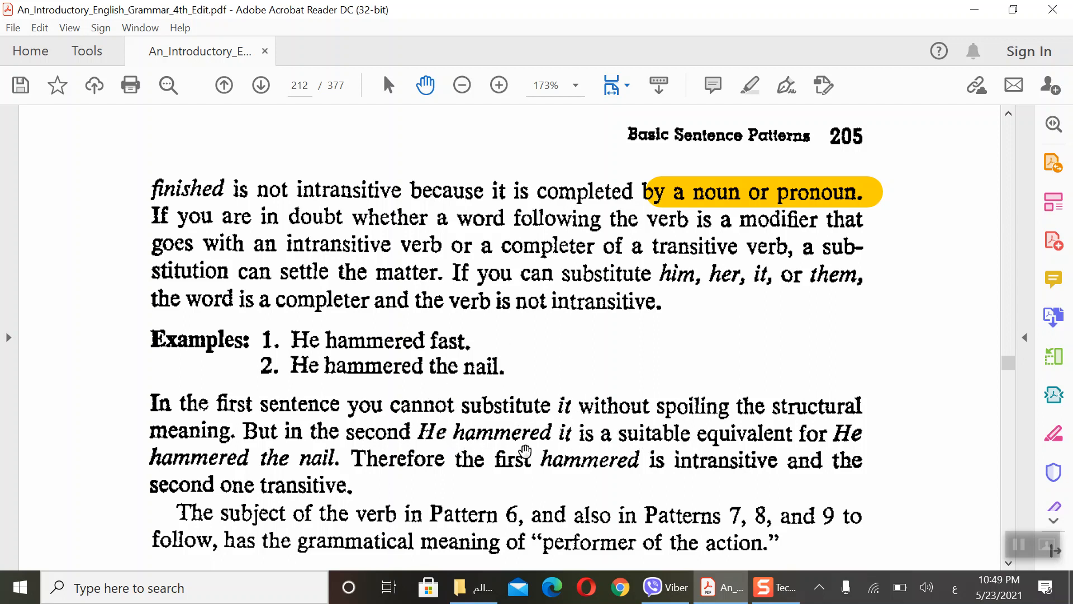
{"action": "mouse_move", "coordinate": [476, 456]}
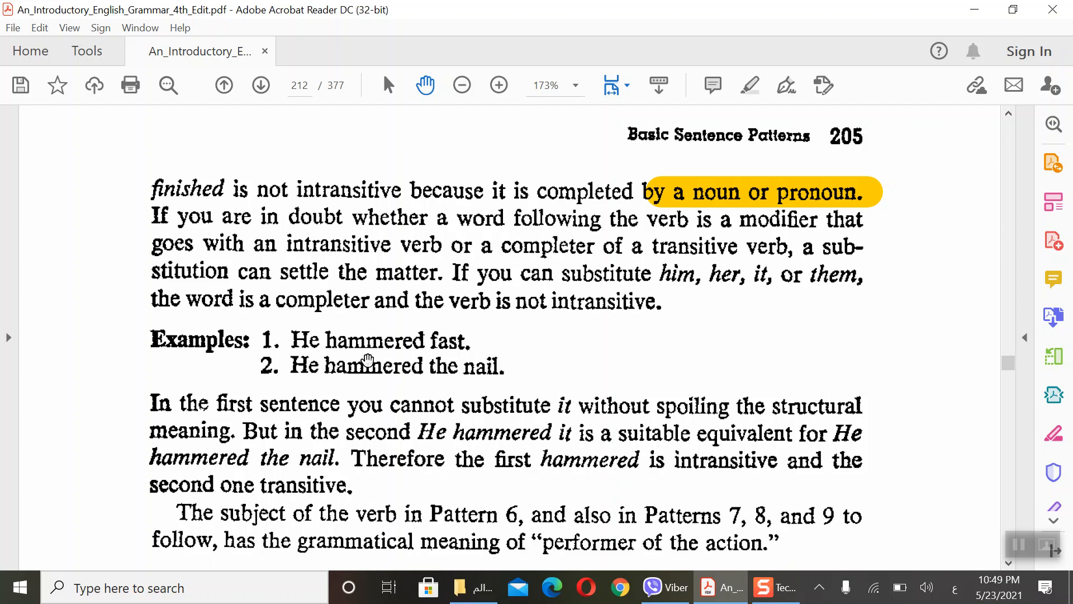
{"action": "left_click", "coordinate": [750, 85]}
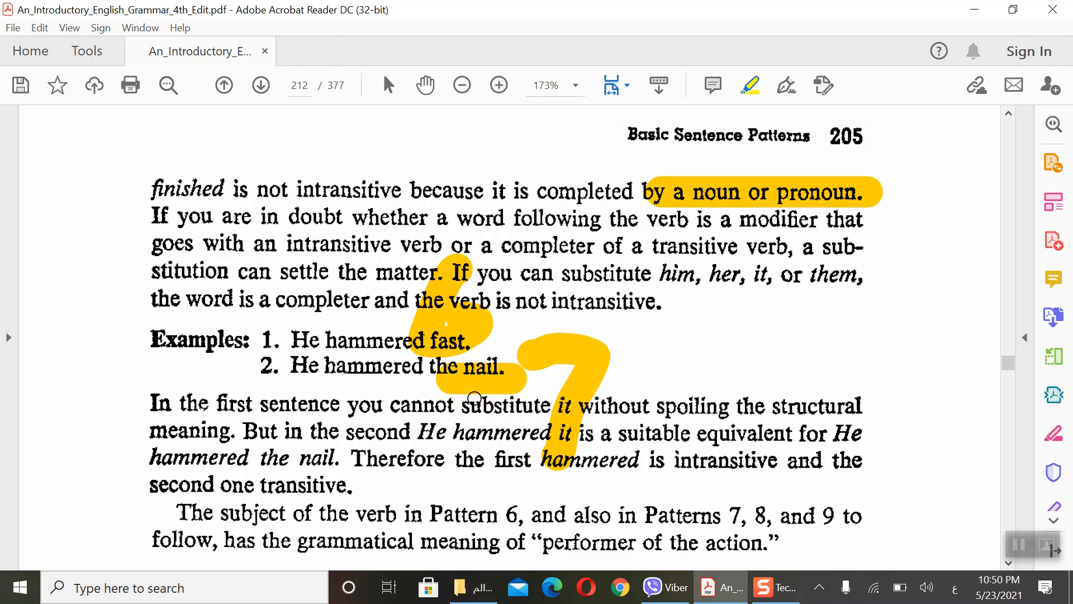
{"action": "mouse_move", "coordinate": [574, 314]}
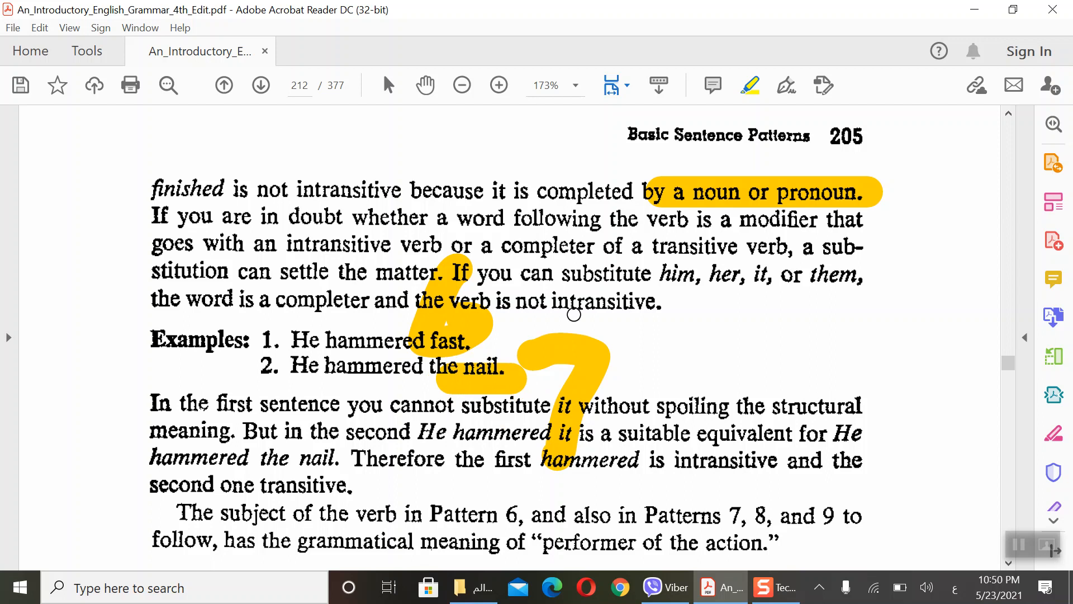
{"action": "mouse_move", "coordinate": [362, 356]}
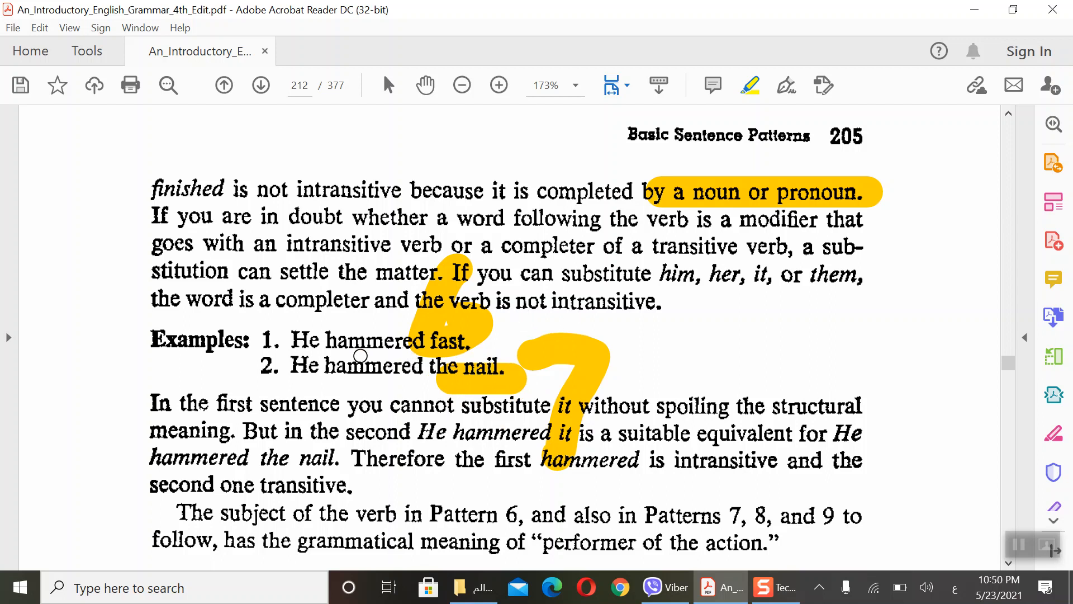
{"action": "mouse_move", "coordinate": [677, 179]}
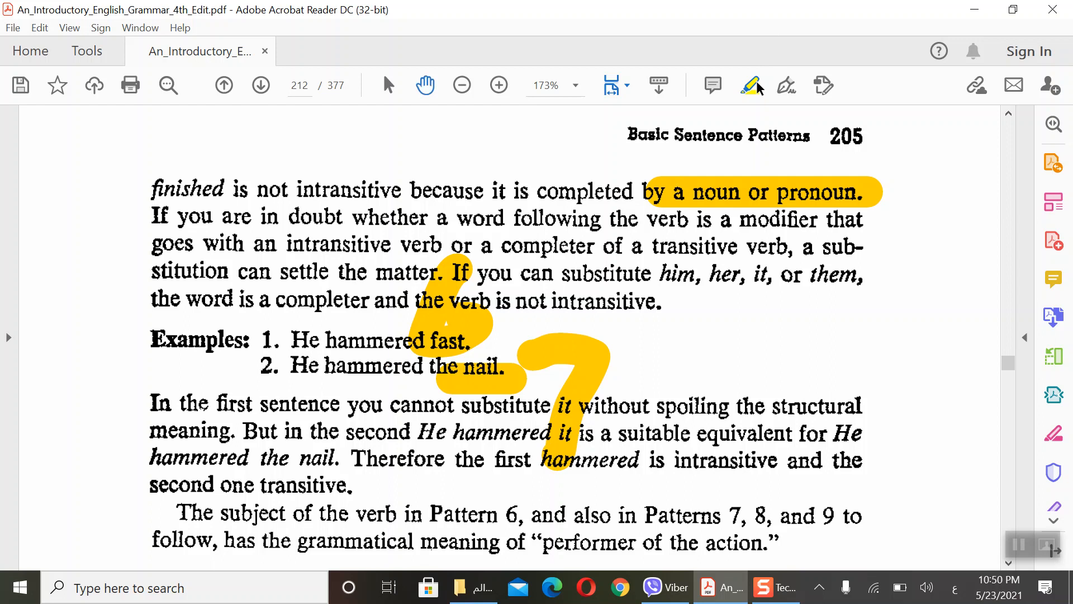
Step: Scroll down page 205 to the 'Some intransitive verbs…' paragraph about lurk and sneak
{"action": "scroll", "scroll_direction": "down", "scroll_amount": 3}
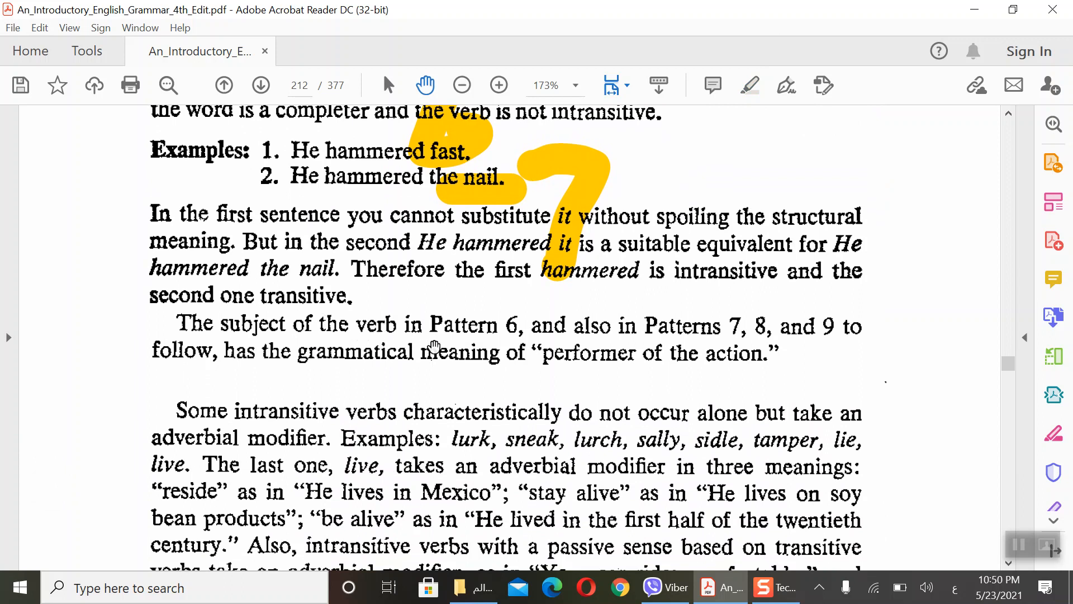
{"action": "mouse_move", "coordinate": [724, 358]}
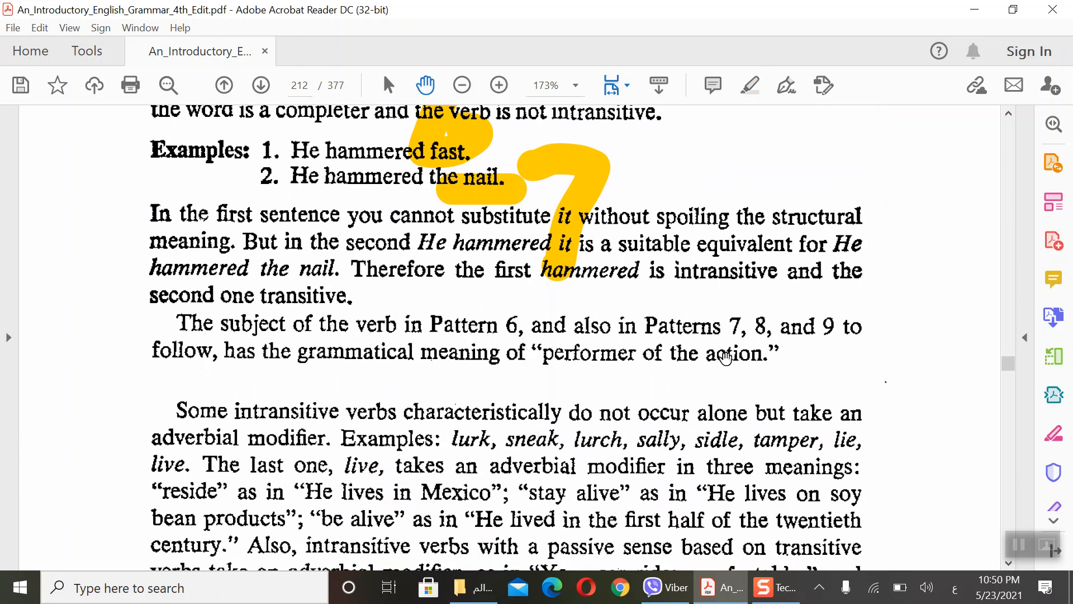
{"action": "mouse_move", "coordinate": [403, 379]}
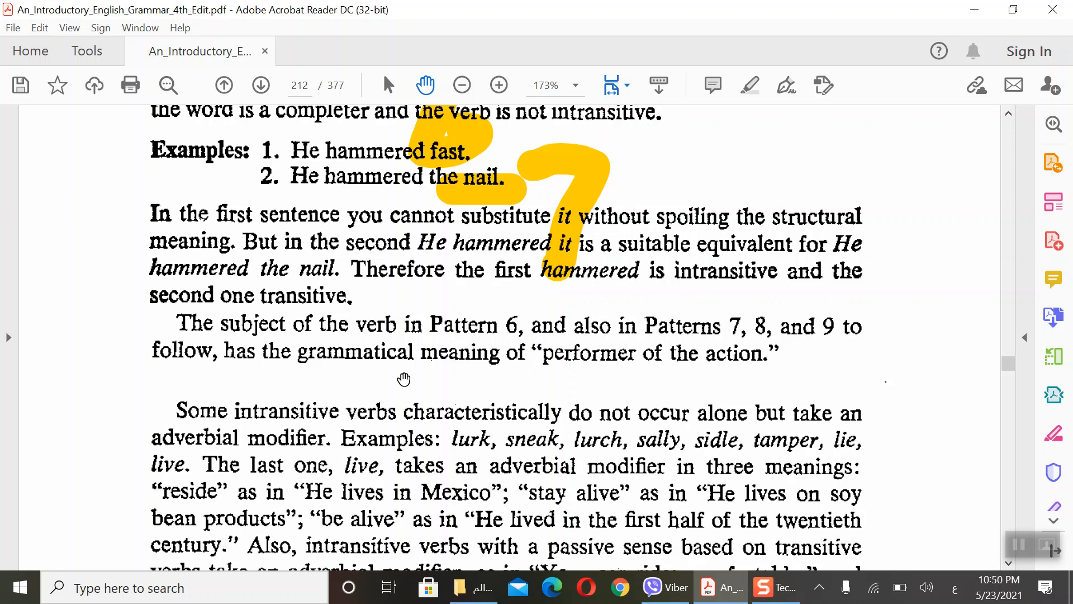
{"action": "mouse_move", "coordinate": [626, 374]}
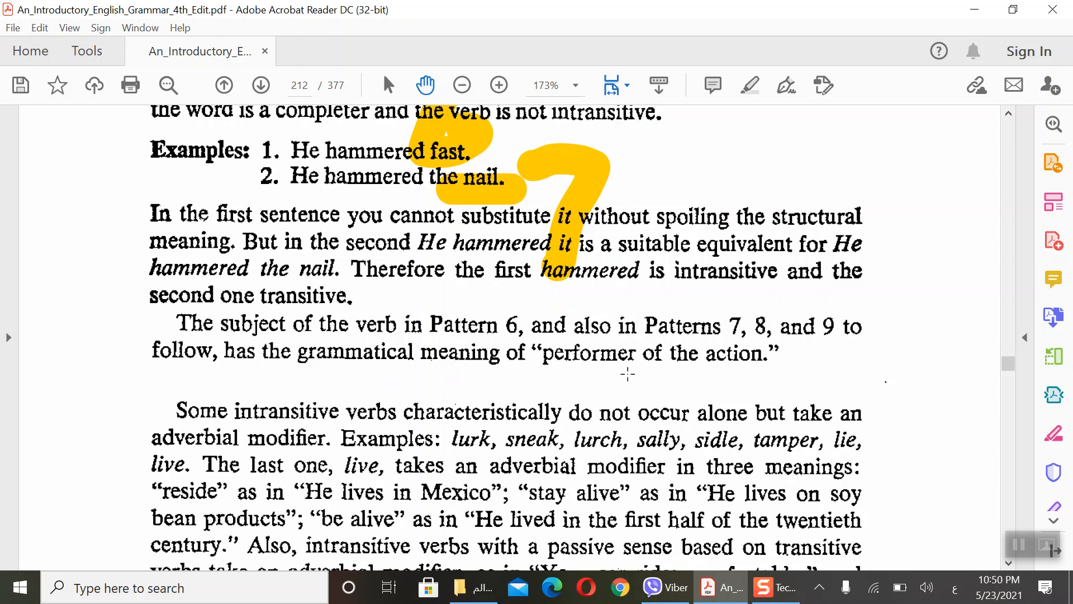
{"action": "mouse_move", "coordinate": [645, 376]}
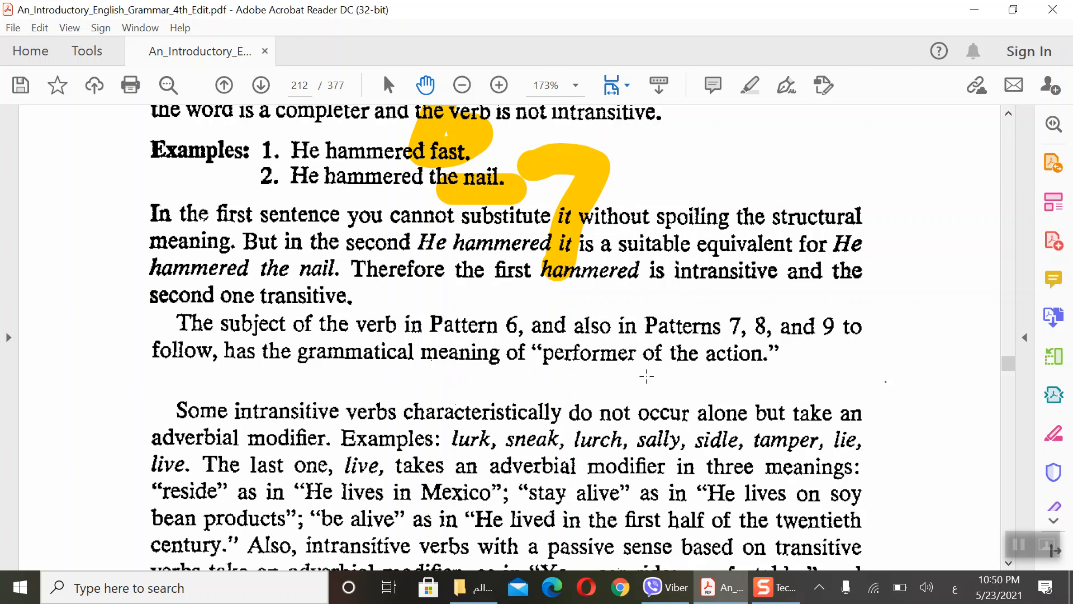
Step: Scroll to the lurk-and-sneak paragraph where 'adverbial modifier' and 'in Mexico' get highlighted
{"action": "scroll", "scroll_direction": "down", "scroll_amount": 3}
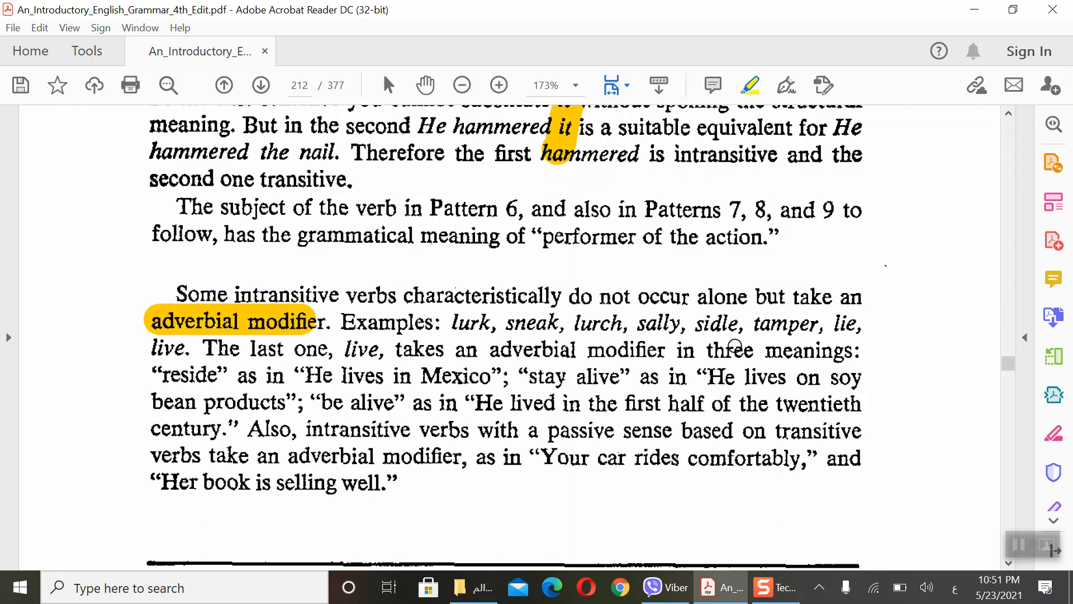
{"action": "mouse_move", "coordinate": [787, 342]}
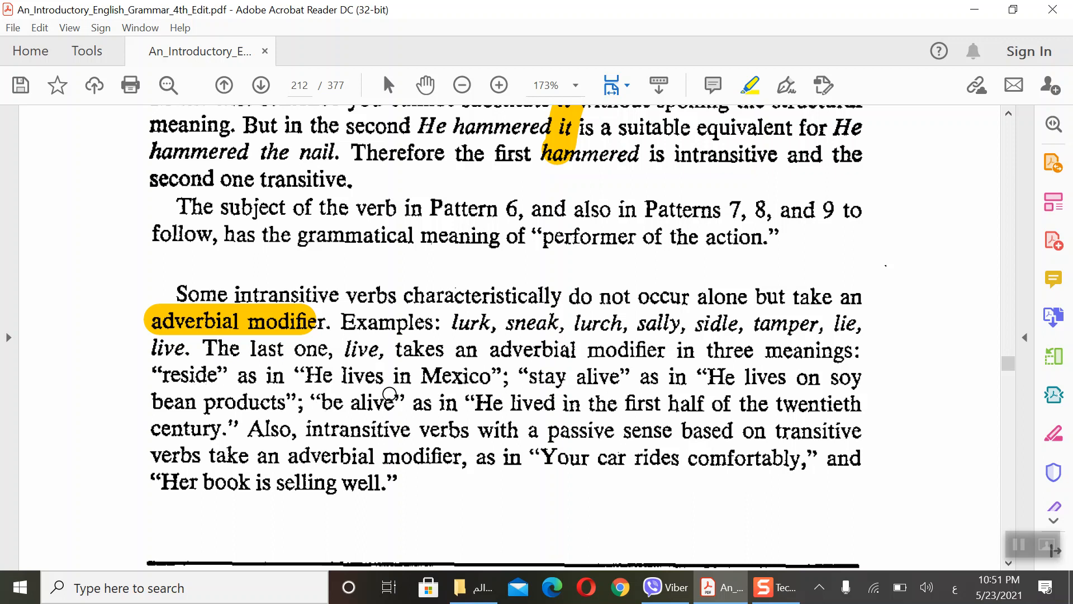
{"action": "mouse_move", "coordinate": [394, 382]}
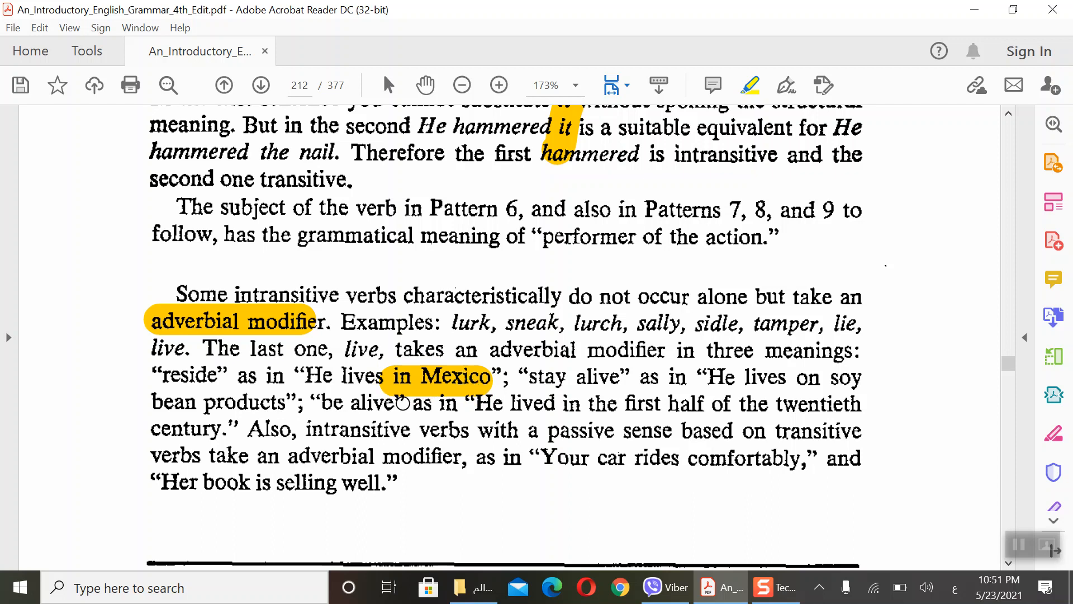
{"action": "mouse_move", "coordinate": [355, 388]}
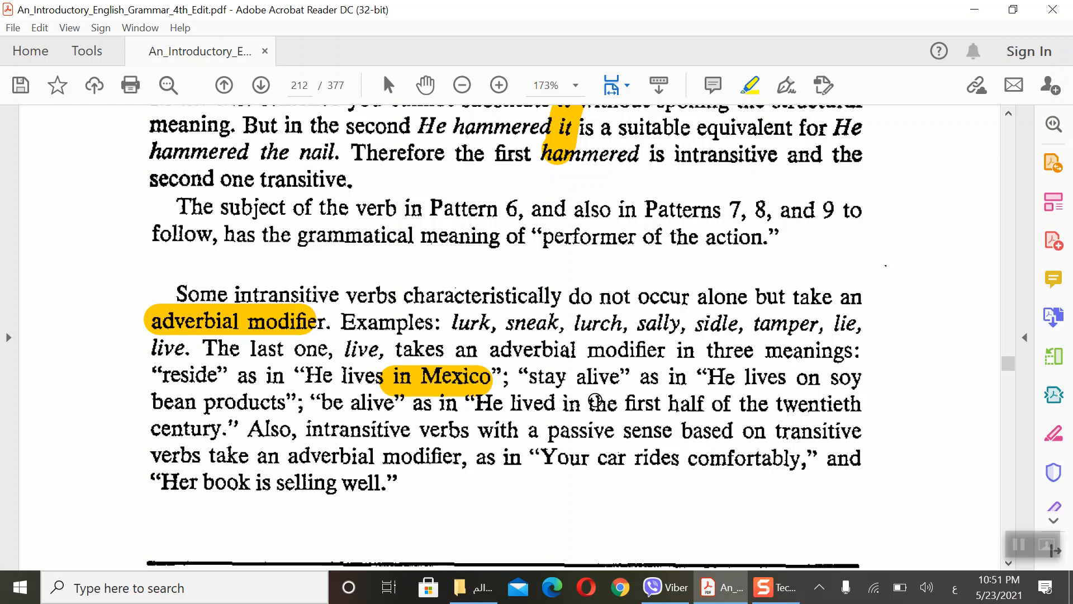
{"action": "mouse_move", "coordinate": [764, 390]}
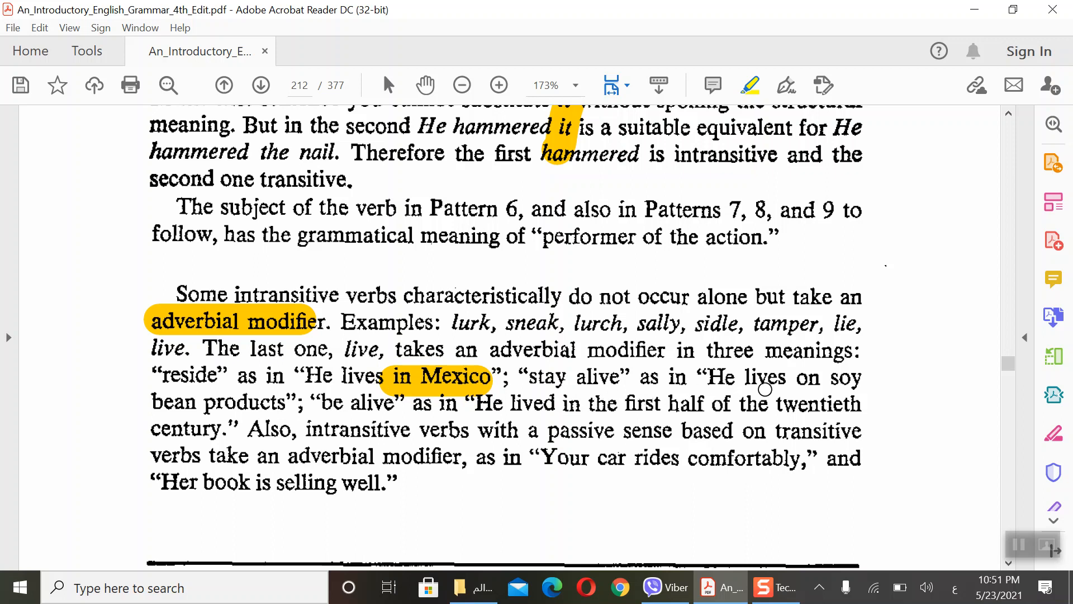
{"action": "mouse_move", "coordinate": [308, 415]}
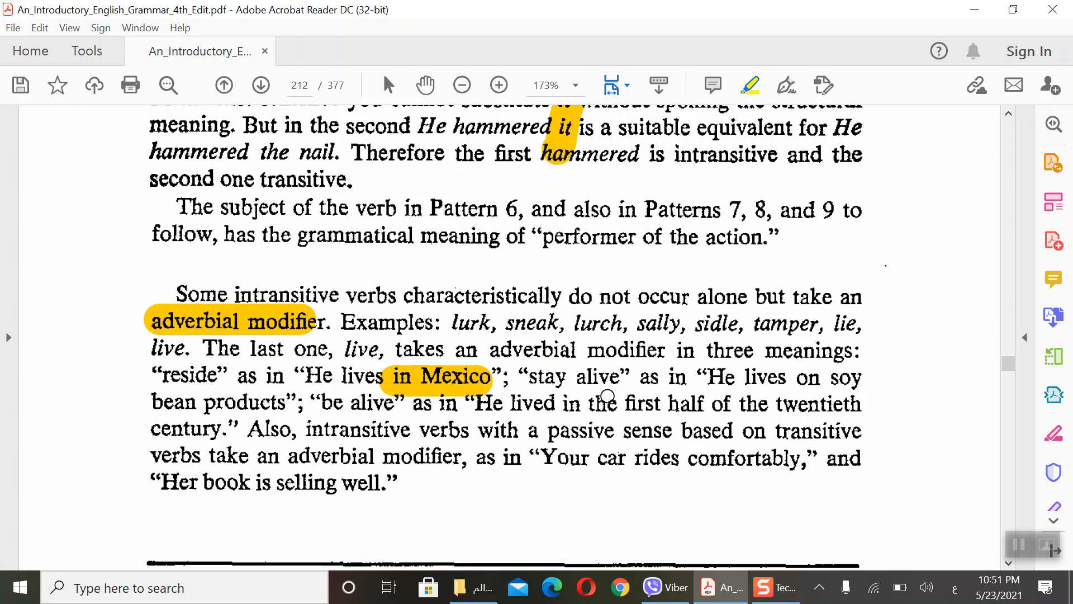
{"action": "mouse_move", "coordinate": [794, 391]}
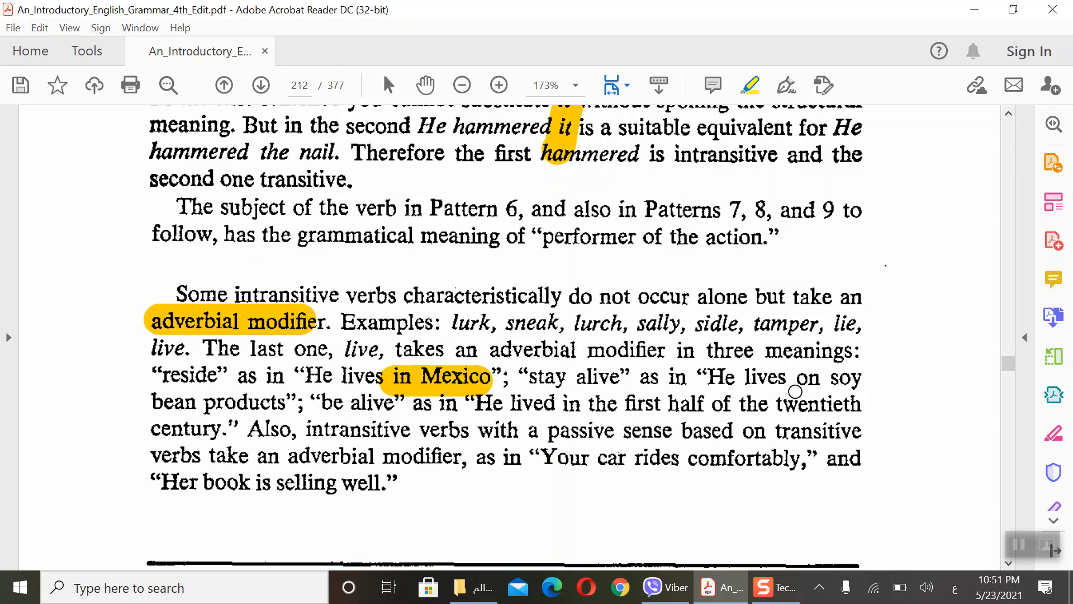
{"action": "mouse_move", "coordinate": [267, 419]}
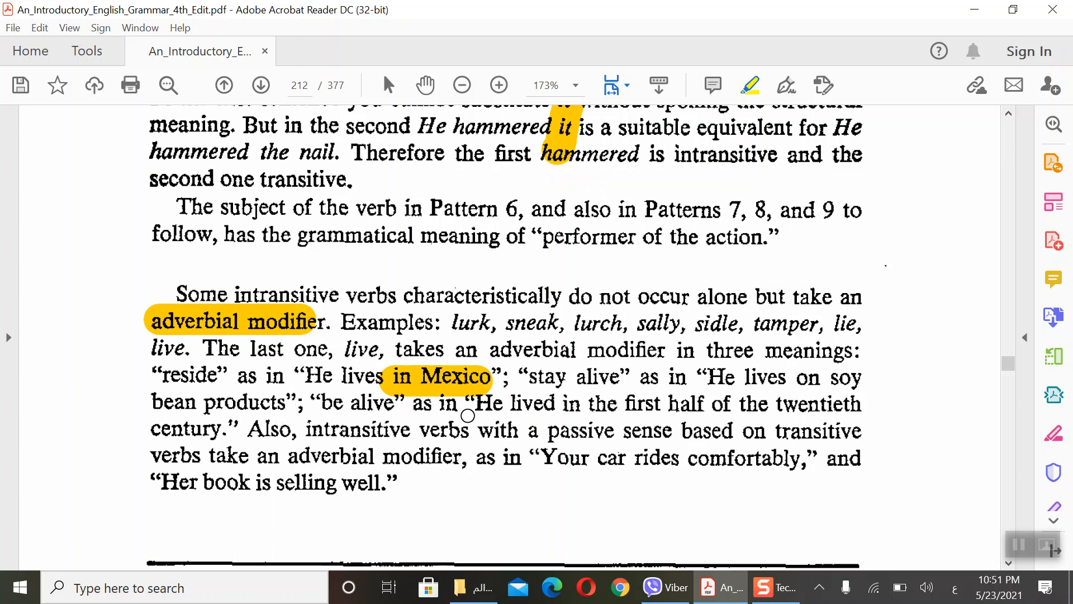
{"action": "mouse_move", "coordinate": [667, 405]}
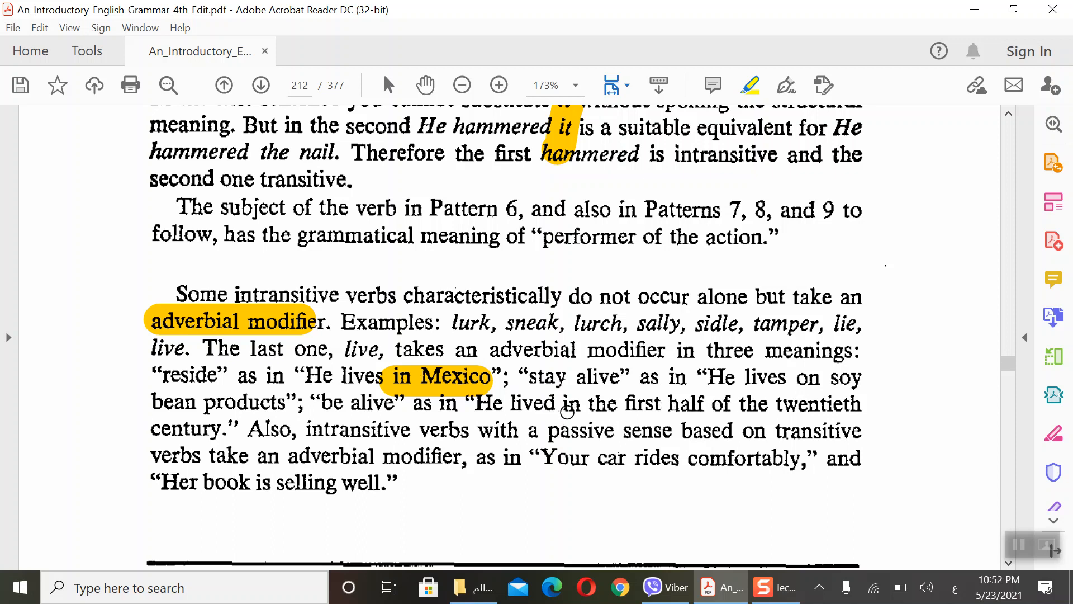
{"action": "mouse_move", "coordinate": [523, 410]}
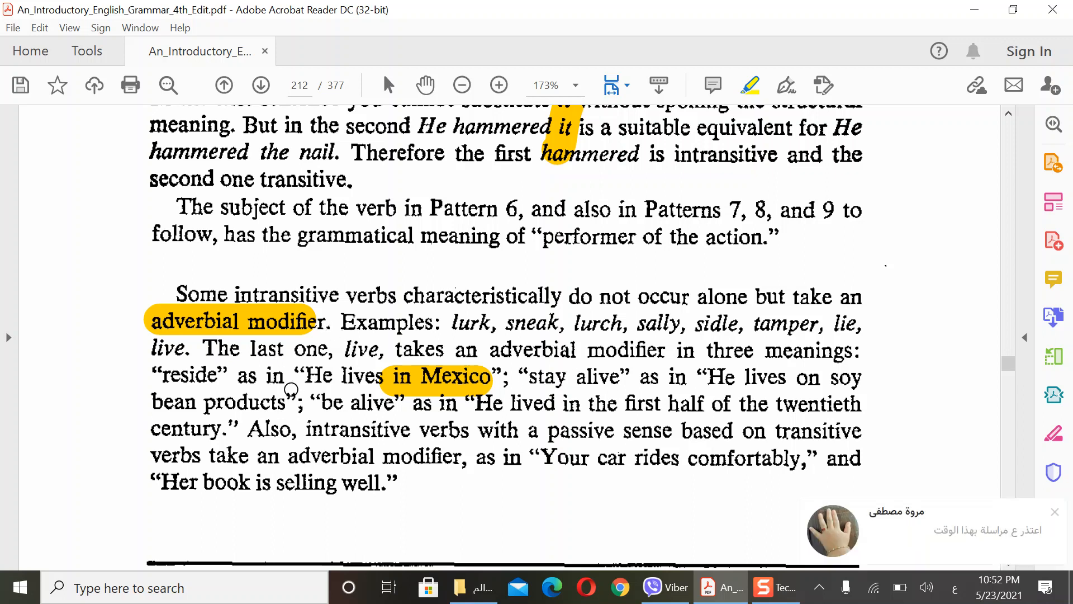
{"action": "mouse_move", "coordinate": [711, 439]}
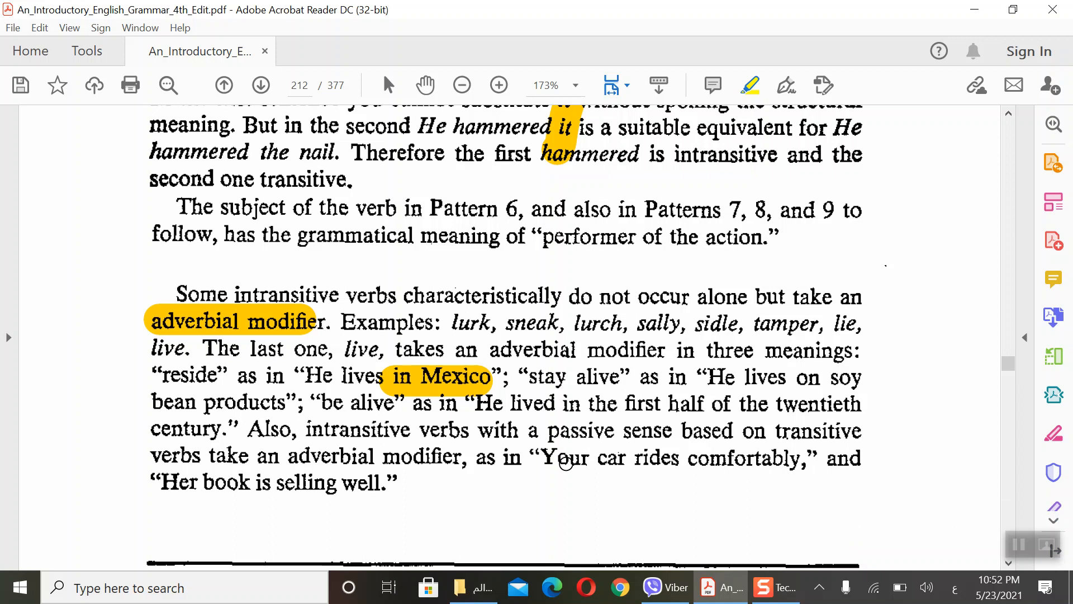
{"action": "mouse_move", "coordinate": [350, 403]}
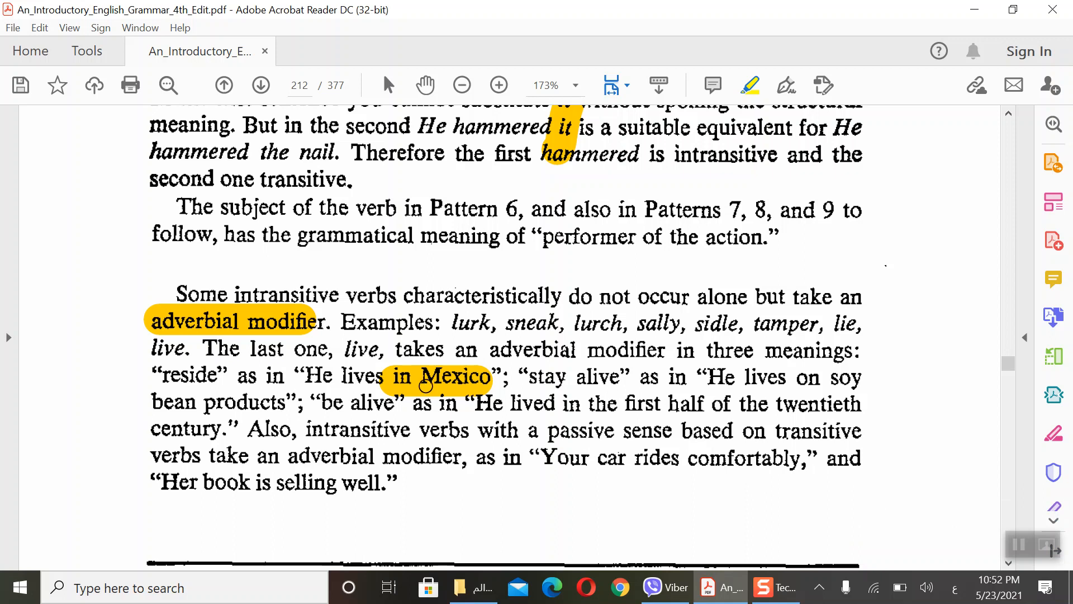
{"action": "mouse_move", "coordinate": [432, 433]}
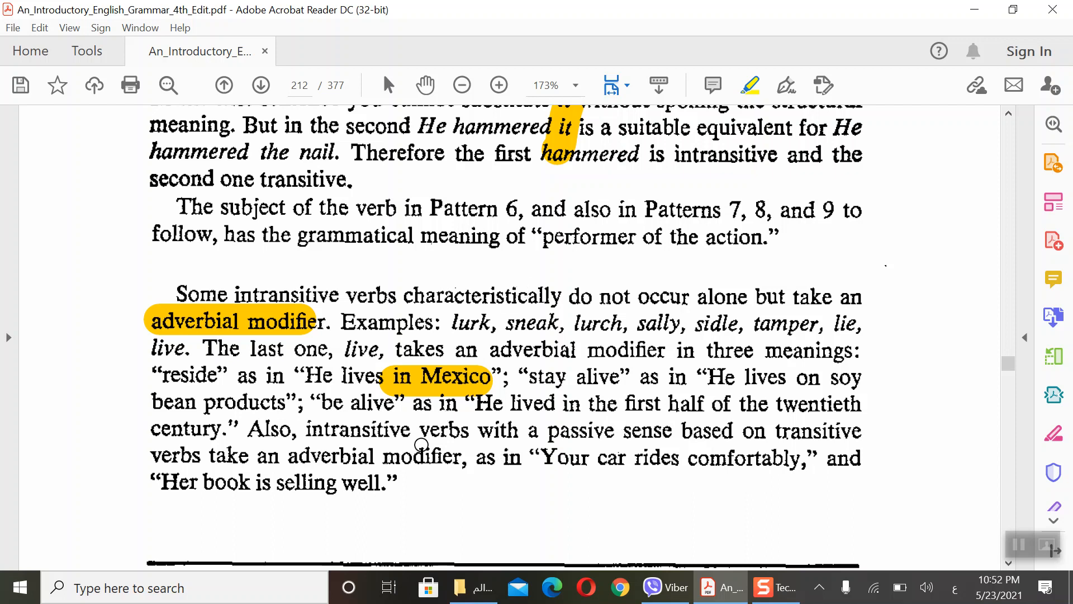
{"action": "mouse_move", "coordinate": [731, 433]}
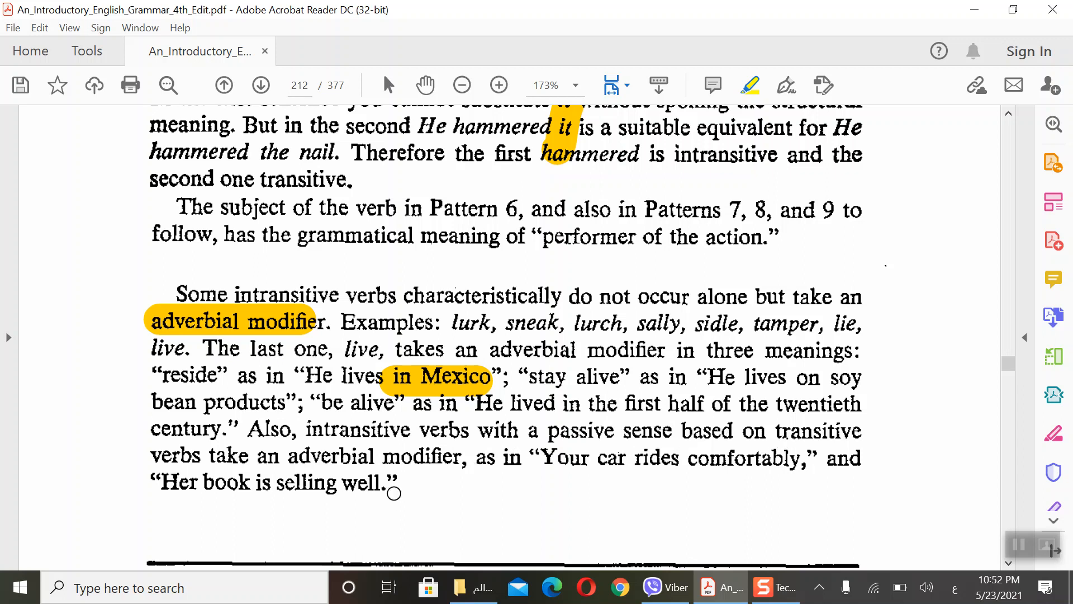
{"action": "mouse_move", "coordinate": [694, 461]}
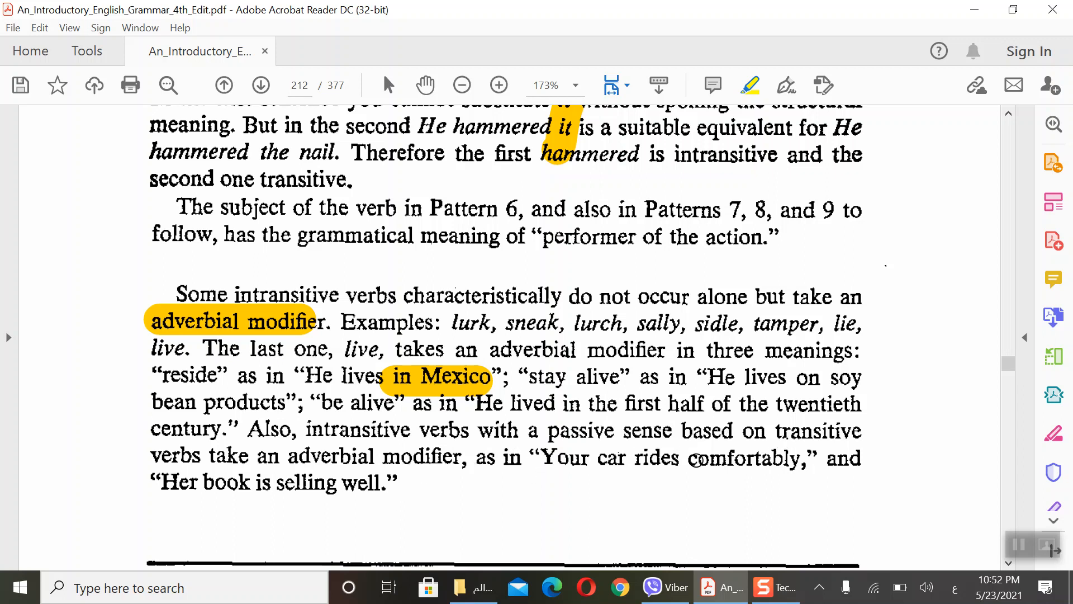
{"action": "mouse_move", "coordinate": [603, 488]}
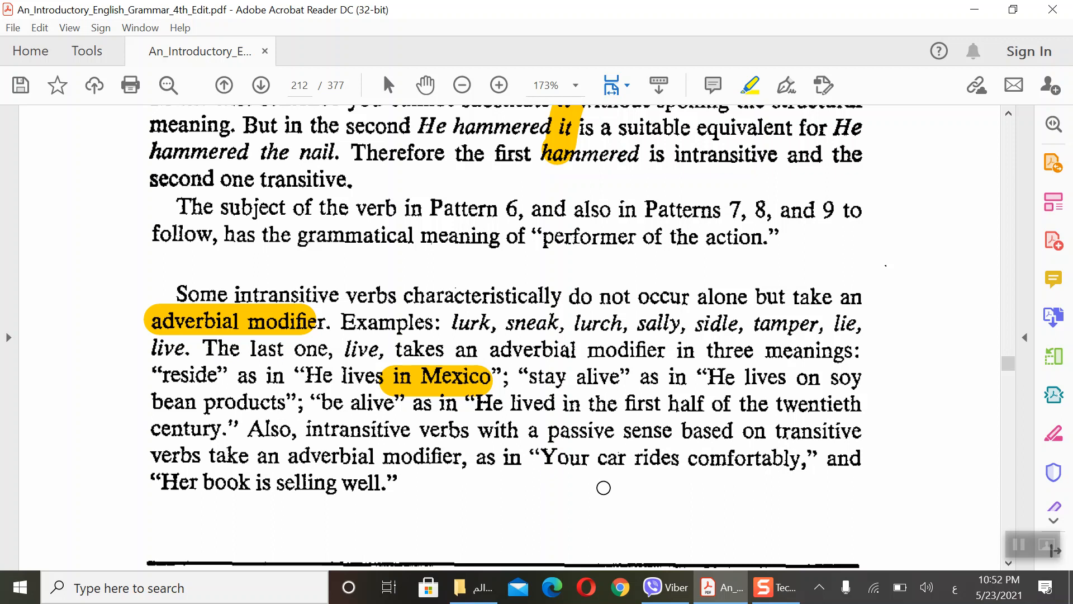
{"action": "mouse_move", "coordinate": [650, 474]}
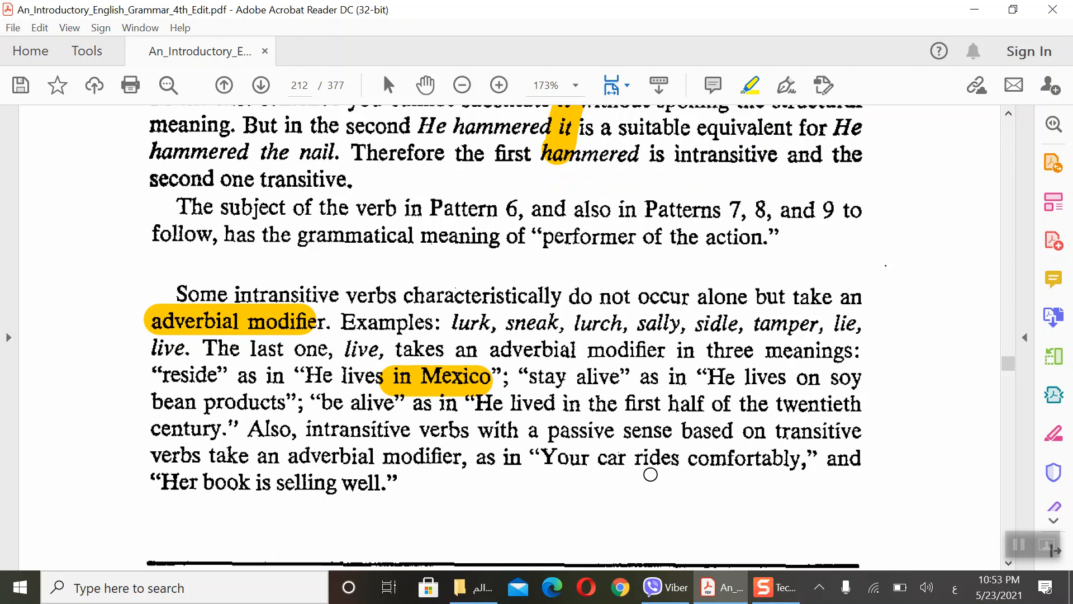
{"action": "mouse_move", "coordinate": [565, 493]}
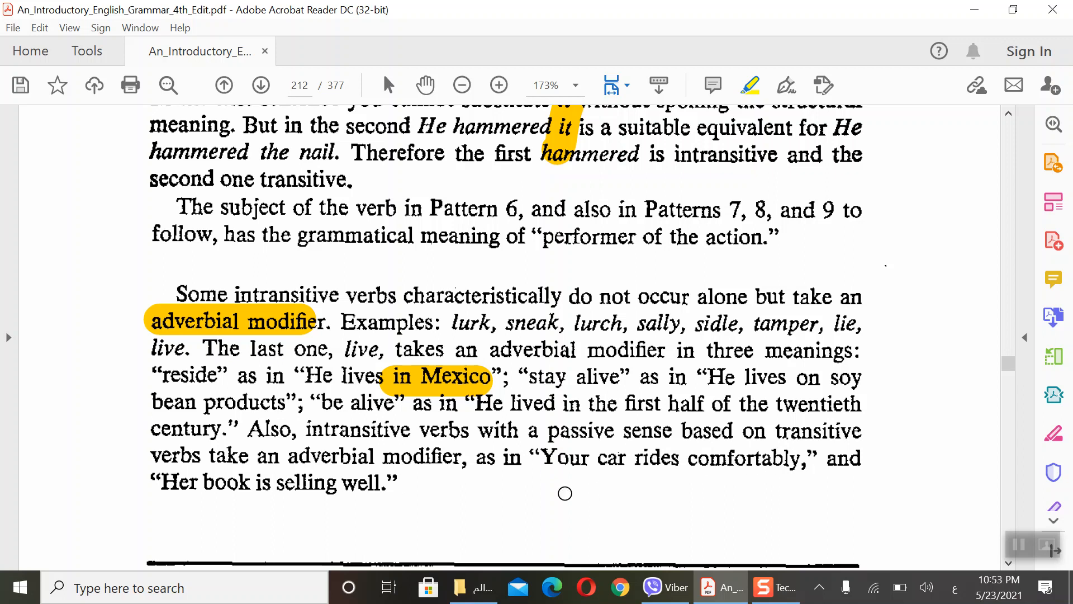
{"action": "mouse_move", "coordinate": [394, 445]}
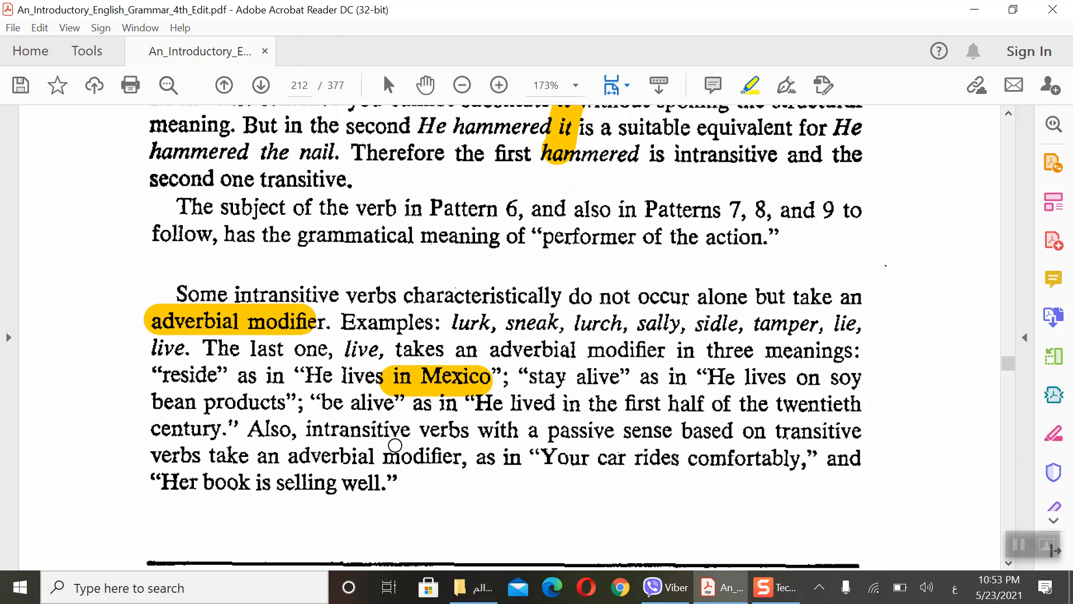
{"action": "mouse_move", "coordinate": [335, 492]}
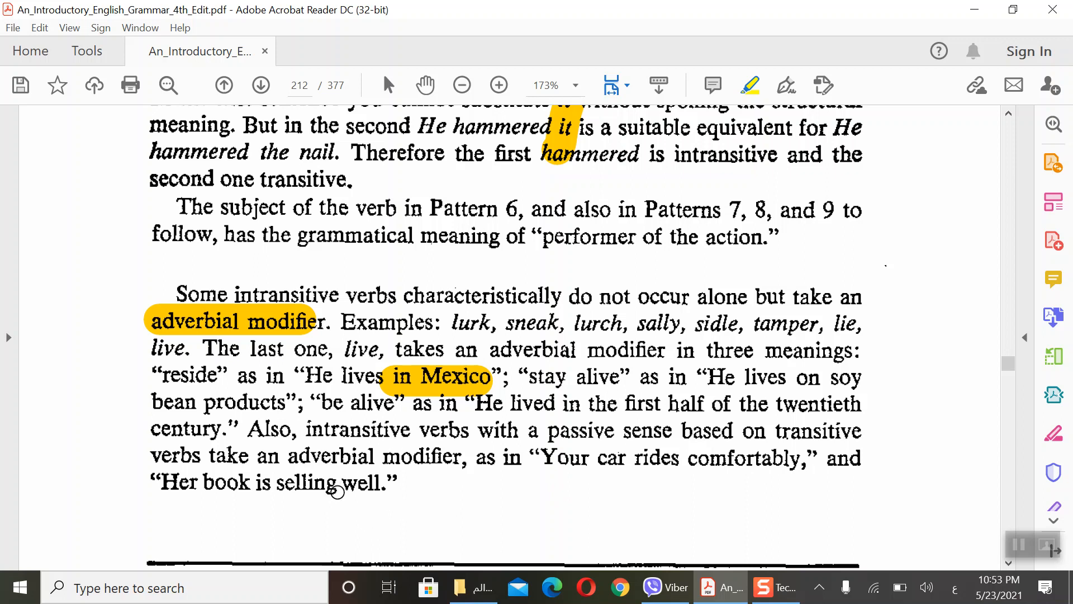
{"action": "mouse_move", "coordinate": [338, 453]}
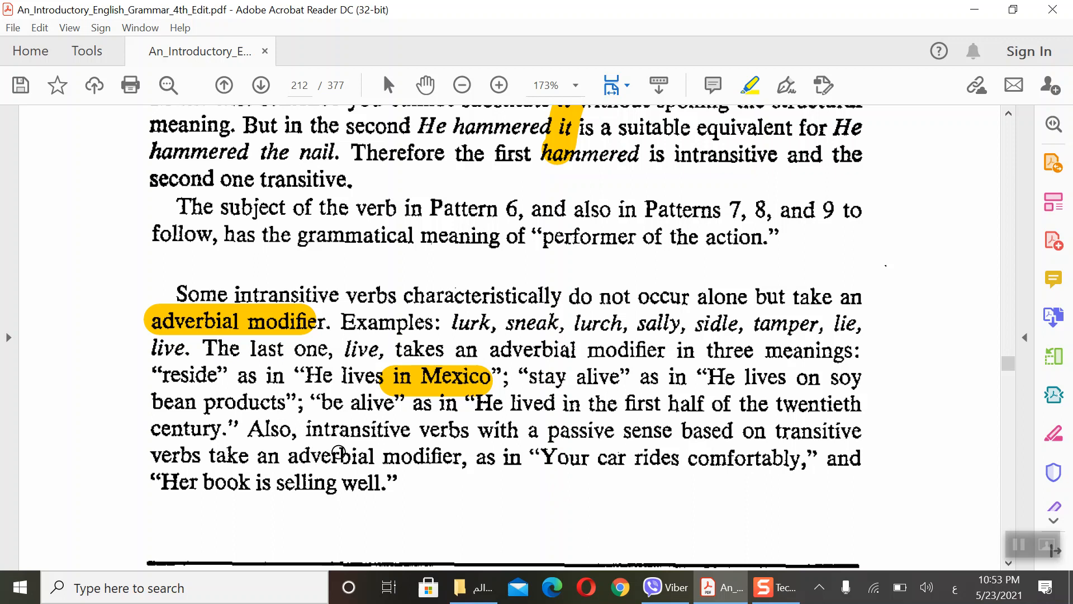
{"action": "mouse_move", "coordinate": [640, 435]}
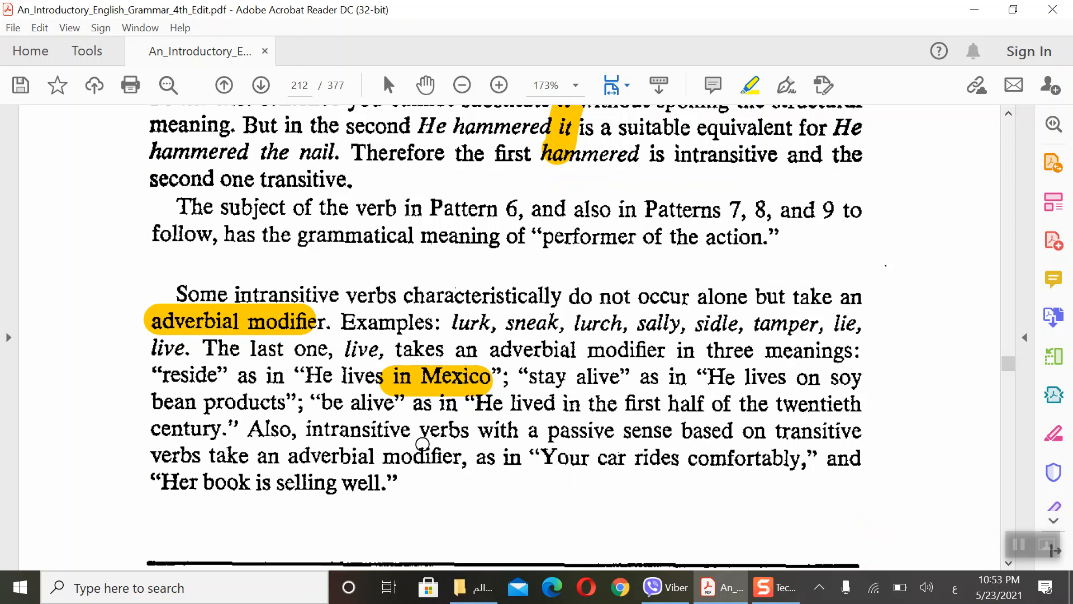
{"action": "mouse_move", "coordinate": [367, 443]}
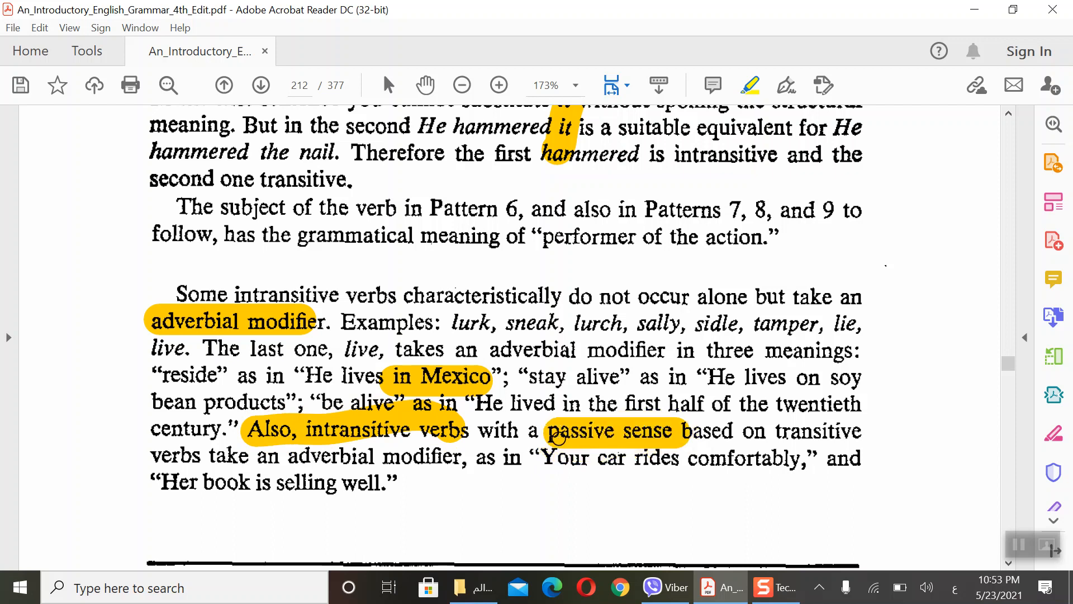
{"action": "mouse_move", "coordinate": [790, 444]}
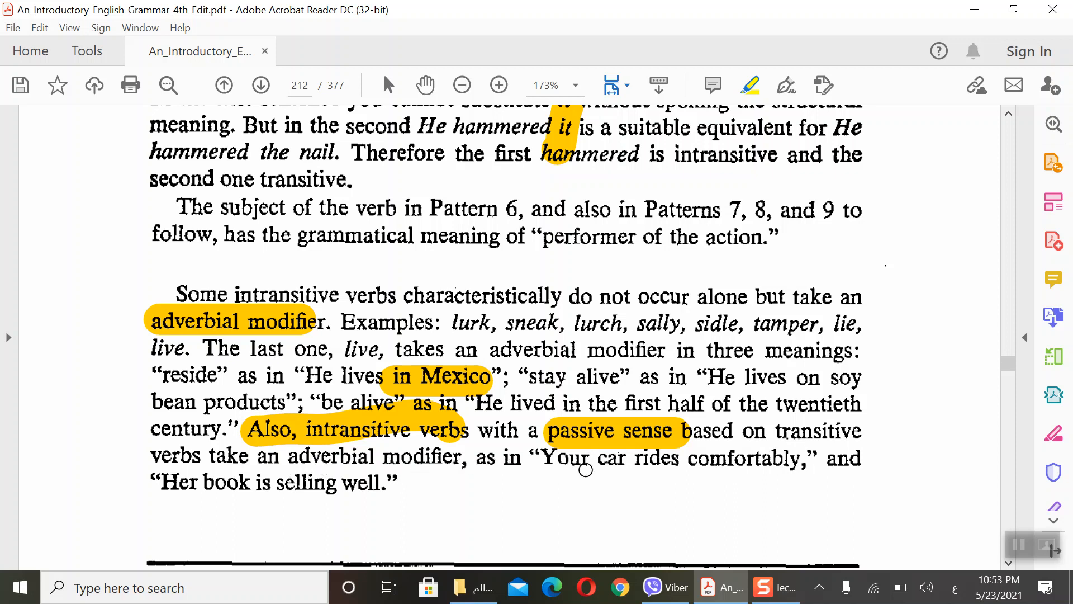
{"action": "mouse_move", "coordinate": [715, 482]}
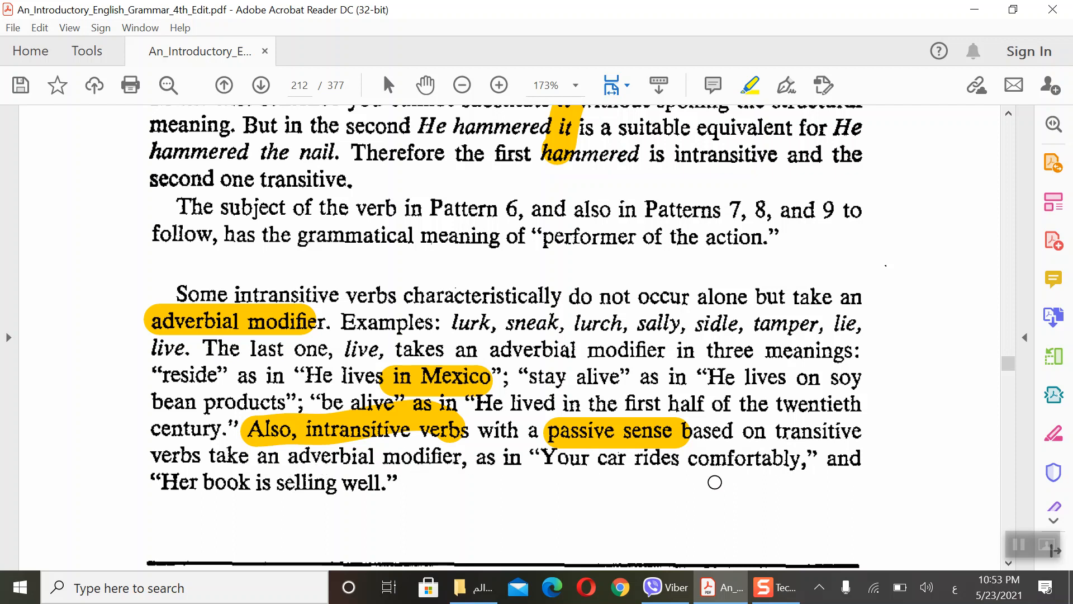
{"action": "mouse_move", "coordinate": [279, 497]}
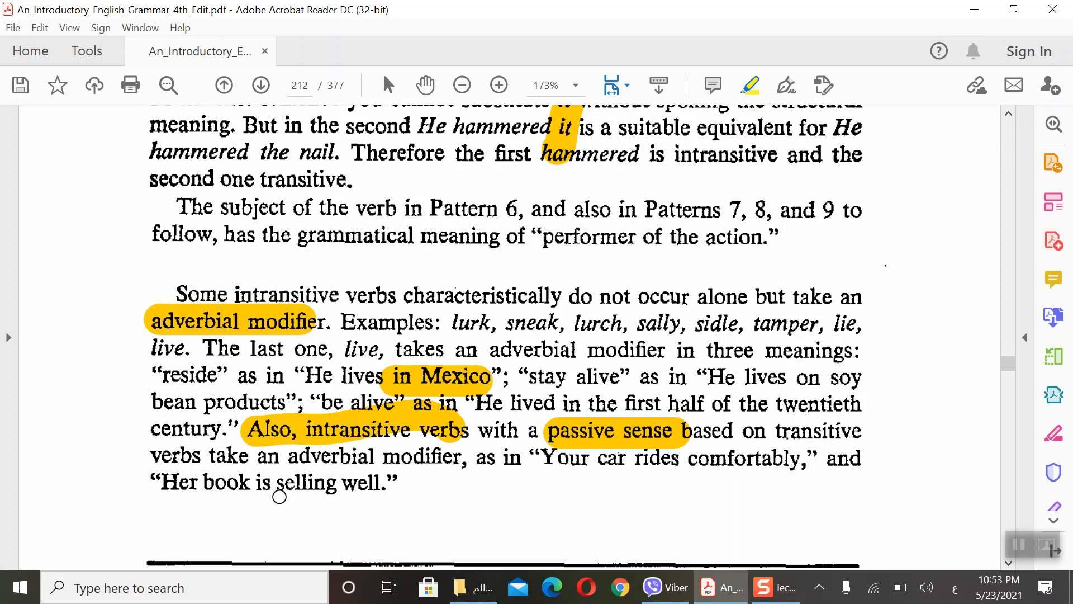
{"action": "mouse_move", "coordinate": [329, 505]}
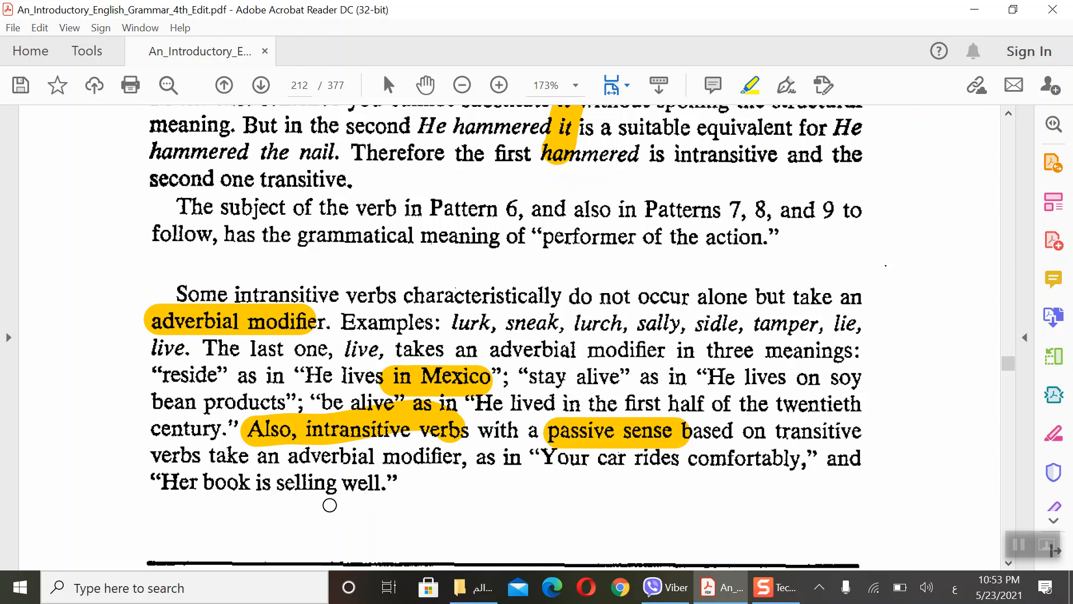
{"action": "mouse_move", "coordinate": [571, 477]}
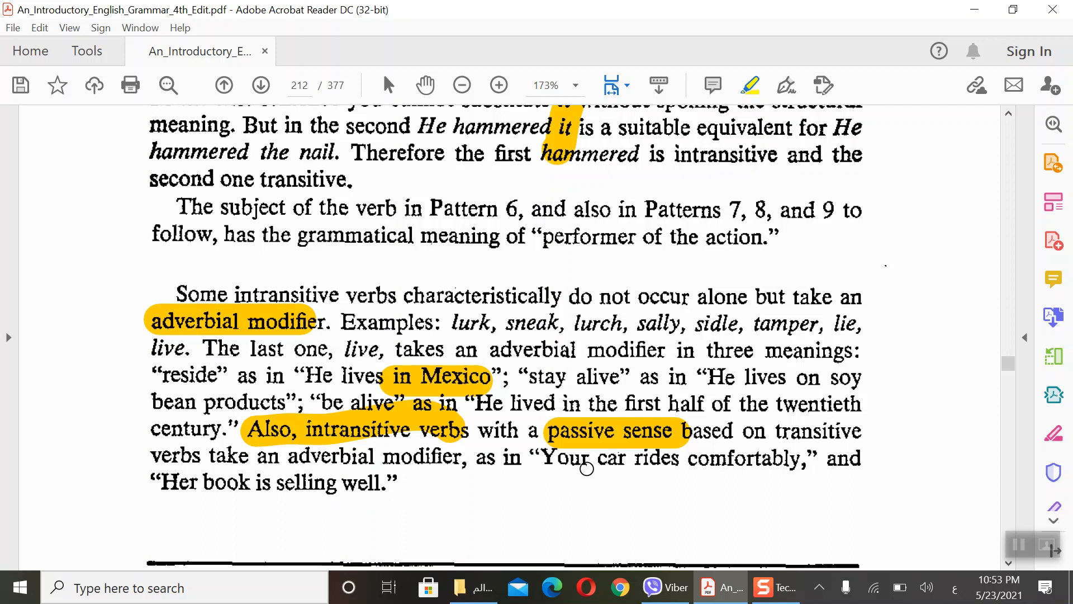
{"action": "mouse_move", "coordinate": [599, 483]}
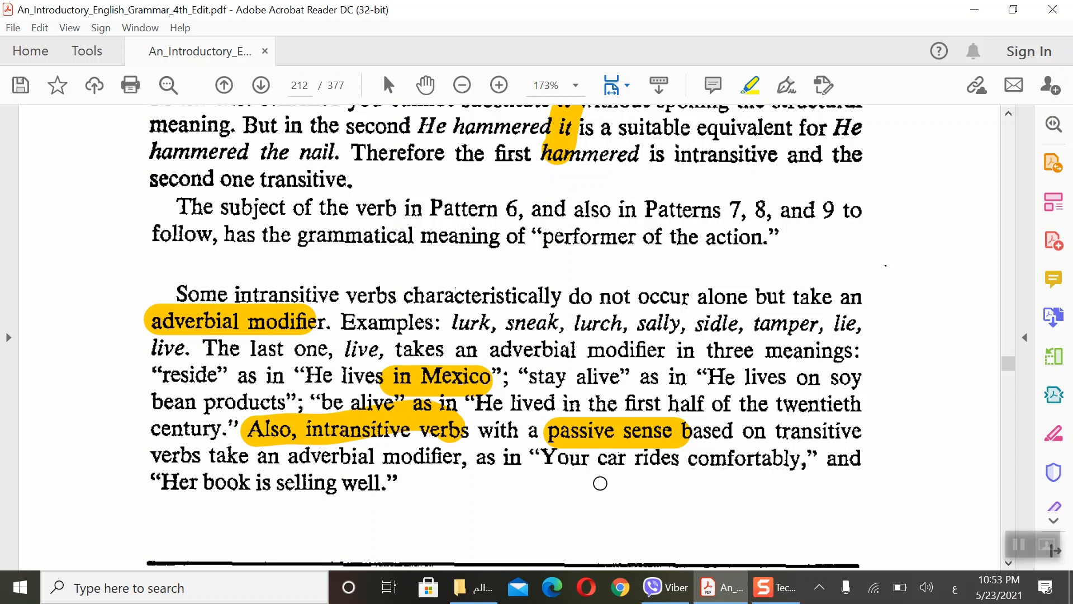
{"action": "mouse_move", "coordinate": [585, 473]}
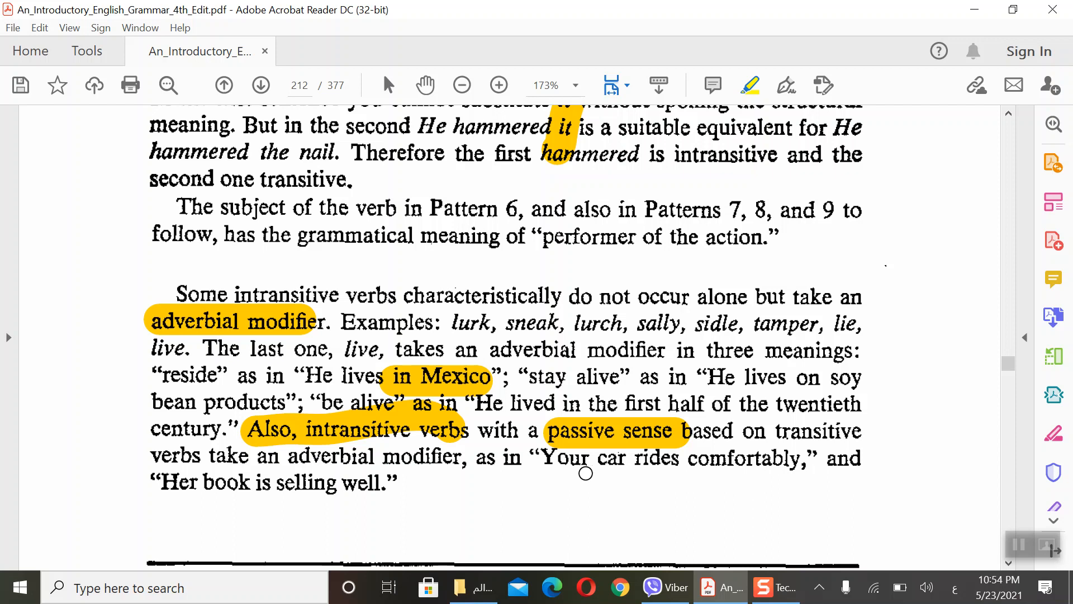
{"action": "mouse_move", "coordinate": [609, 474]}
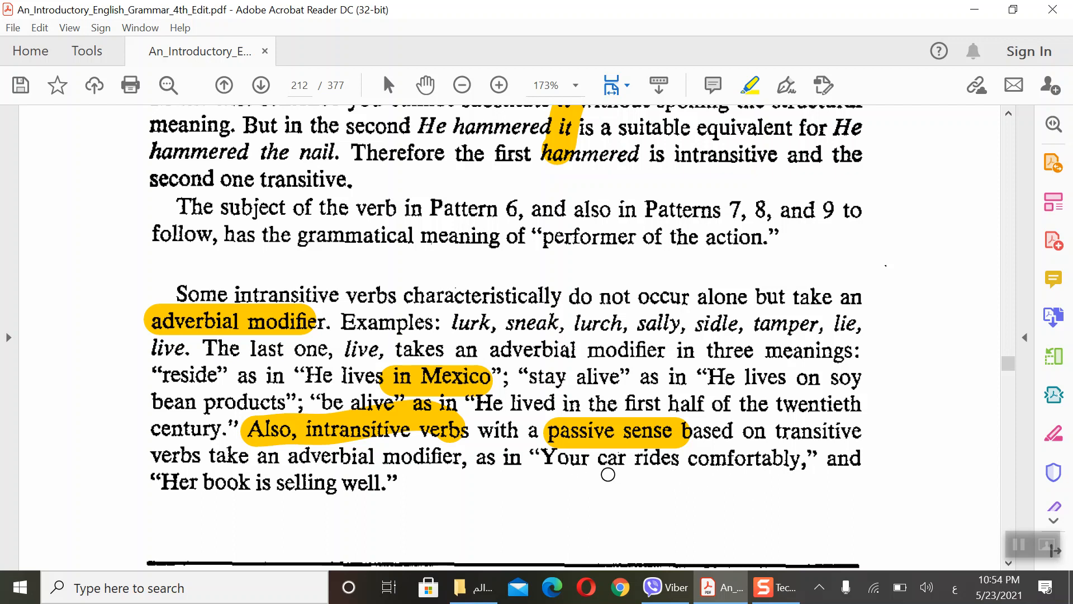
{"action": "mouse_move", "coordinate": [745, 480]}
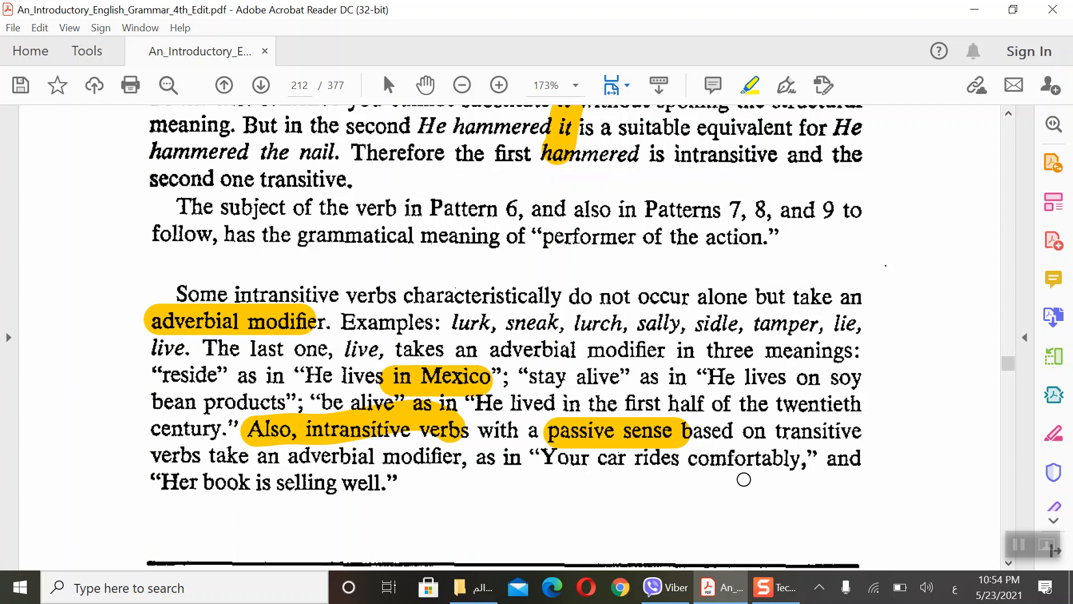
{"action": "mouse_move", "coordinate": [731, 474]}
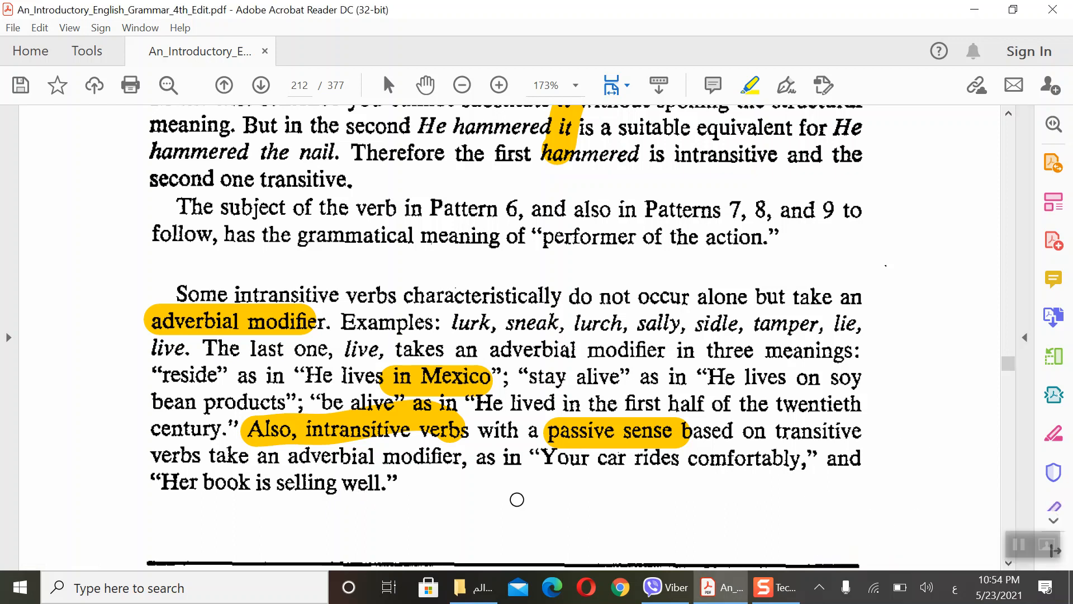
{"action": "mouse_move", "coordinate": [288, 507]}
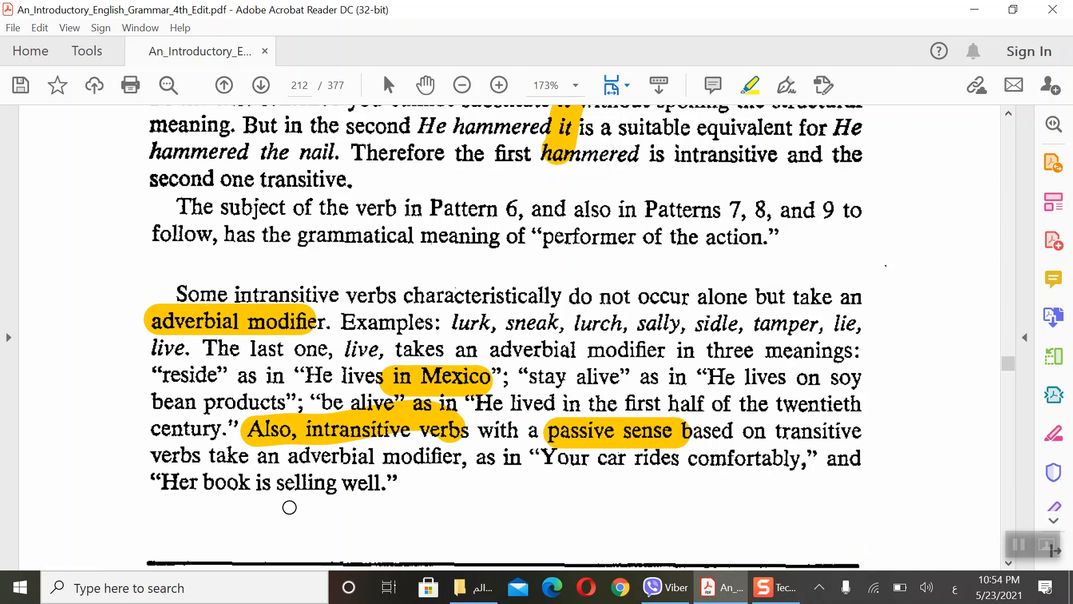
{"action": "mouse_move", "coordinate": [311, 513]}
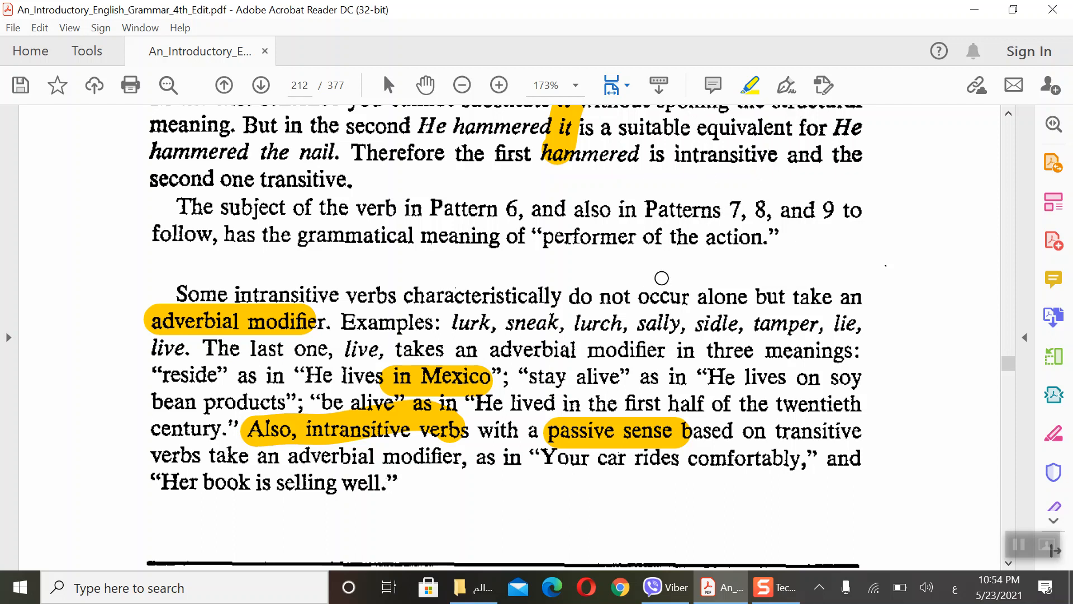
{"action": "mouse_move", "coordinate": [745, 78]}
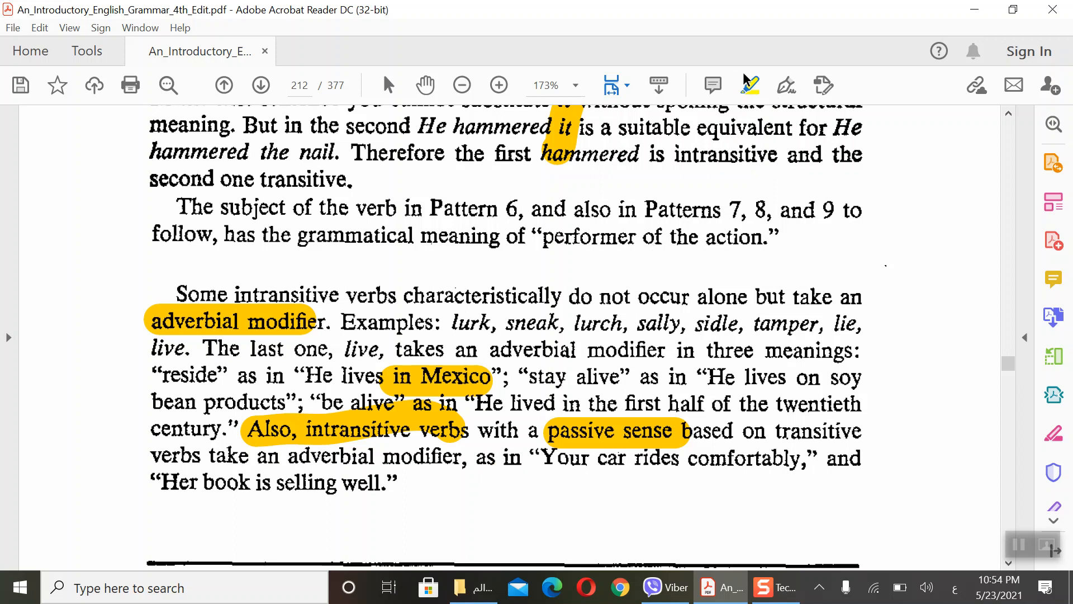
Step: Scroll down to Exercise 15-7 so sentence 4 with 'their hands' is in view
{"action": "scroll", "scroll_direction": "down", "scroll_amount": 3}
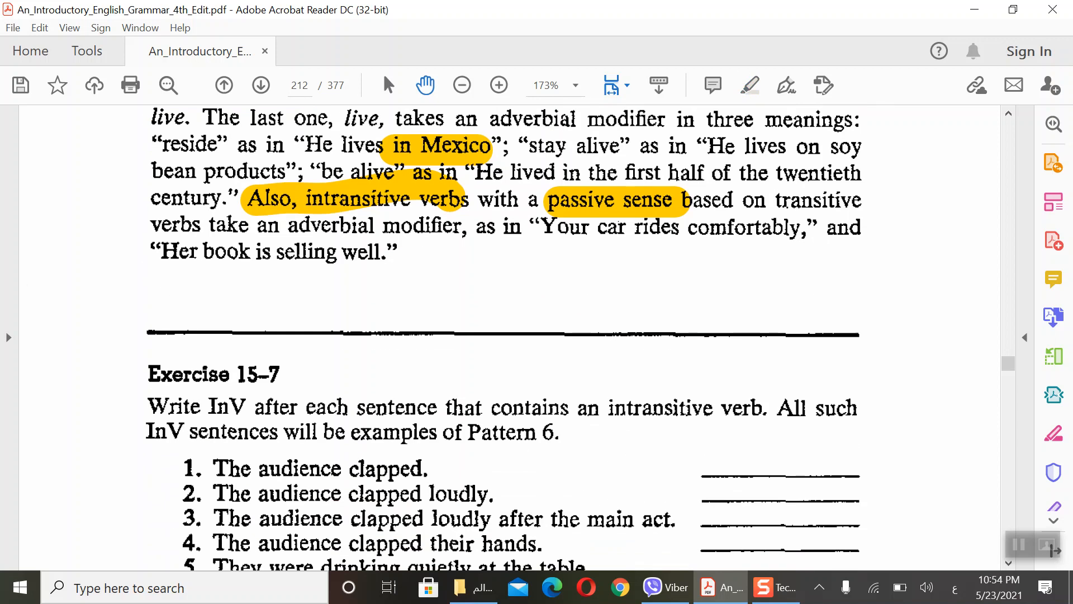
{"action": "scroll", "scroll_direction": "down", "scroll_amount": 3}
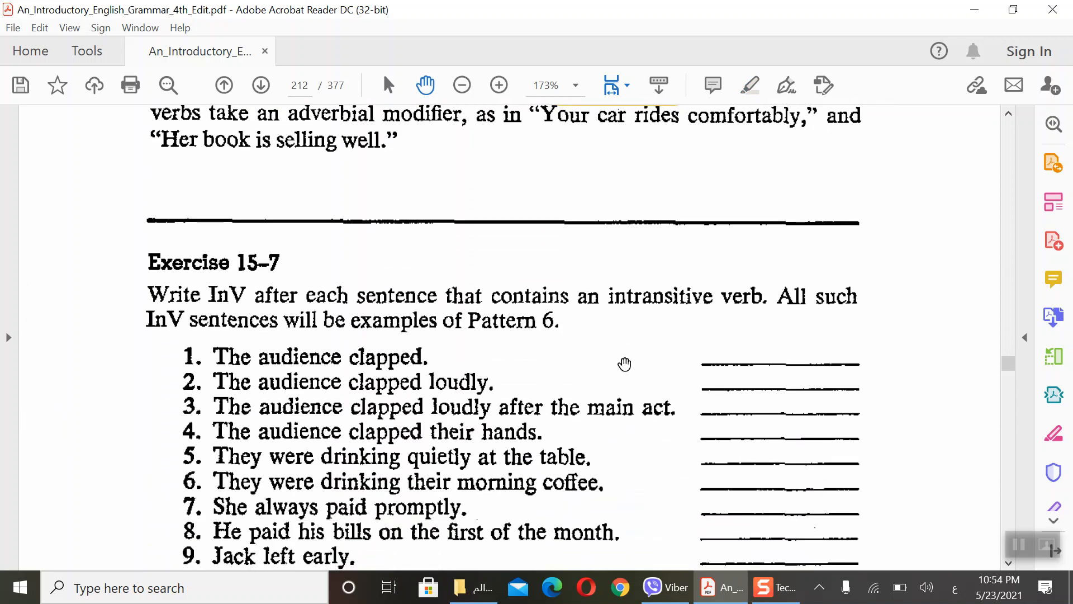
{"action": "scroll", "scroll_direction": "down", "scroll_amount": 3}
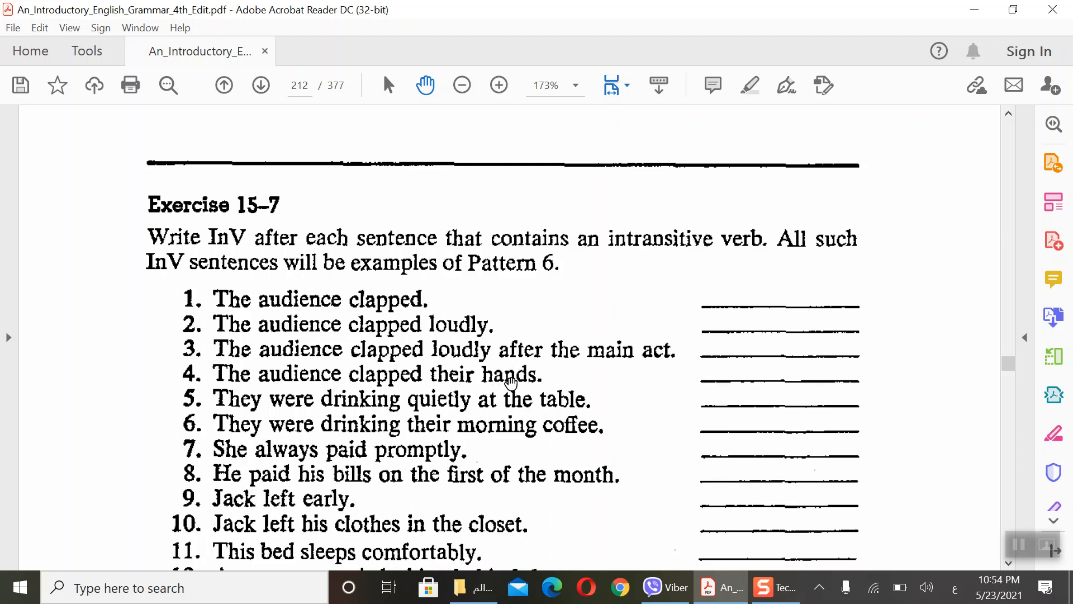
{"action": "mouse_move", "coordinate": [561, 326]}
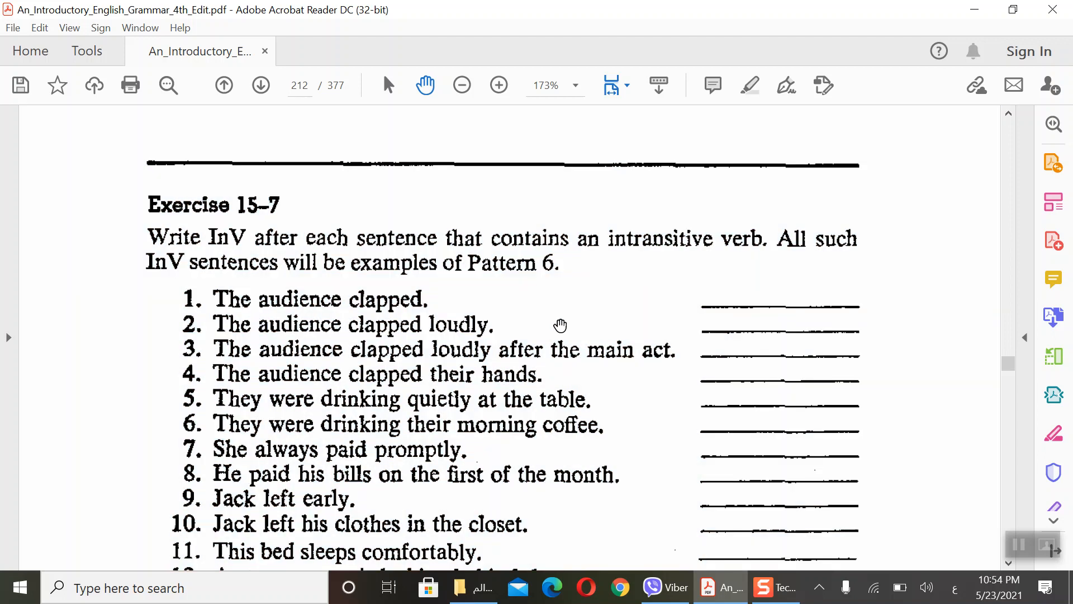
{"action": "mouse_move", "coordinate": [622, 230]}
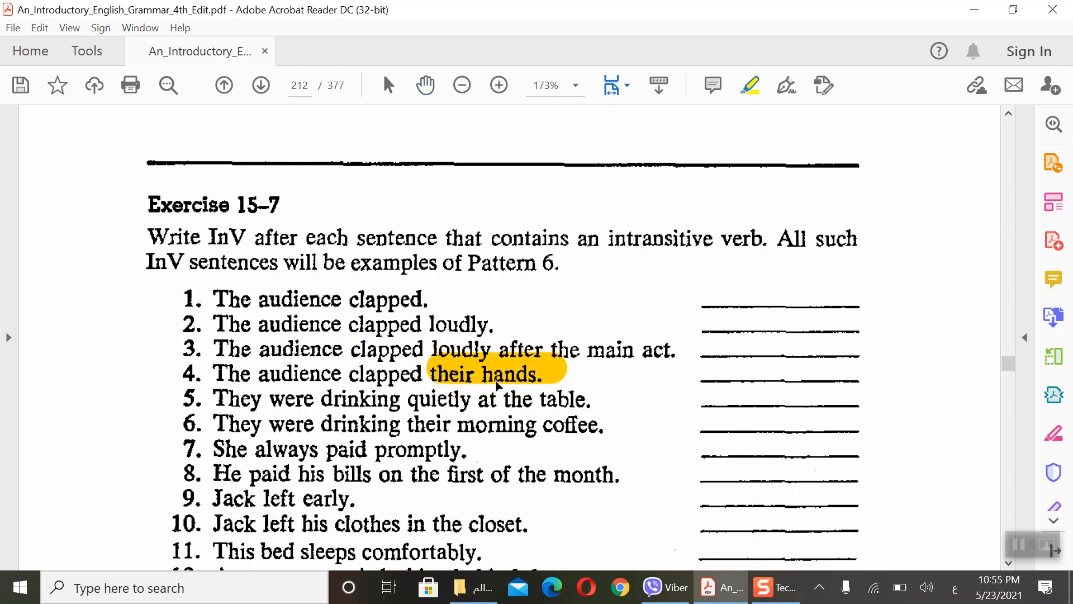
{"action": "scroll", "scroll_direction": "up", "scroll_amount": 3}
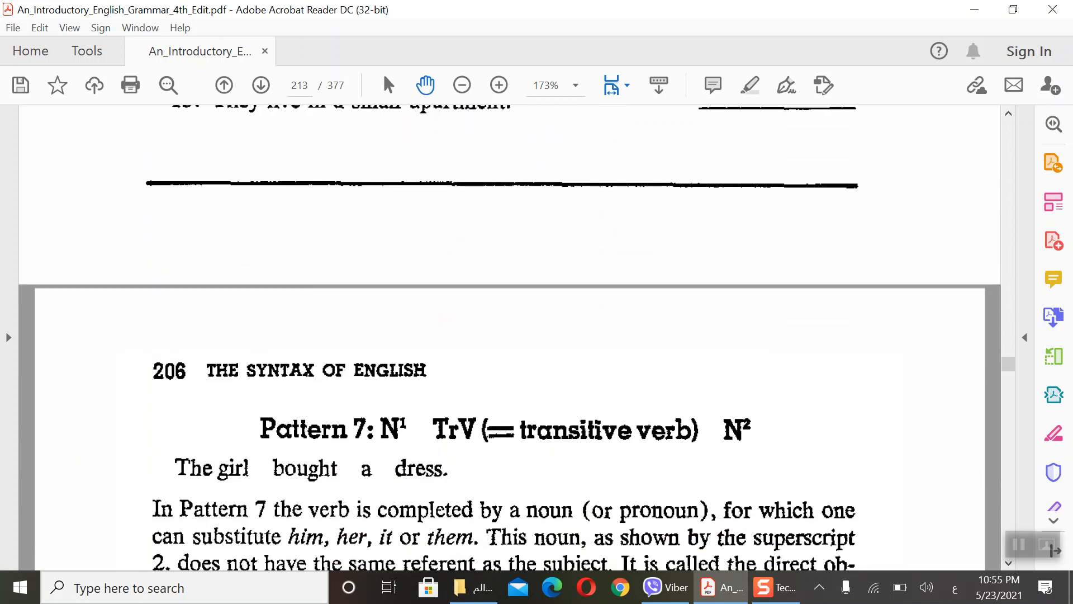
Step: Scroll down page 206 to reveal the full Pattern 7: N1 TrV N2 paragraph on direct objects
{"action": "scroll", "scroll_direction": "down", "scroll_amount": 3}
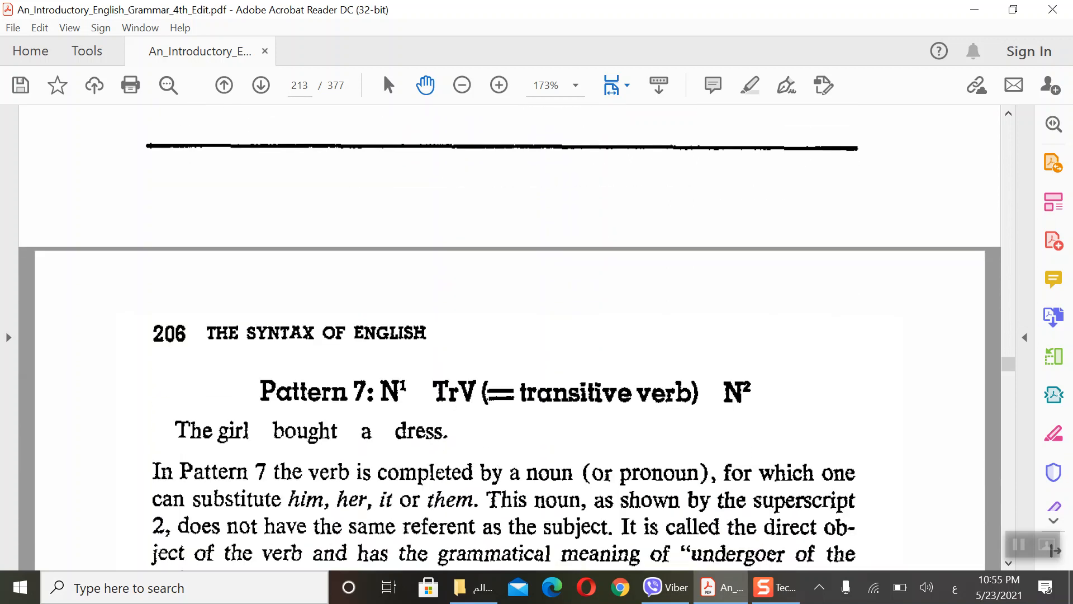
{"action": "scroll", "scroll_direction": "down", "scroll_amount": 3}
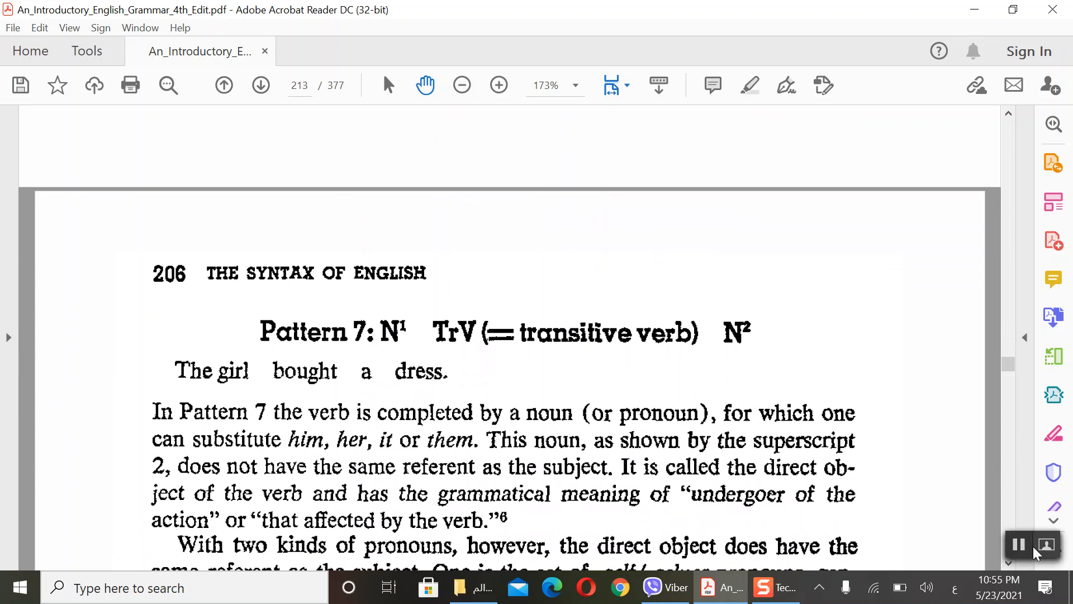
{"action": "mouse_move", "coordinate": [852, 439]}
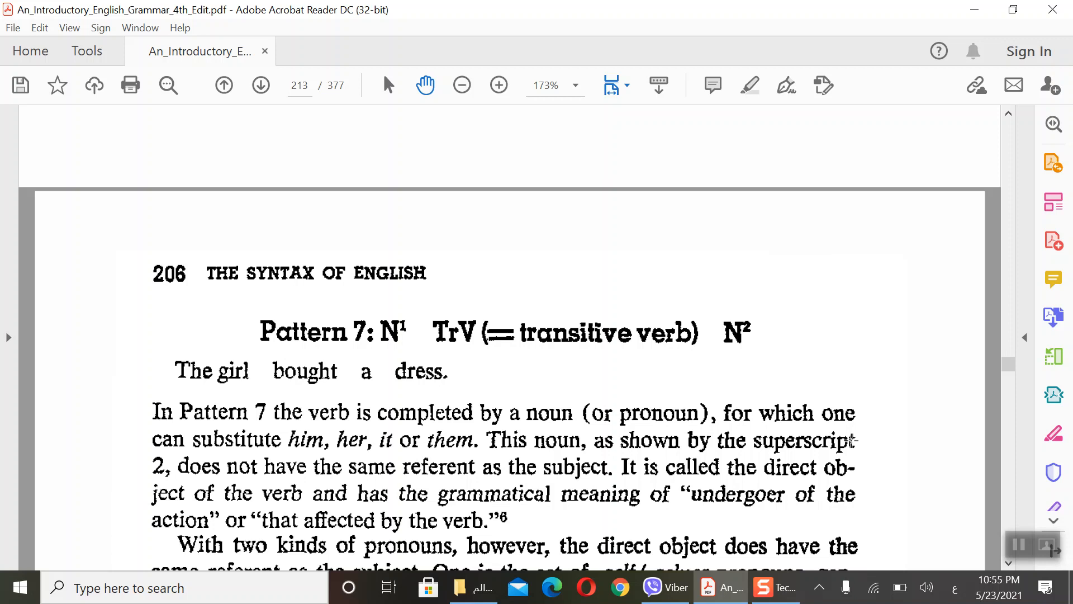
{"action": "mouse_move", "coordinate": [1017, 547]}
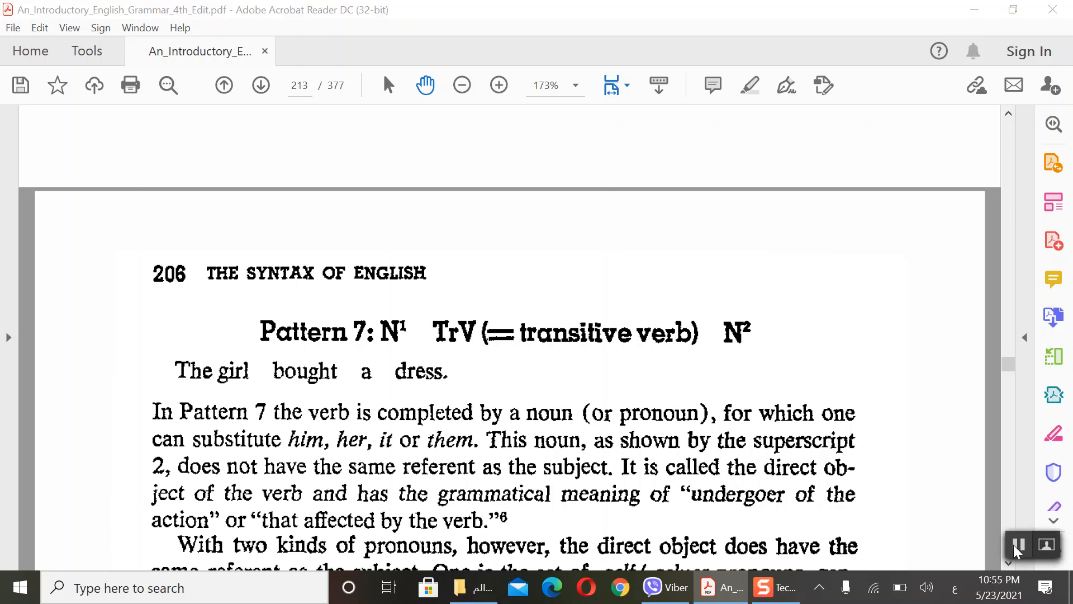